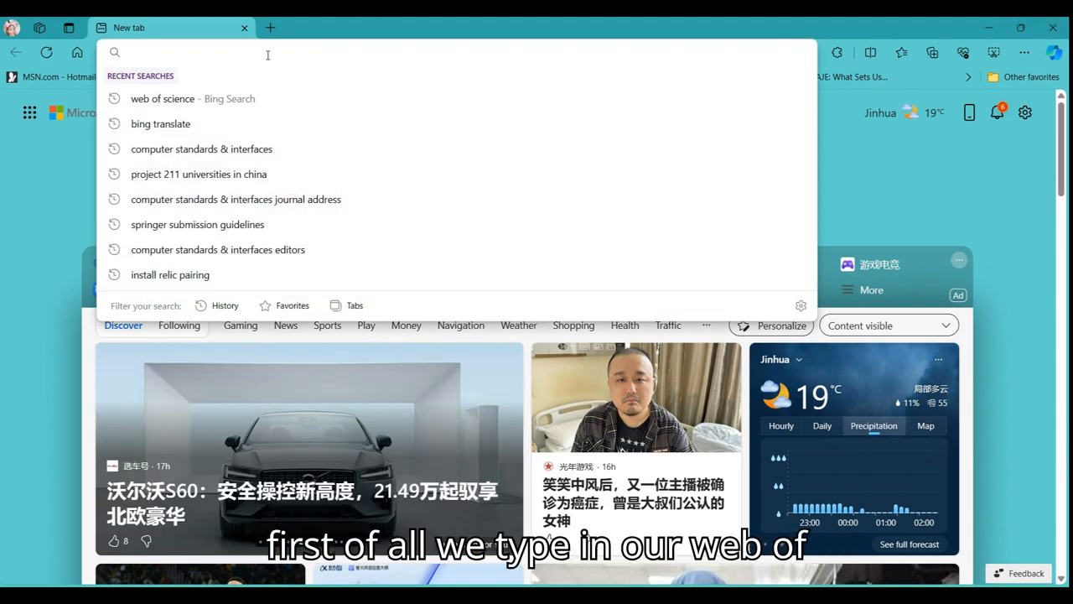
- Rerun the recent 'web of science' Bing search and open the Web of Science result
click(163, 98)
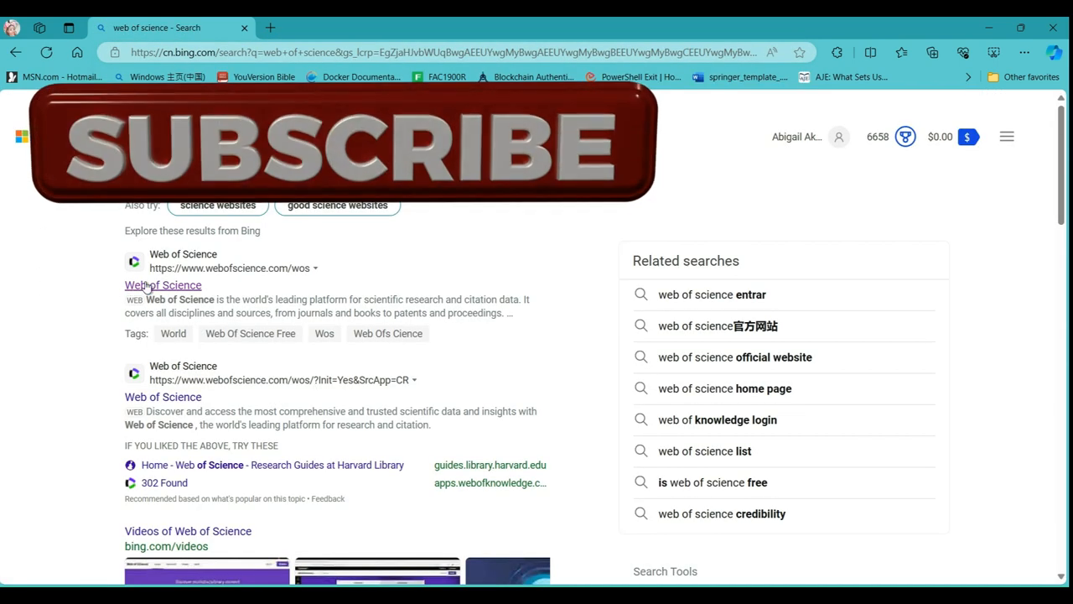
click(163, 285)
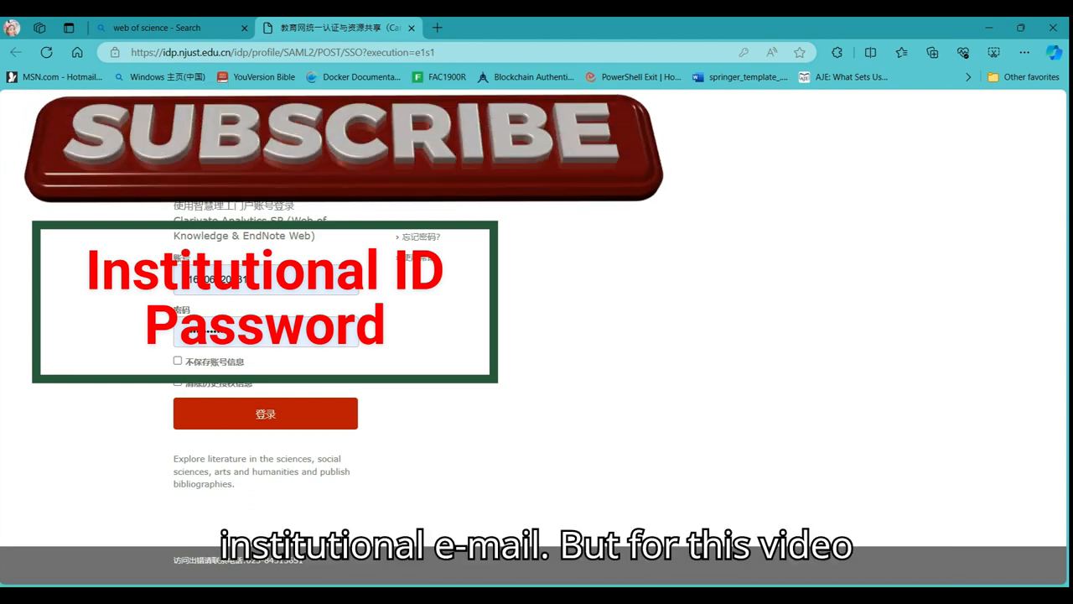
mouse_move(369, 239)
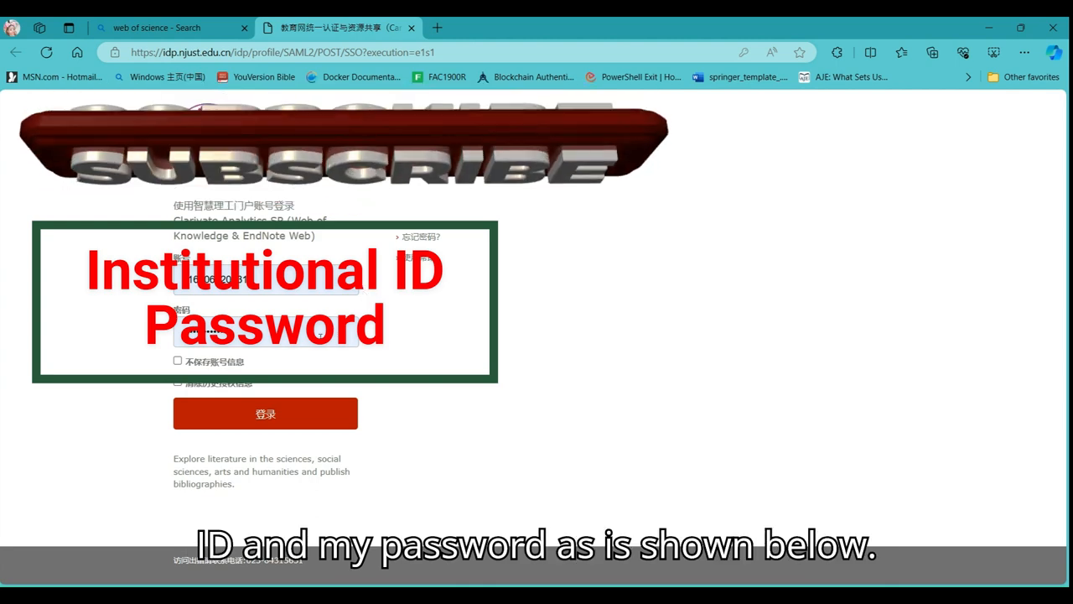
- Submit the Nanjing University of Science and Technology login form to reach document search
click(265, 413)
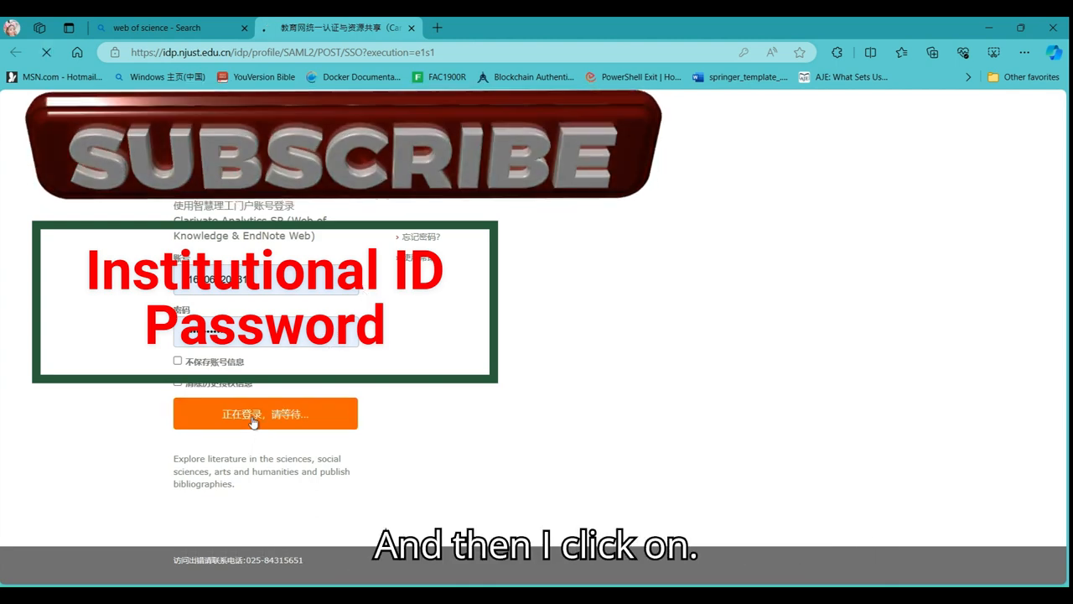
click(265, 413)
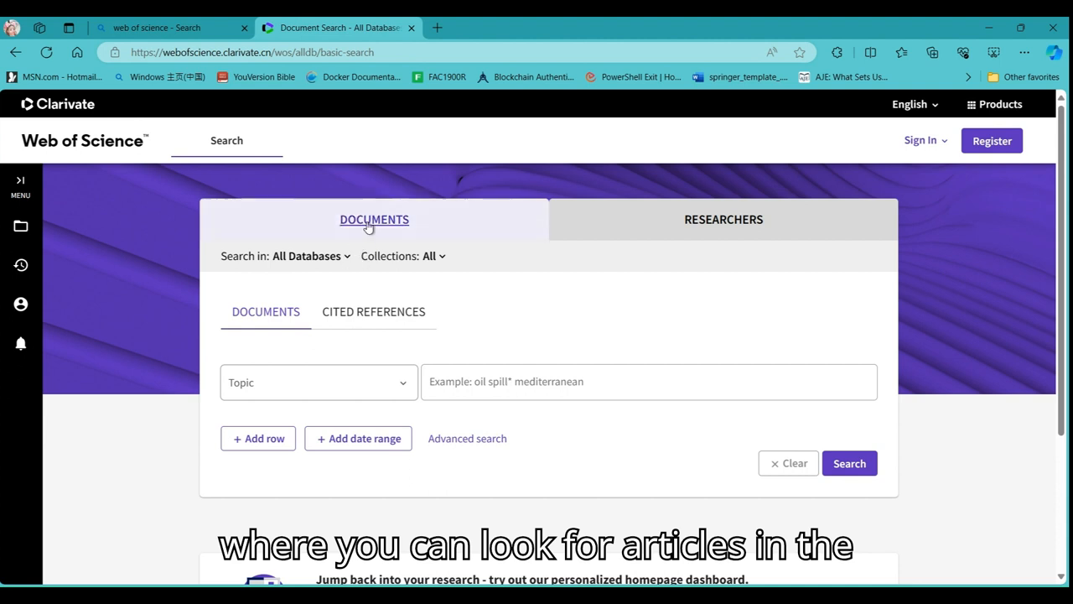
- Open Researchers search and list its name, identifier and organization search types
click(723, 219)
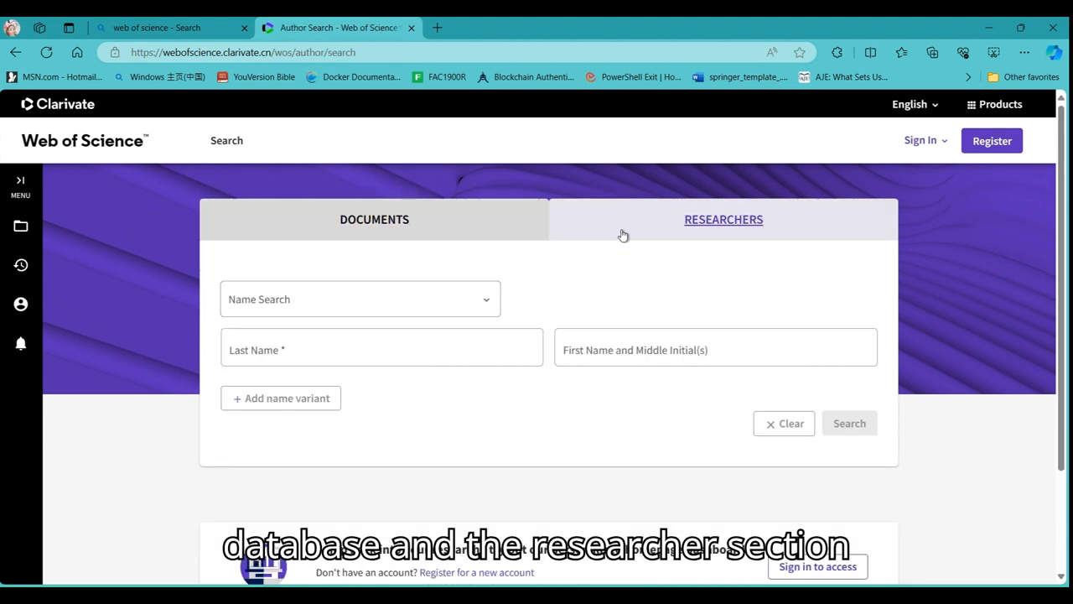
click(382, 348)
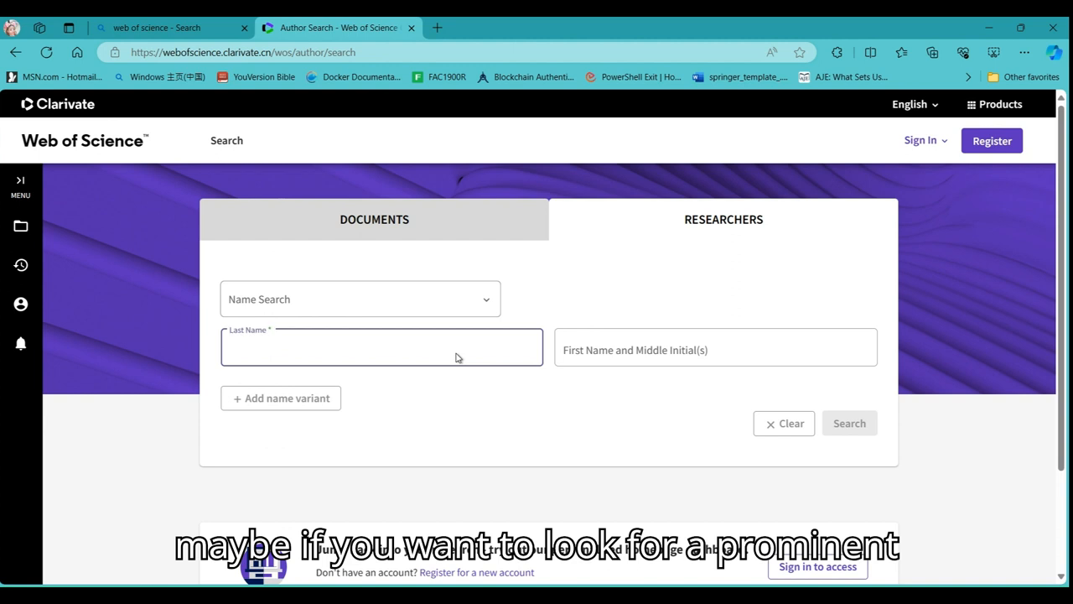
mouse_move(491, 309)
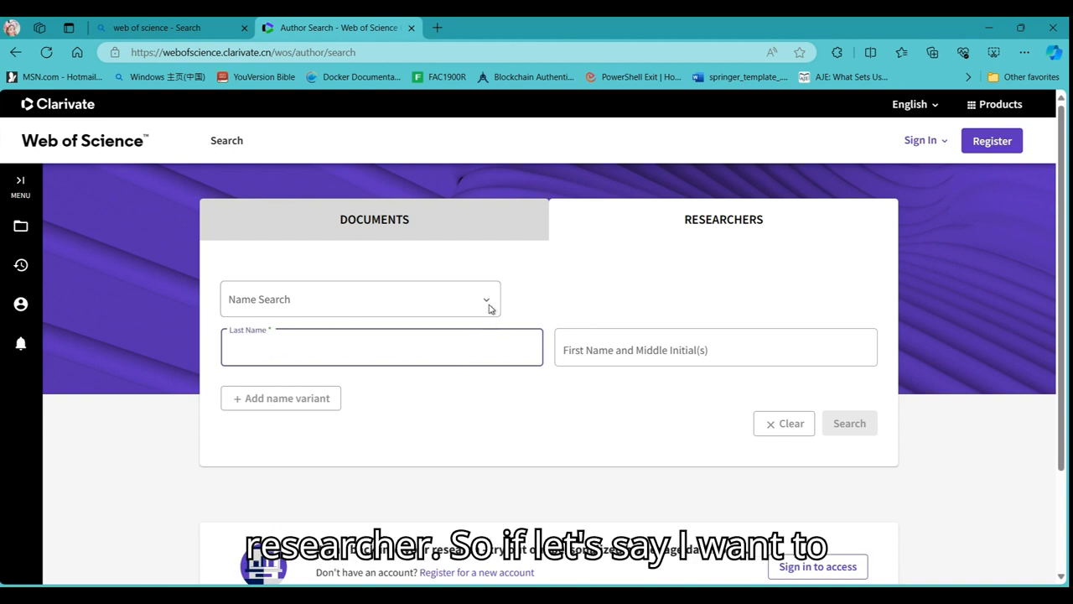
click(360, 299)
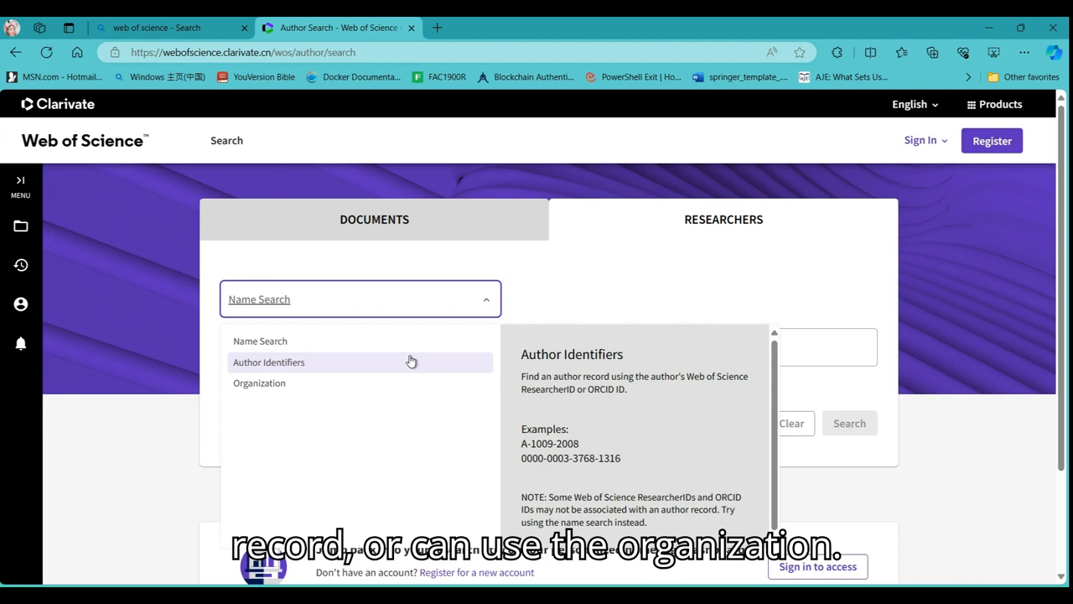
- Search researchers by organization 'Stanford University', limited to publications within 5 years
click(259, 383)
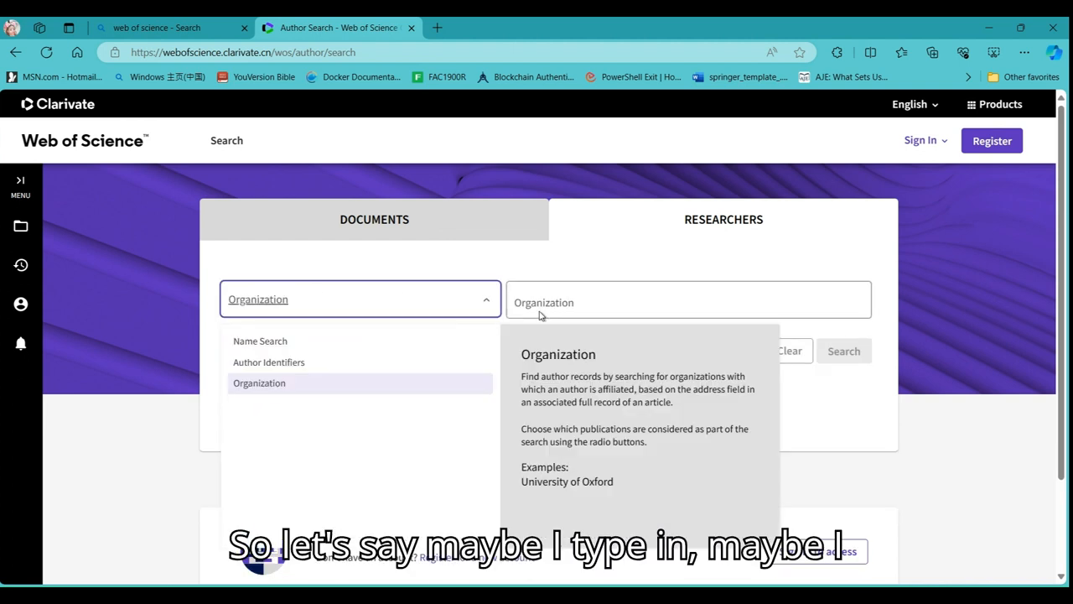
text(S)
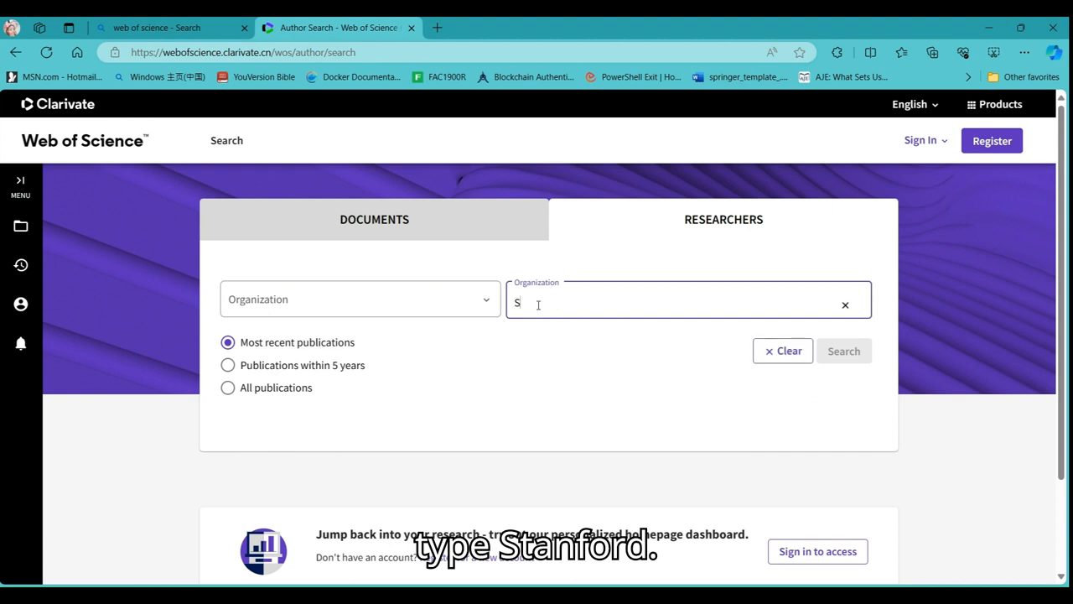
text(Stanford)
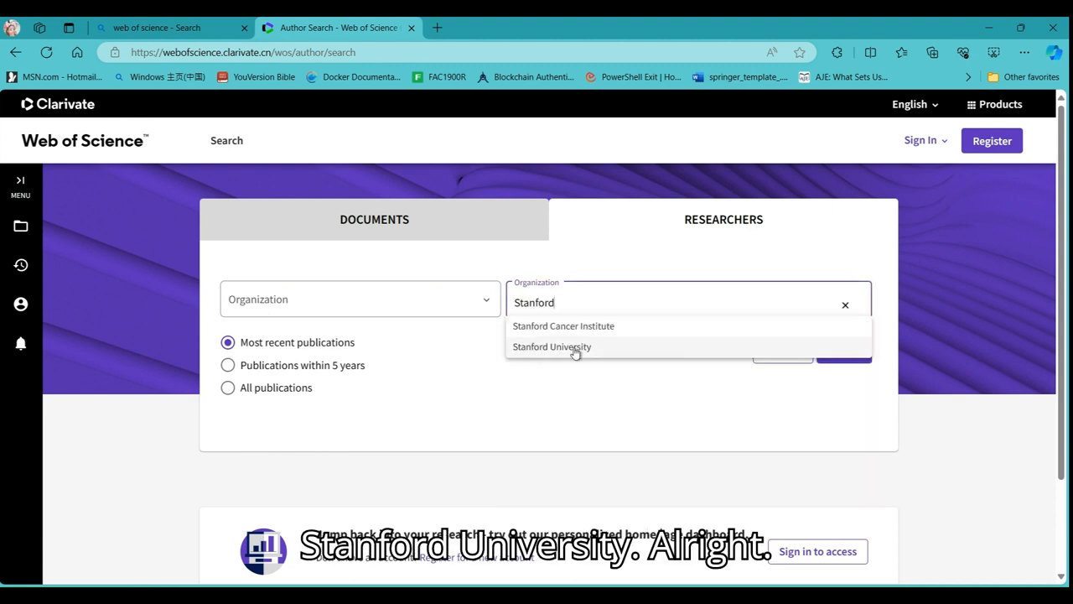
click(552, 346)
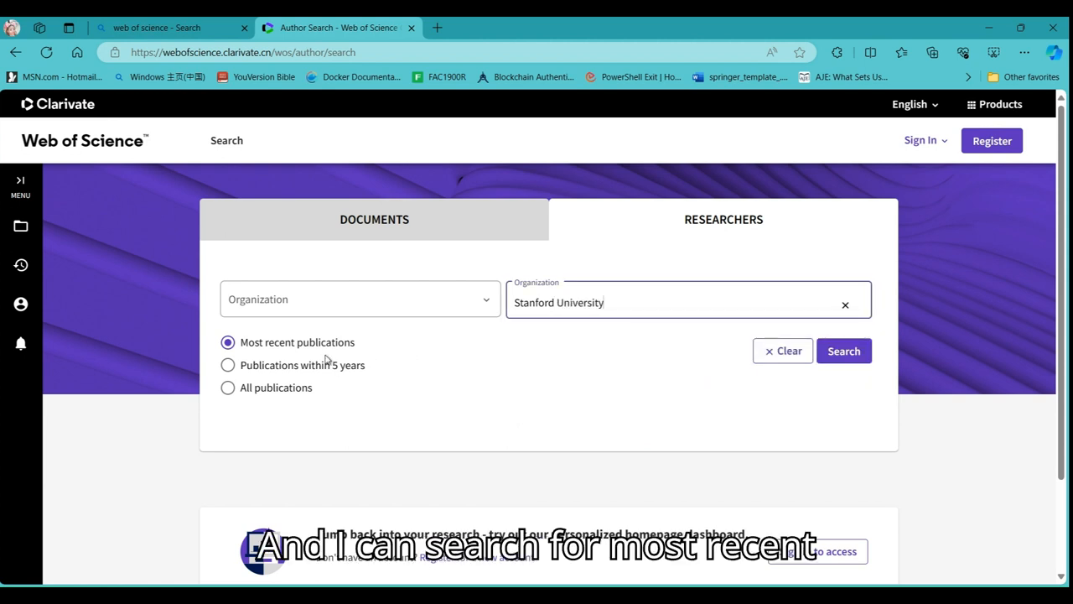
mouse_move(378, 356)
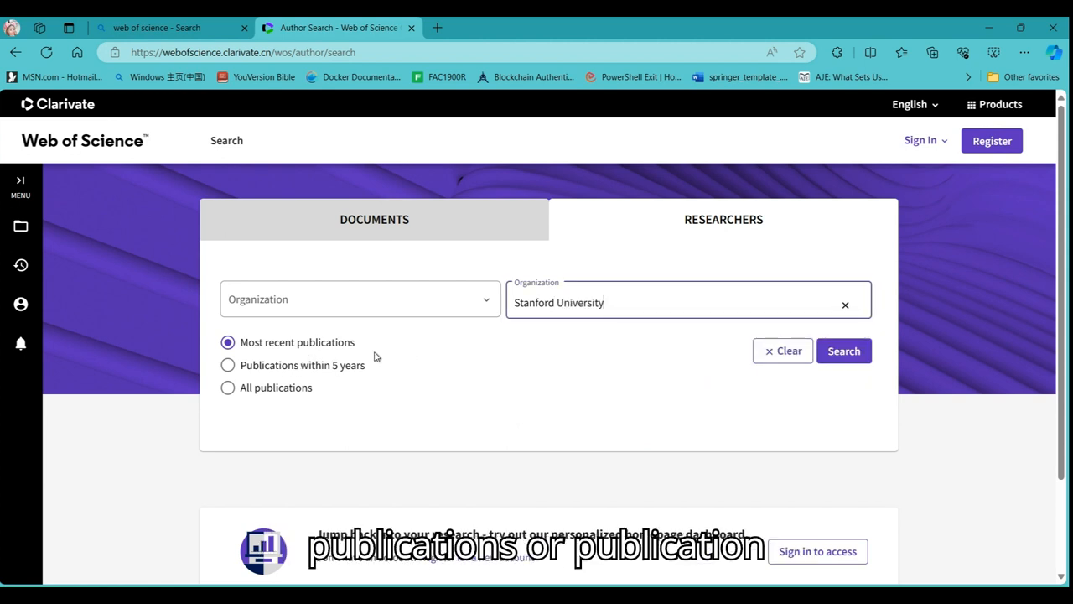
mouse_move(265, 373)
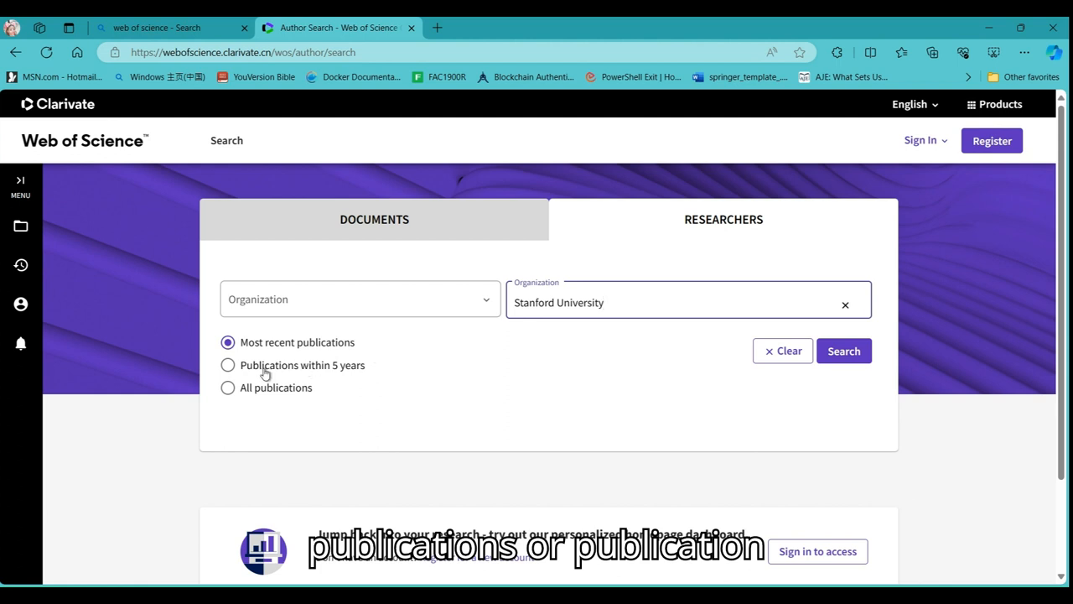
mouse_move(376, 371)
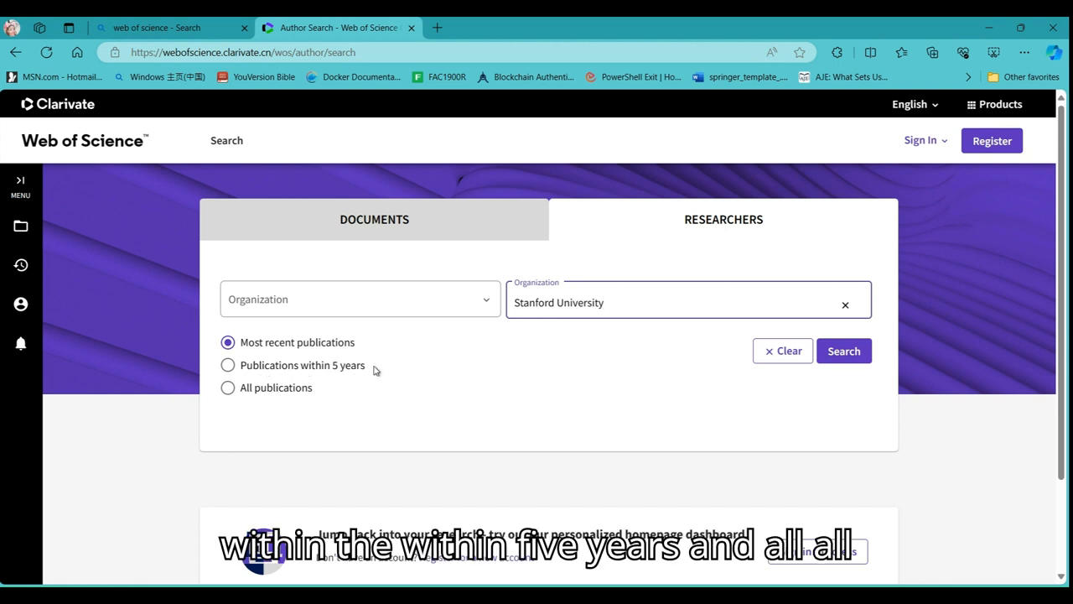
mouse_move(265, 397)
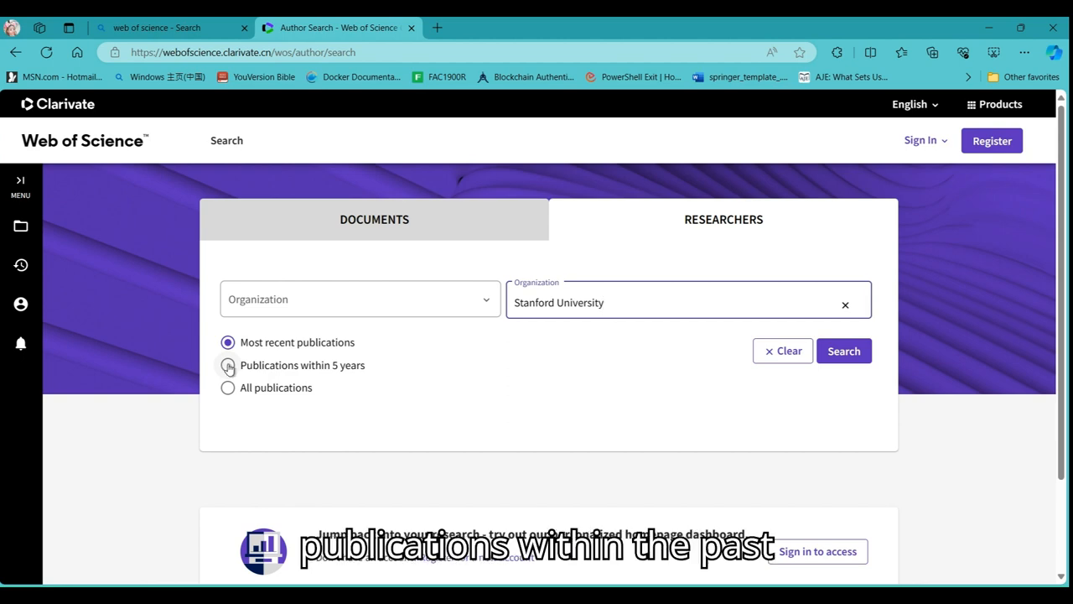
click(227, 365)
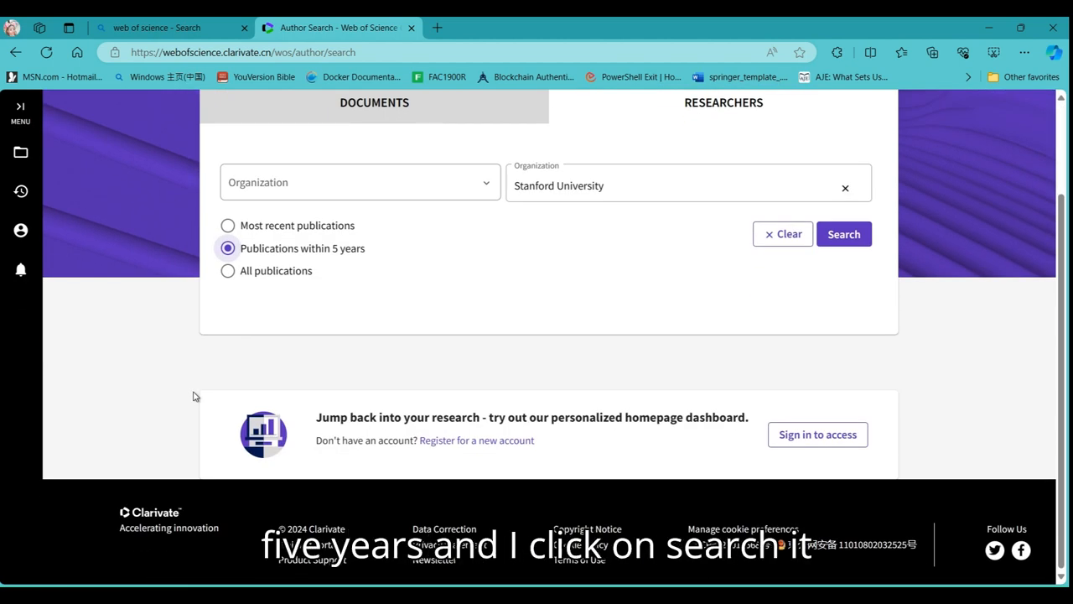
click(843, 234)
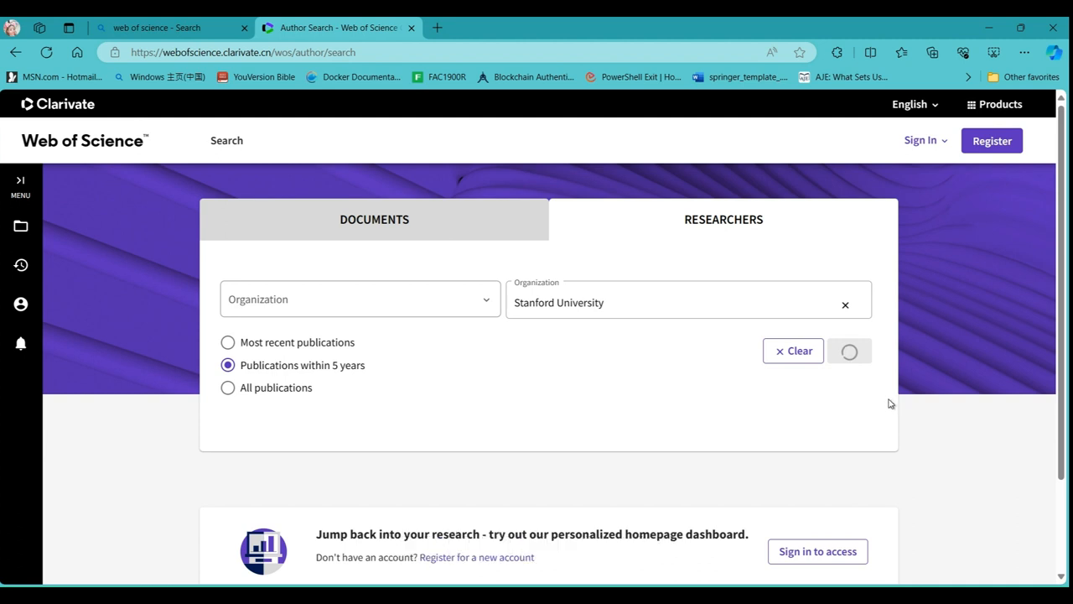
mouse_move(342, 356)
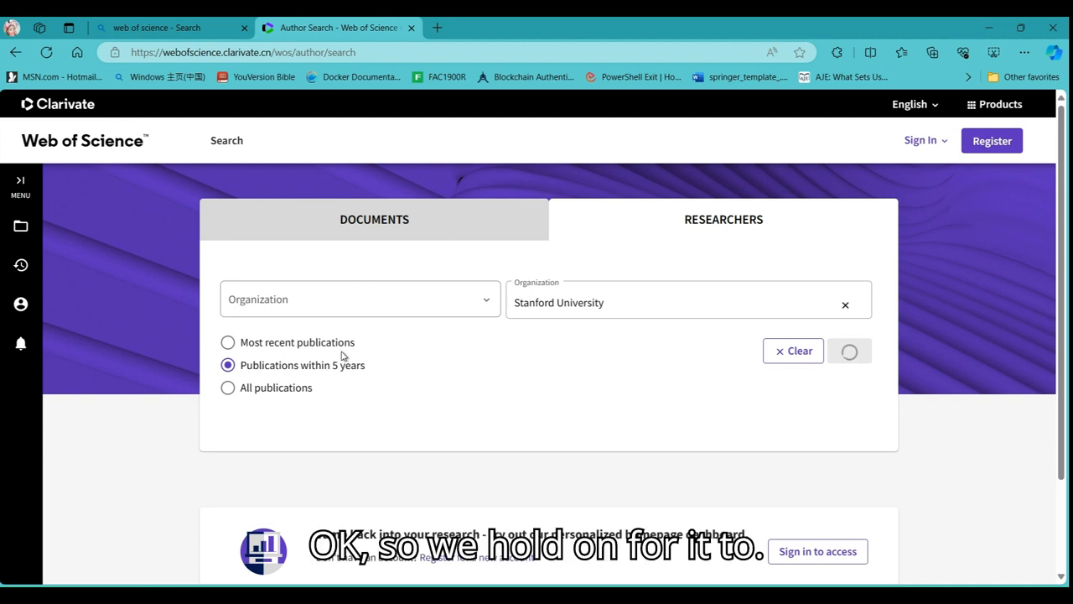
mouse_move(510, 423)
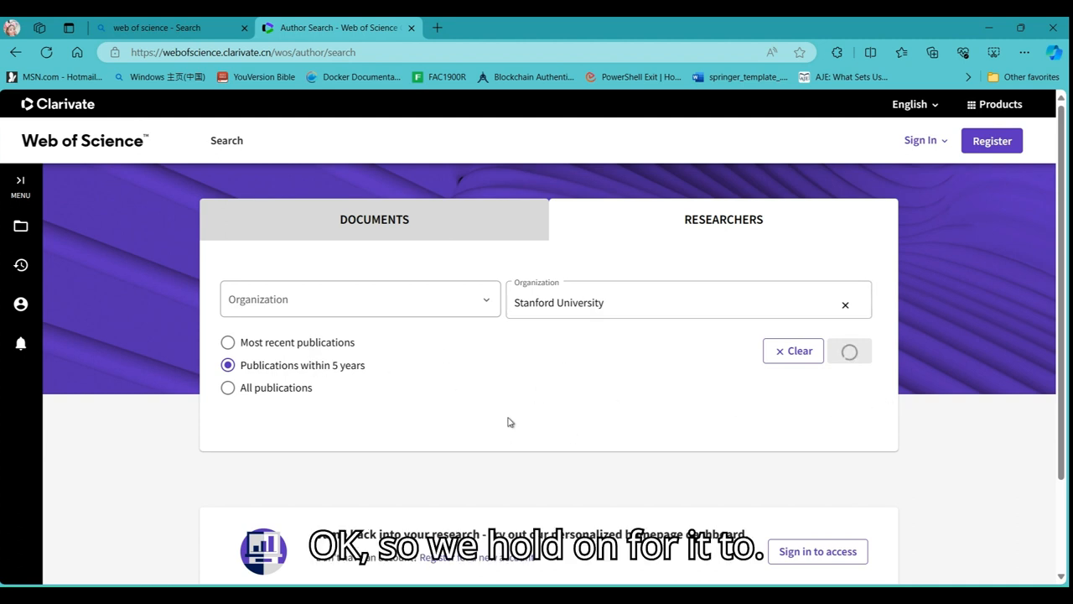
mouse_move(599, 342)
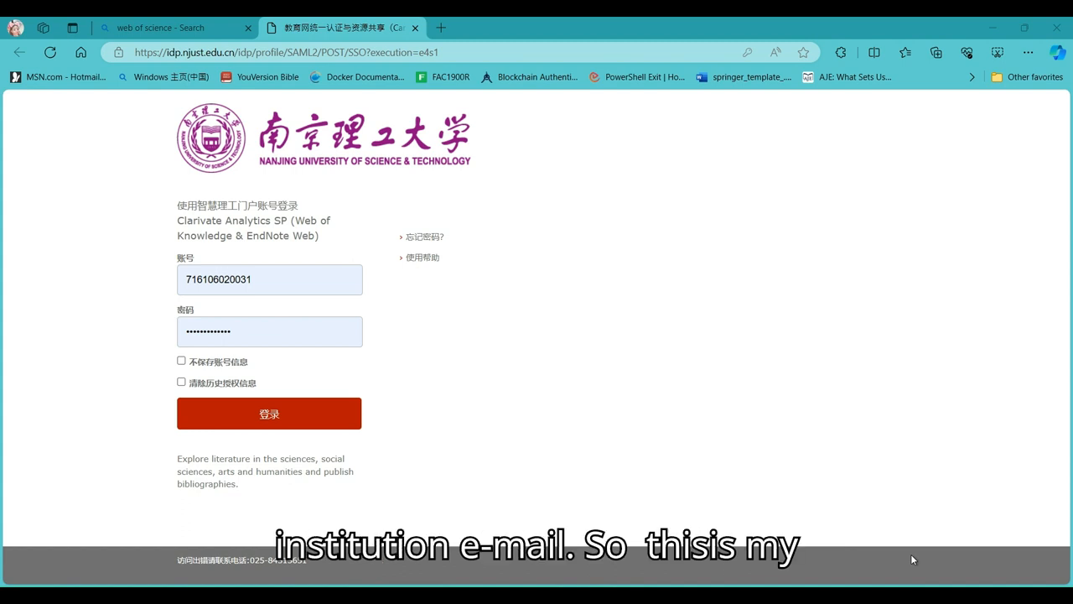
mouse_move(401, 155)
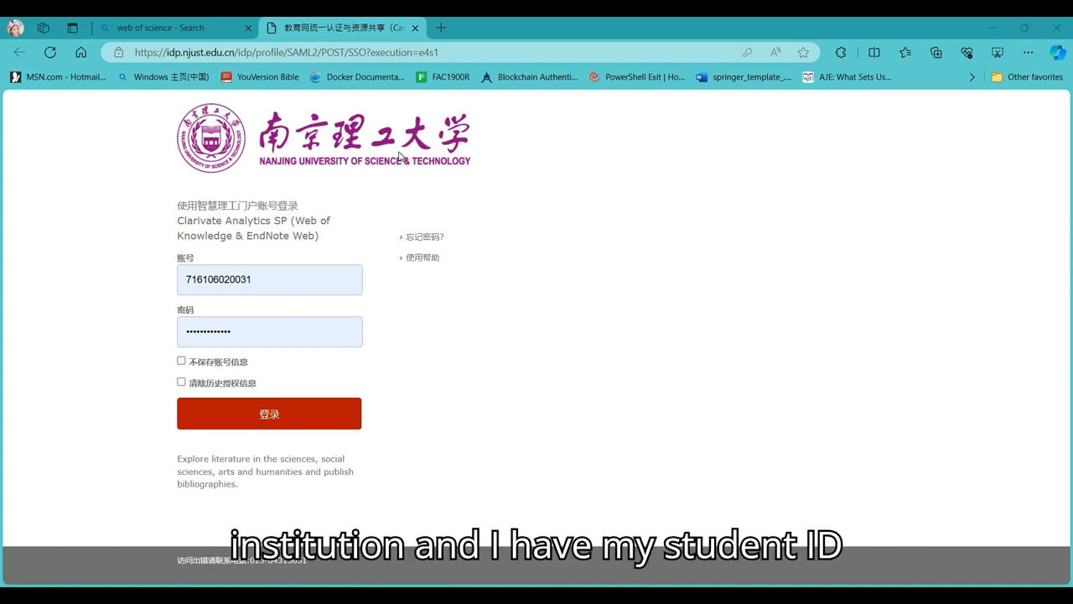
mouse_move(265, 300)
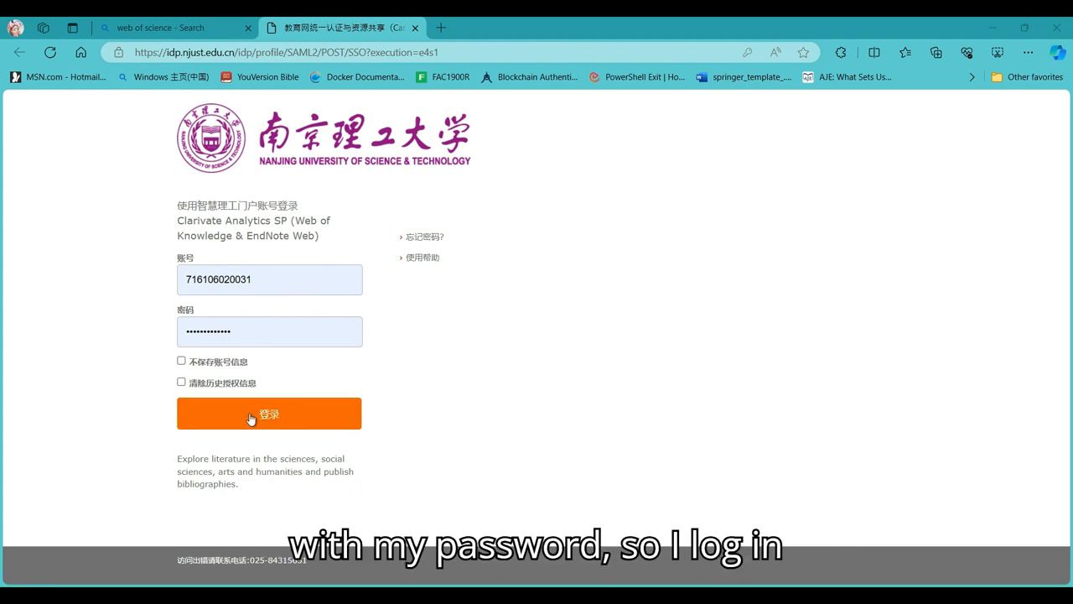
- Log in through the university portal and accept the Information Release consent
click(268, 413)
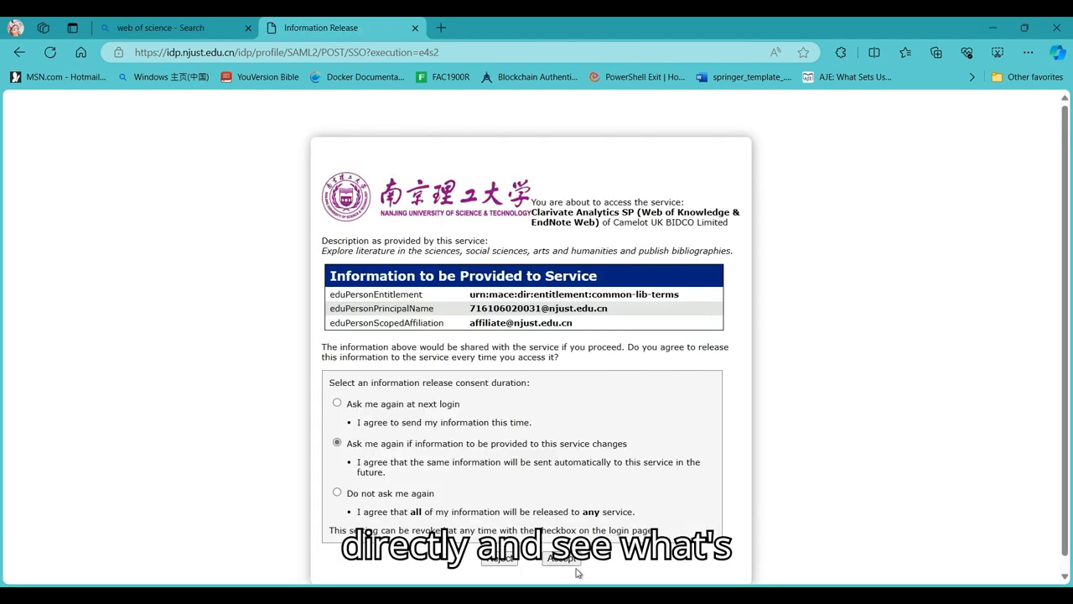
click(553, 556)
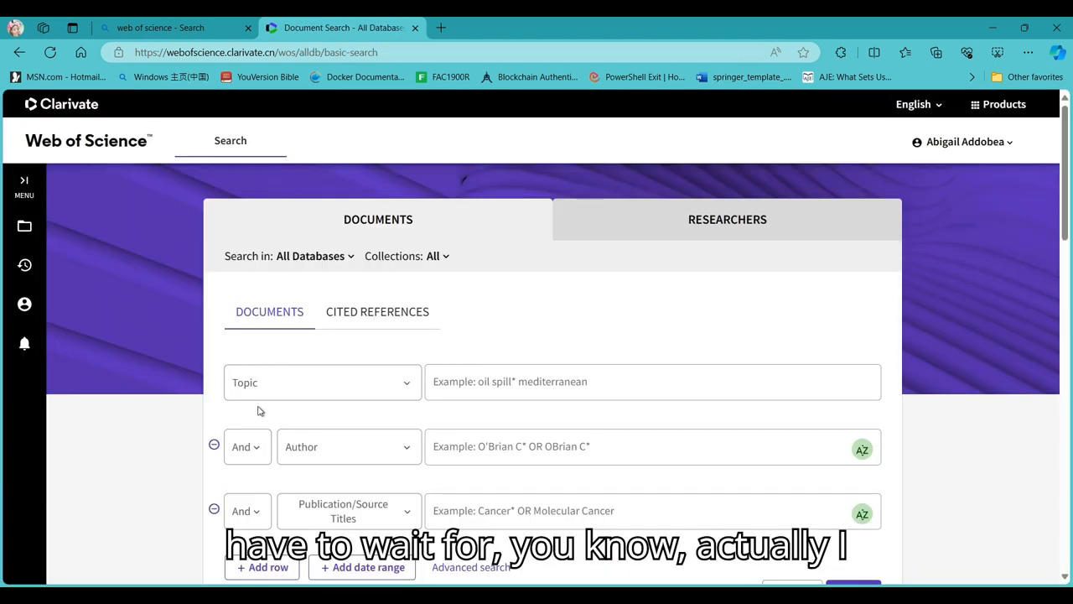
mouse_move(289, 375)
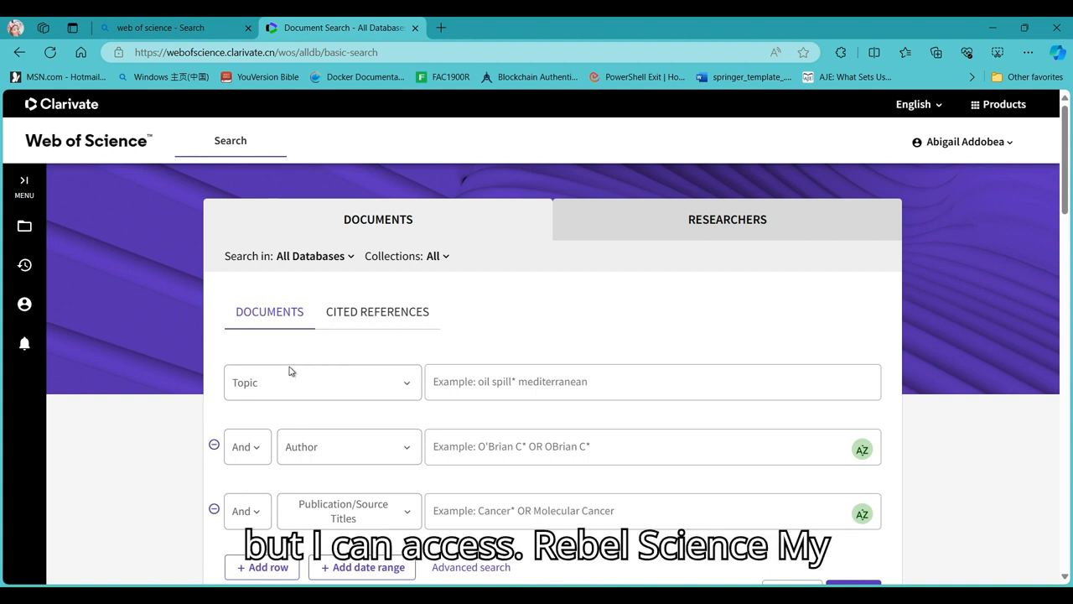
mouse_move(279, 349)
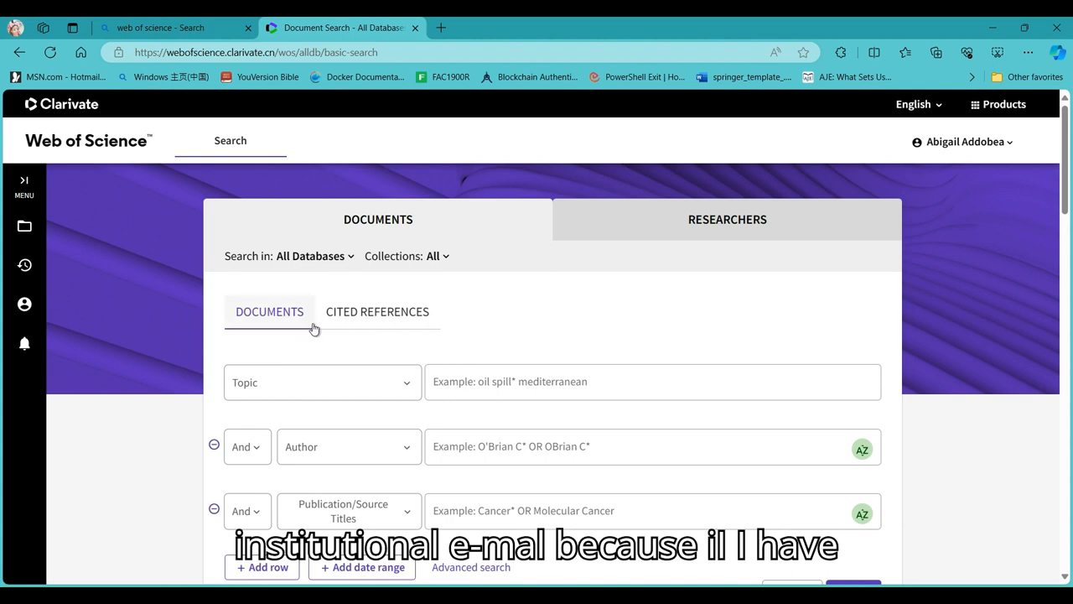
- Delete the Author and Publication/Source Titles rows from the document search
scroll(down, 3)
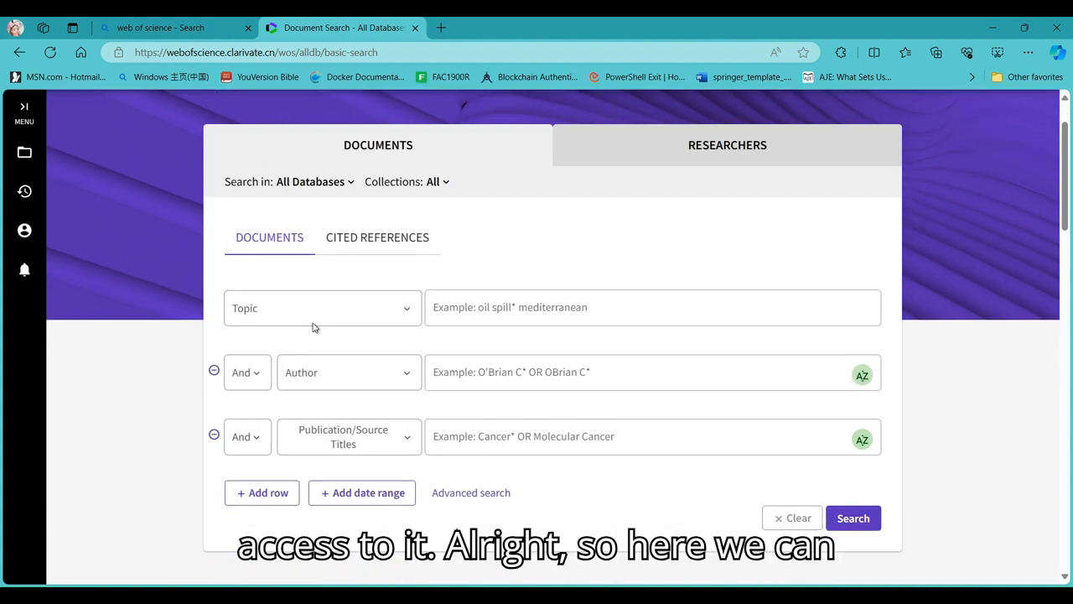
scroll(down, 3)
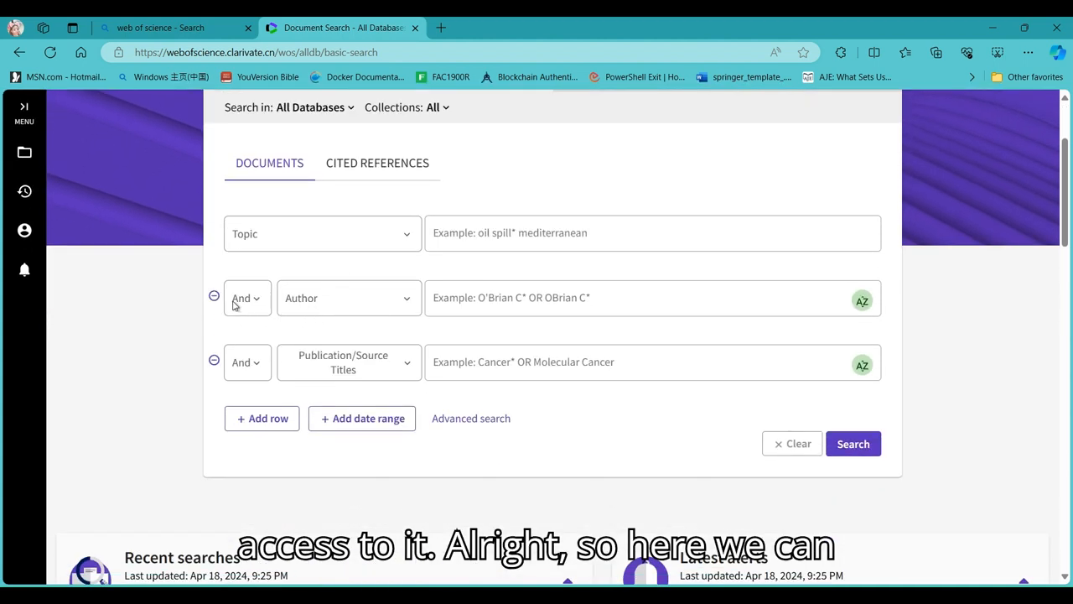
click(214, 296)
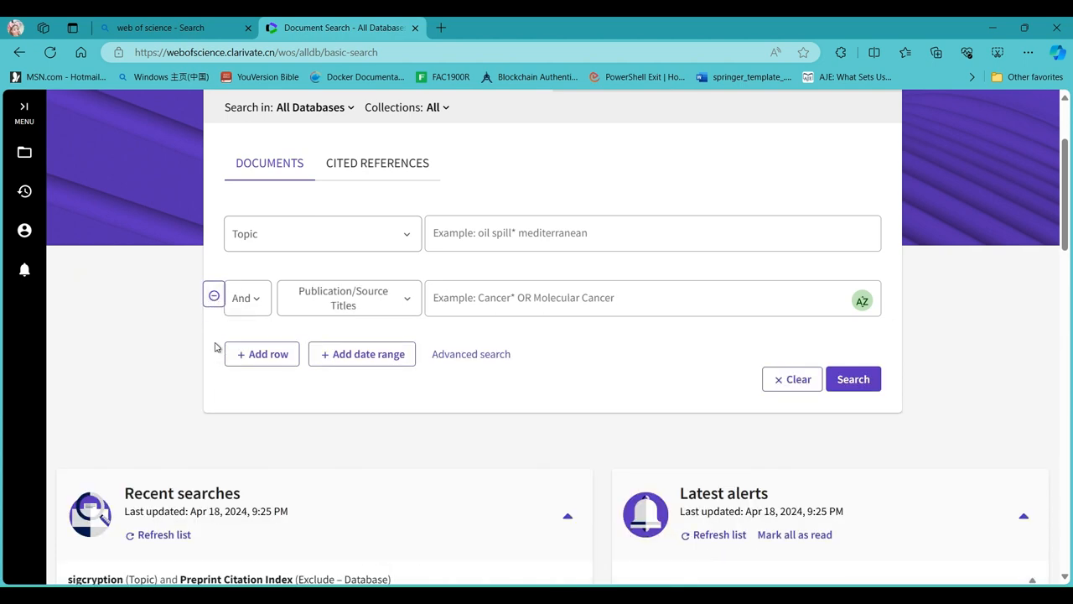
click(321, 233)
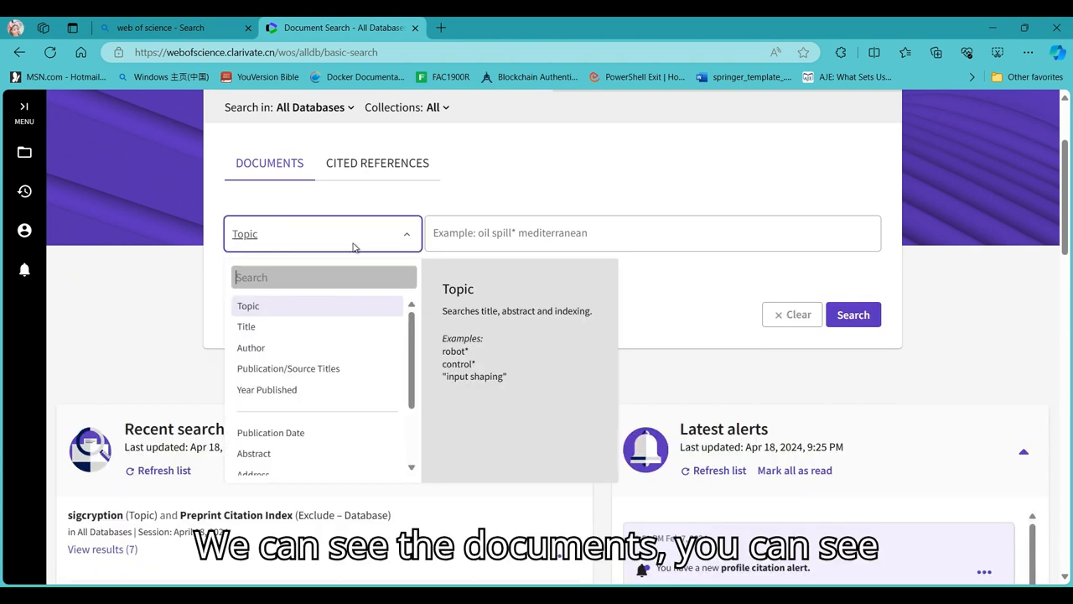
- Switch to the Researchers search and scroll through it
scroll(up, 3)
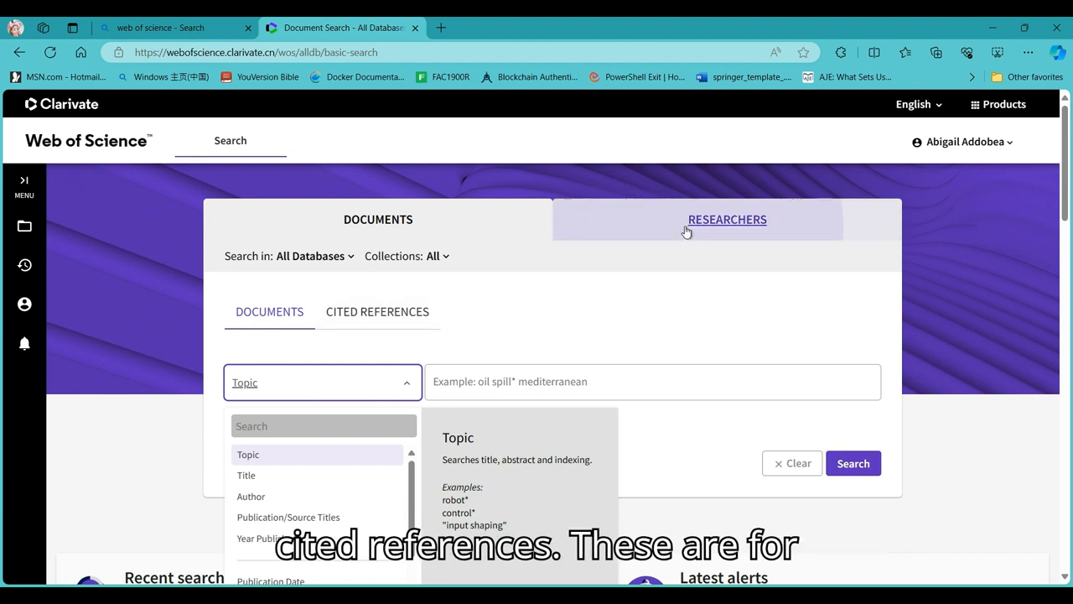
click(727, 219)
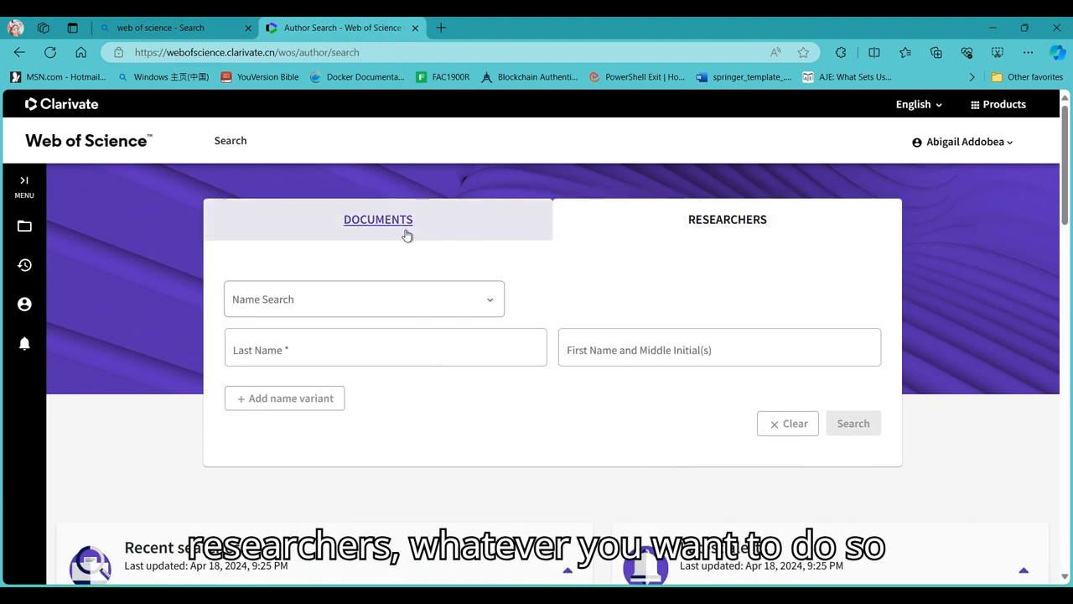
scroll(down, 3)
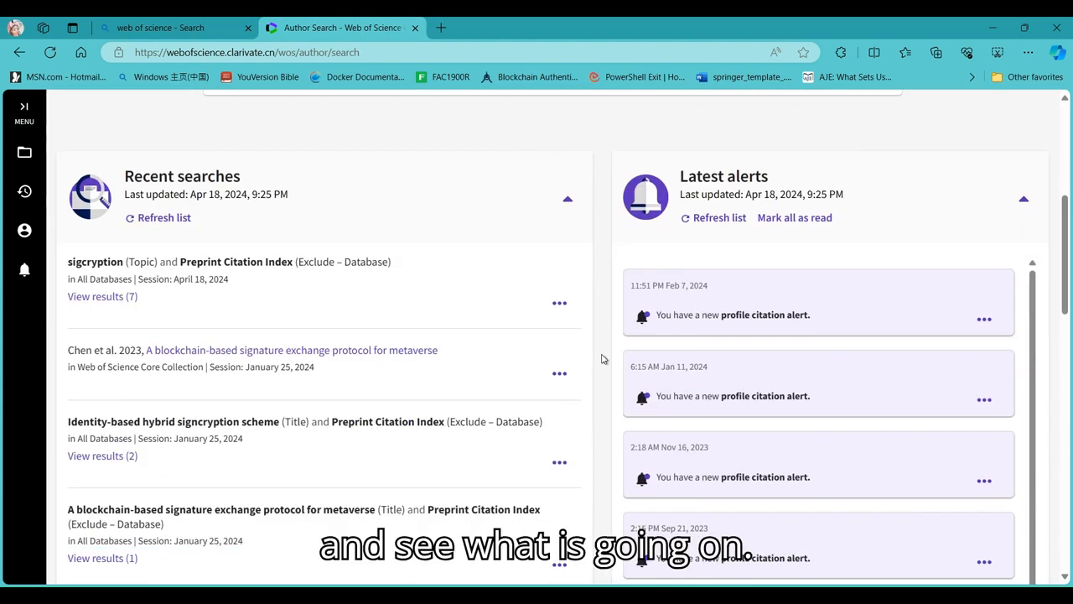
scroll(up, 3)
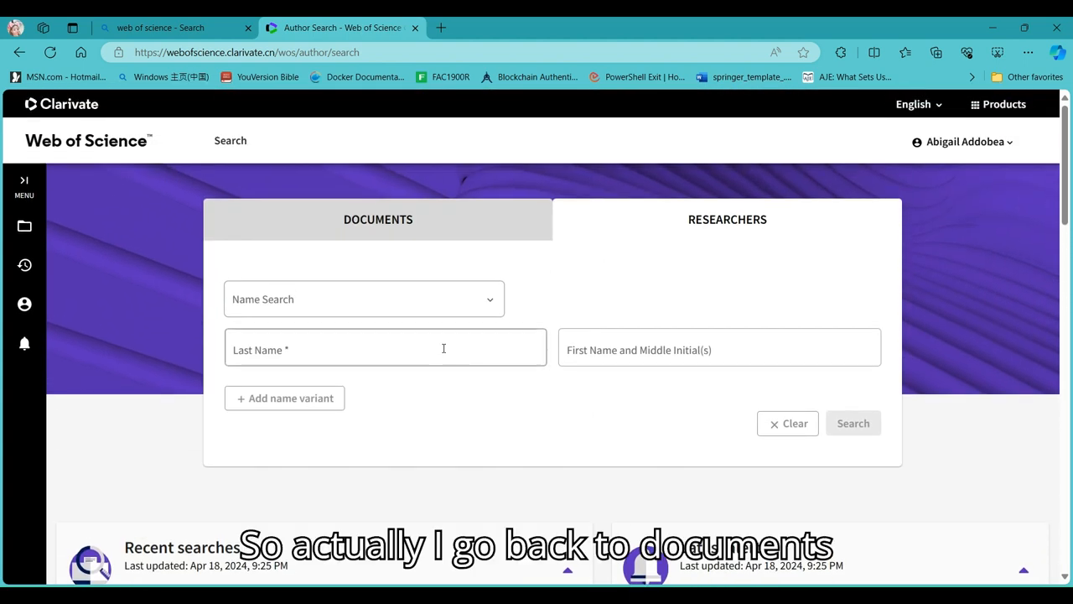
- Return to Documents search and open the search-field list showing Topic's description
click(377, 219)
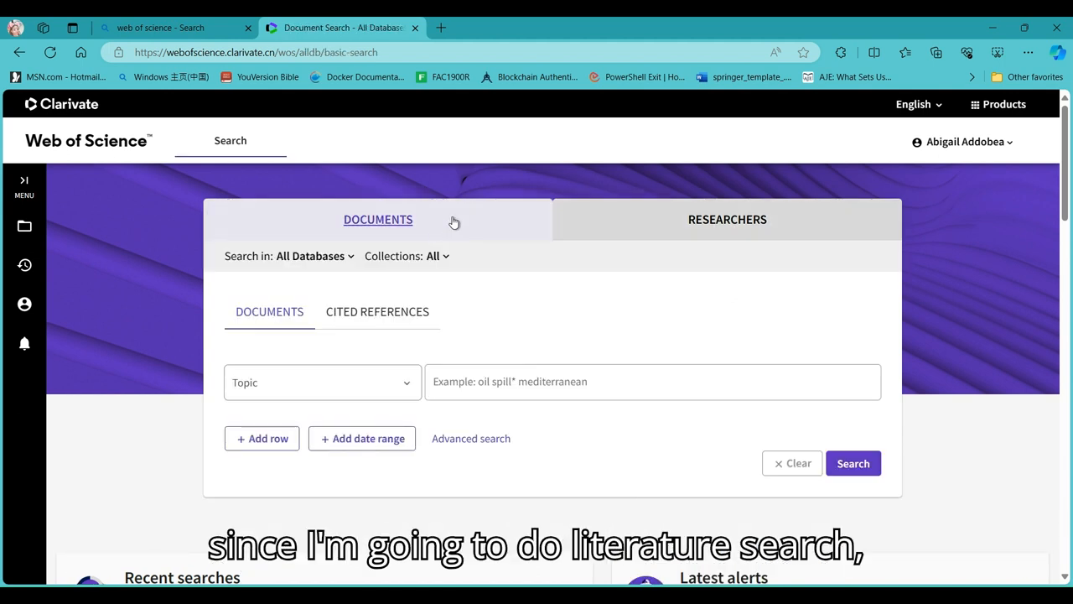
mouse_move(336, 384)
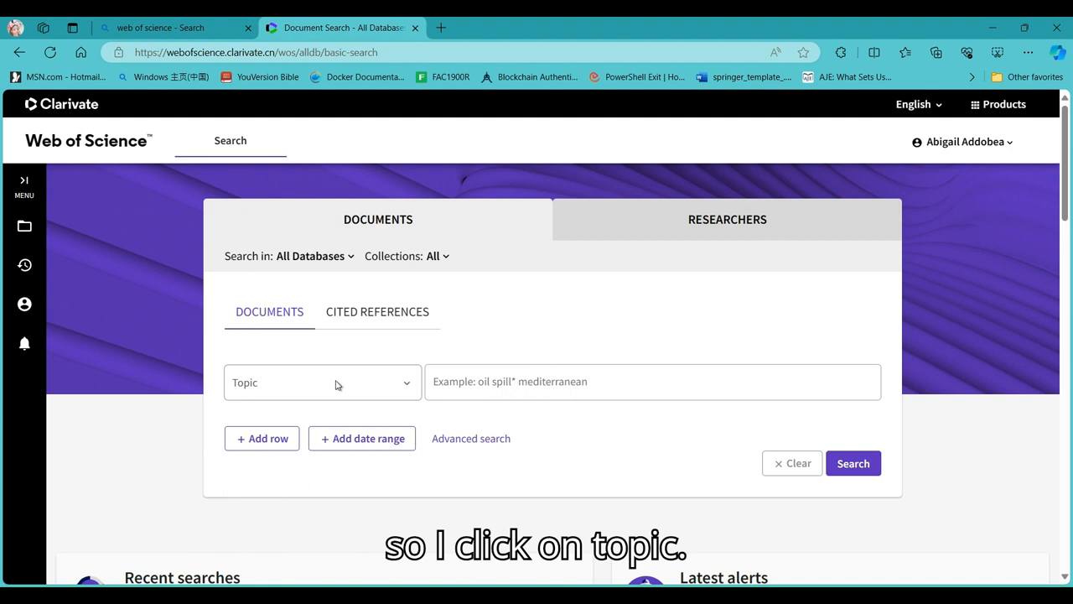
click(321, 382)
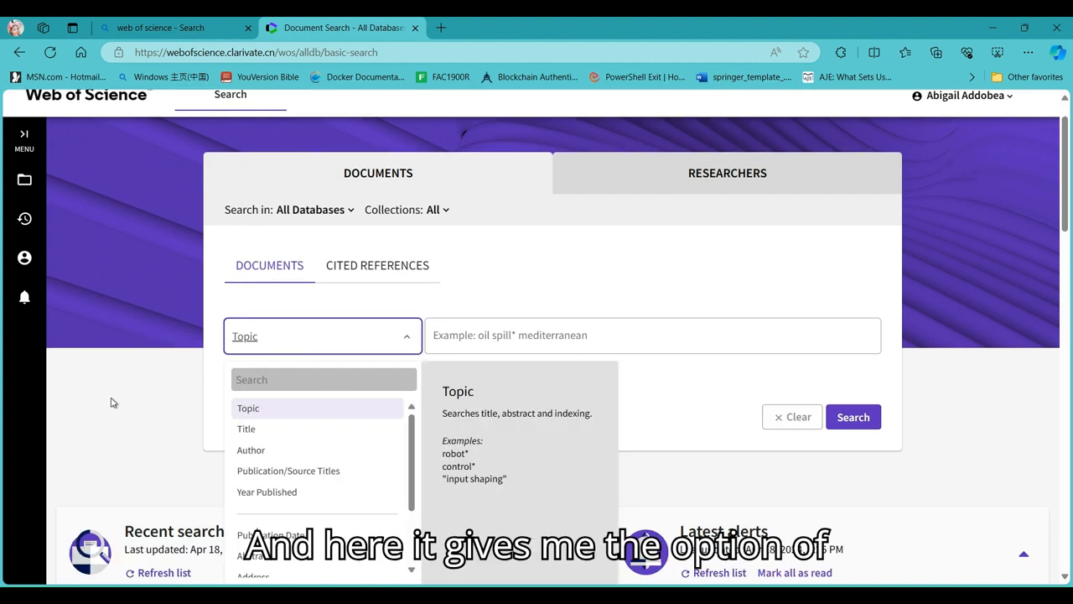
scroll(down, 3)
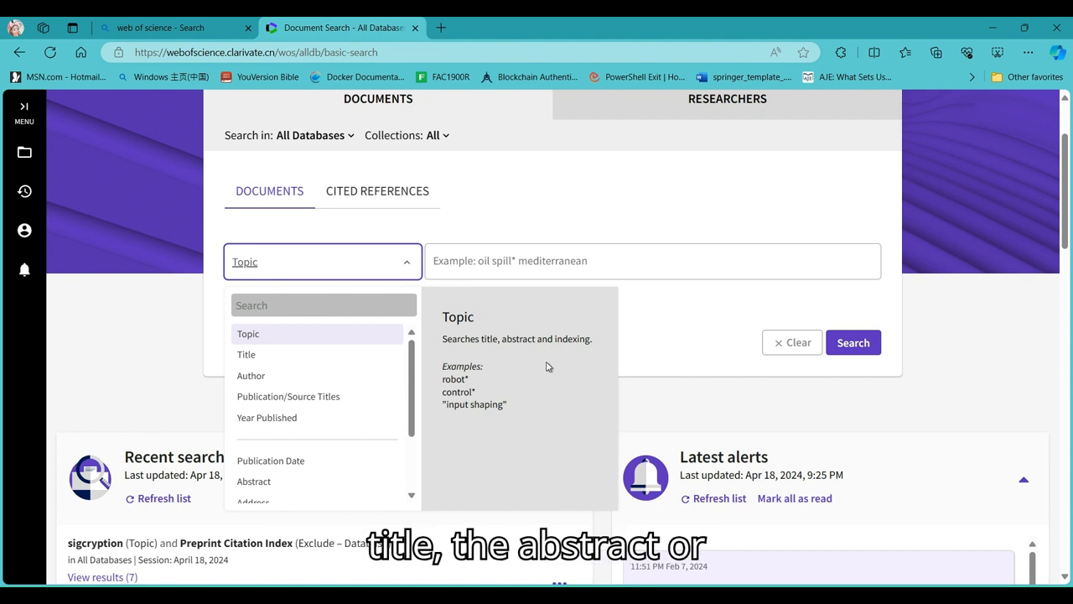
mouse_move(497, 371)
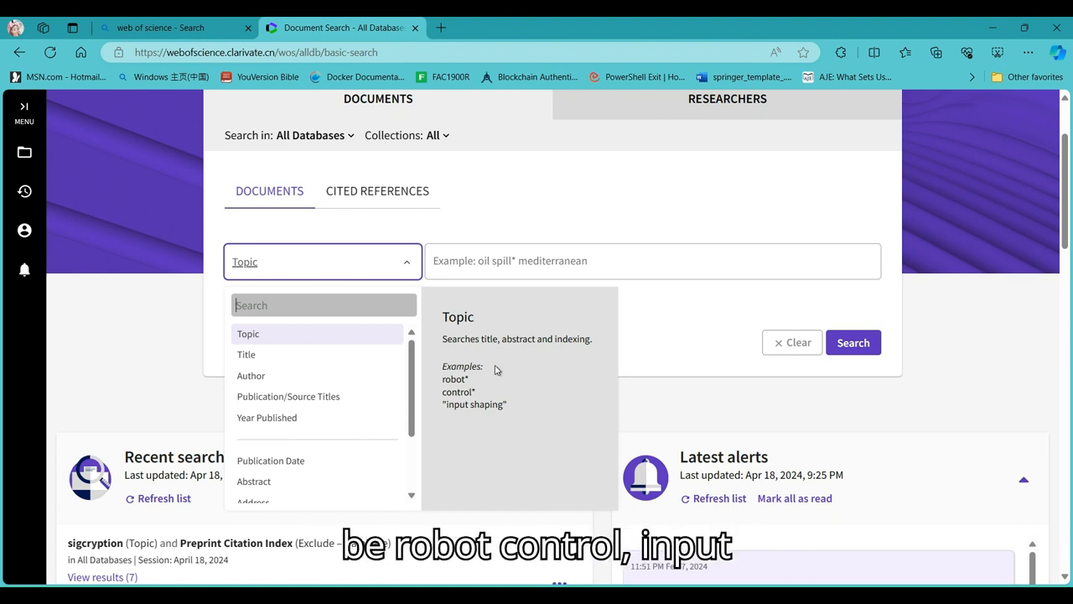
mouse_move(246, 354)
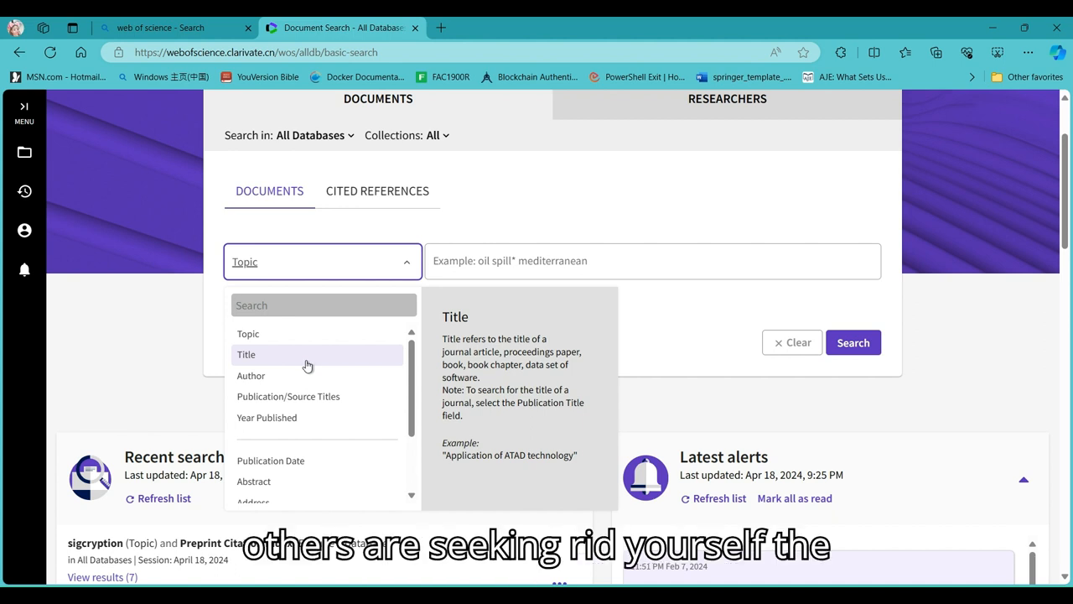
mouse_move(250, 376)
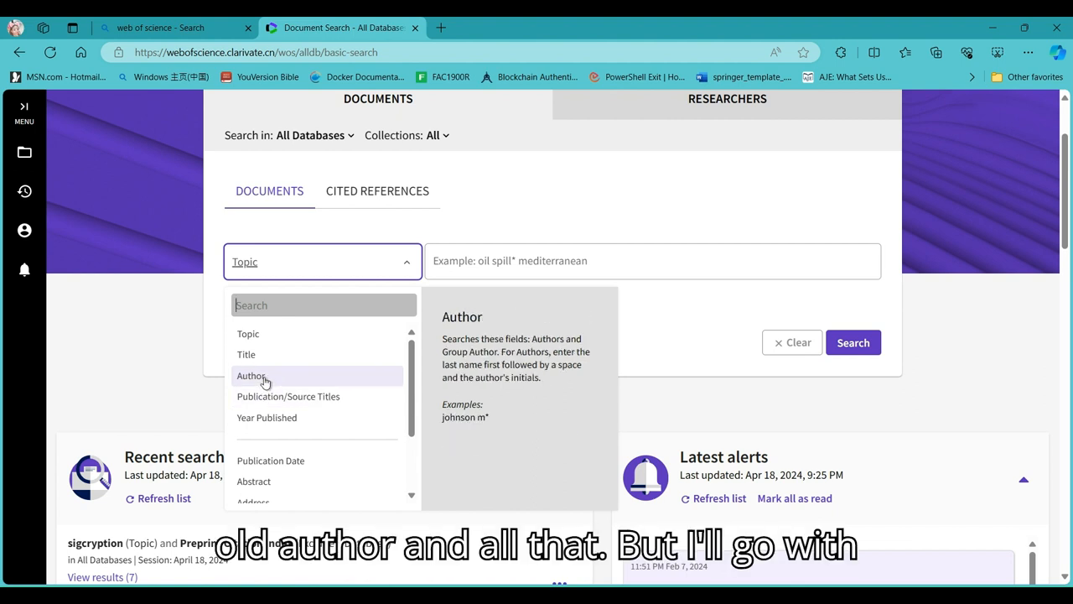
mouse_move(248, 334)
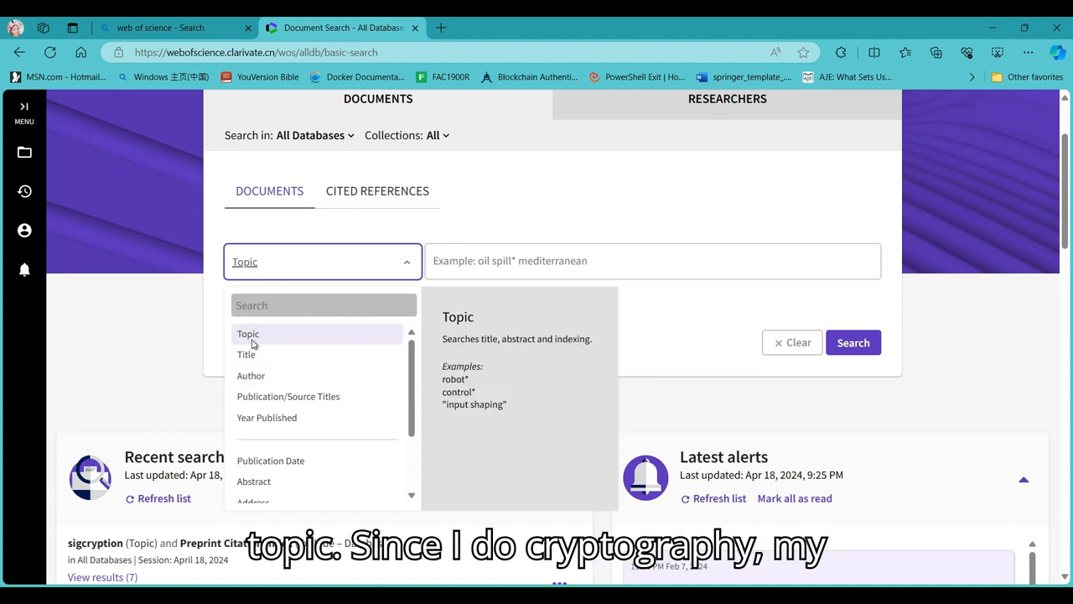
- Keep Topic as the field and search 'signcryption', returning 2,131 results
click(248, 333)
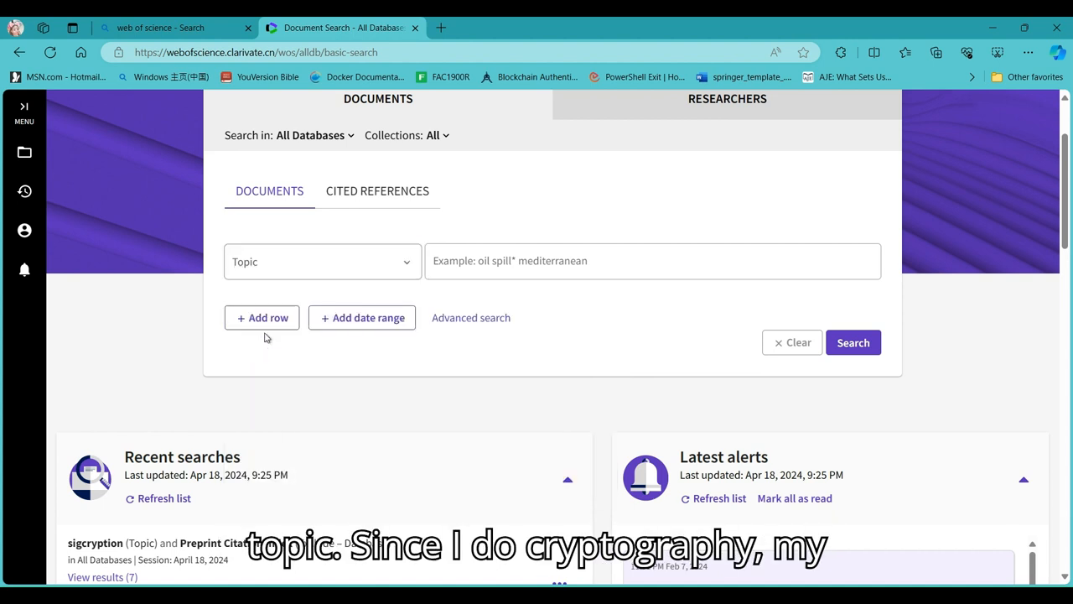
click(652, 261)
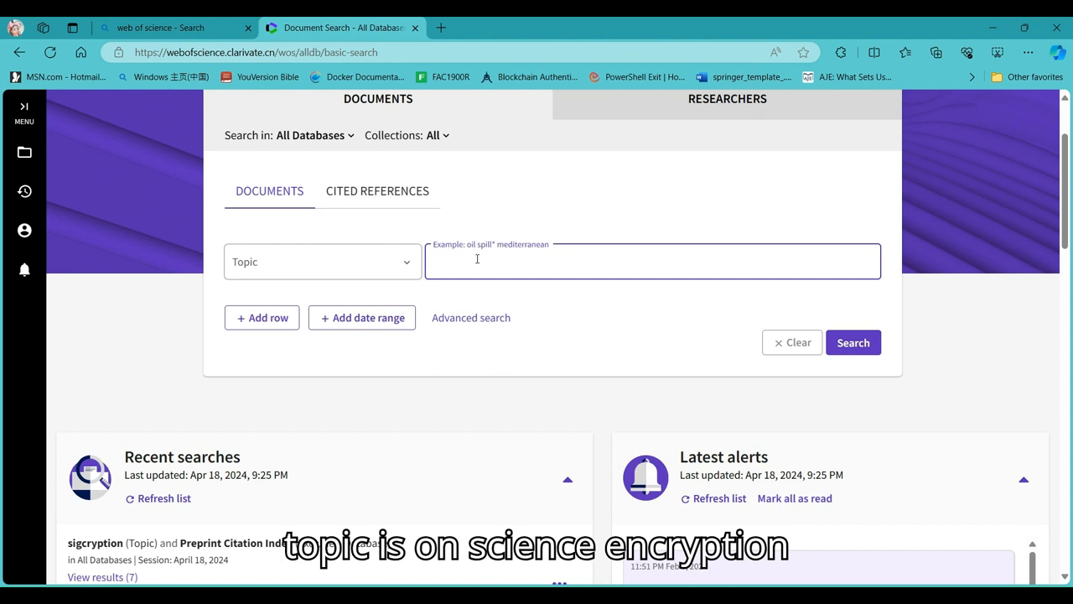
text(signcryption)
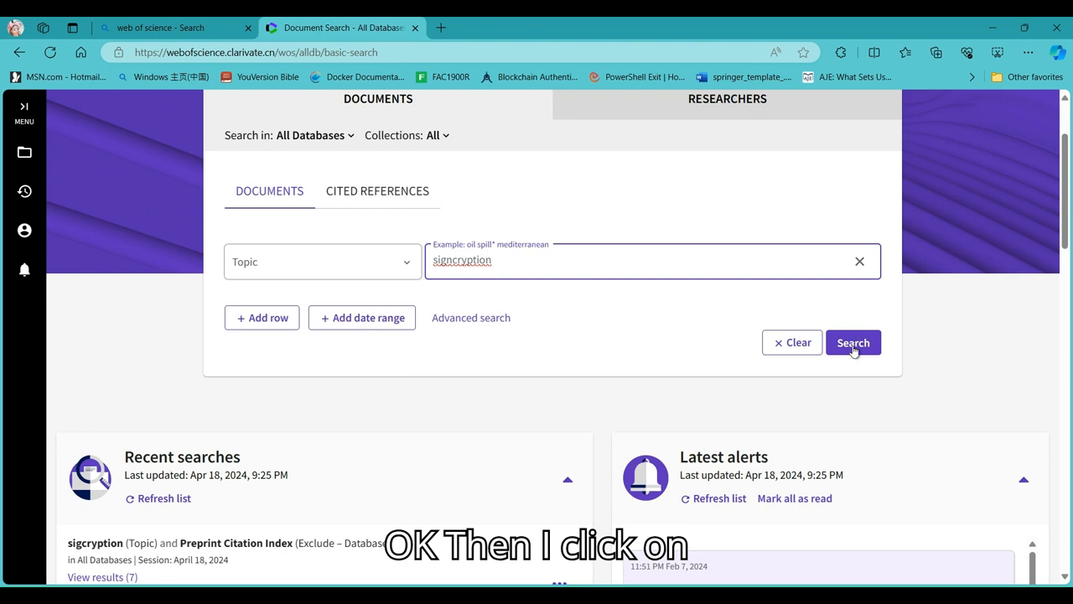
click(853, 342)
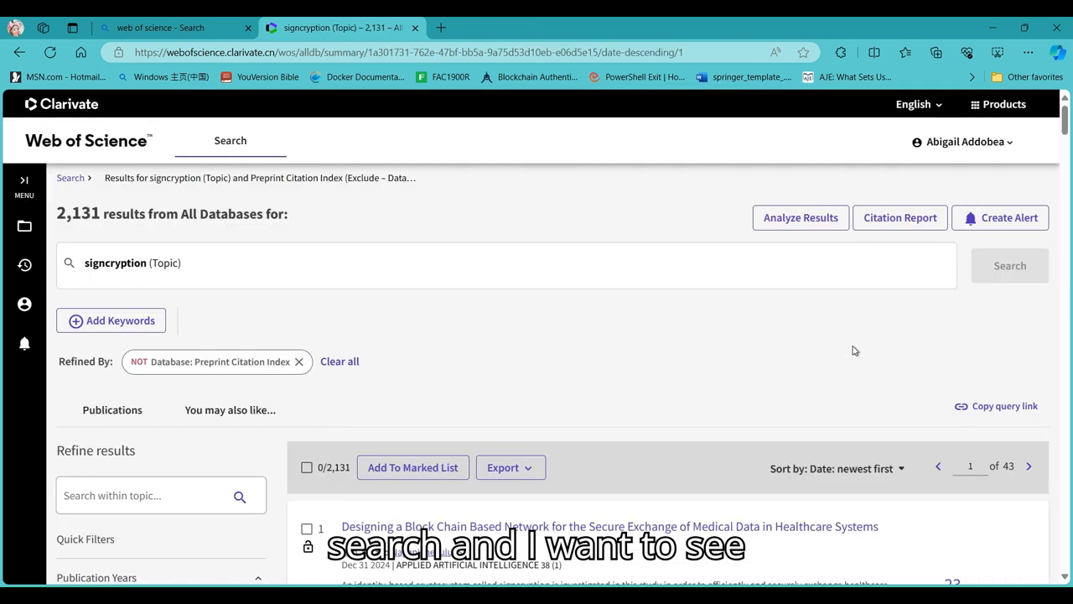
click(110, 320)
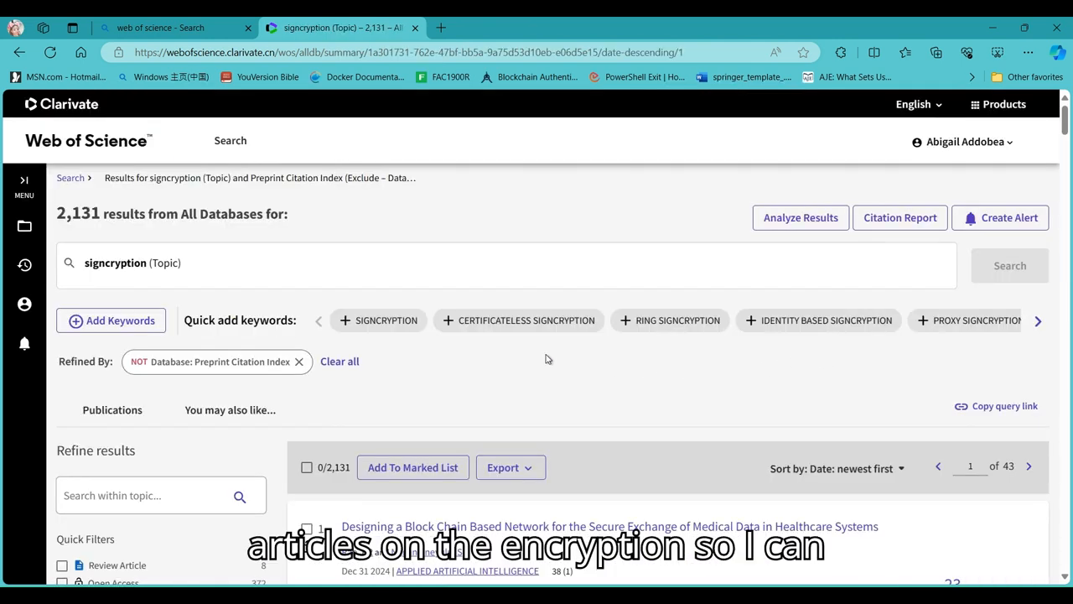
mouse_move(270, 347)
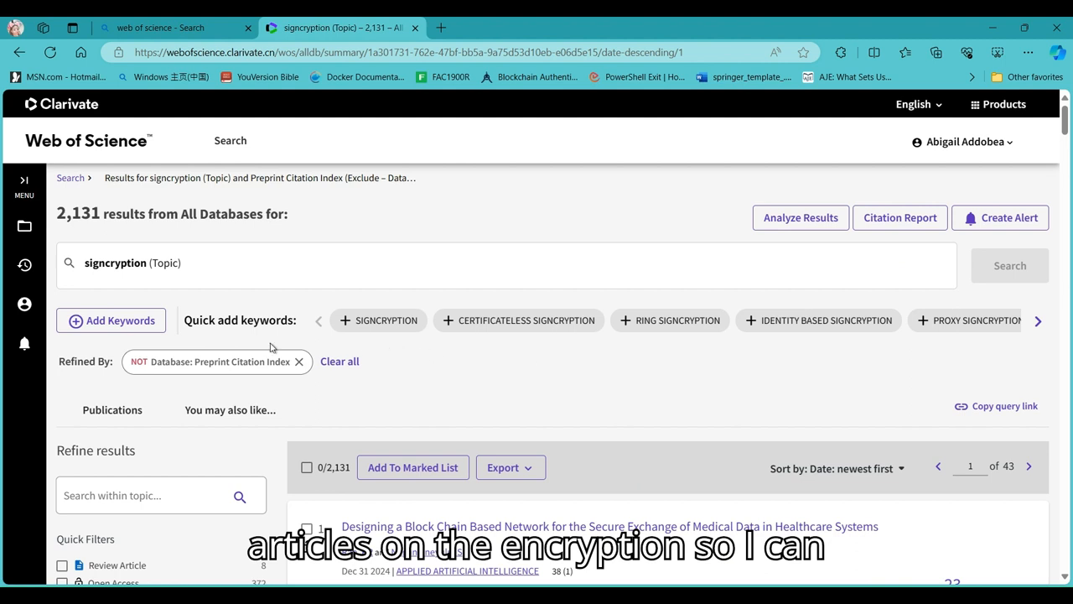
mouse_move(74, 271)
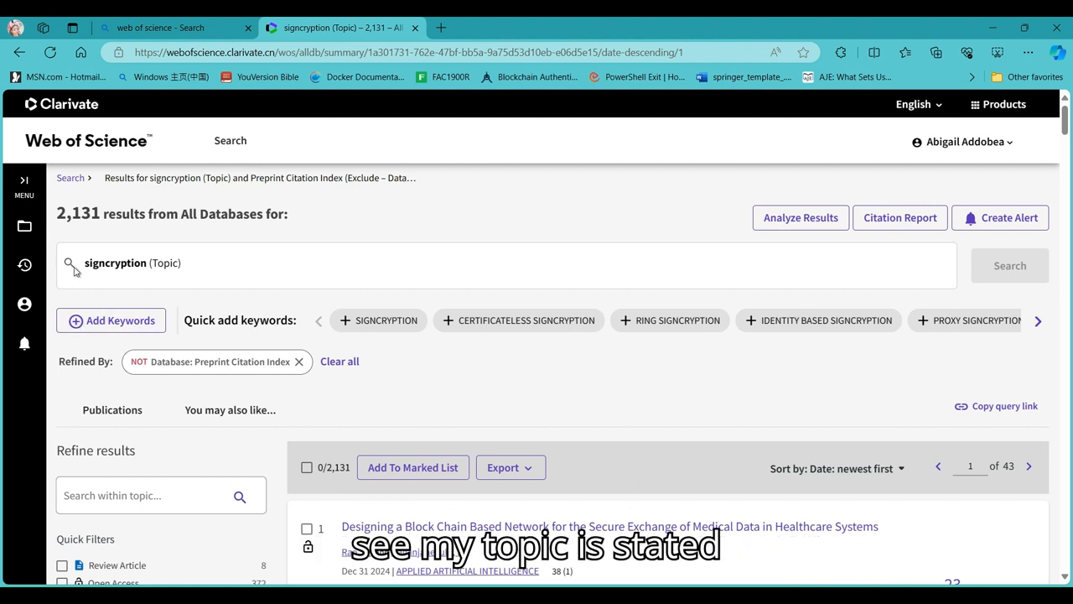
mouse_move(948, 285)
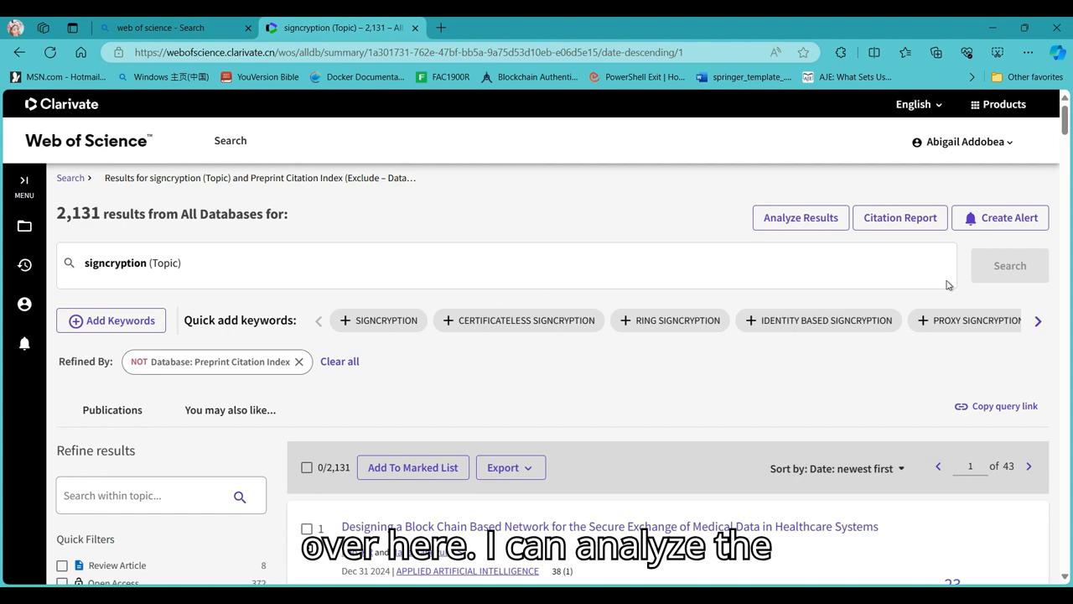
click(800, 217)
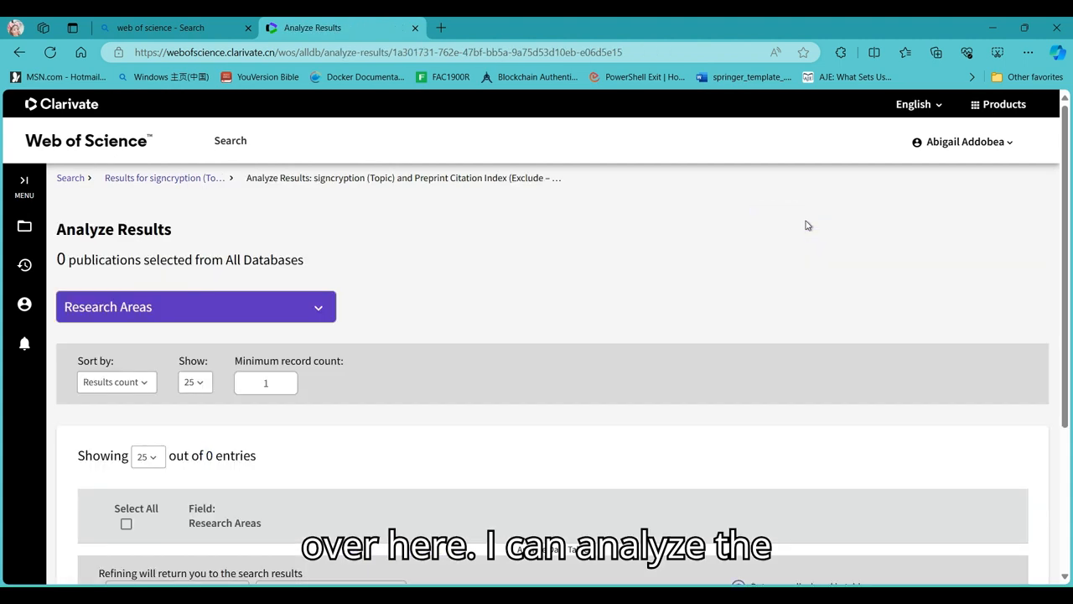
scroll(down, 3)
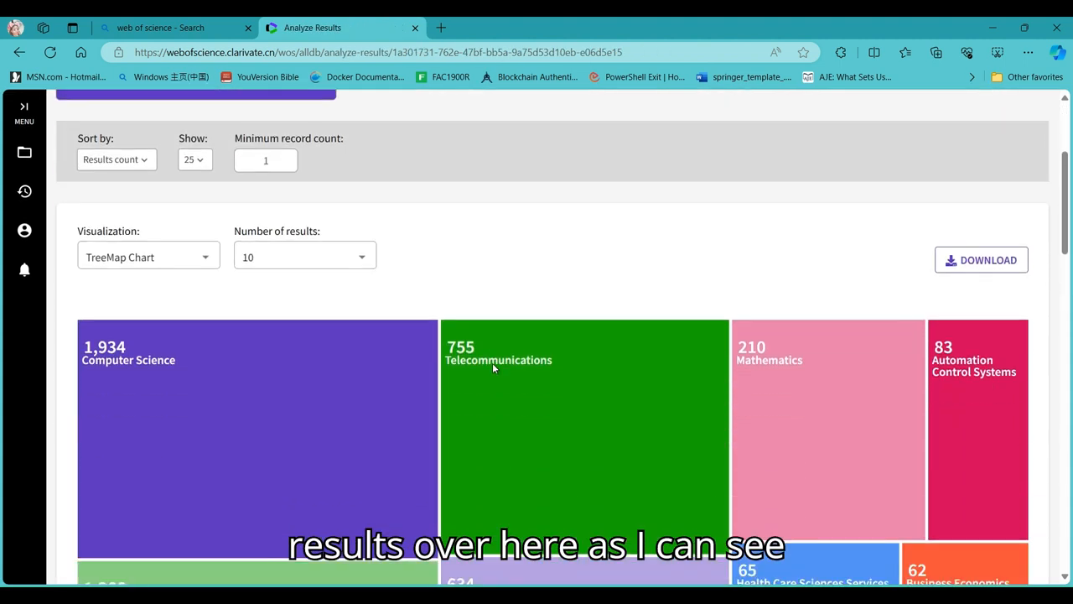
mouse_move(981, 260)
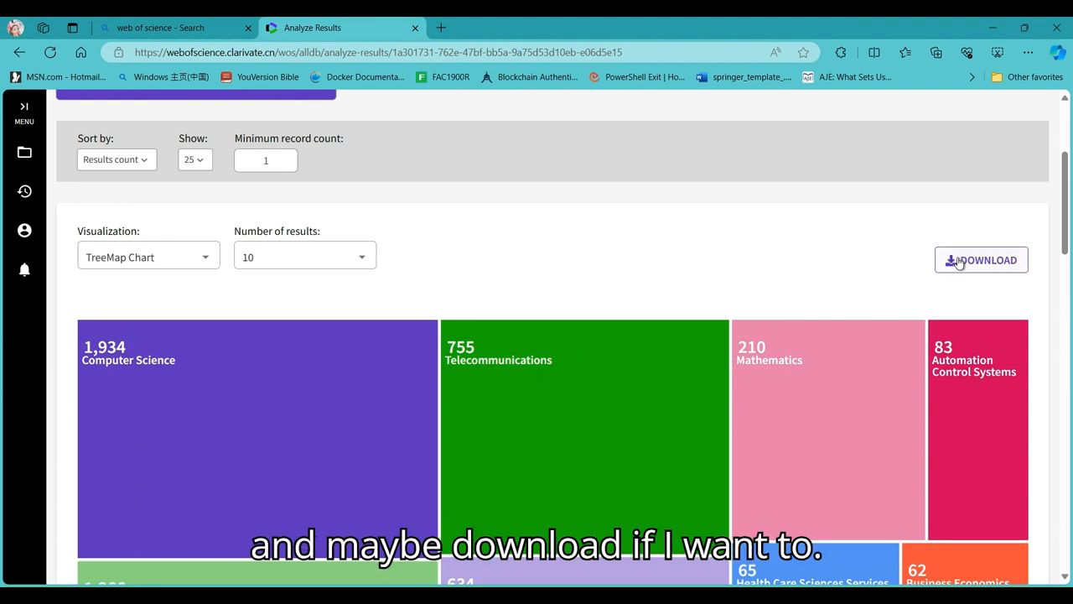
scroll(up, 3)
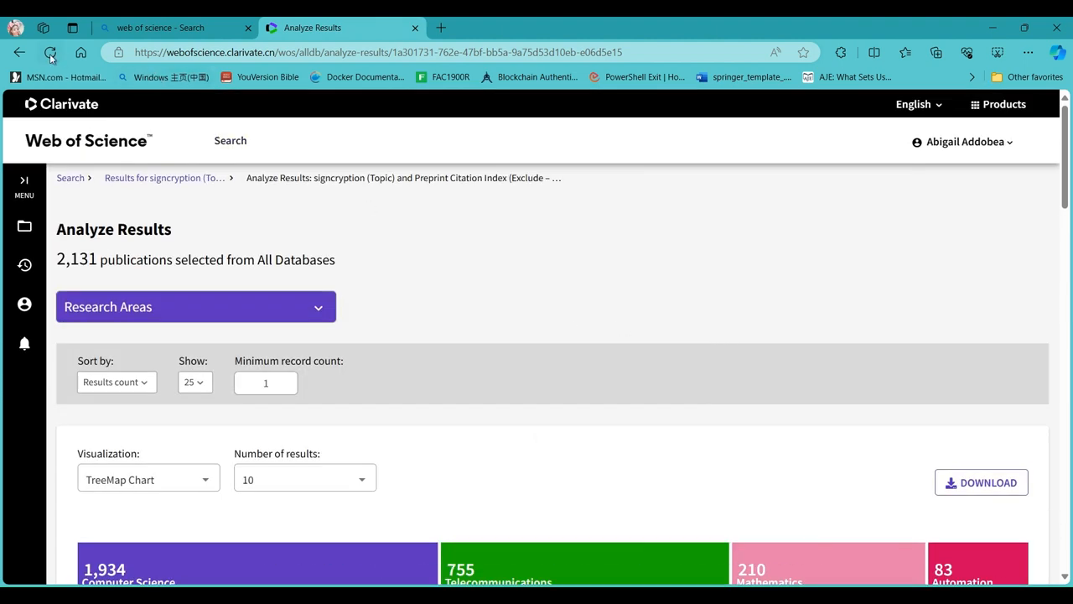
mouse_move(118, 178)
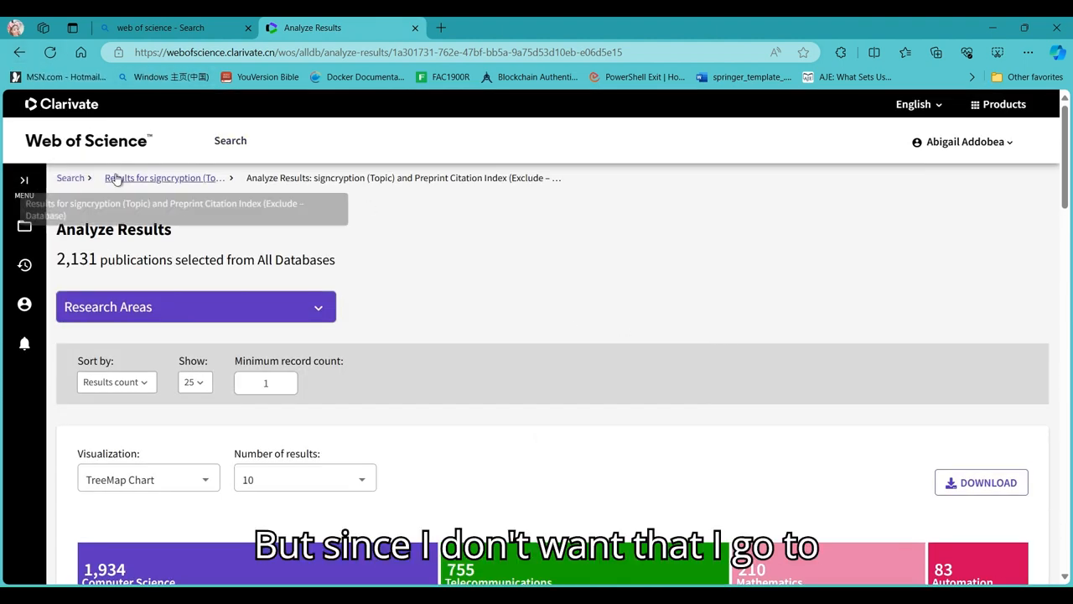
click(163, 177)
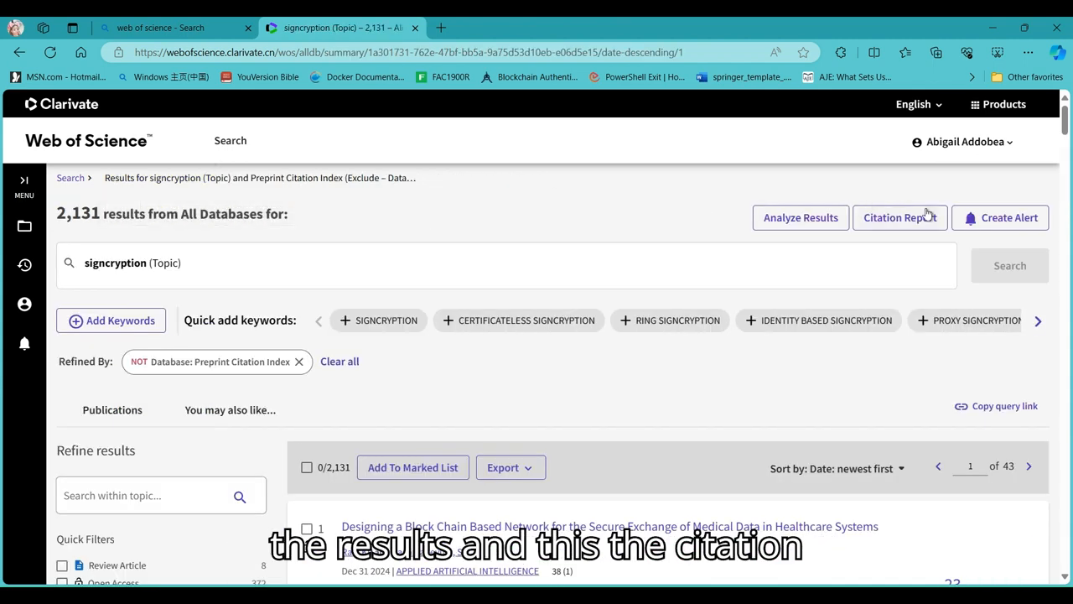
- View the Citation Report (17,821 citations, h-index 52), then return to results
click(900, 217)
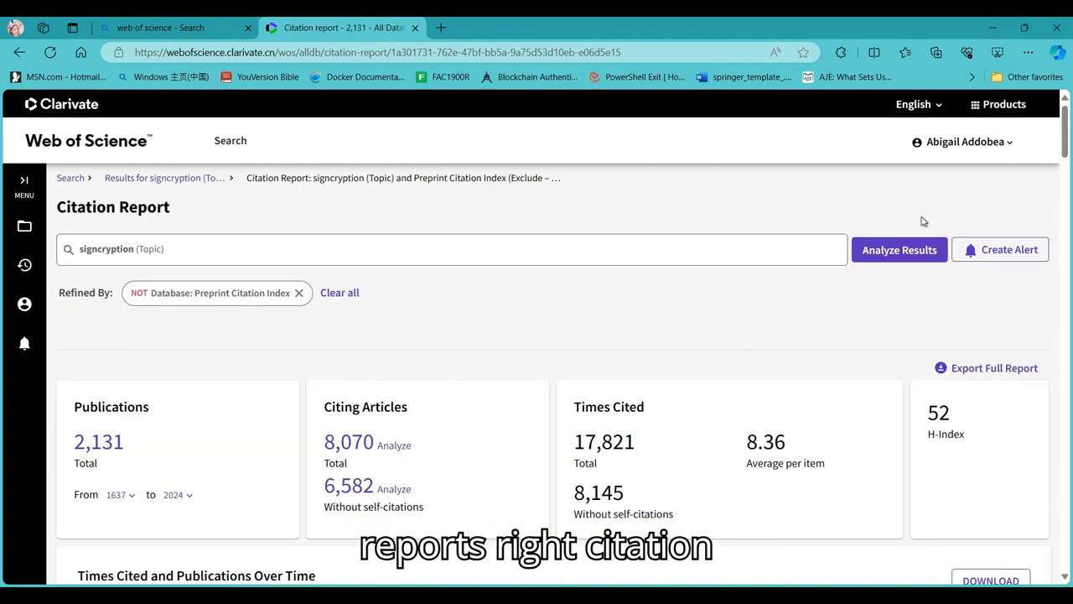
mouse_move(151, 194)
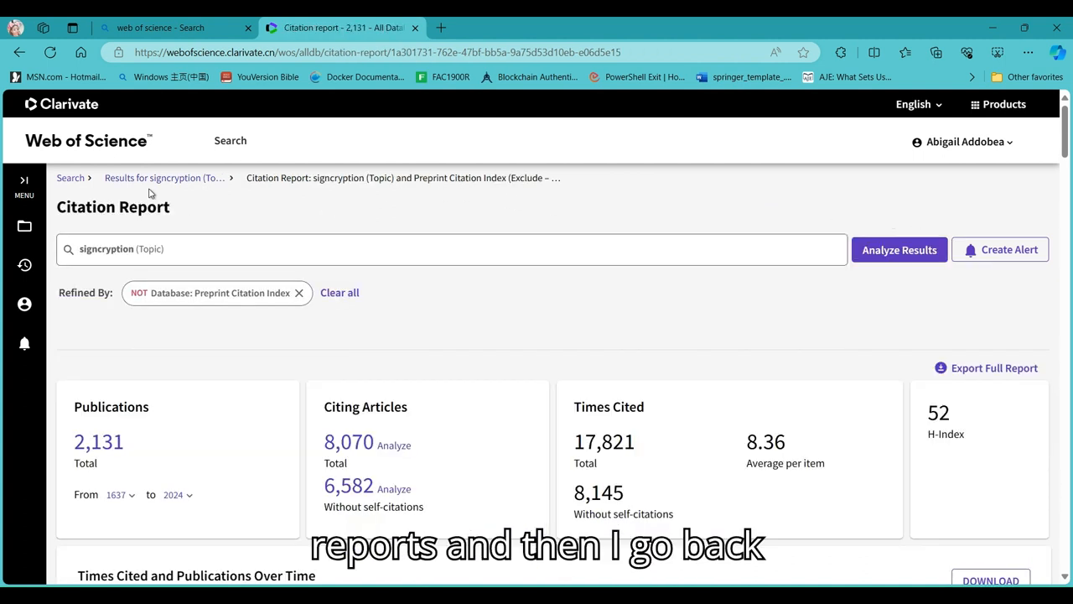
click(164, 177)
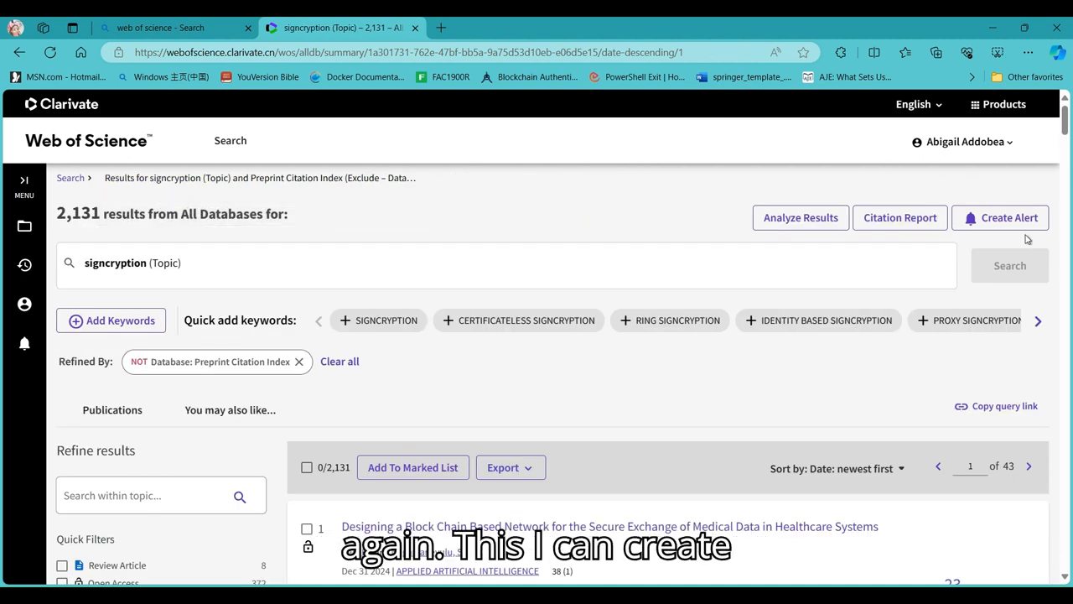
mouse_move(67, 335)
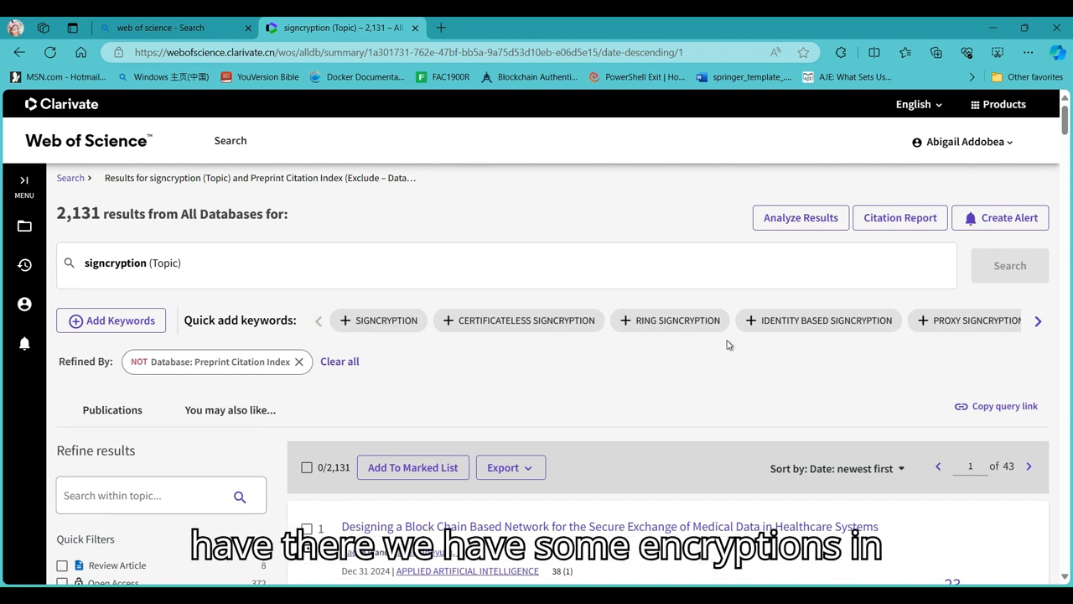
mouse_move(648, 293)
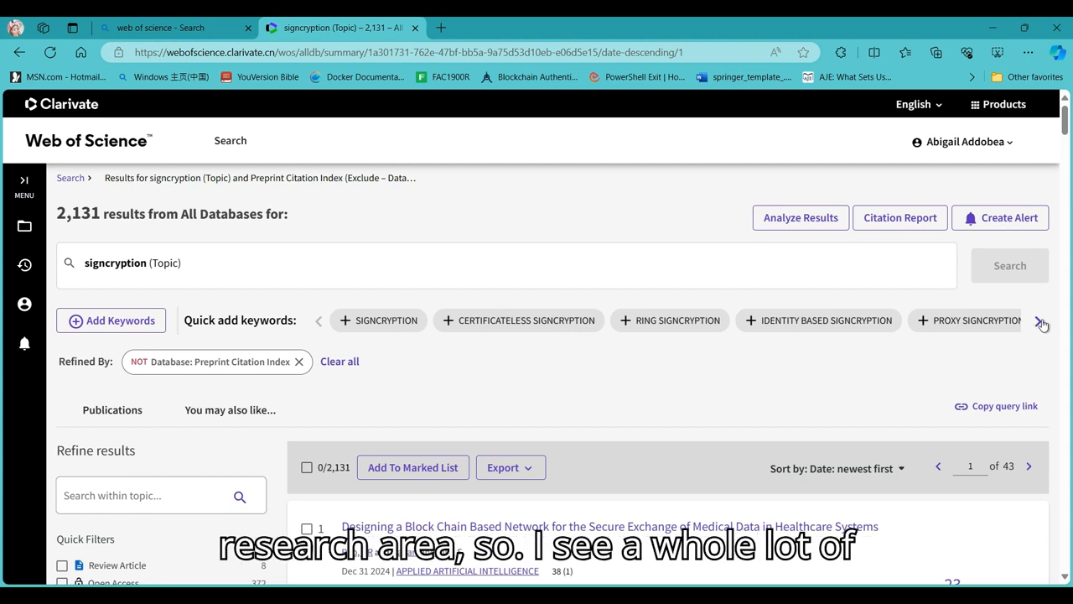
click(1042, 325)
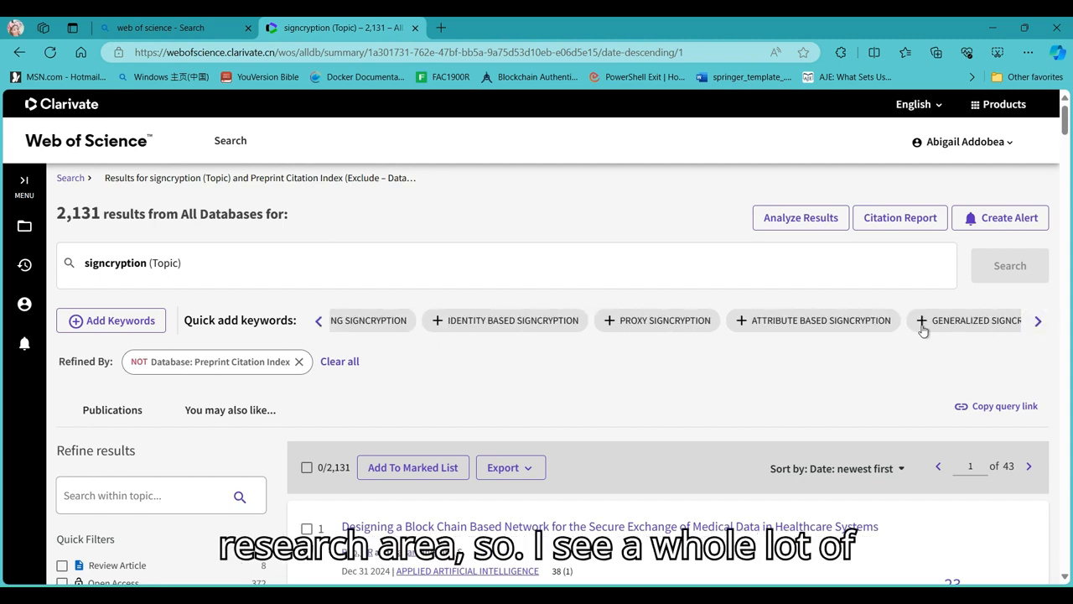
scroll(down, 3)
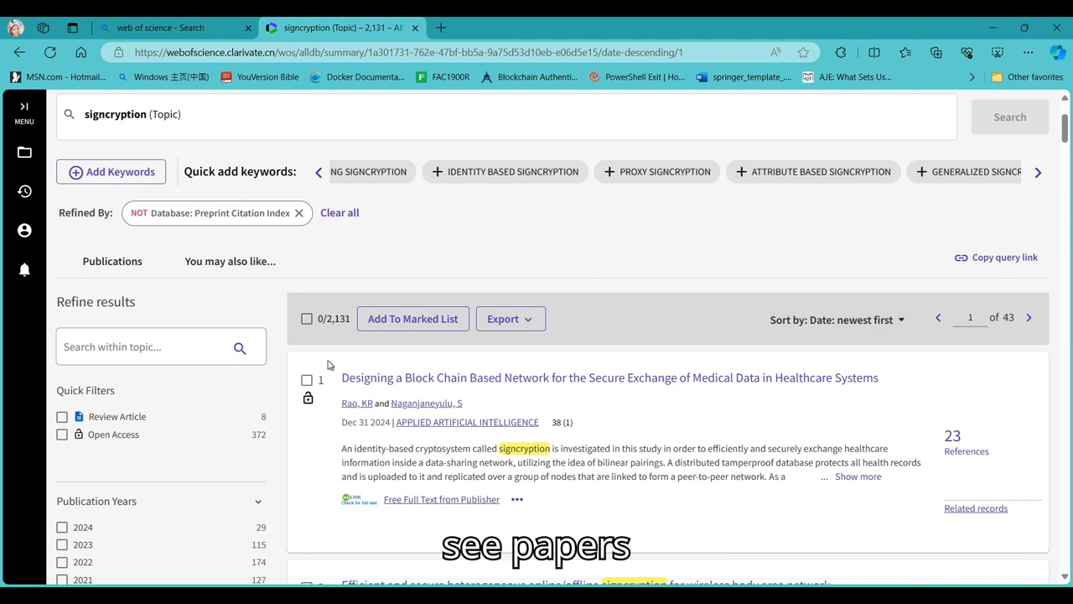
scroll(down, 3)
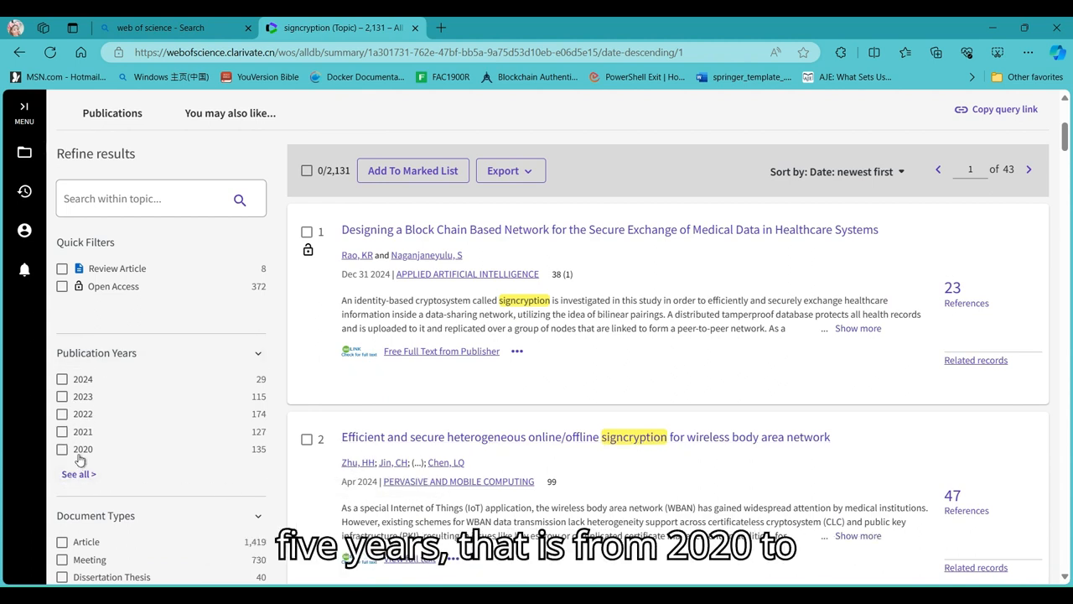
mouse_move(90, 405)
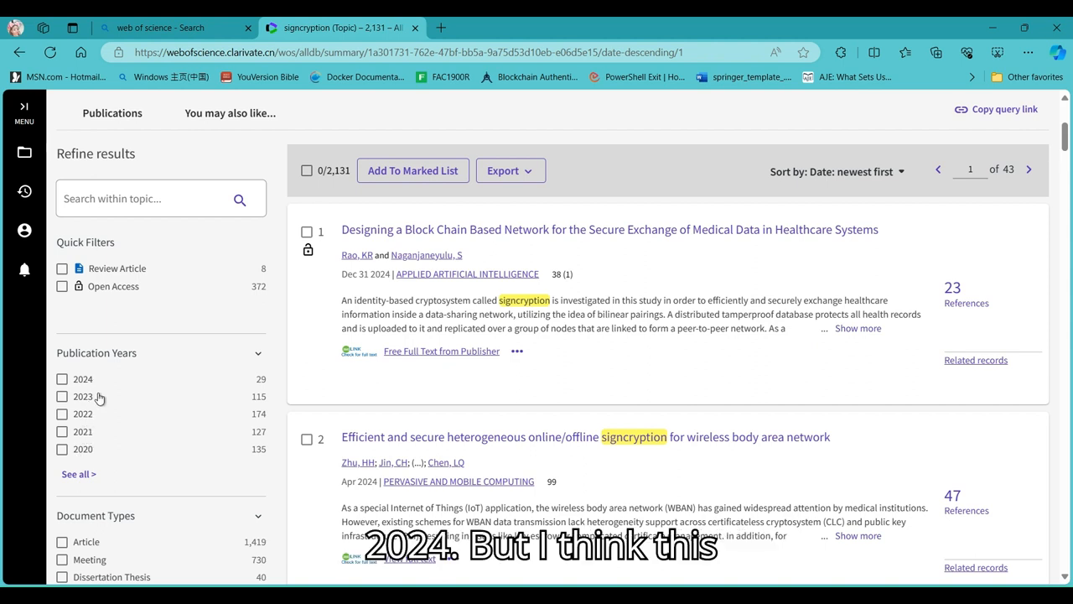
mouse_move(155, 427)
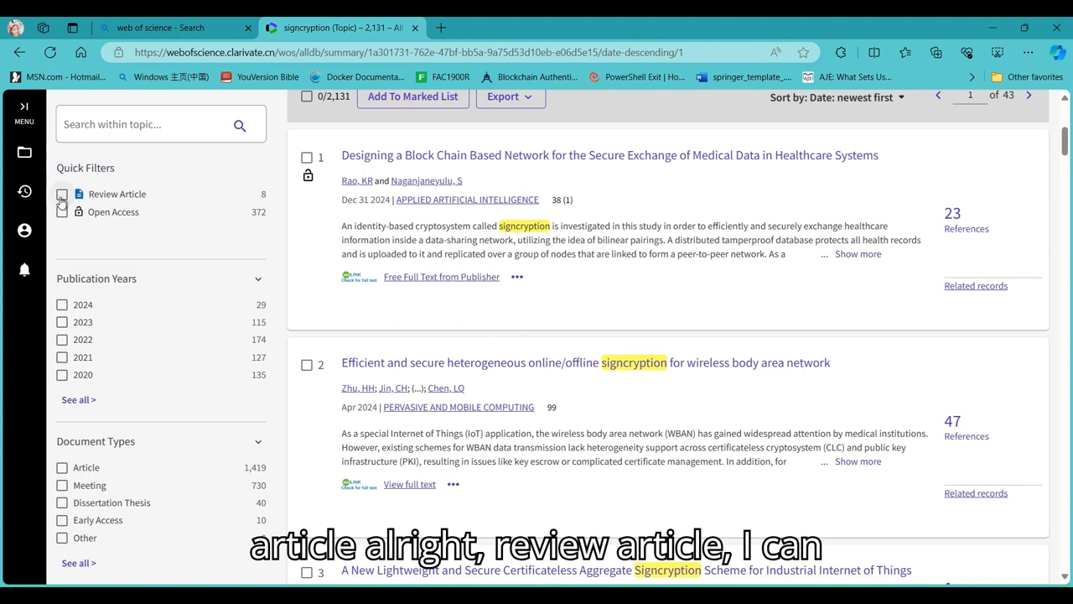
- Refine to Review Articles (8 results), then clear all filters and tick Open Access
click(62, 194)
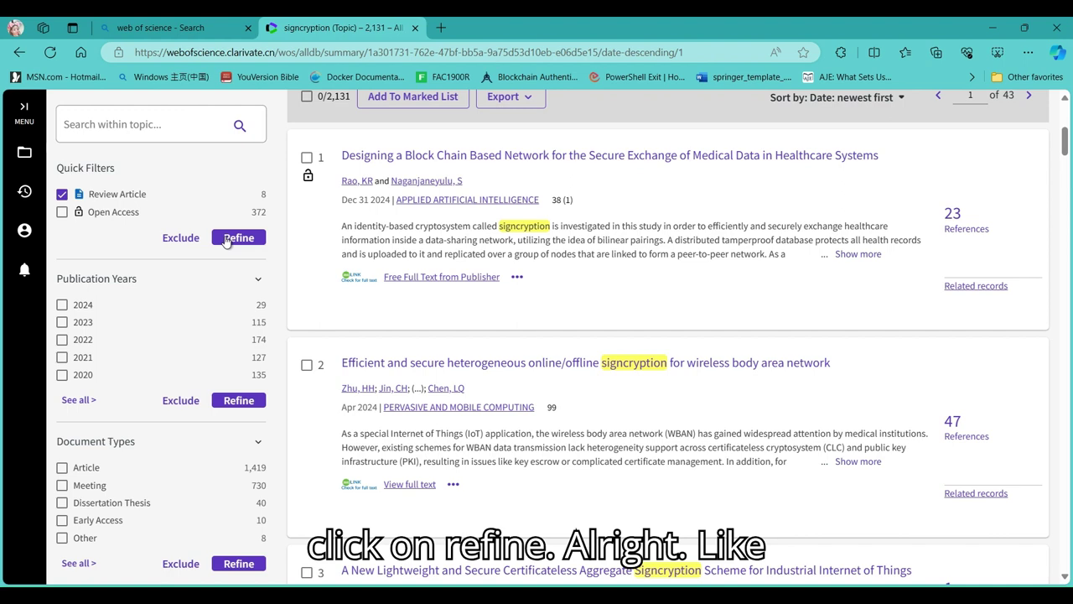
click(239, 237)
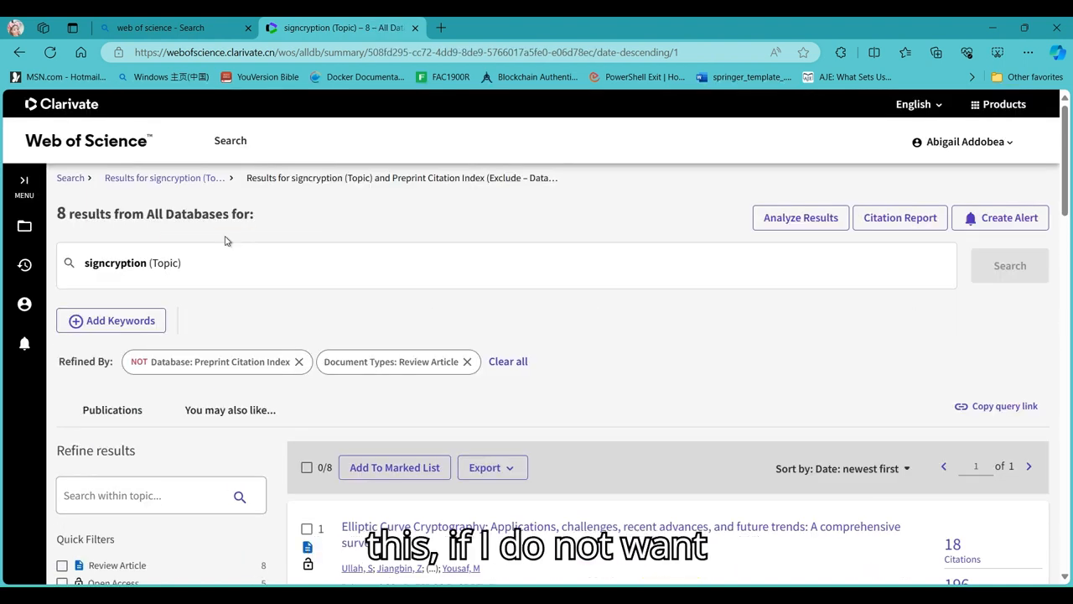
mouse_move(233, 252)
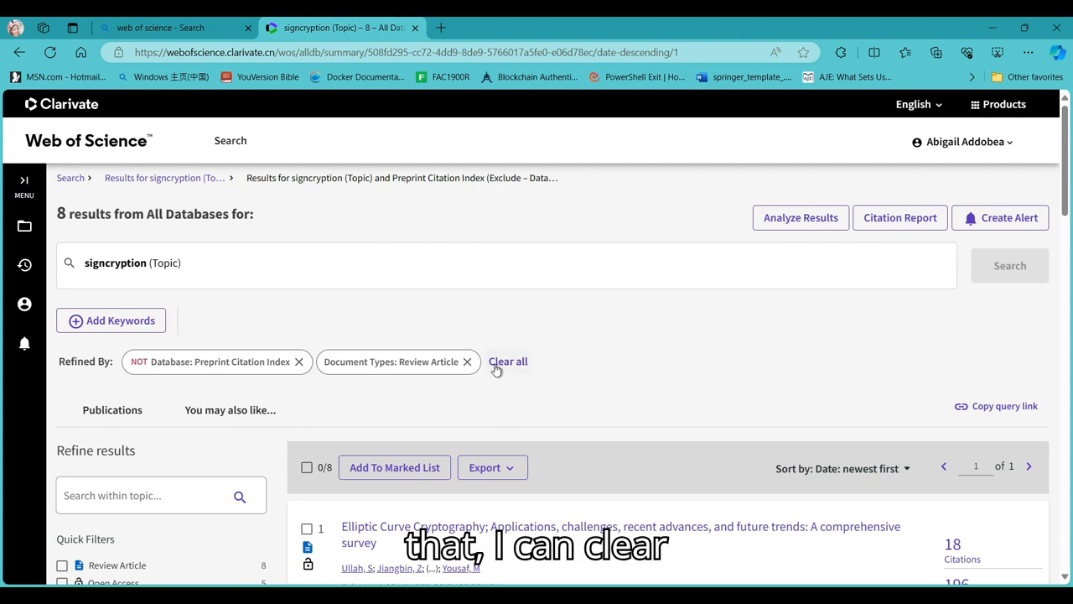
click(508, 361)
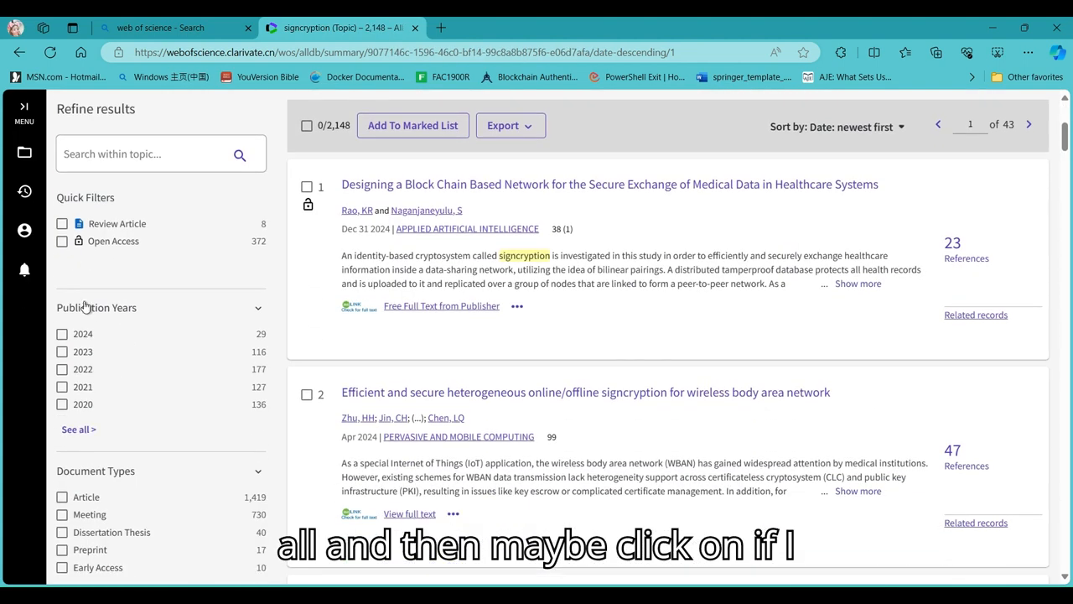
click(61, 241)
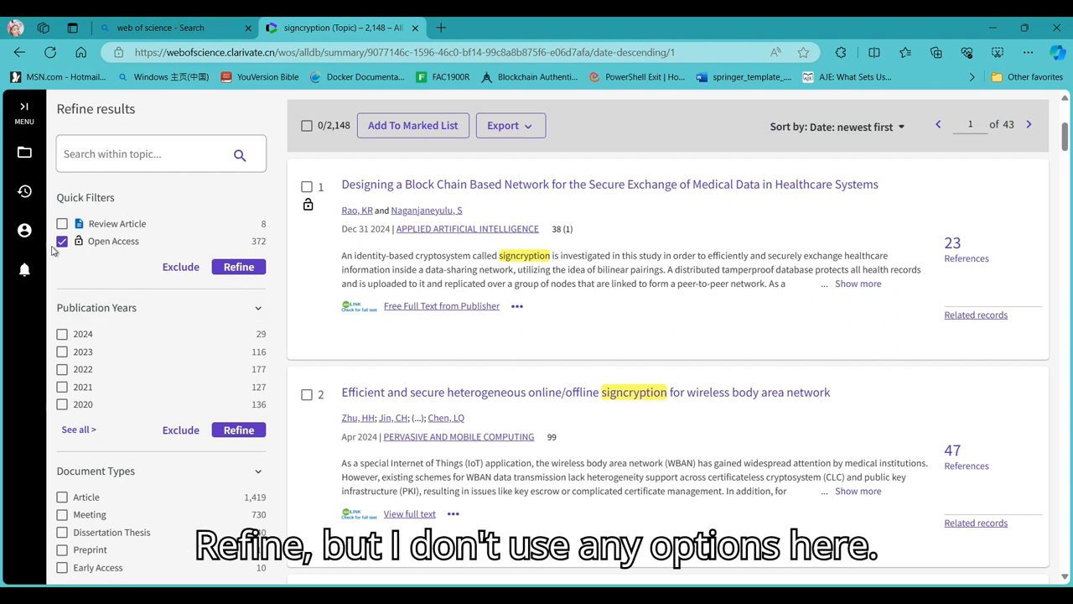
- Remove the Open Access filter and briefly view all publication years
click(61, 241)
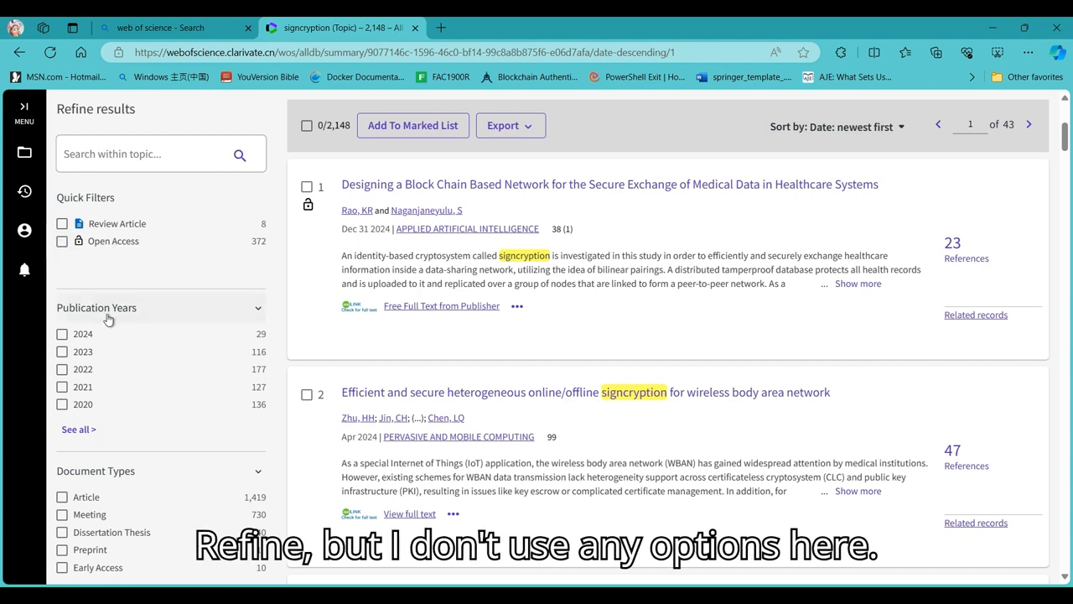
scroll(down, 3)
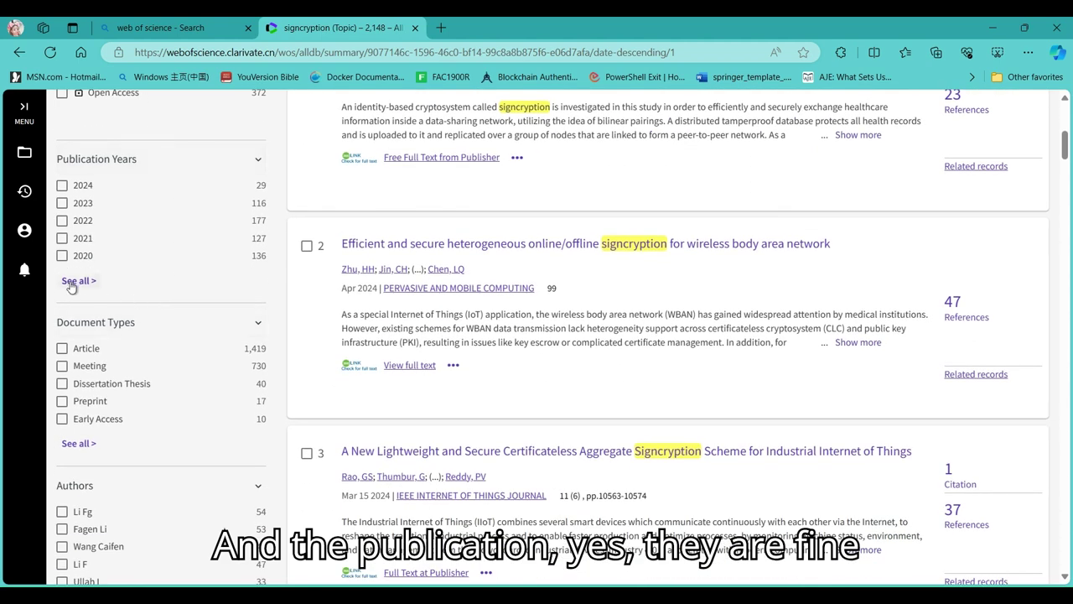
click(77, 280)
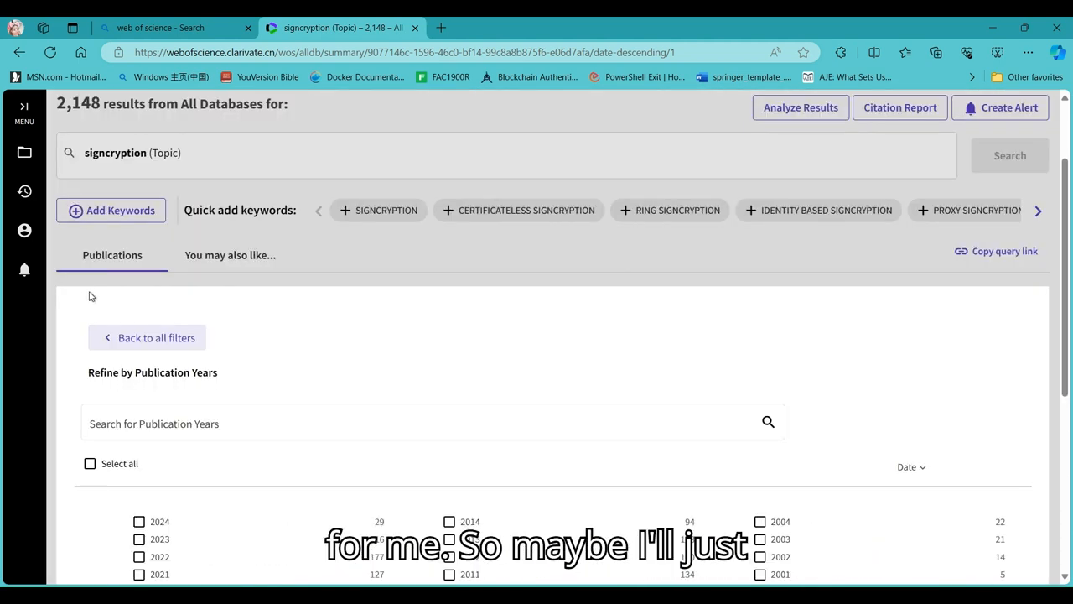
click(156, 337)
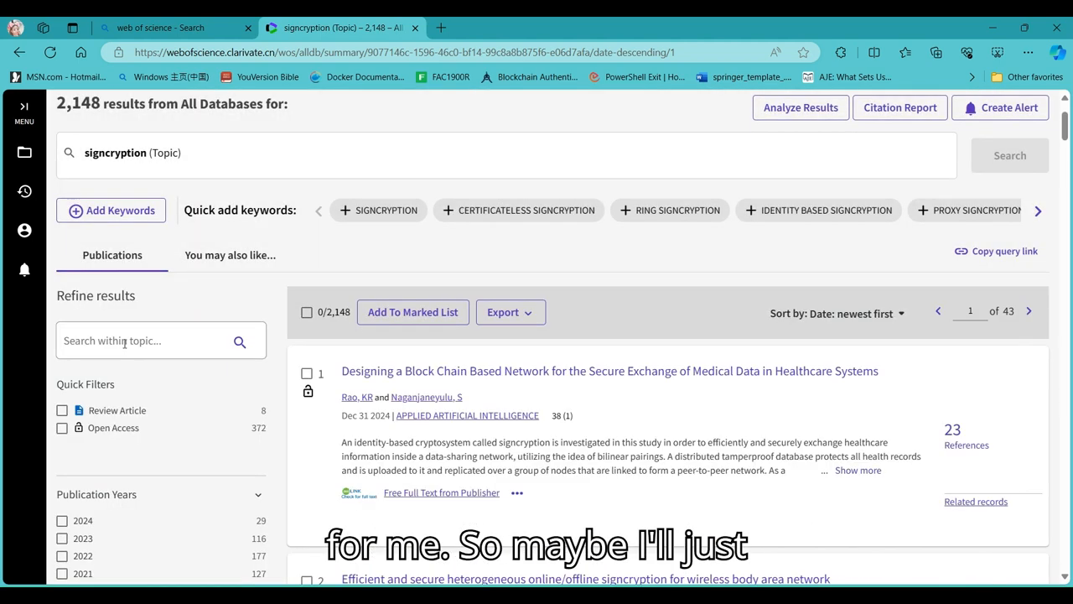
- Tick publication years 2020, 2021, 2022, 2023 and 2024
scroll(down, 3)
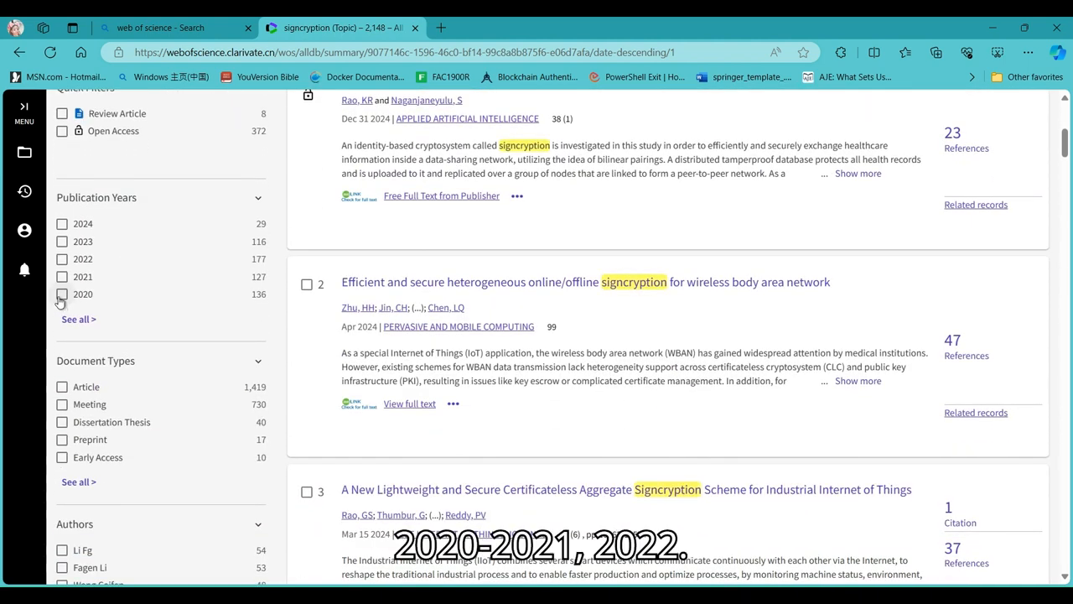
click(61, 259)
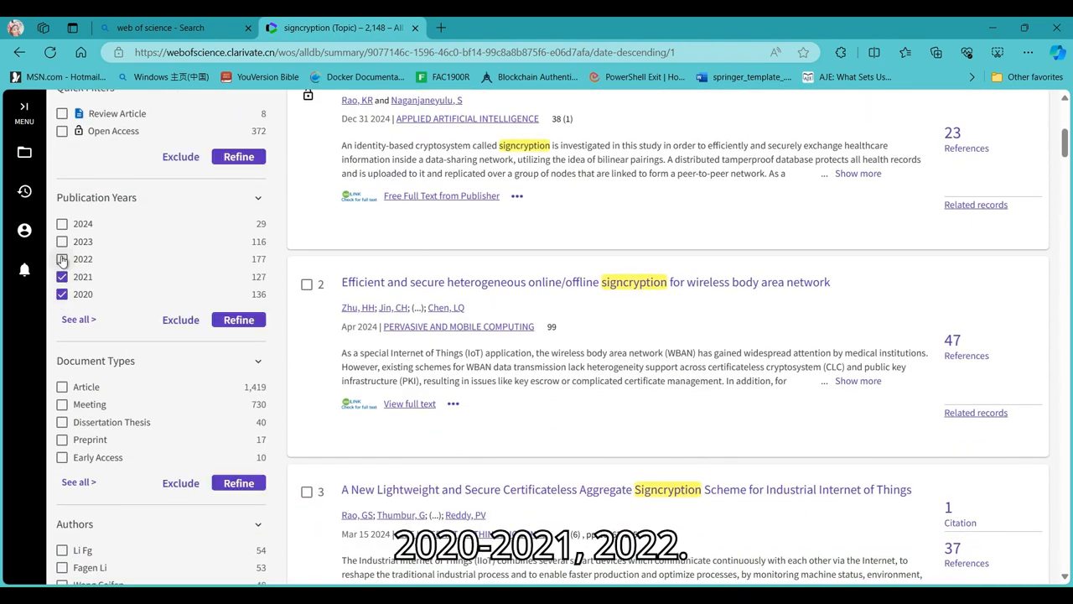
click(61, 242)
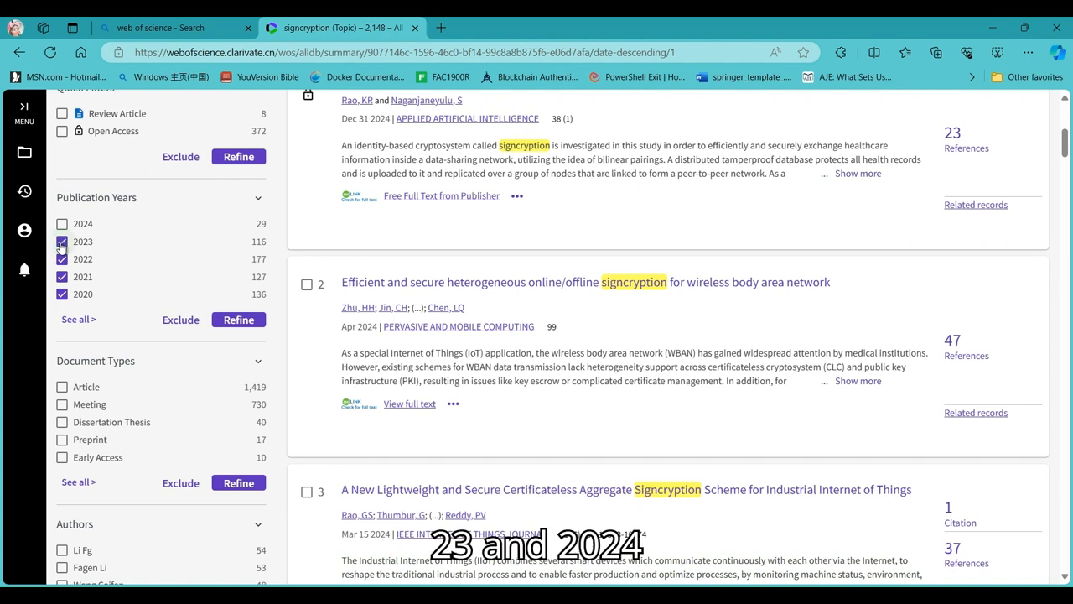
click(61, 223)
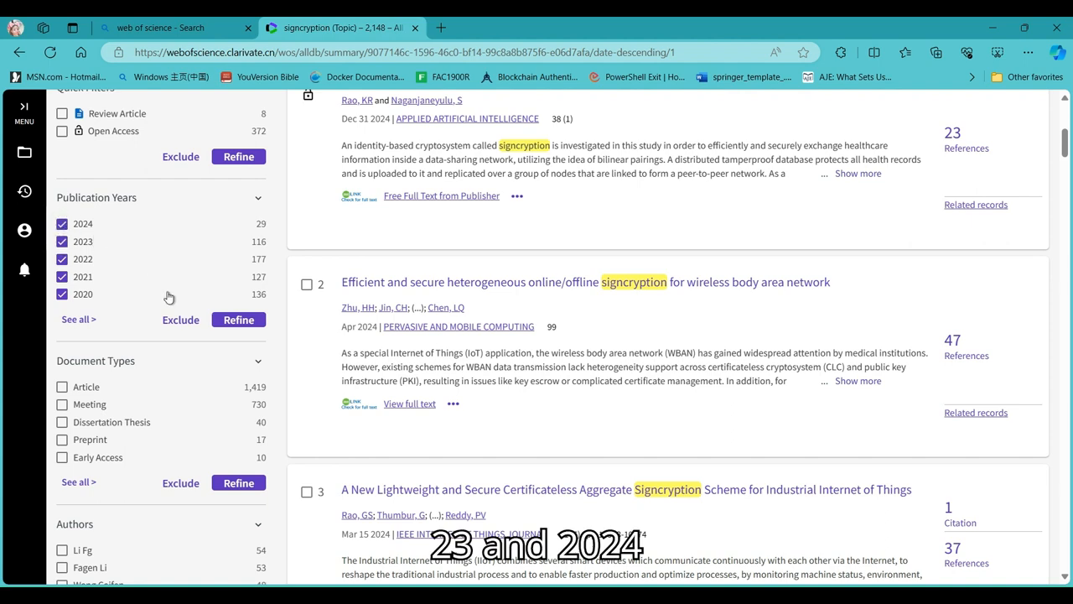
scroll(down, 3)
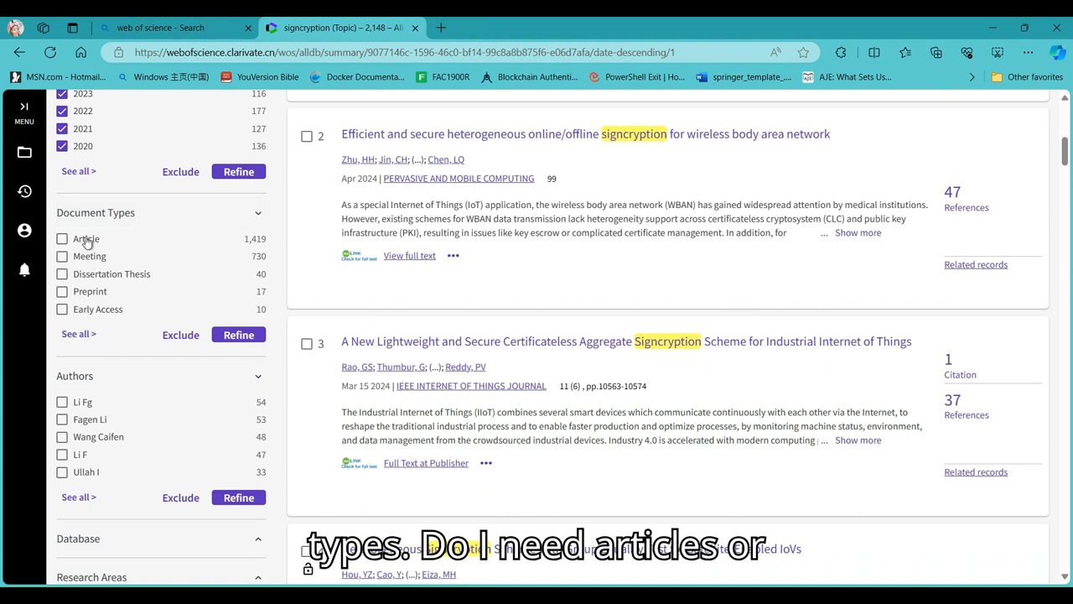
mouse_move(83, 263)
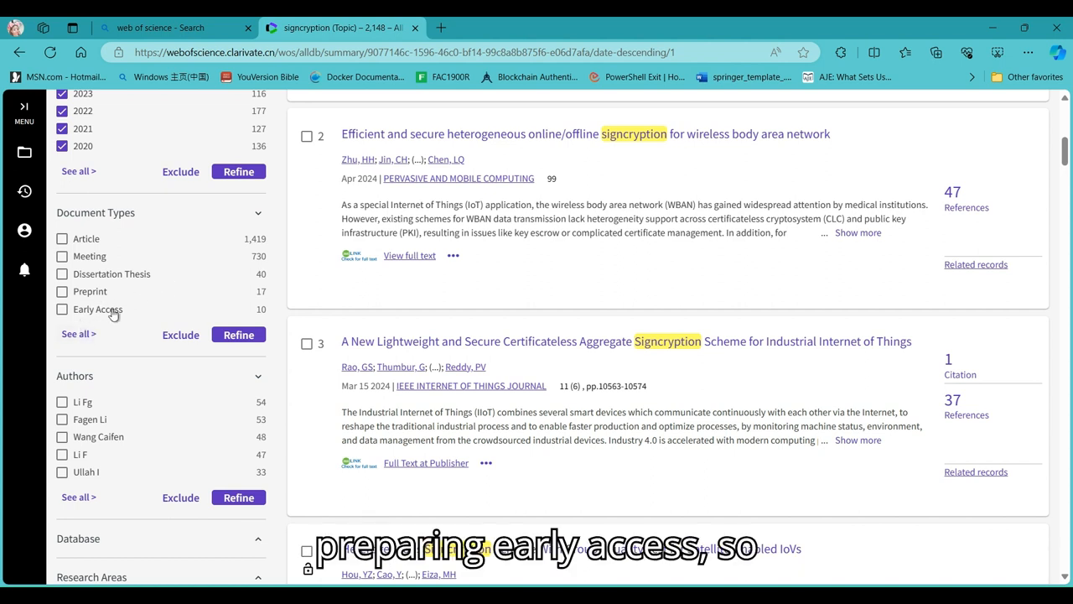
mouse_move(59, 241)
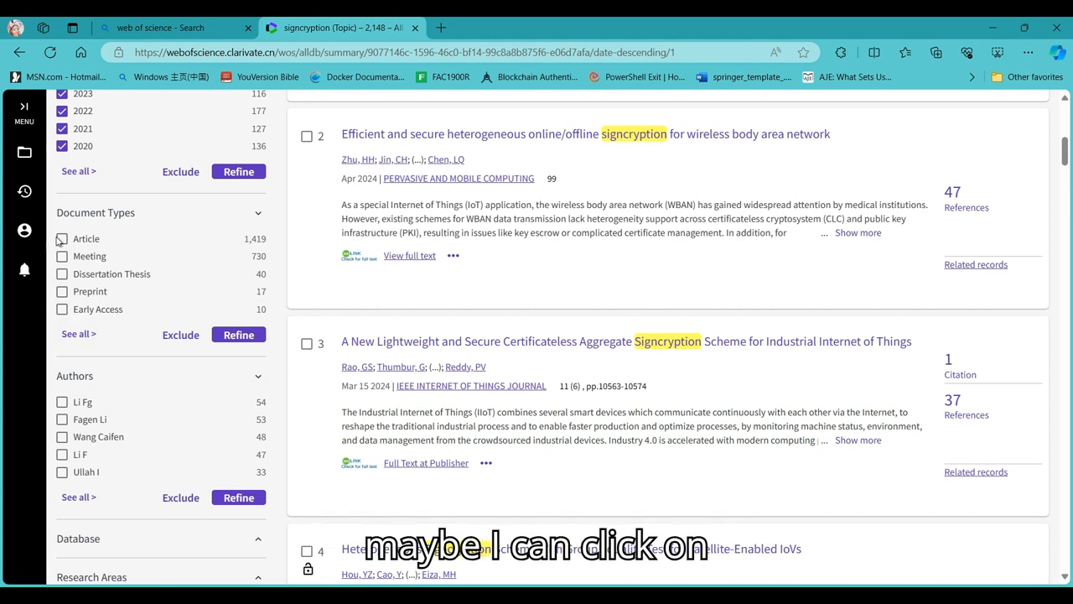
- Tick the Article and Early Access document types
click(62, 238)
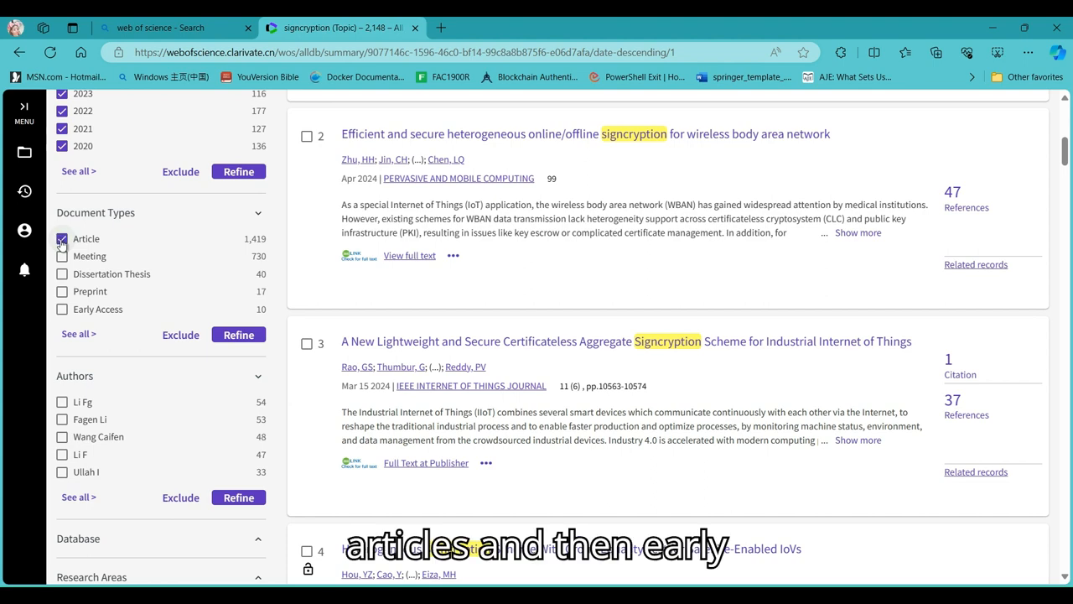
click(62, 308)
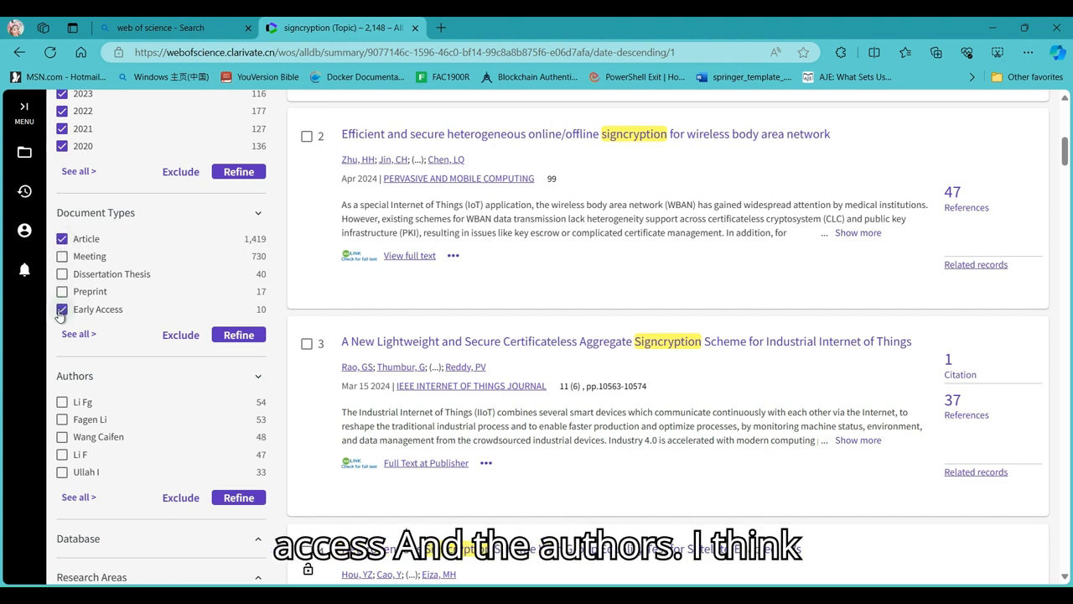
scroll(down, 3)
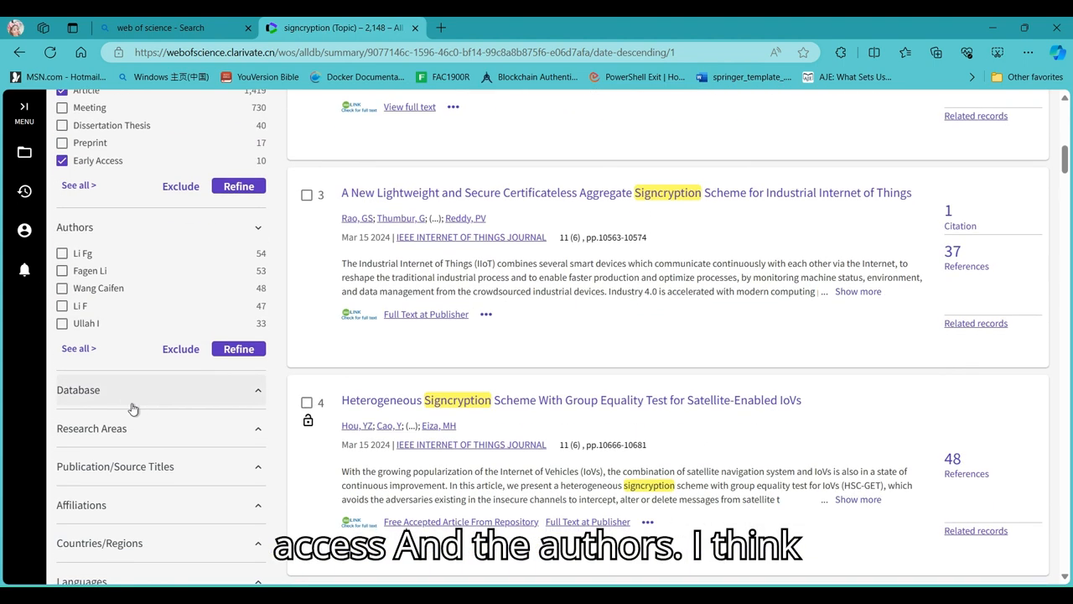
- Browse the Refine panel, collapsing Publication Titles and toggling the Research Areas breakdown
scroll(down, 3)
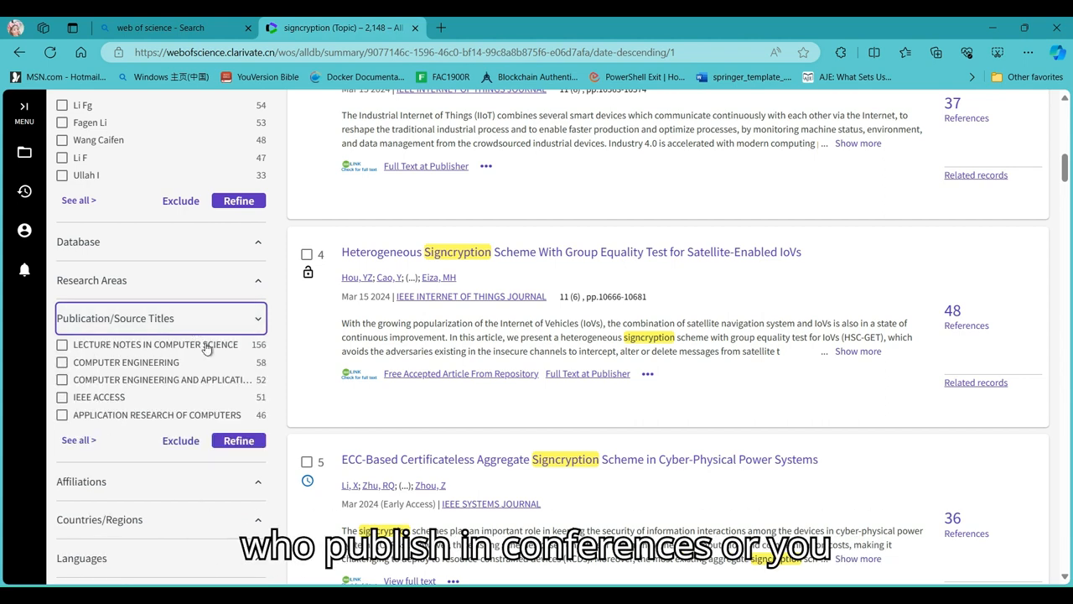
mouse_move(90, 412)
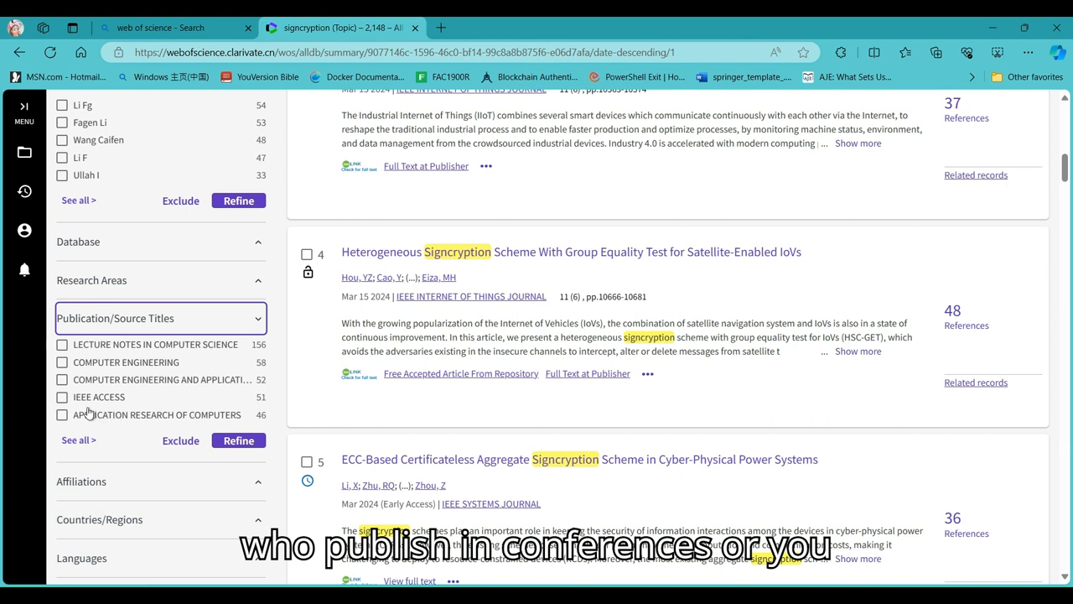
click(257, 318)
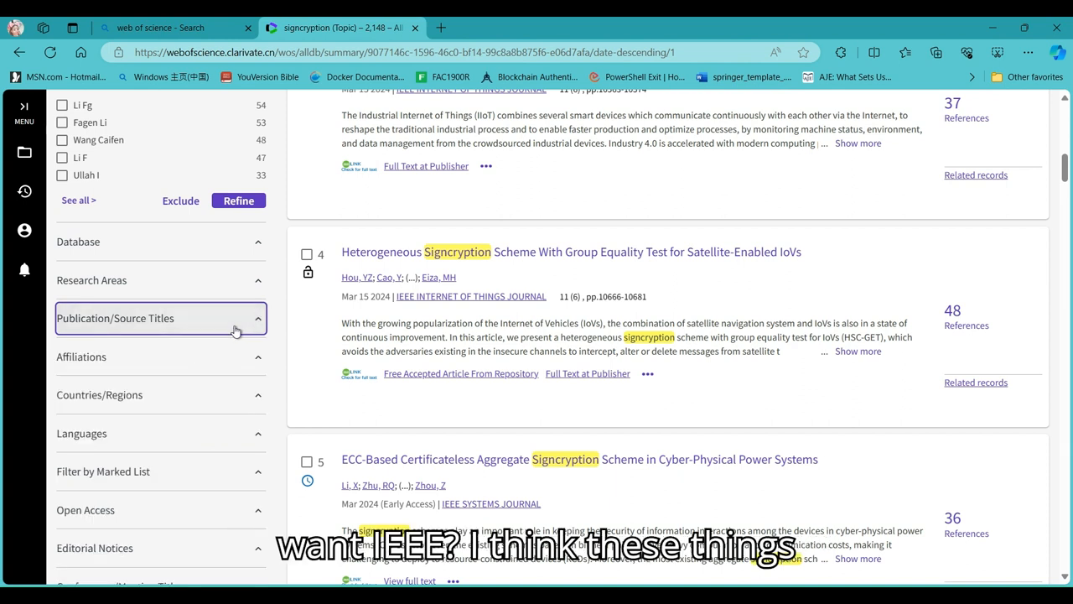
click(159, 280)
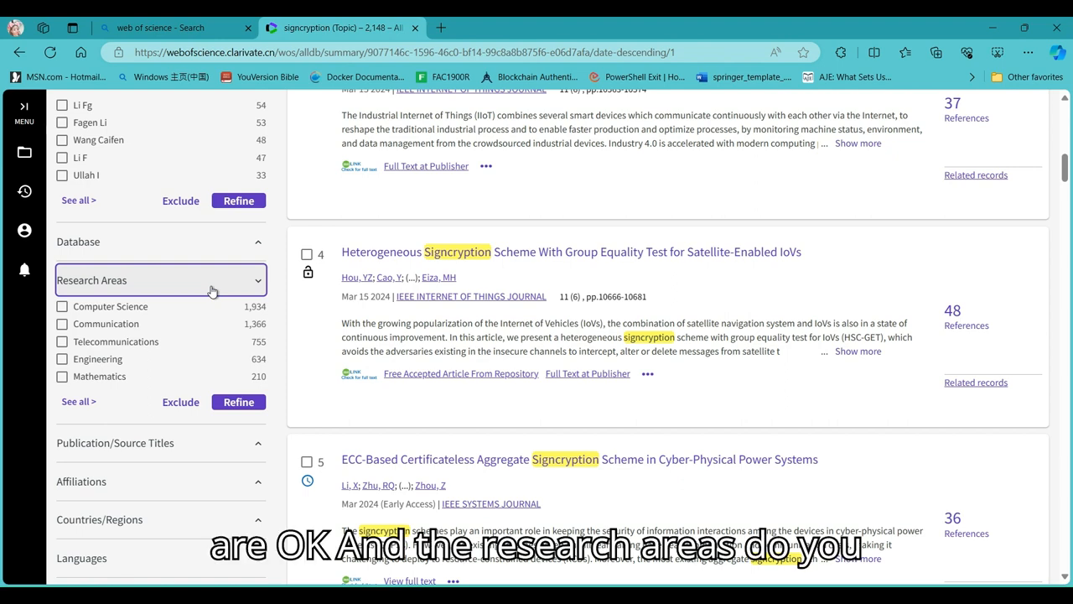
mouse_move(75, 324)
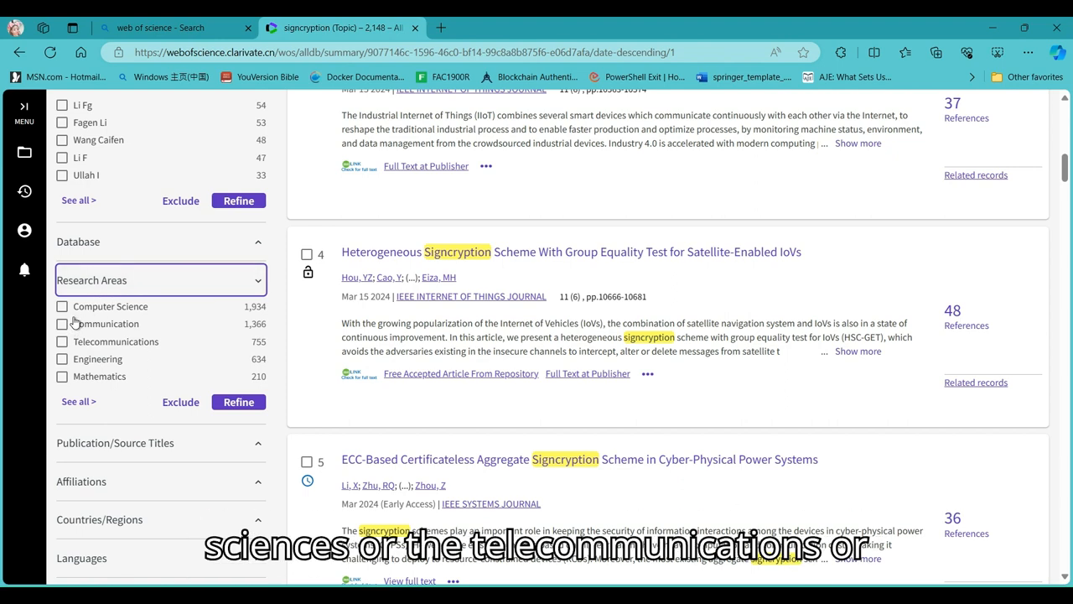
mouse_move(181, 350)
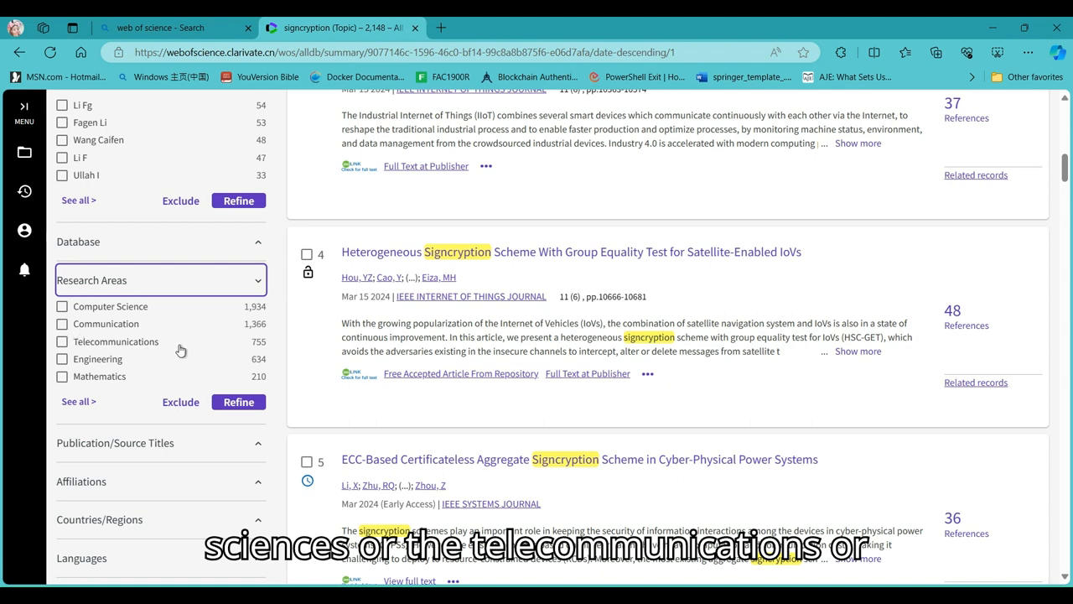
click(257, 280)
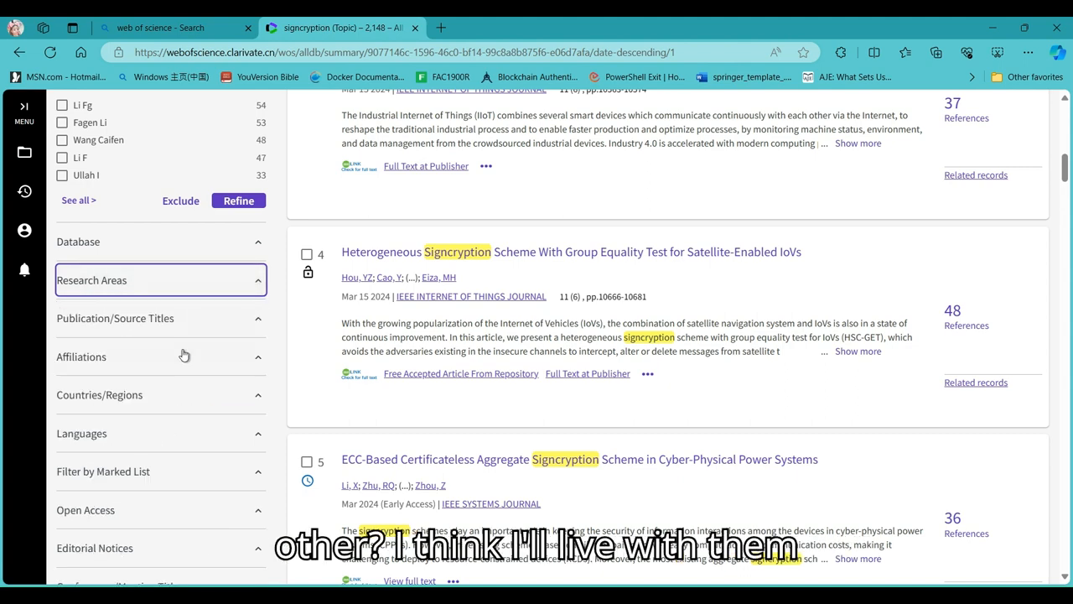
scroll(down, 3)
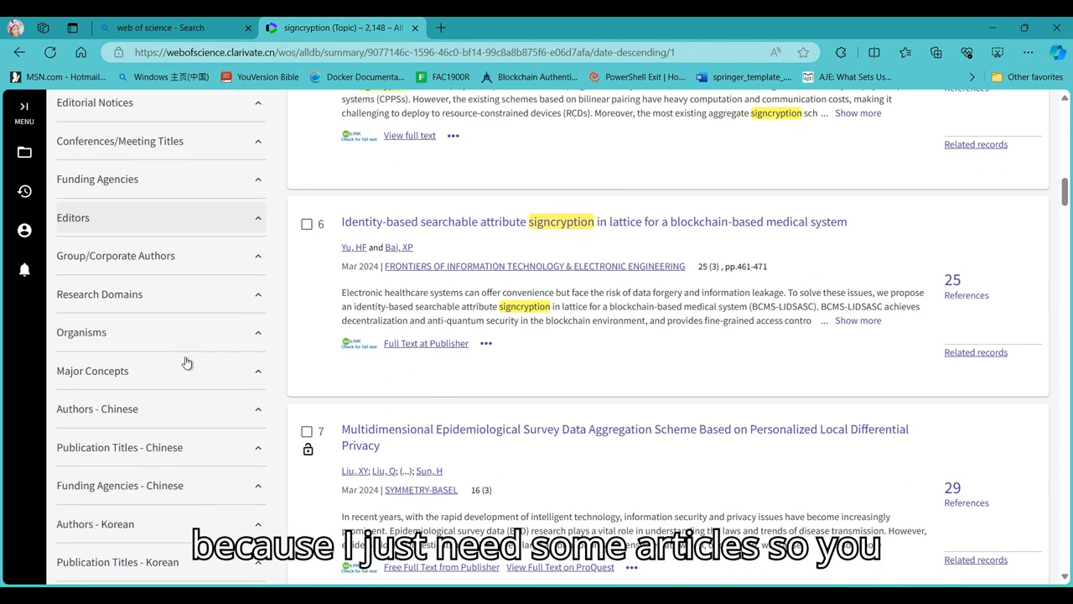
scroll(down, 3)
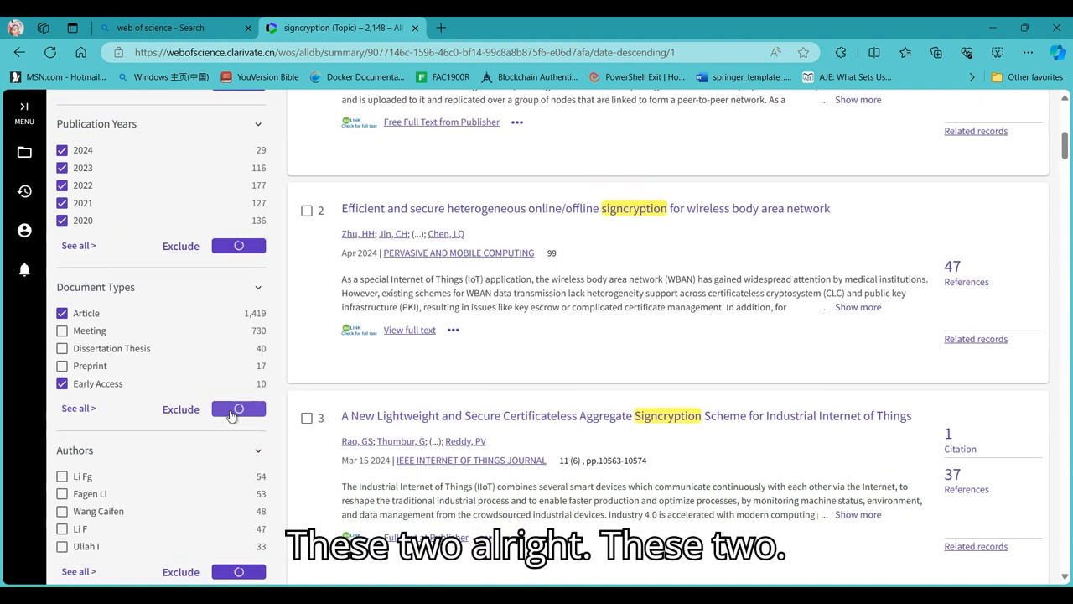
- Apply the 2020–2024 and Article/Early Access refinement to reach 473 results
click(239, 408)
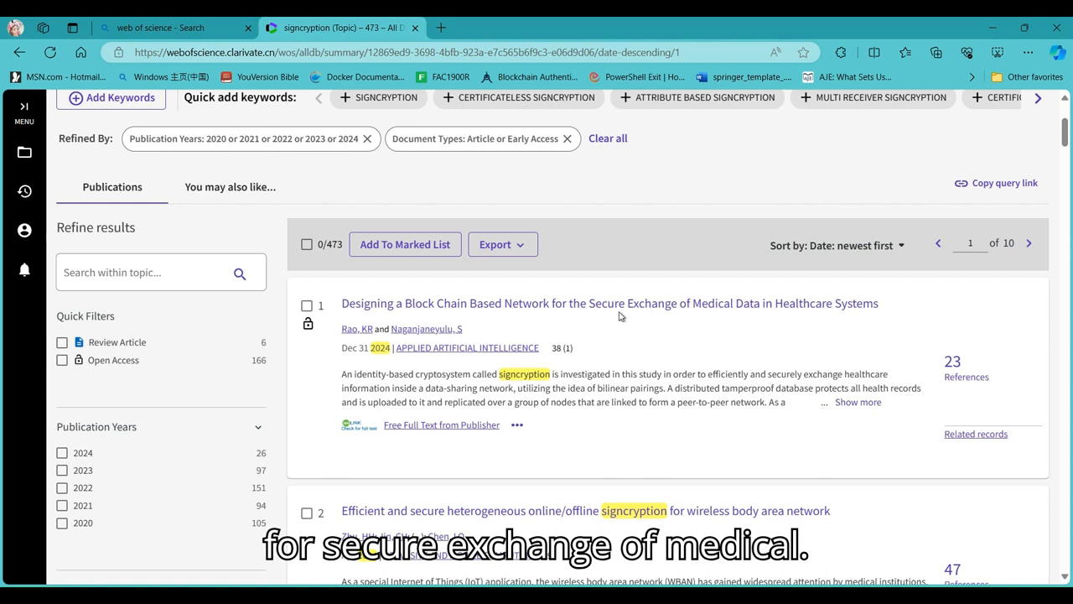
- Open the first result's full record, the 2024 blockchain healthcare data-exchange article
click(610, 303)
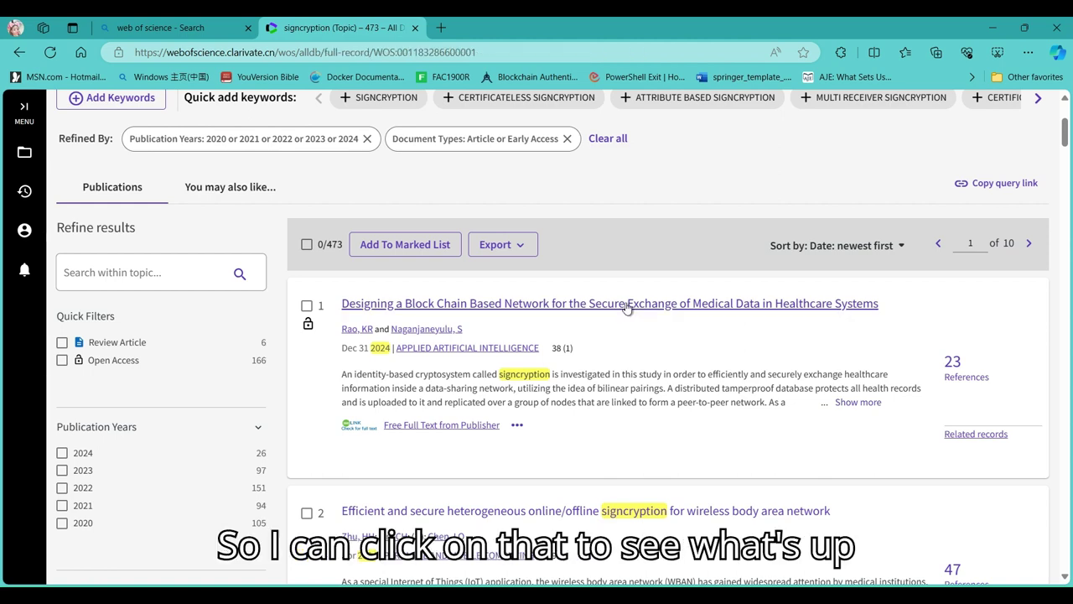
click(609, 303)
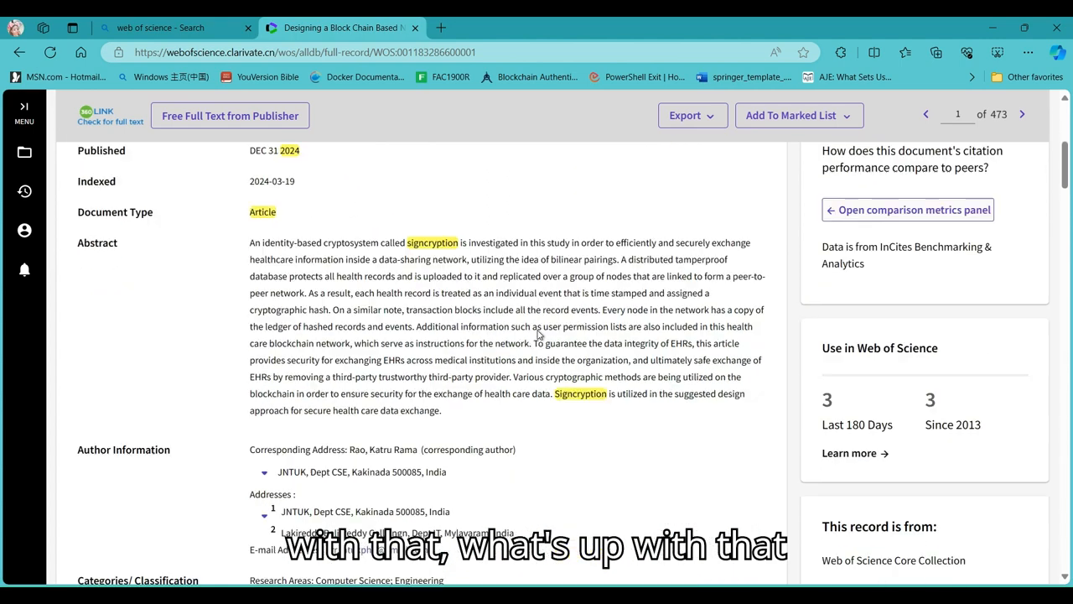
scroll(down, 3)
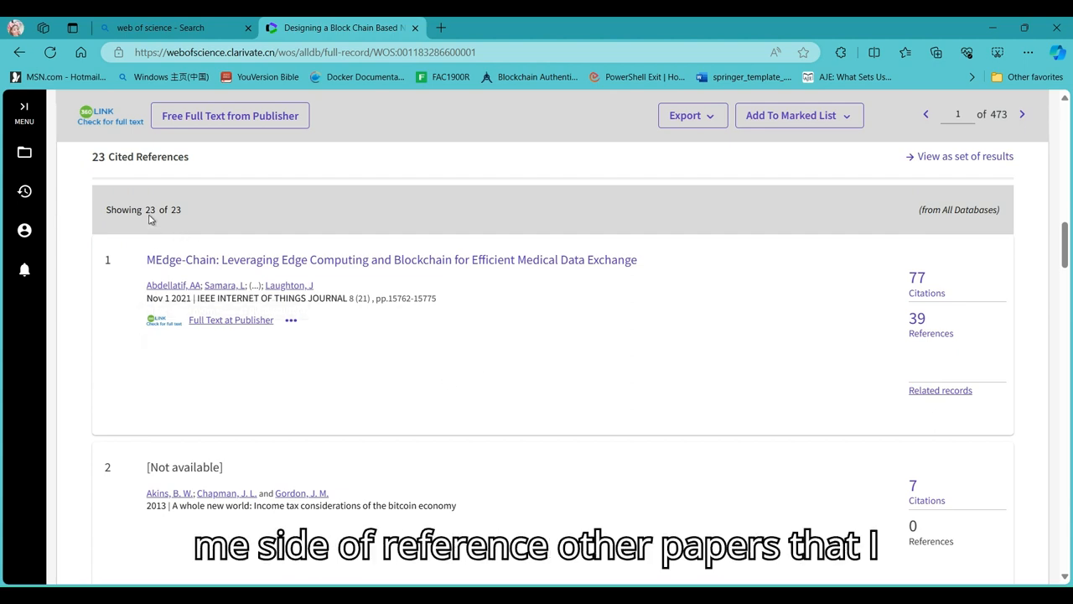
scroll(up, 3)
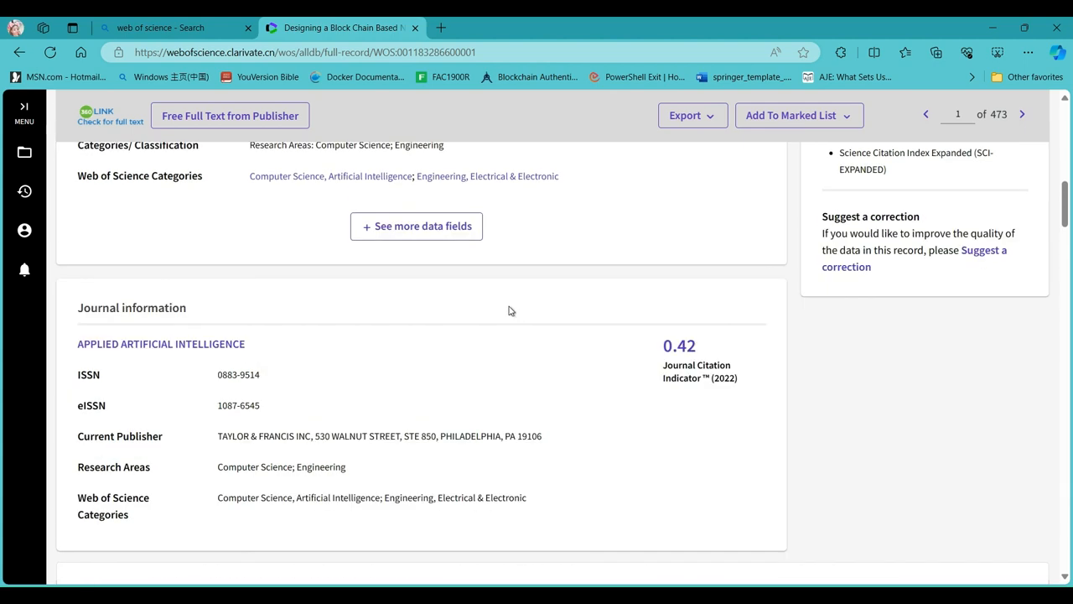
scroll(up, 3)
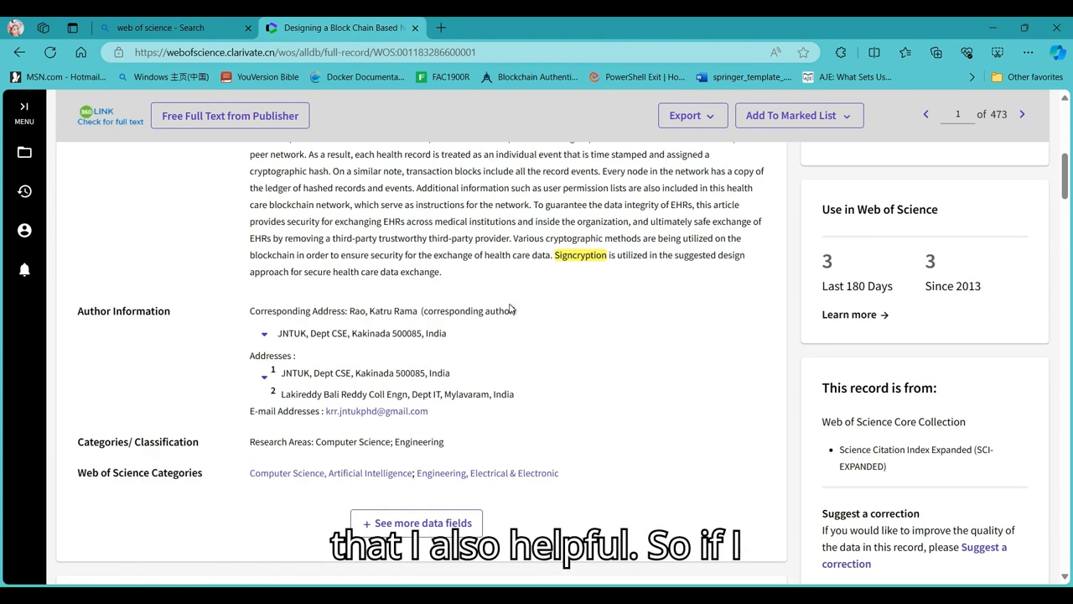
scroll(down, 3)
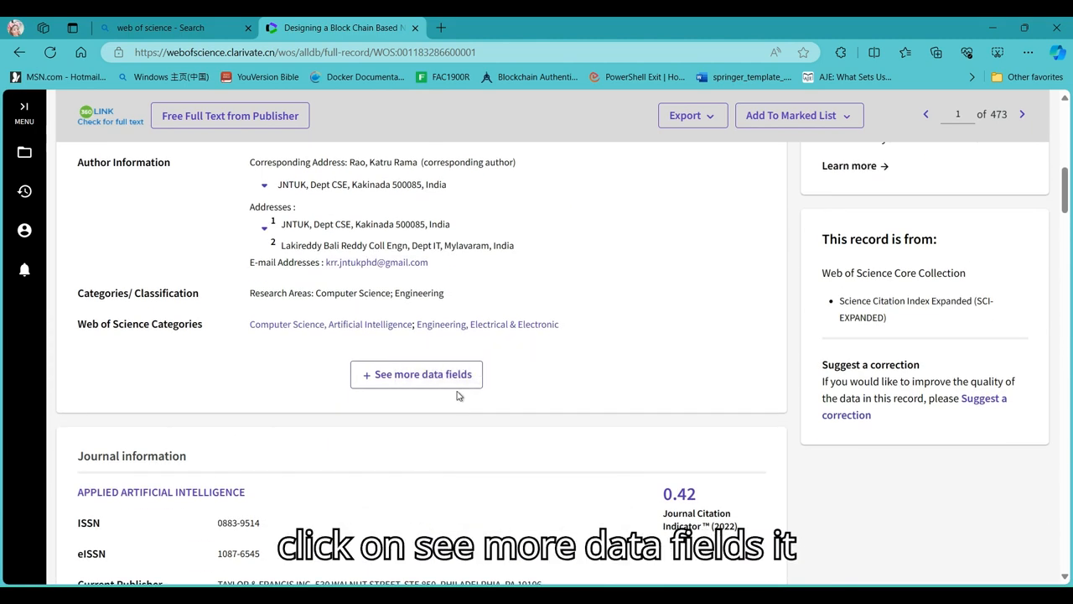
- Reveal the record's additional data fields and return to the top of the record
click(416, 374)
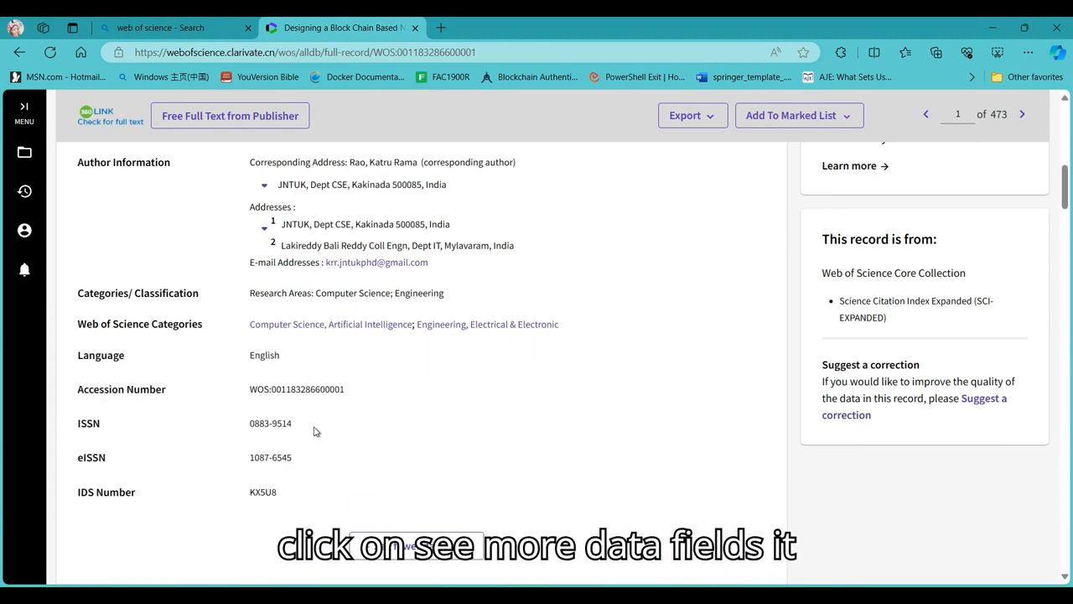
mouse_move(390, 378)
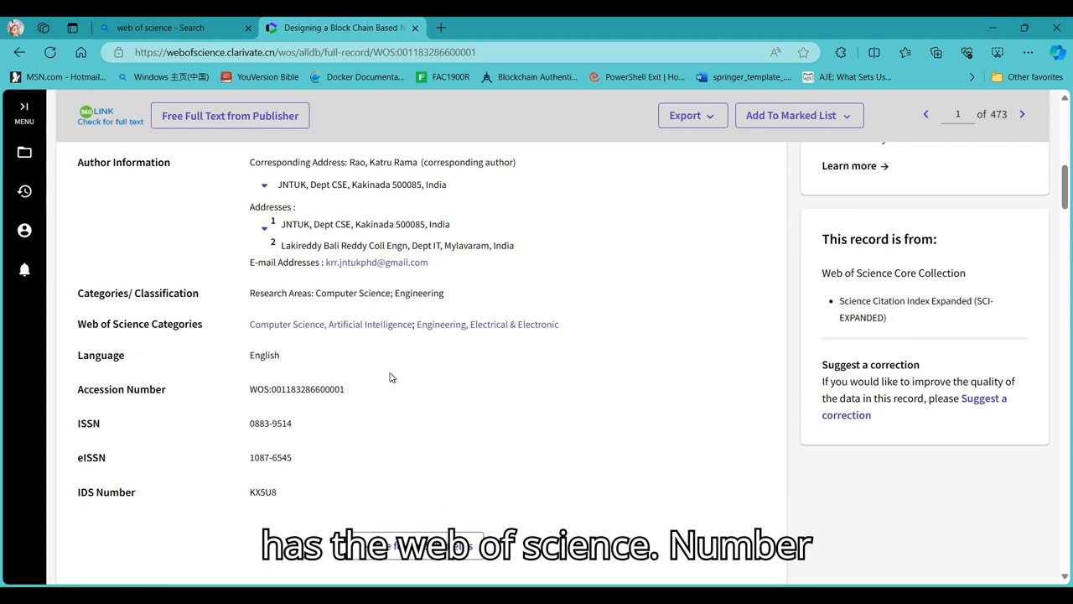
scroll(up, 3)
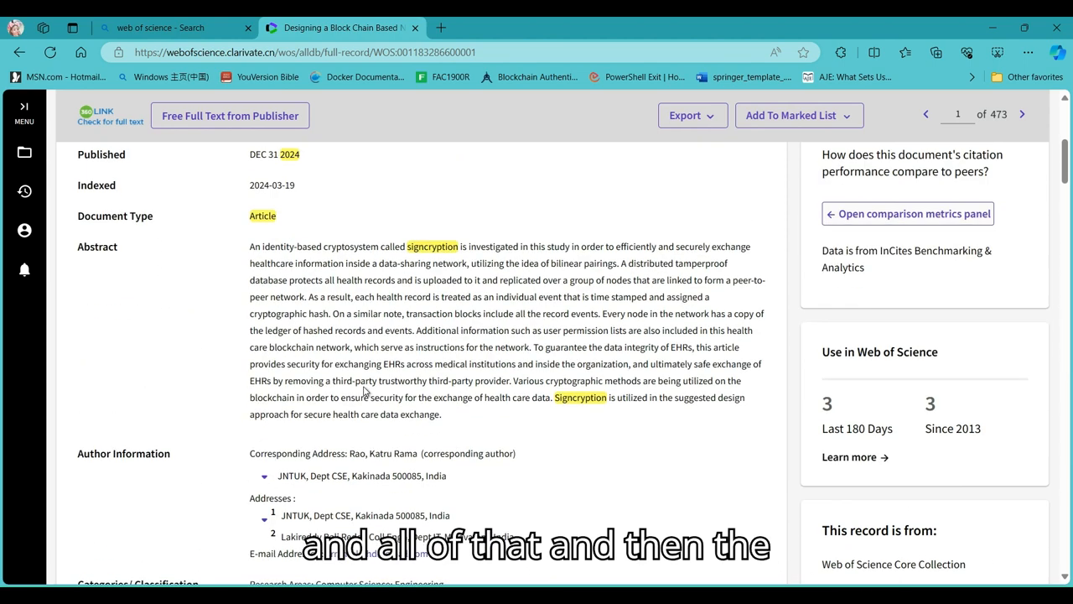
scroll(up, 3)
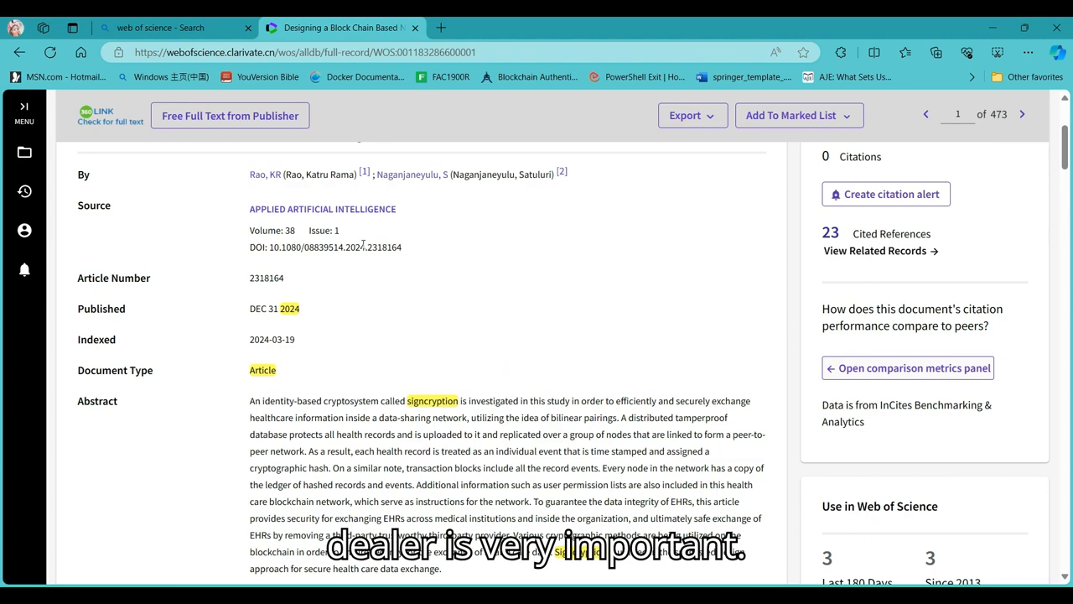
scroll(up, 3)
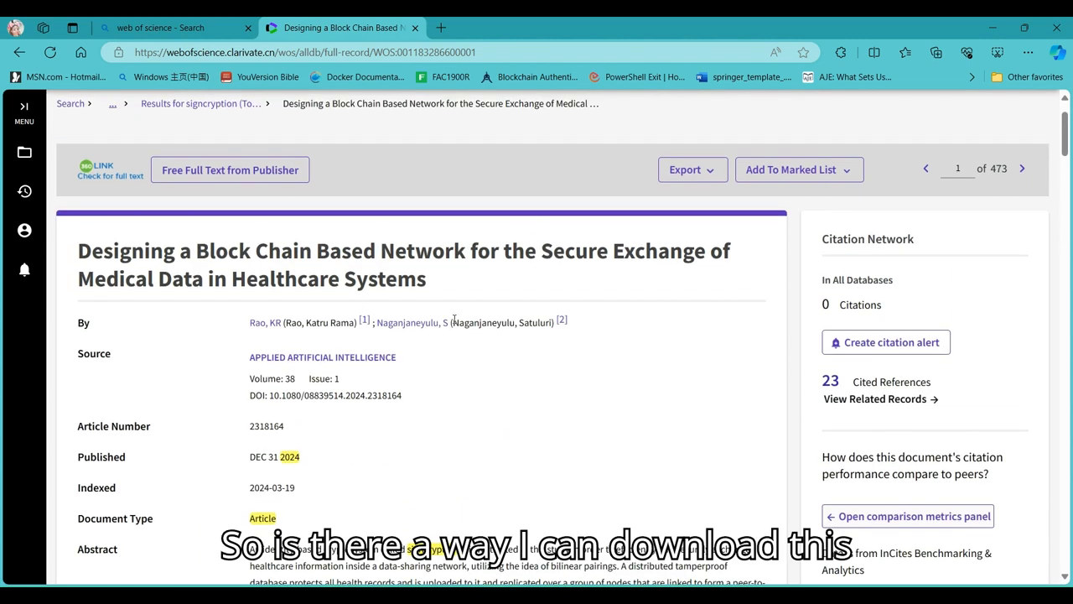
scroll(down, 3)
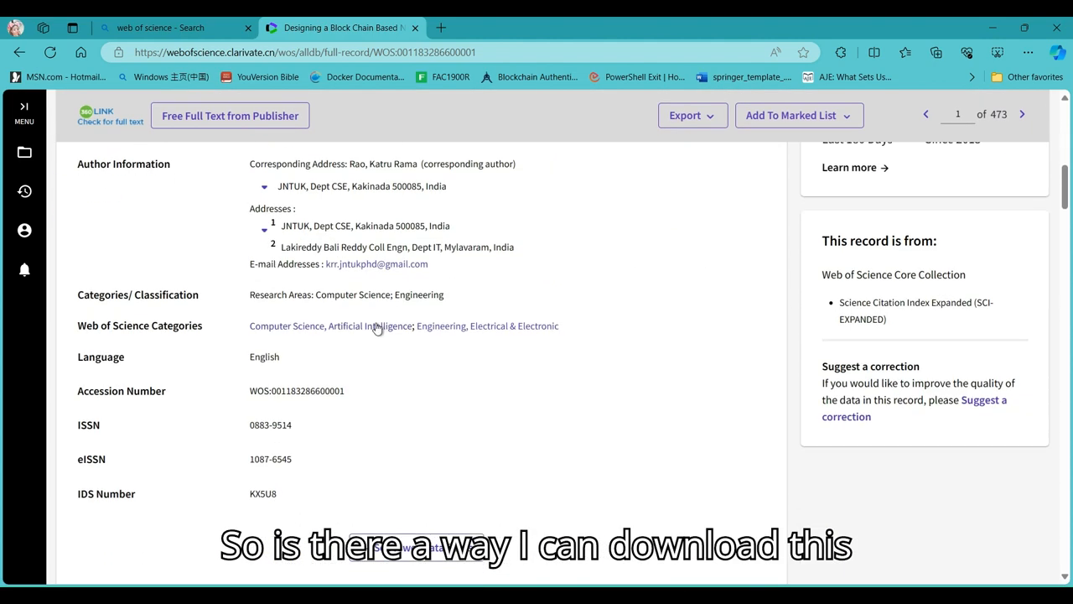
scroll(up, 3)
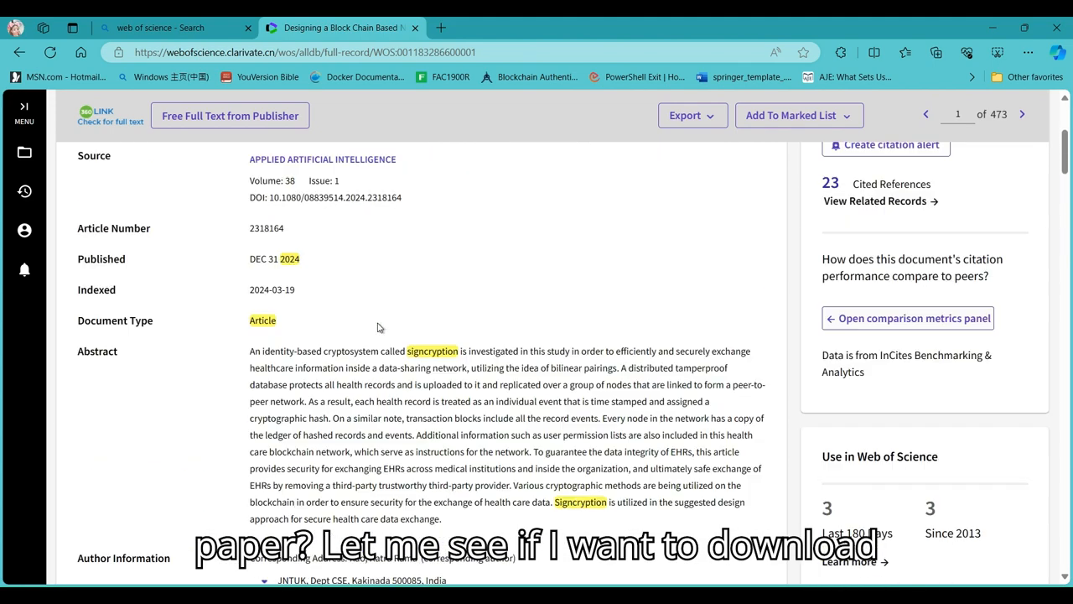
scroll(up, 3)
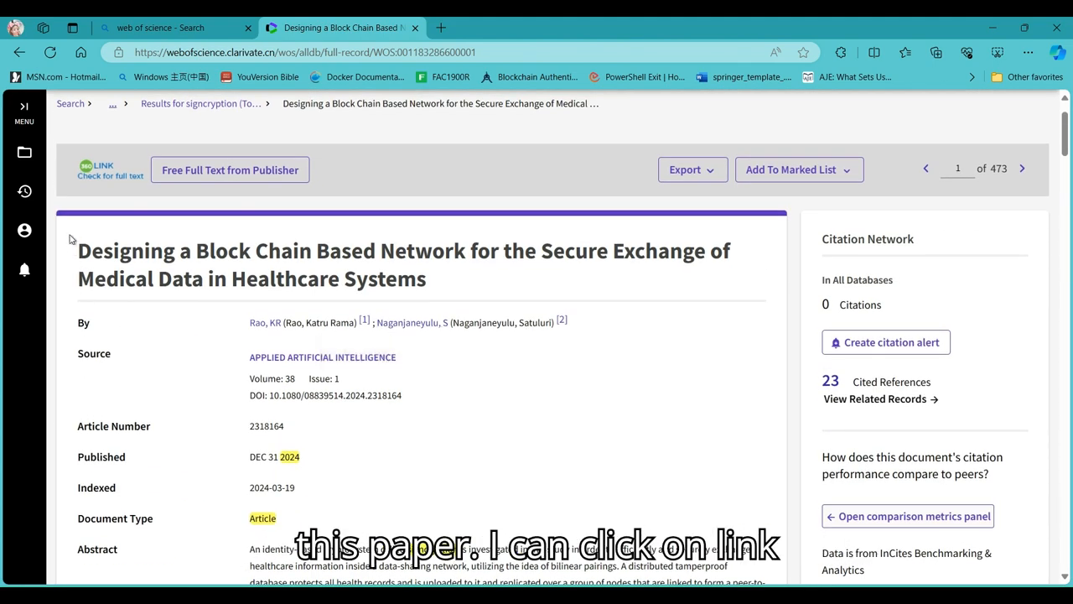
mouse_move(99, 172)
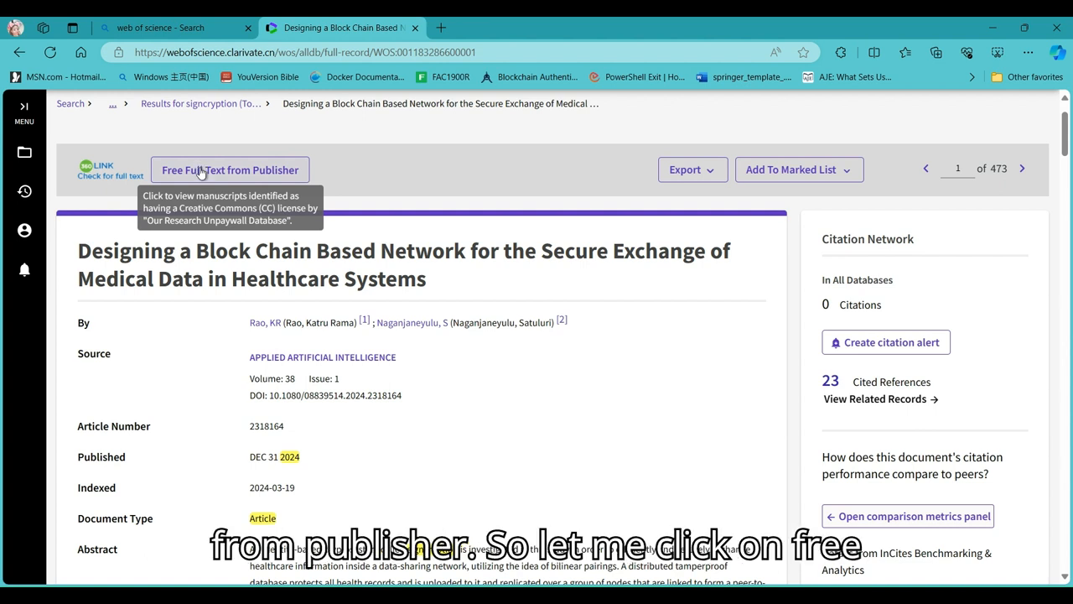
- Open the publisher's free full text, dismiss the cookie notice, and scroll to Related Work
click(230, 170)
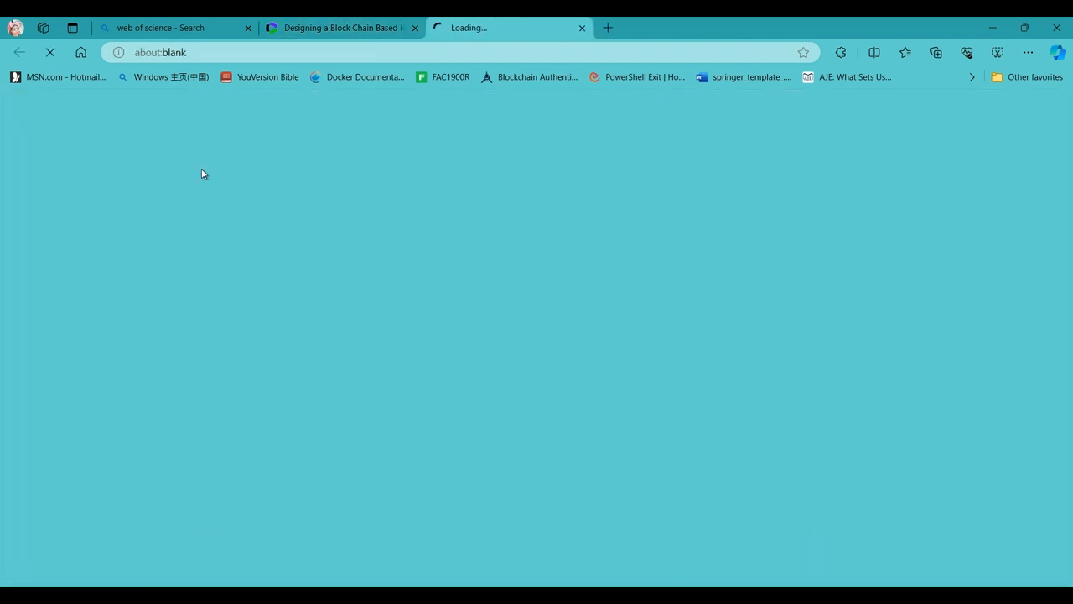
mouse_move(209, 185)
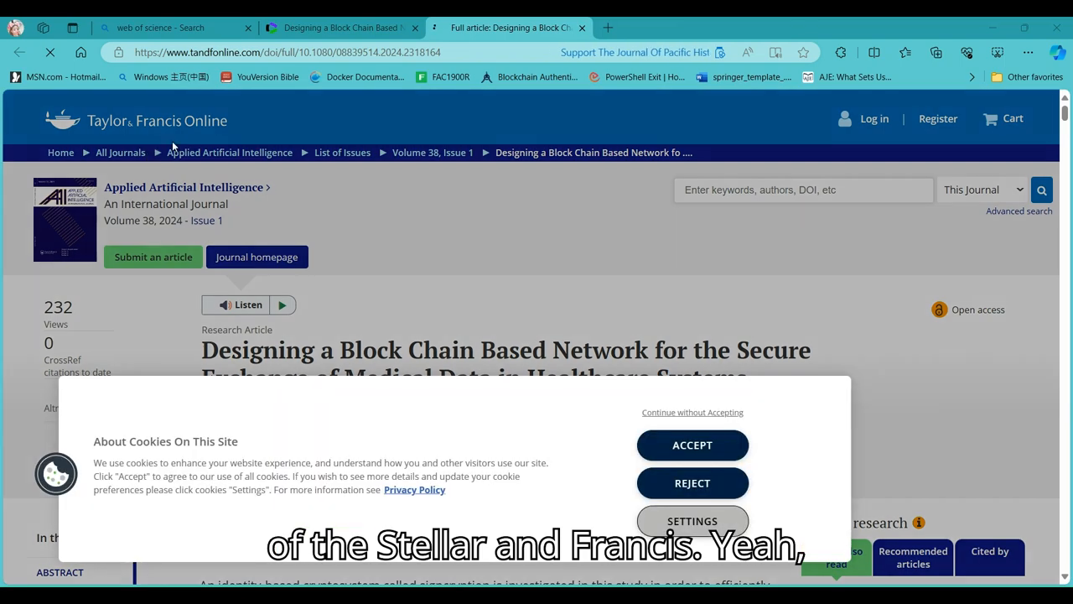
click(692, 444)
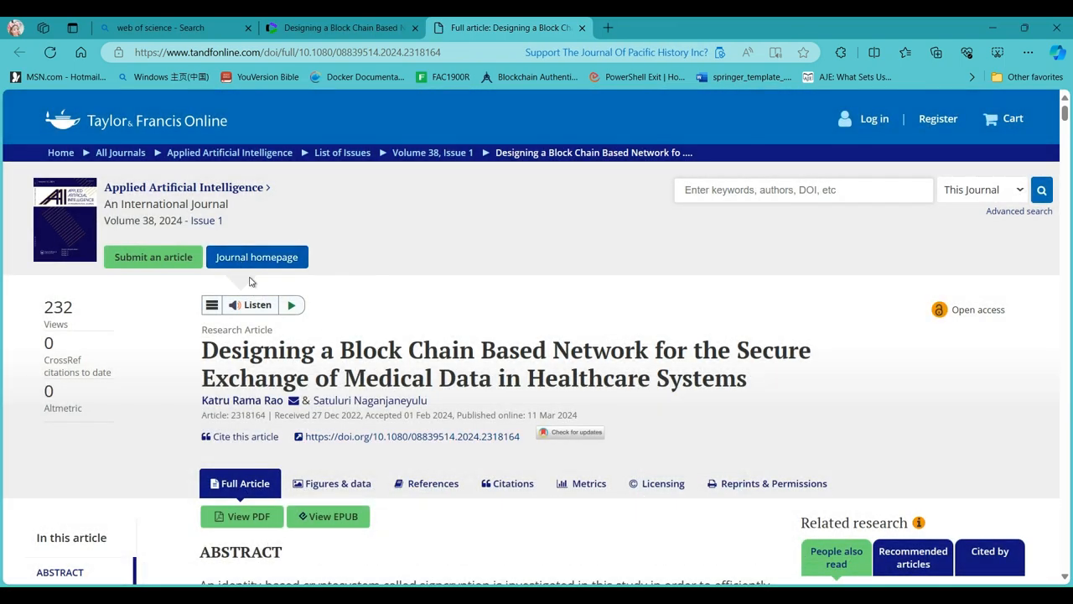
scroll(down, 3)
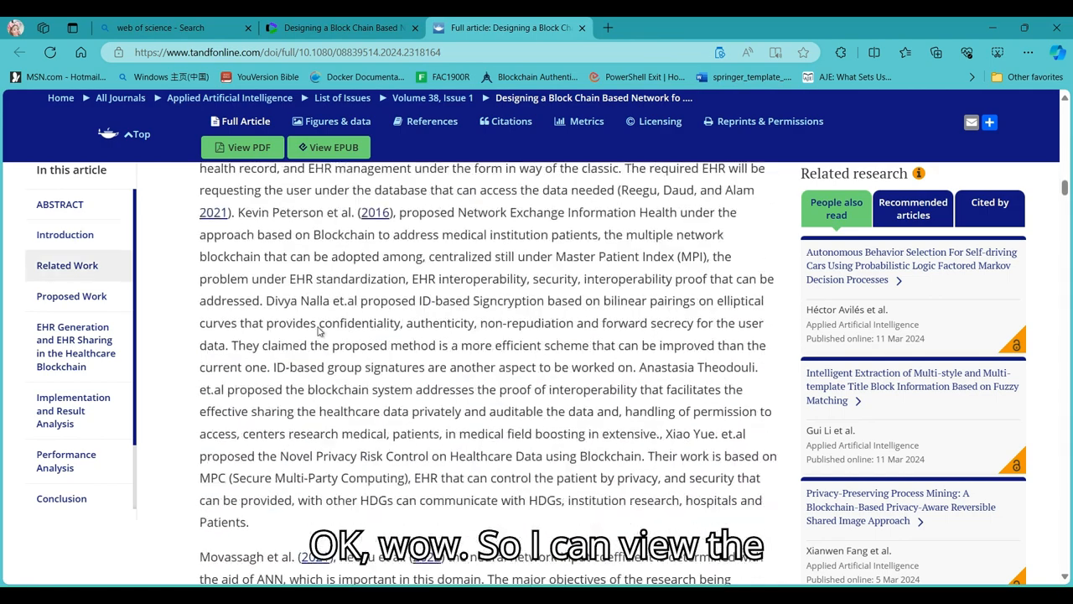
scroll(down, 3)
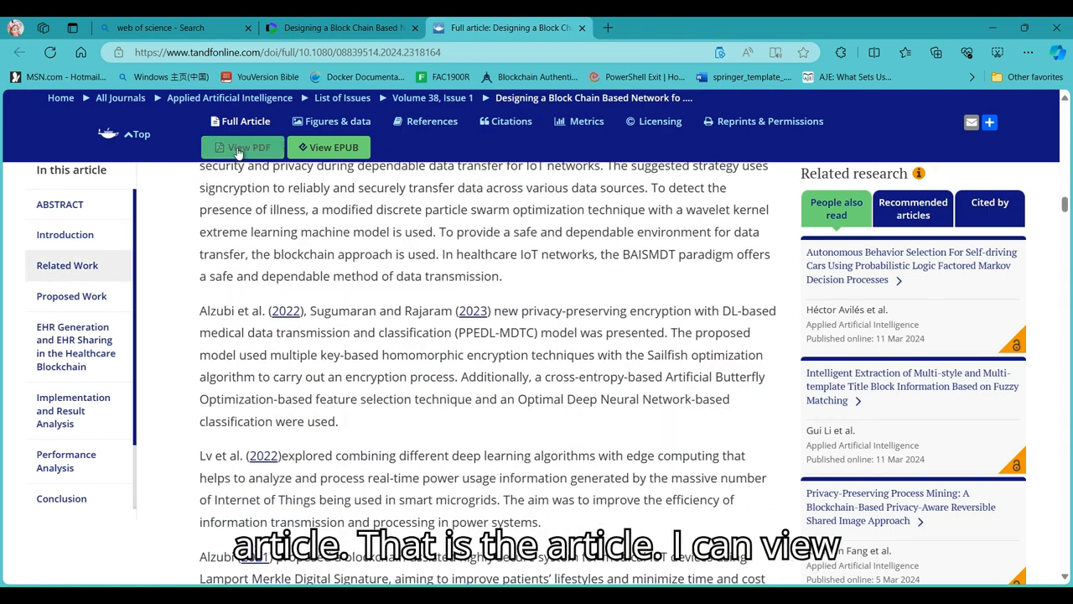
- Skim the article as a PDF, then return to the Web of Science results tab
click(242, 147)
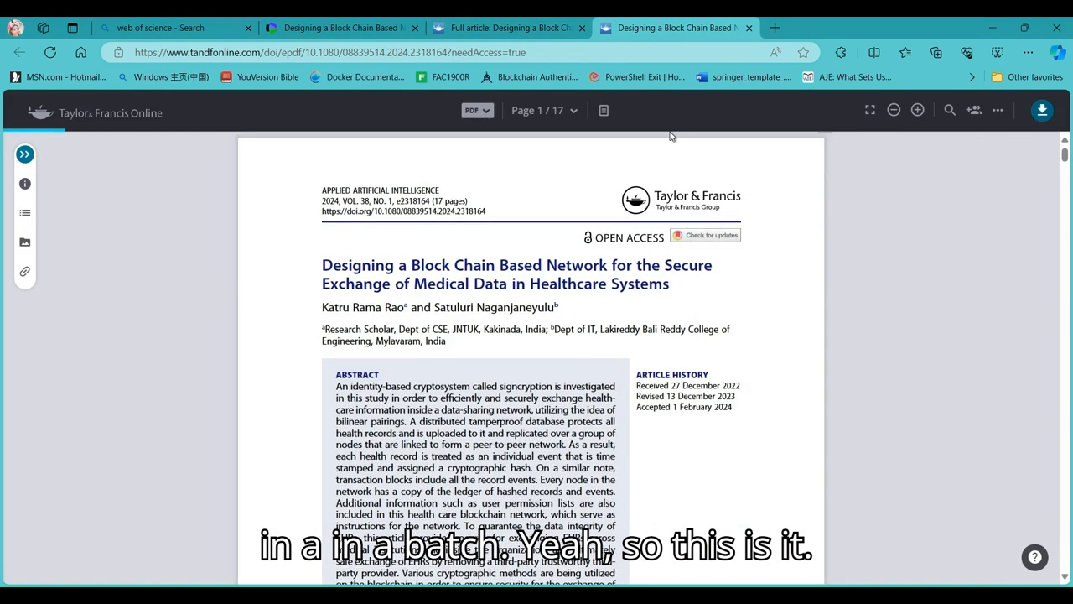
scroll(down, 3)
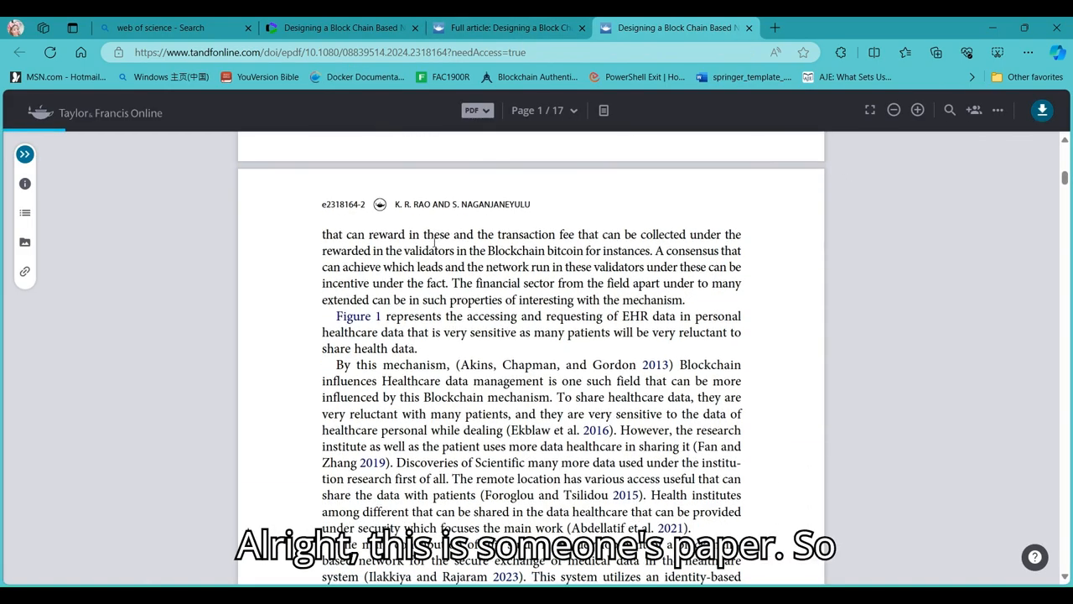
scroll(down, 3)
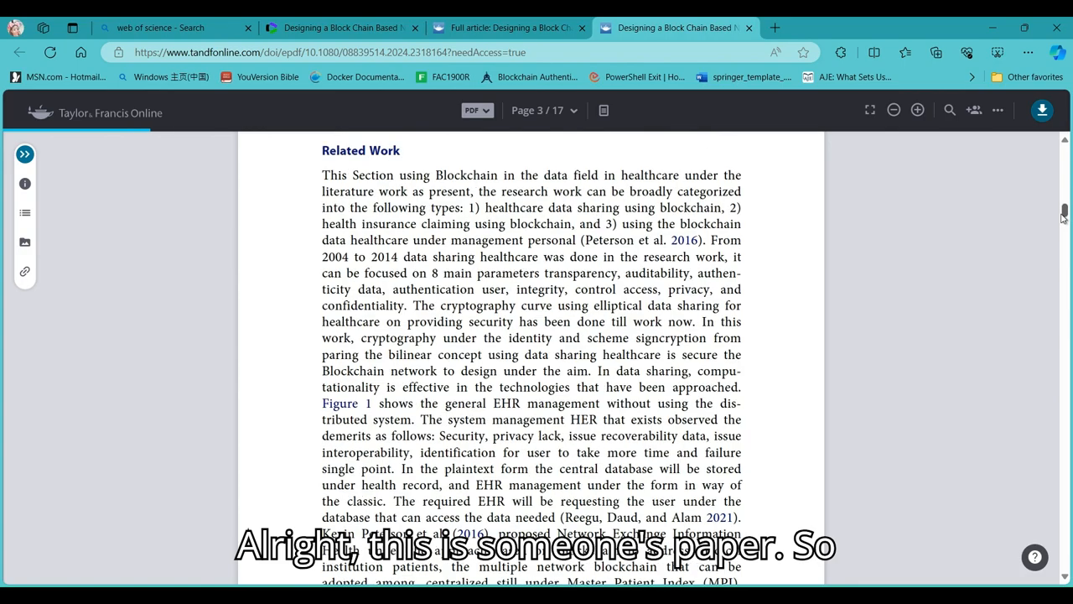
scroll(down, 3)
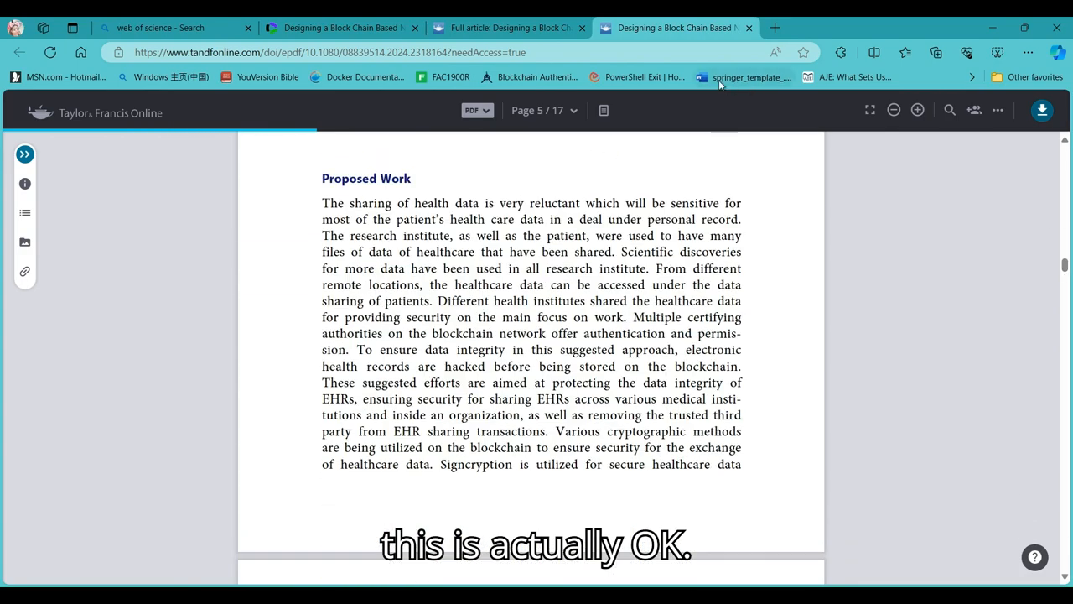
click(507, 27)
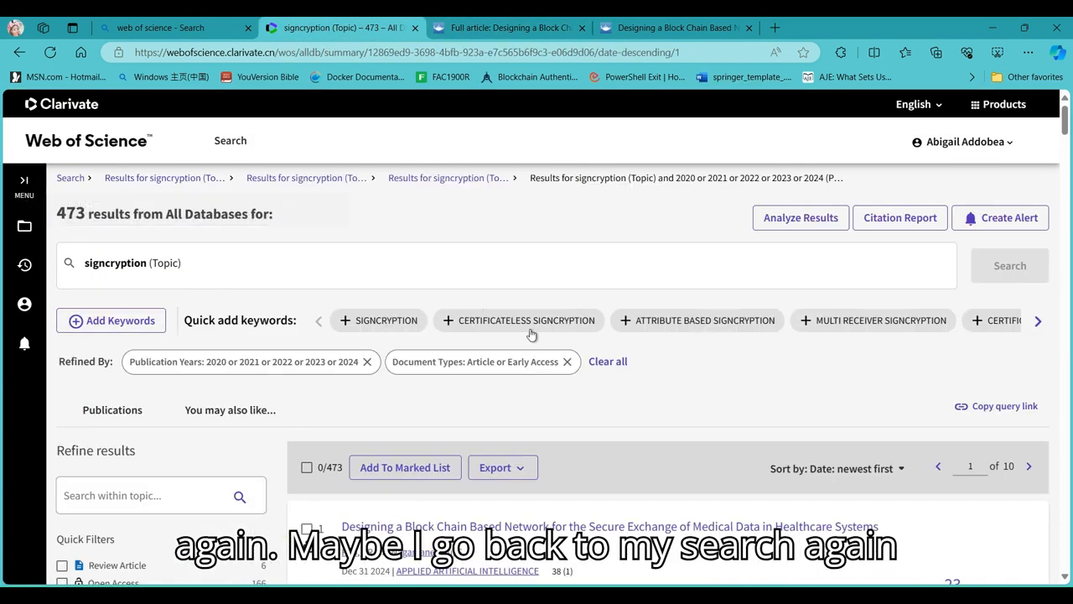
- Clear the page-wide selection of results
scroll(down, 3)
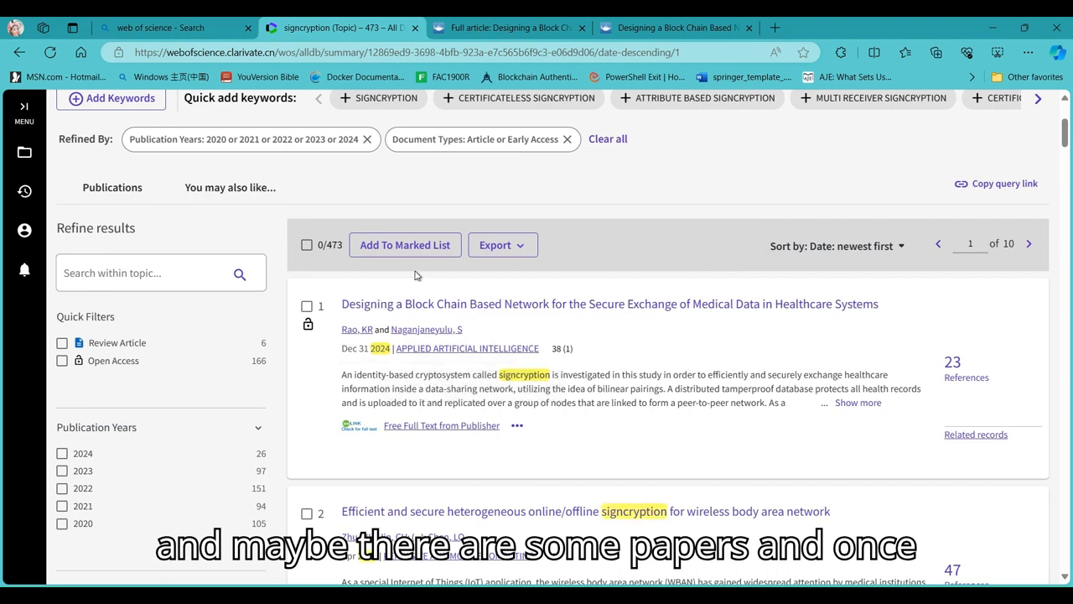
mouse_move(307, 245)
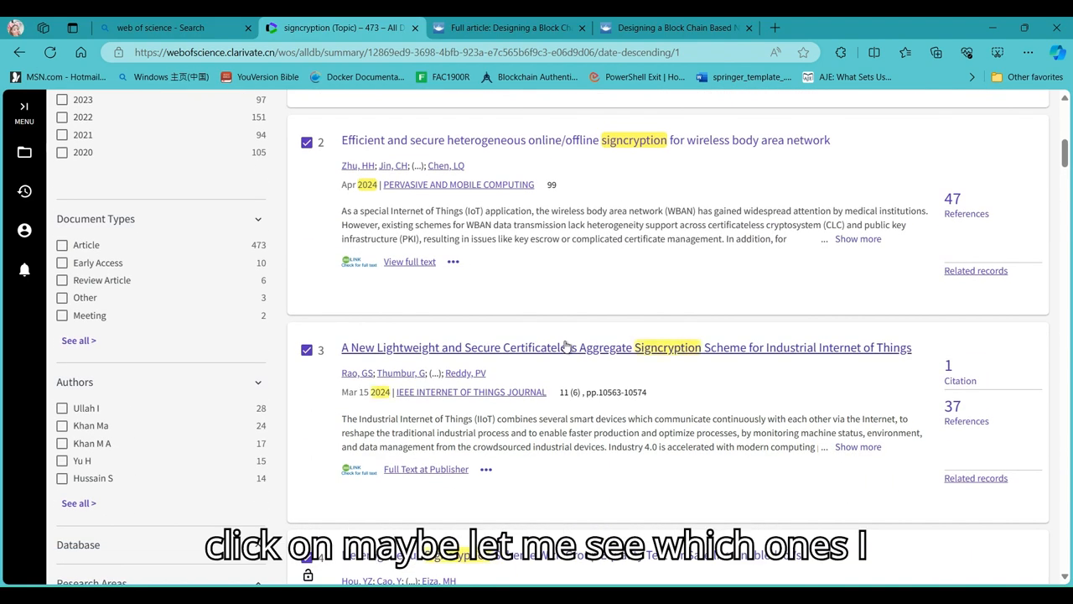
scroll(up, 3)
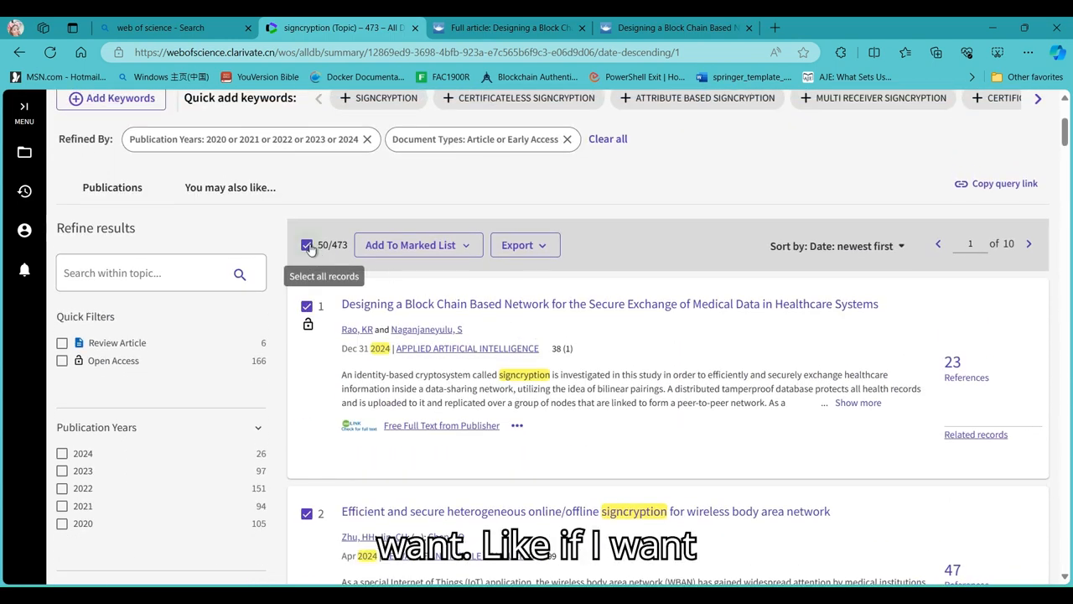
click(307, 244)
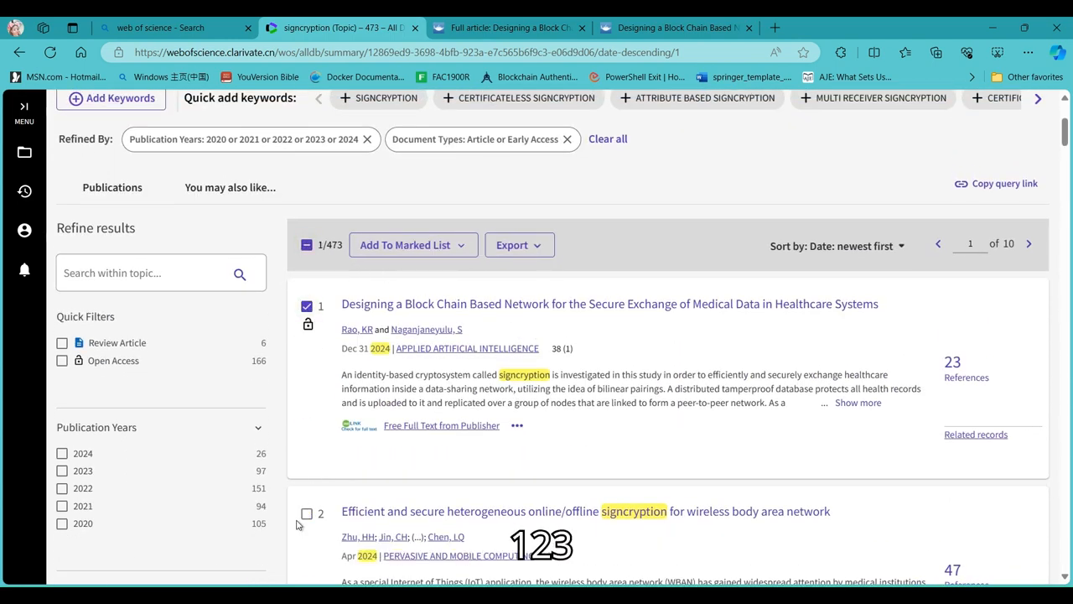
- Tick results 1–5, including both certificateless aggregate signcryption papers
scroll(down, 3)
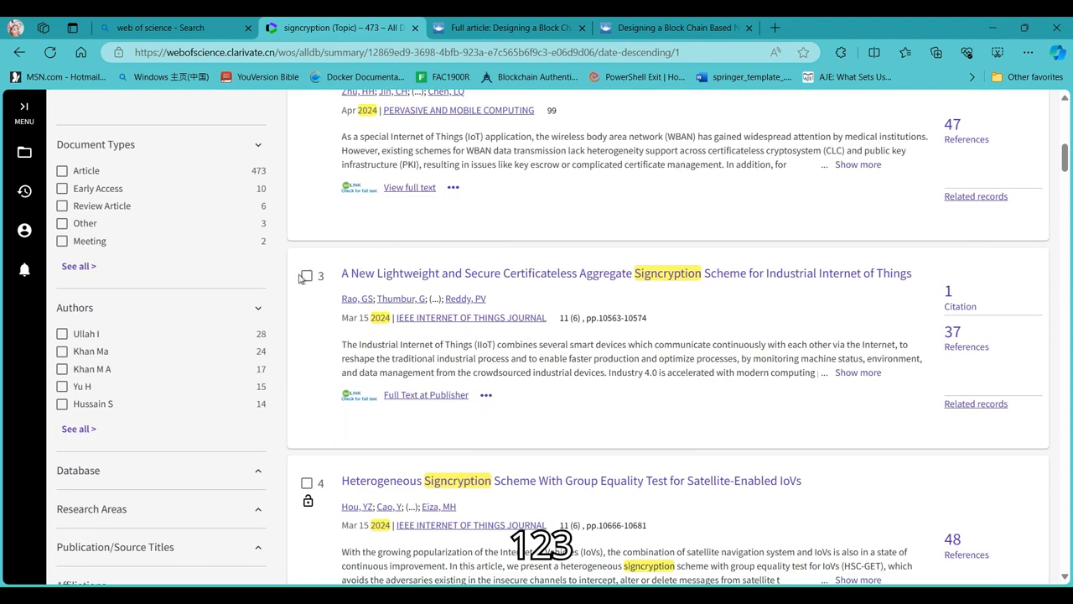
click(307, 274)
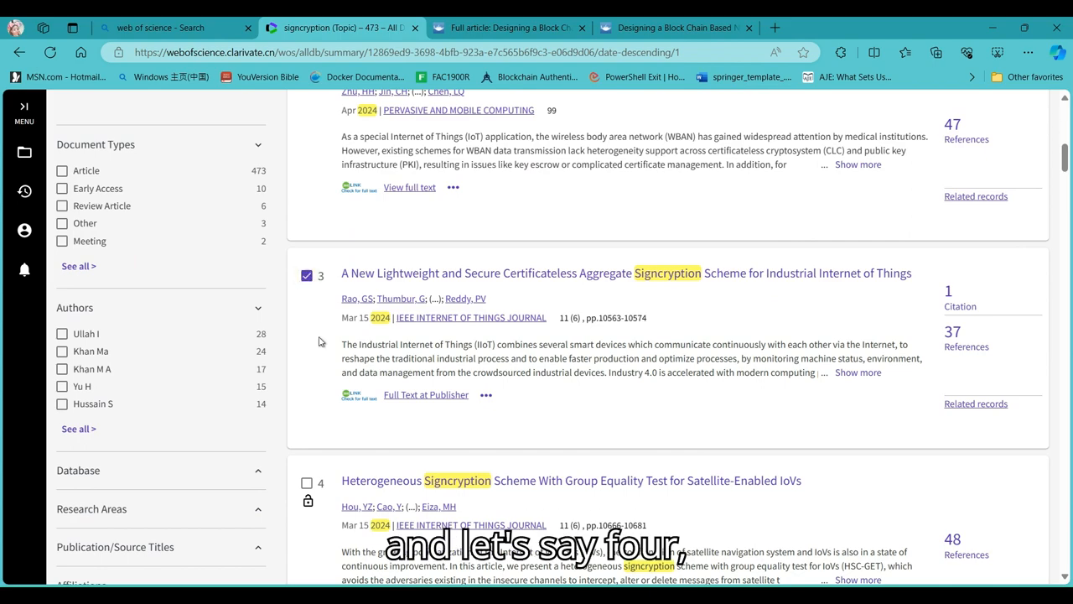
scroll(up, 3)
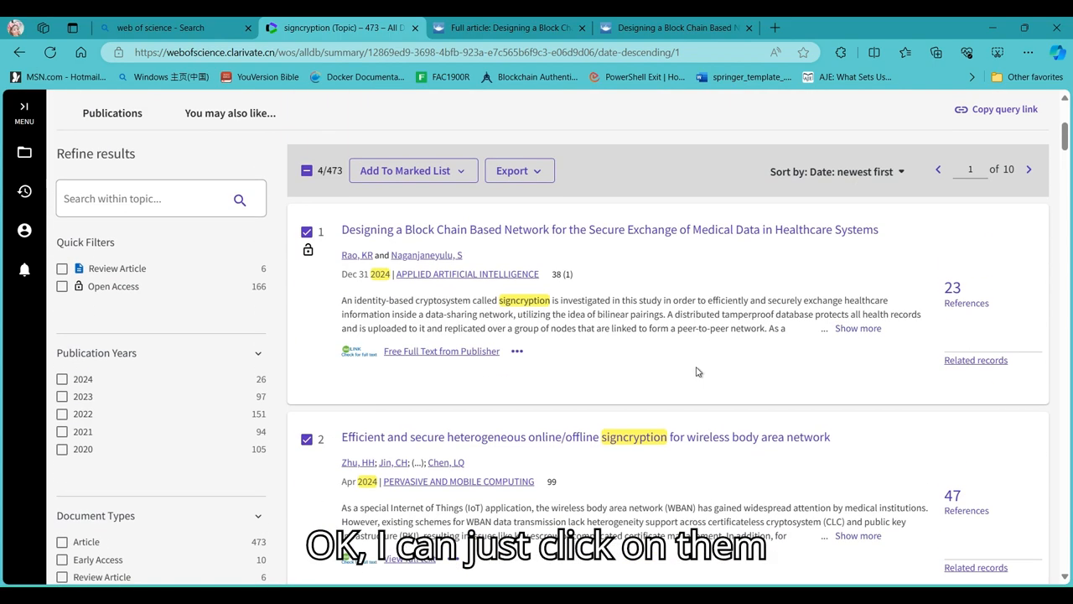
scroll(down, 3)
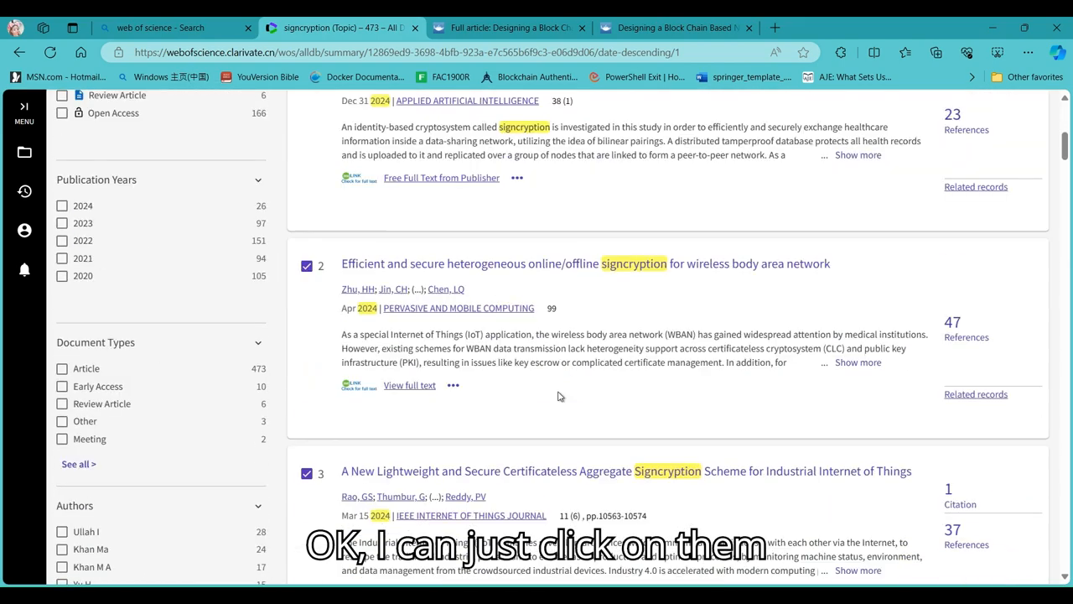
scroll(down, 3)
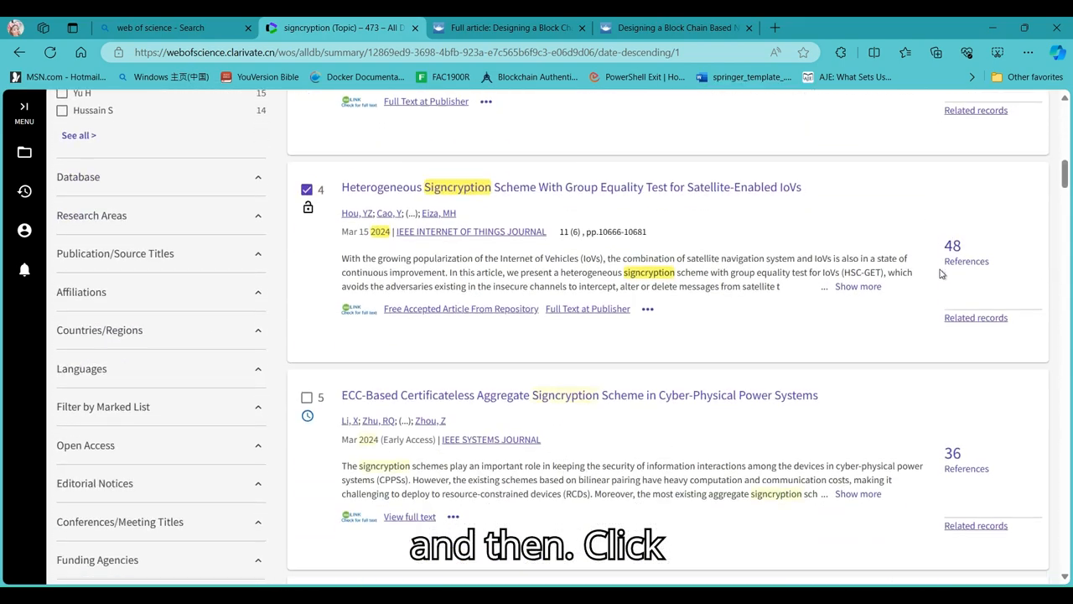
scroll(up, 3)
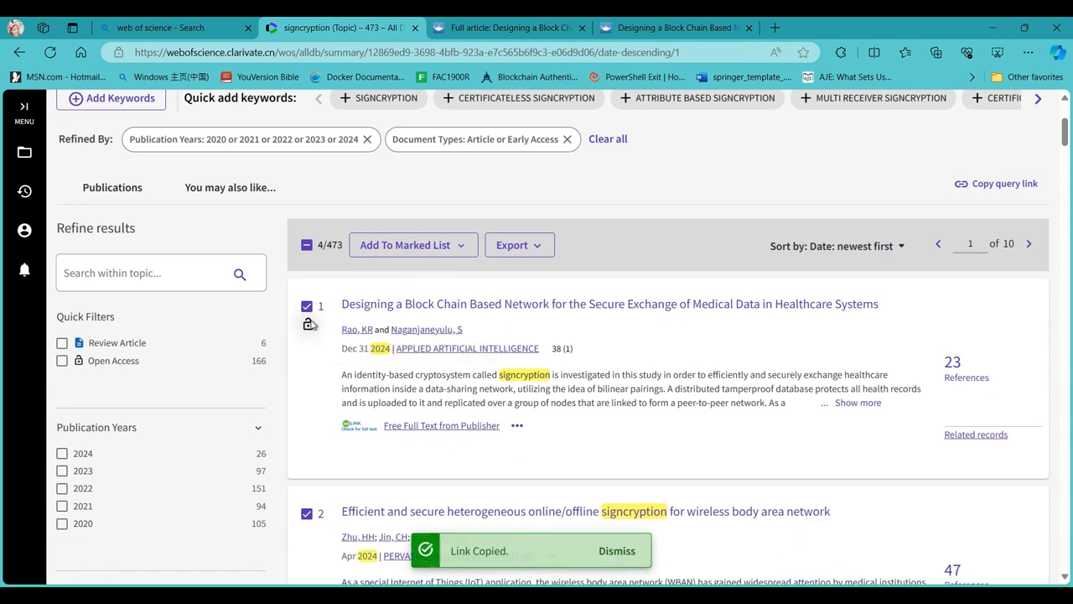
scroll(down, 3)
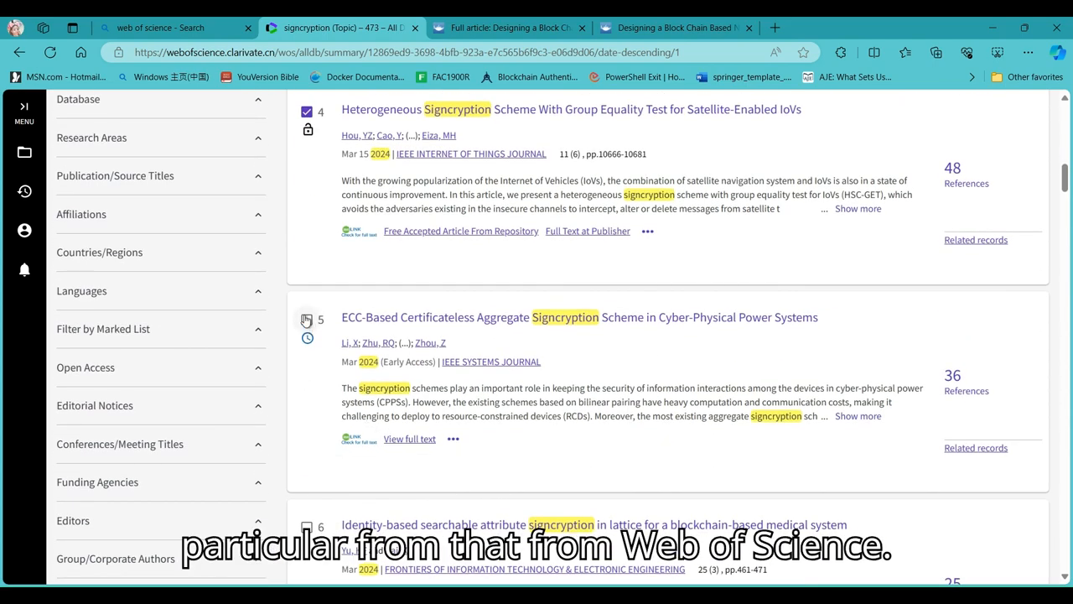
click(307, 319)
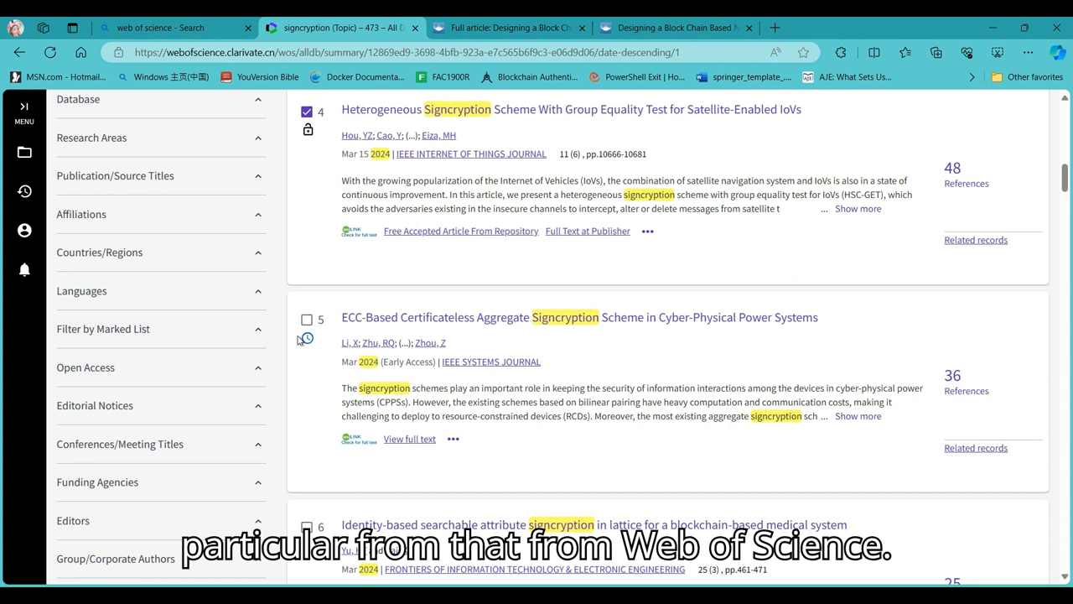
click(307, 319)
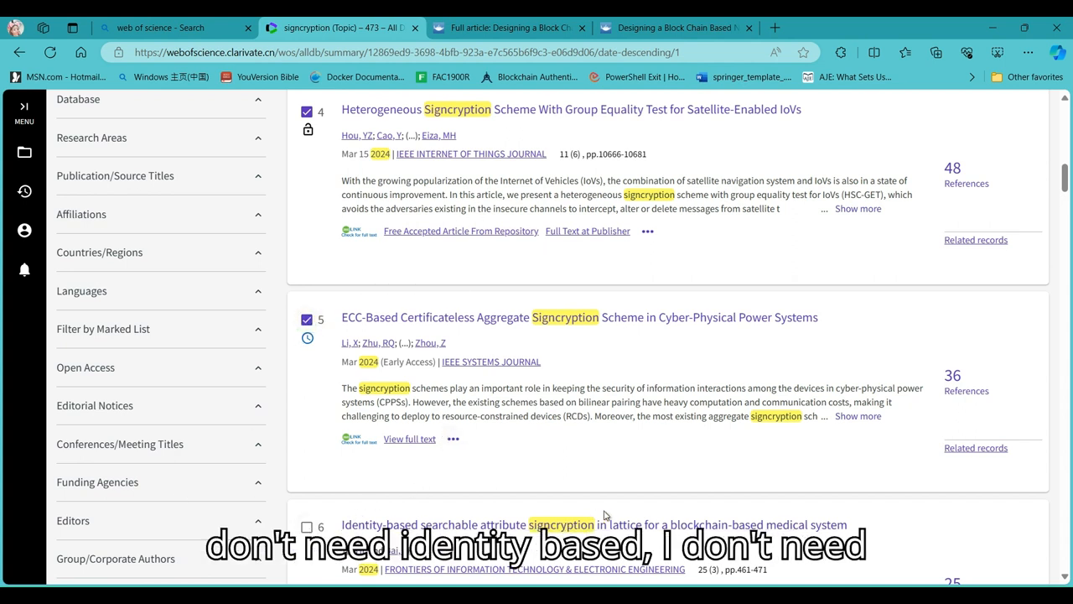
- Open the Export dropdown above the results list to show the export formats
scroll(down, 3)
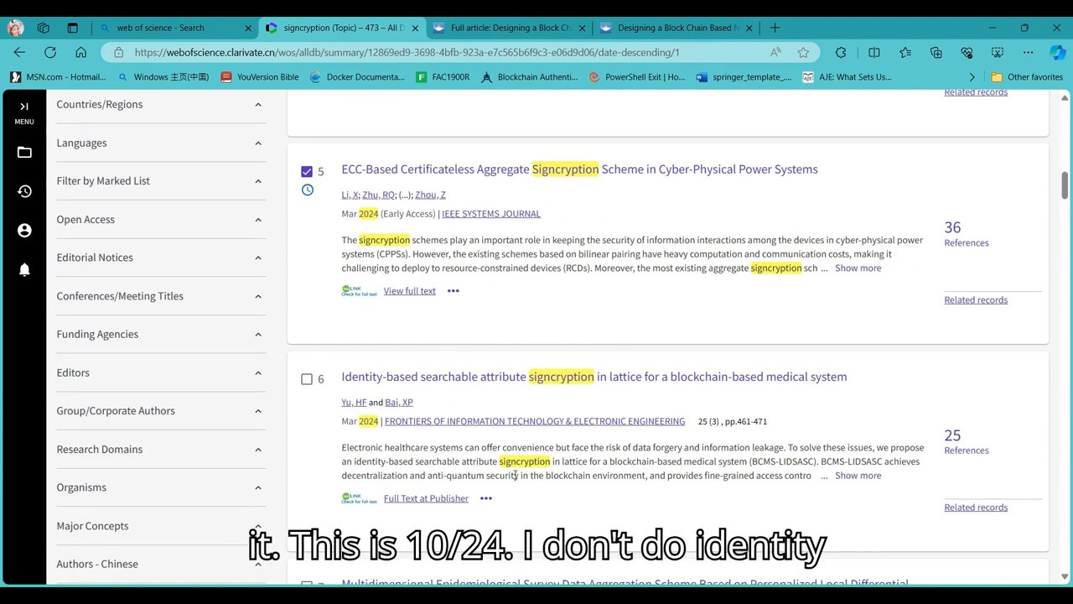
scroll(up, 3)
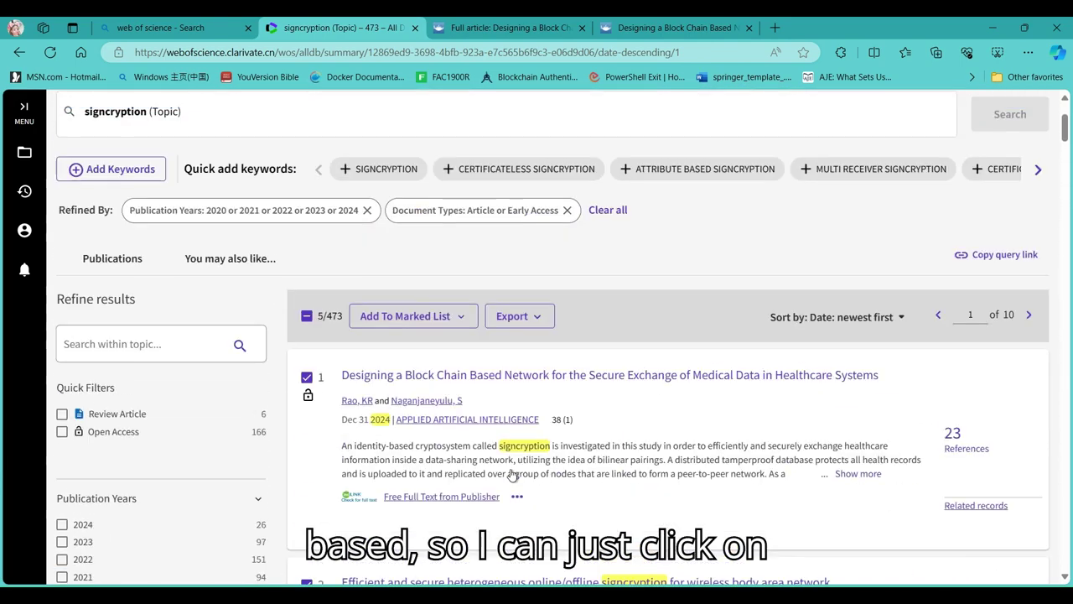
click(518, 318)
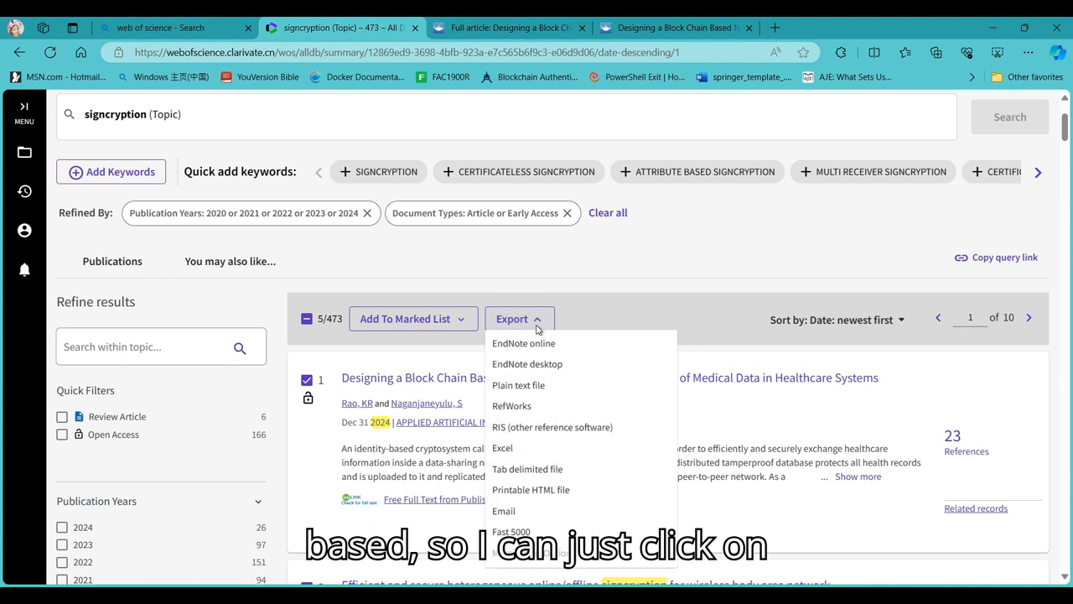
click(518, 319)
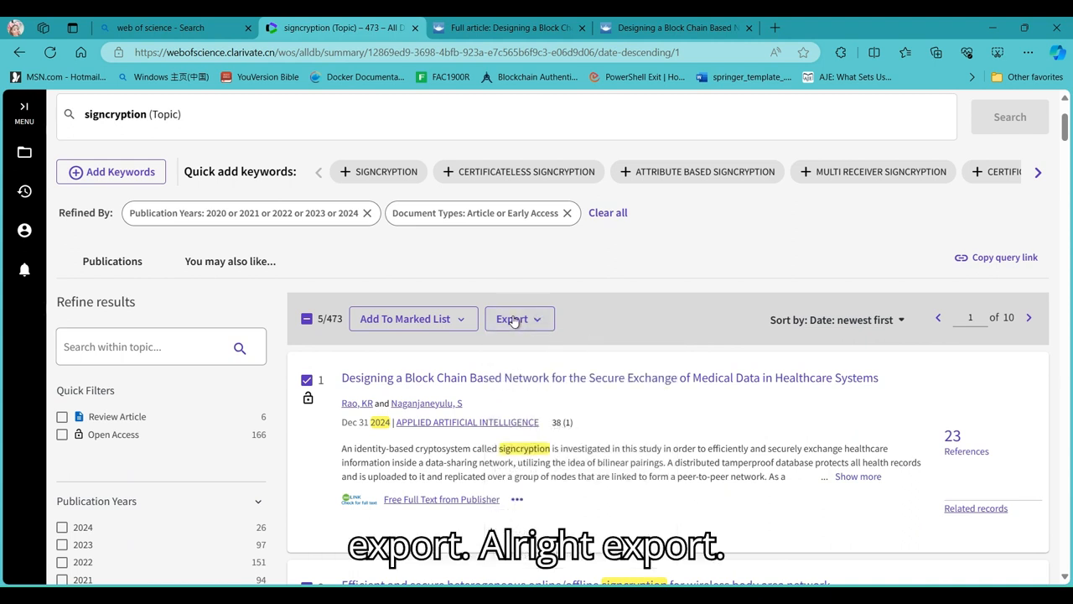
click(514, 319)
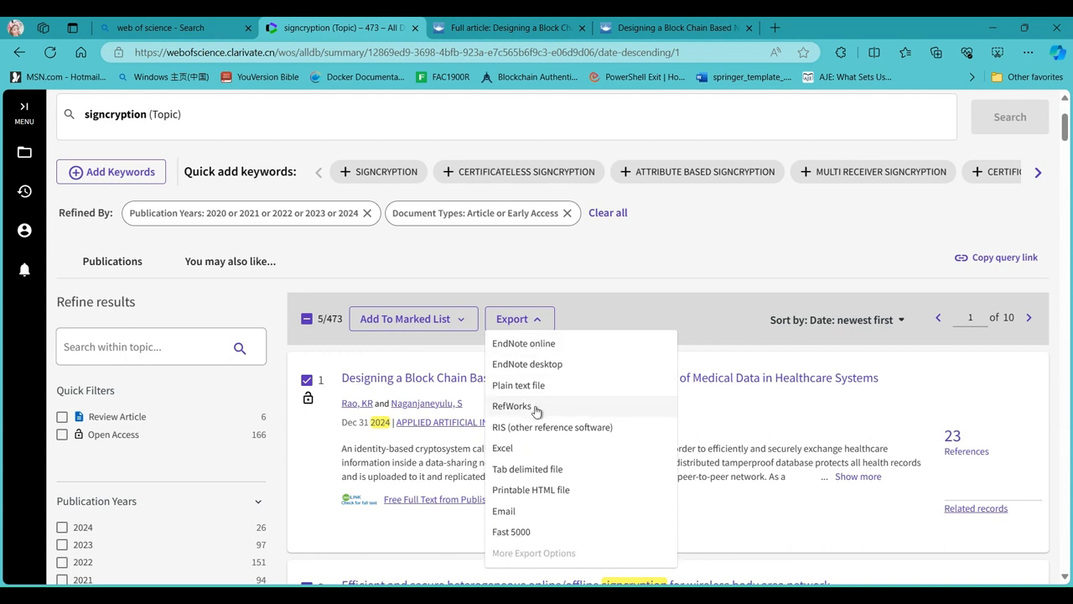
mouse_move(520, 448)
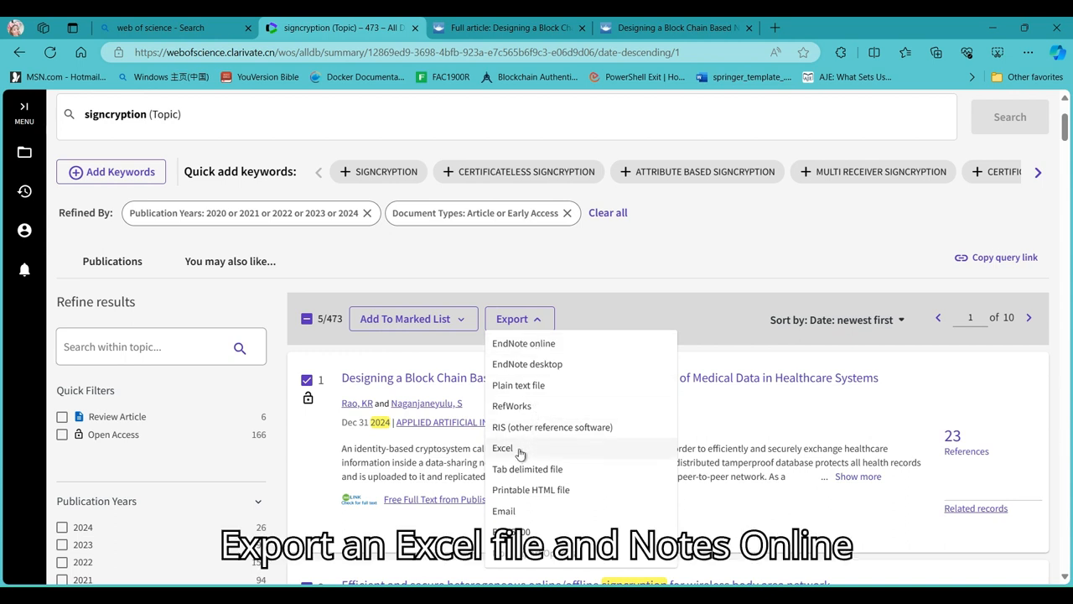
mouse_move(543, 382)
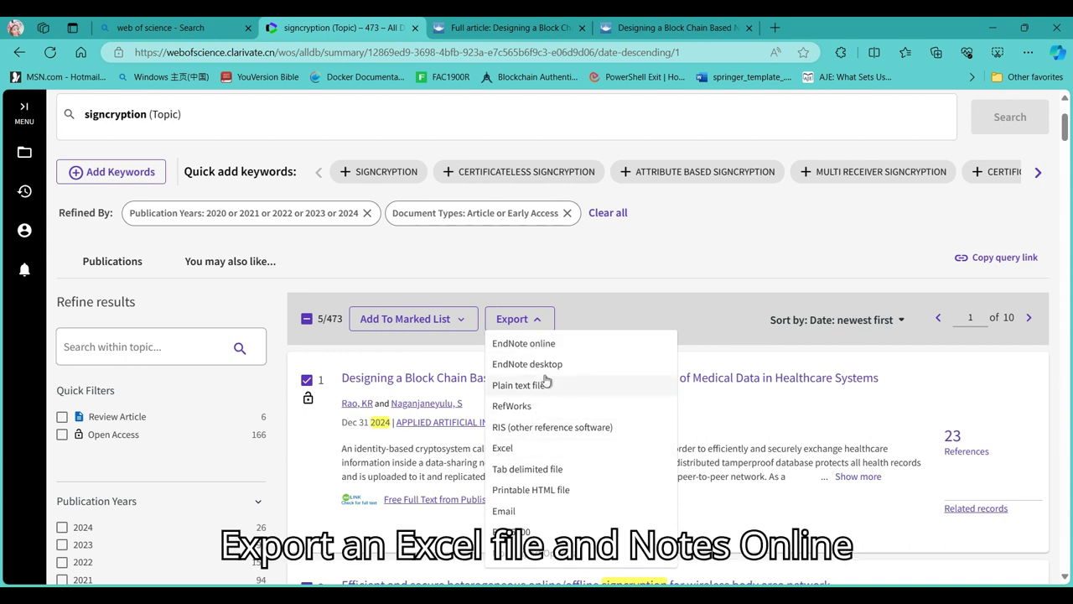
mouse_move(536, 440)
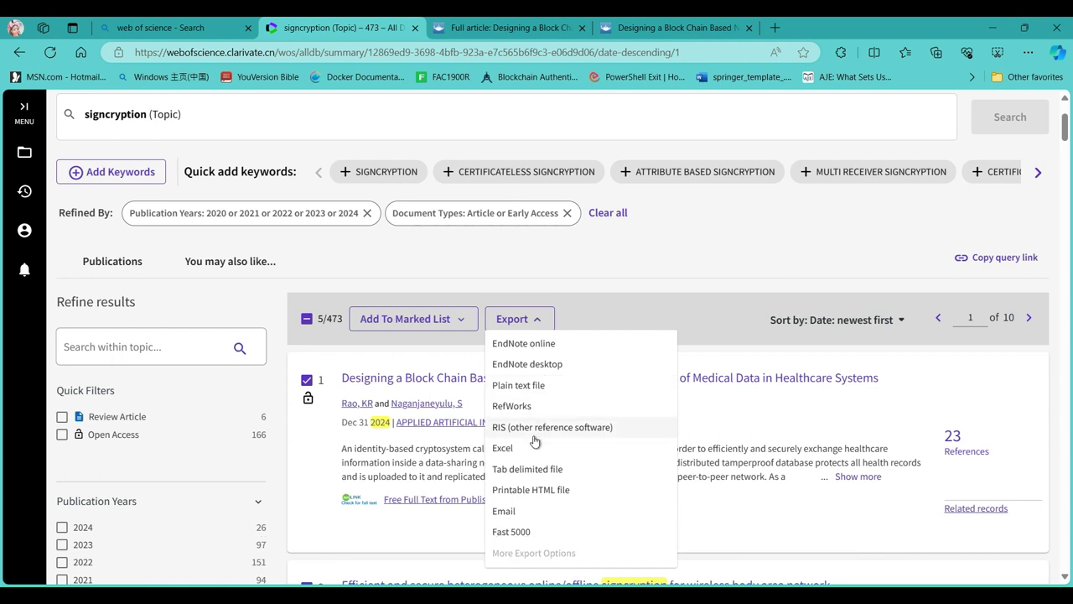
mouse_move(546, 431)
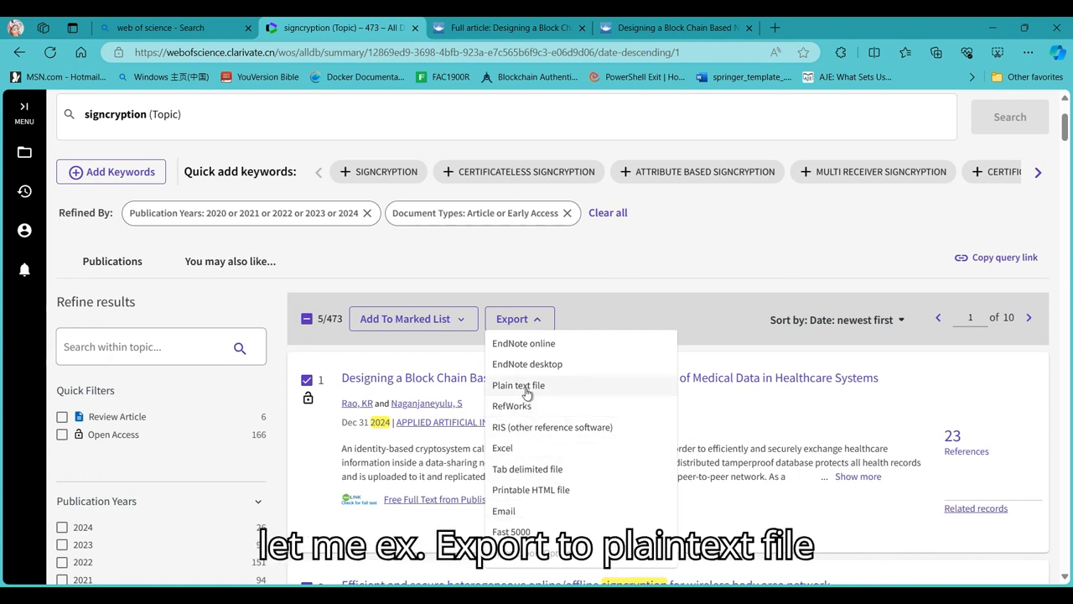
- Export the five selected records as a plain text file with Author, Title, Source
click(518, 385)
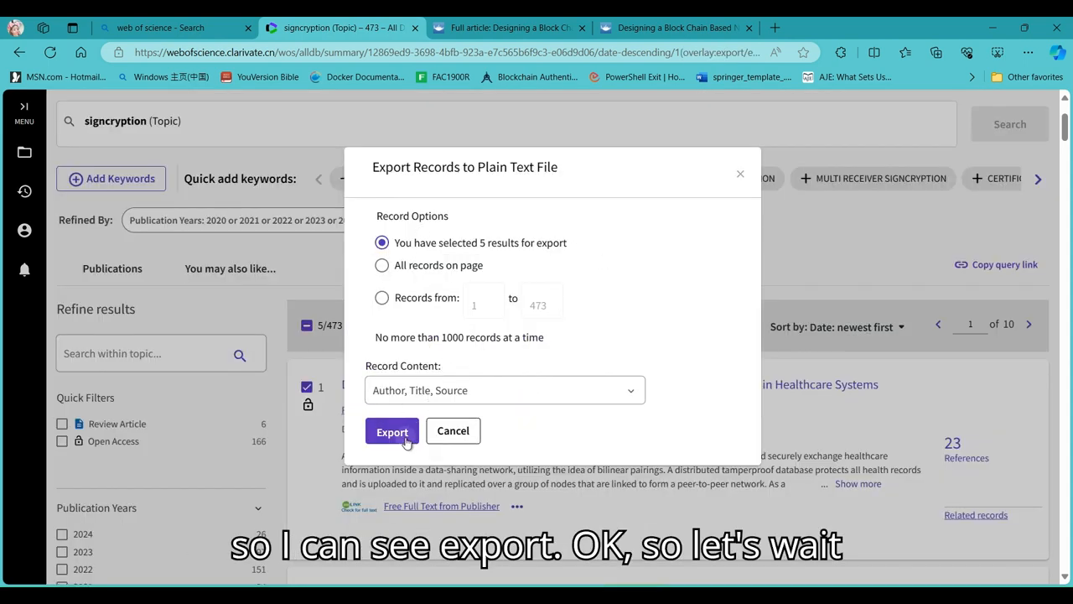
click(391, 431)
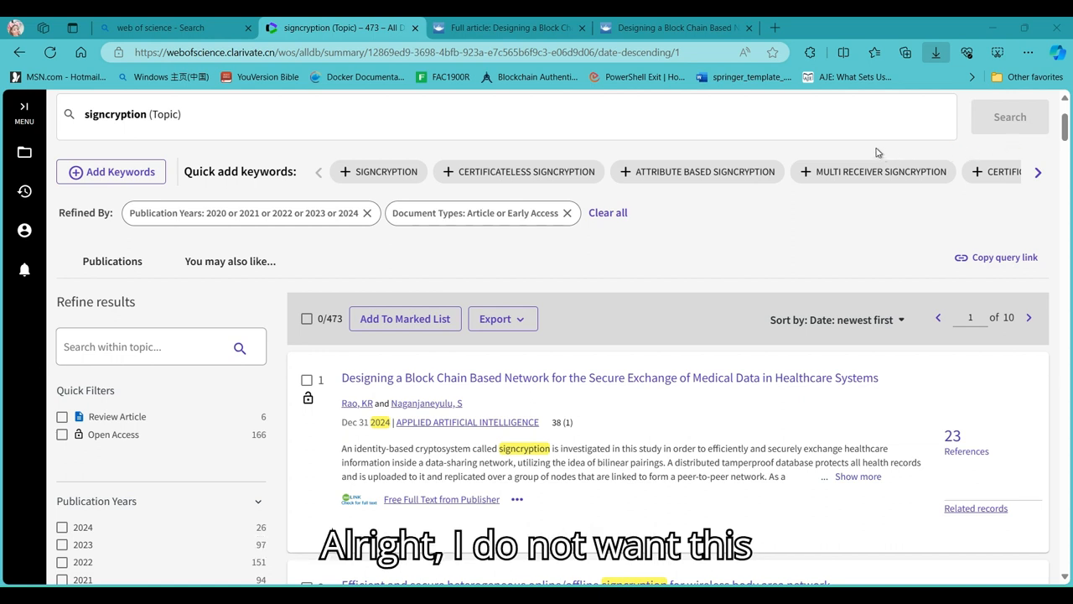
mouse_move(1024, 144)
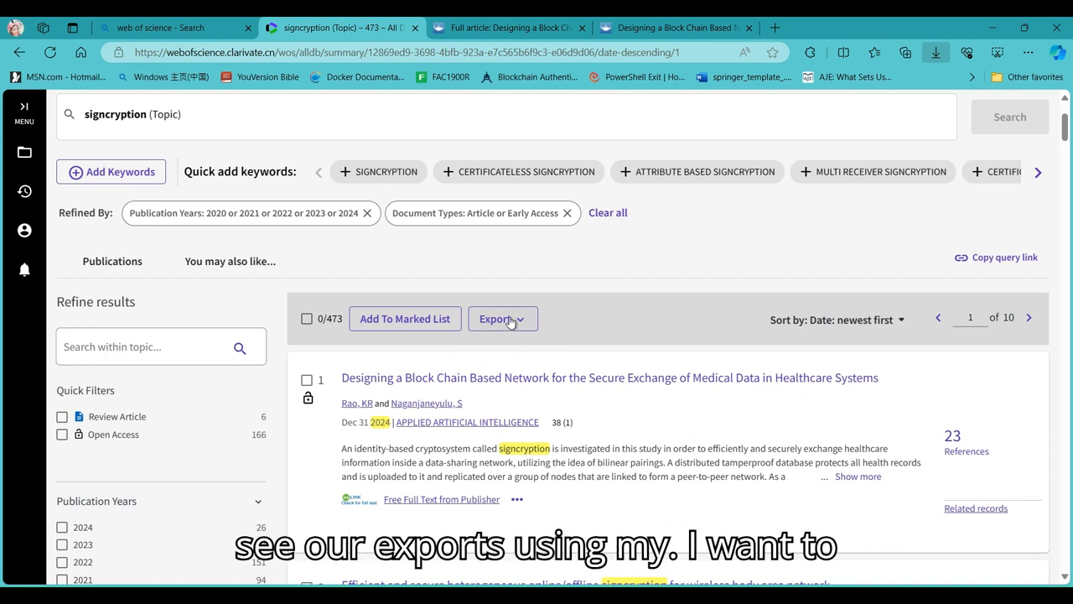
- Export all records on the page to an Excel file
click(500, 319)
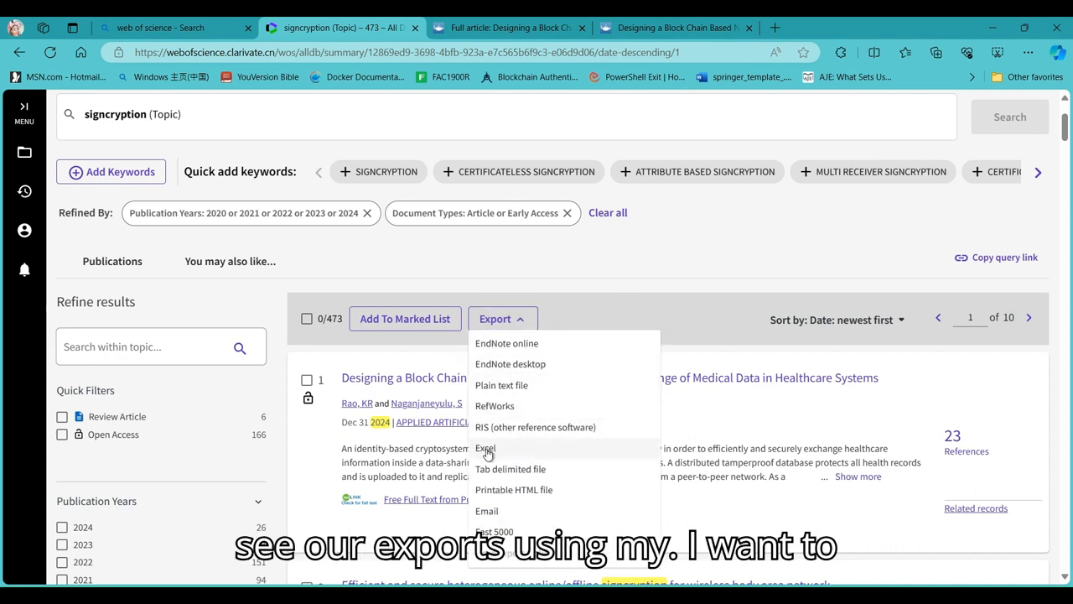
click(485, 448)
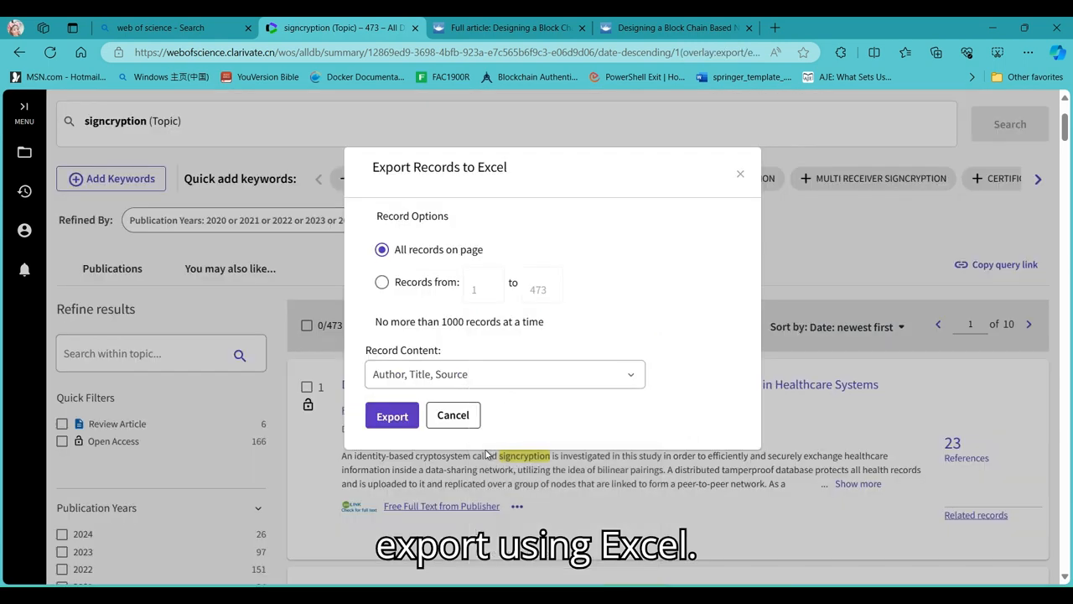
click(391, 415)
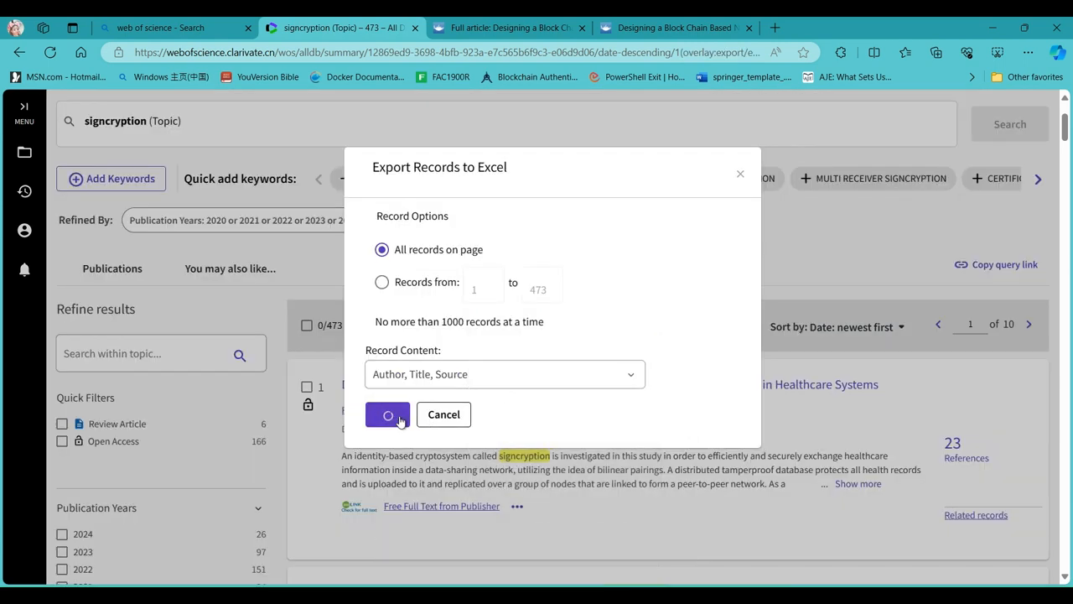
click(388, 414)
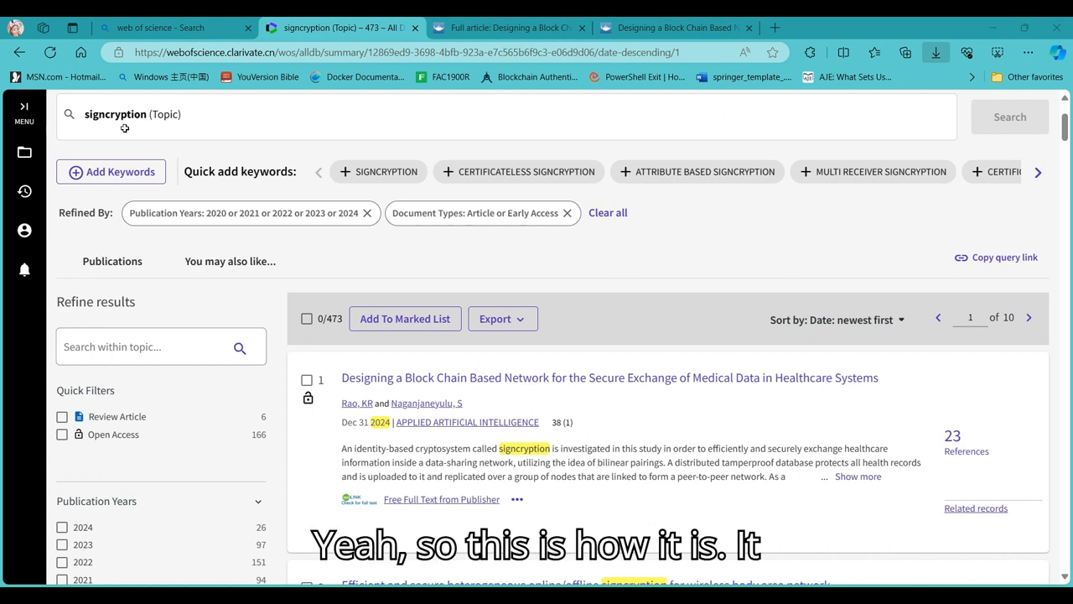
mouse_move(241, 115)
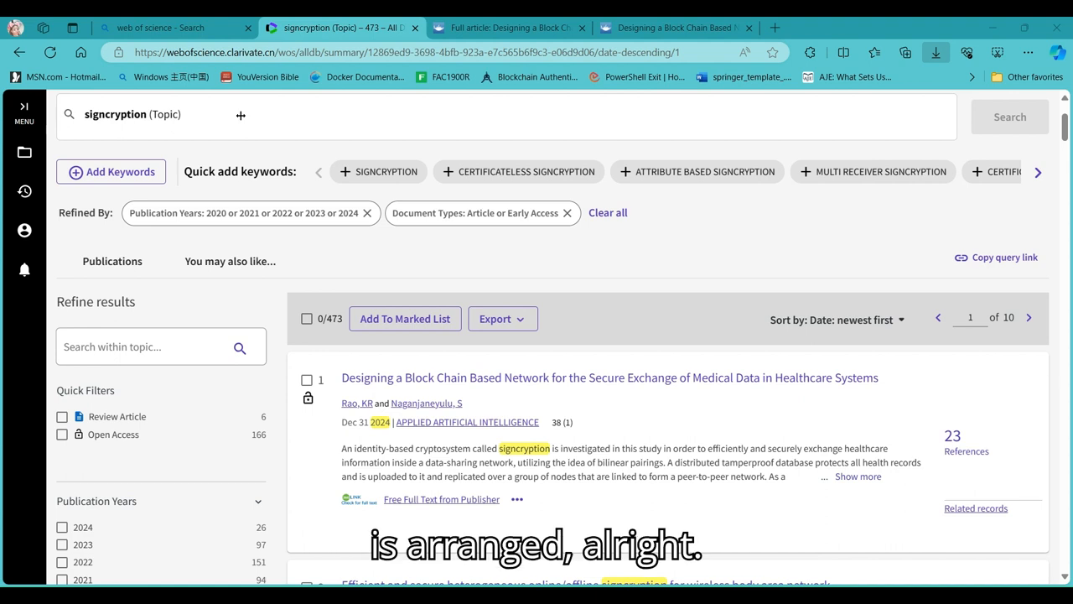
mouse_move(341, 261)
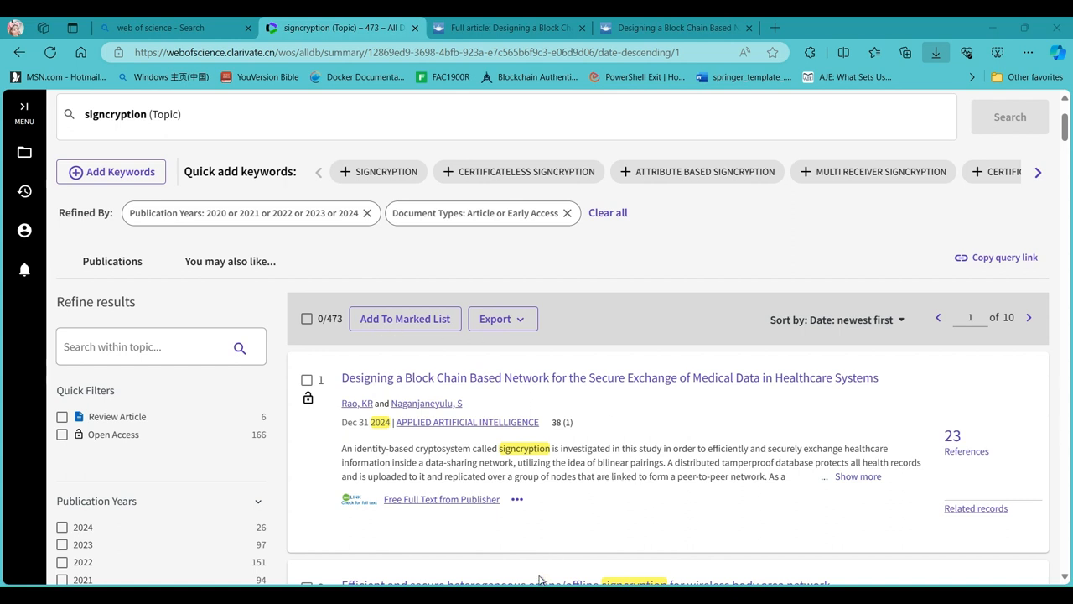
mouse_move(732, 570)
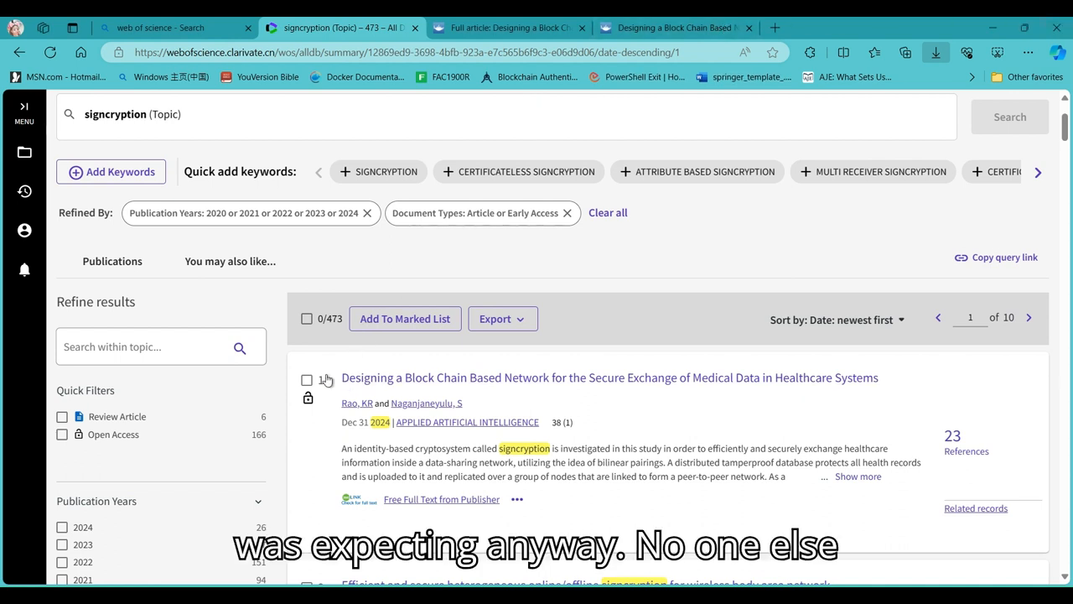
- Save the first three signcryption results to a new marked list 'mypapers', described 'important'
click(307, 380)
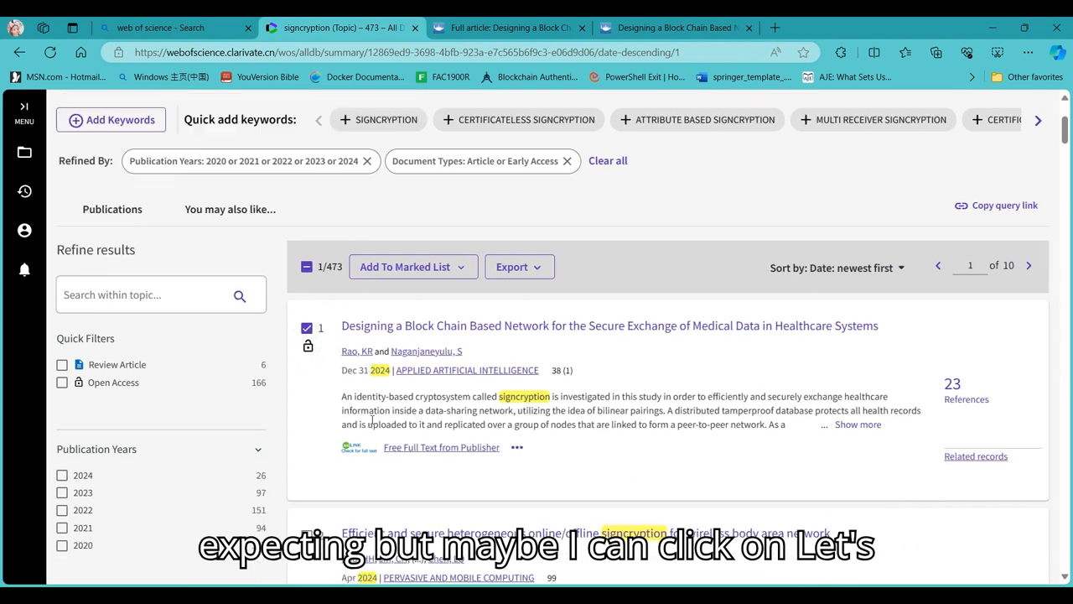
scroll(down, 3)
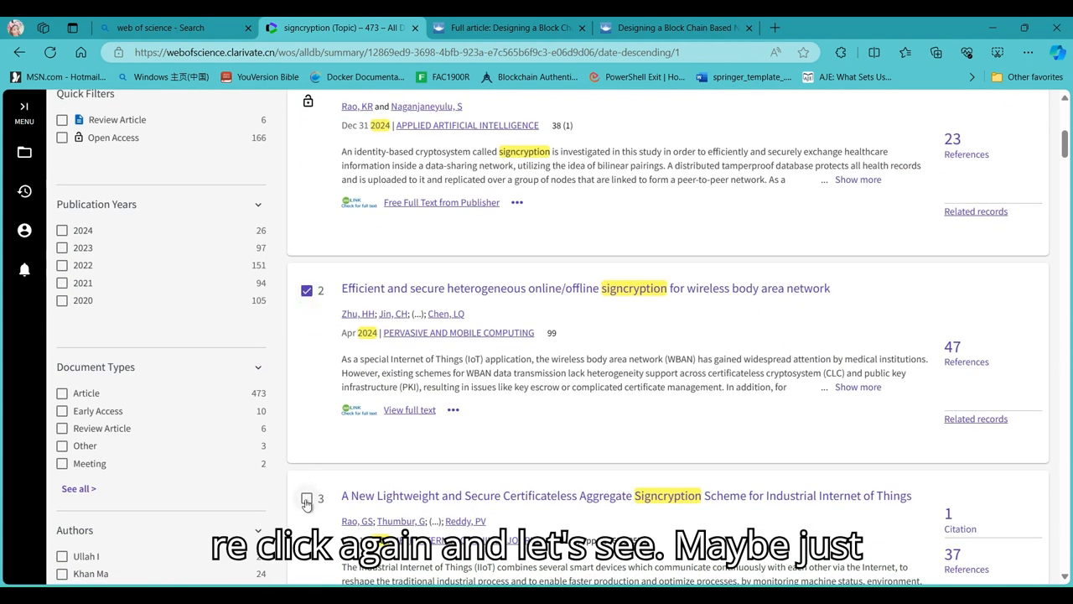
scroll(up, 3)
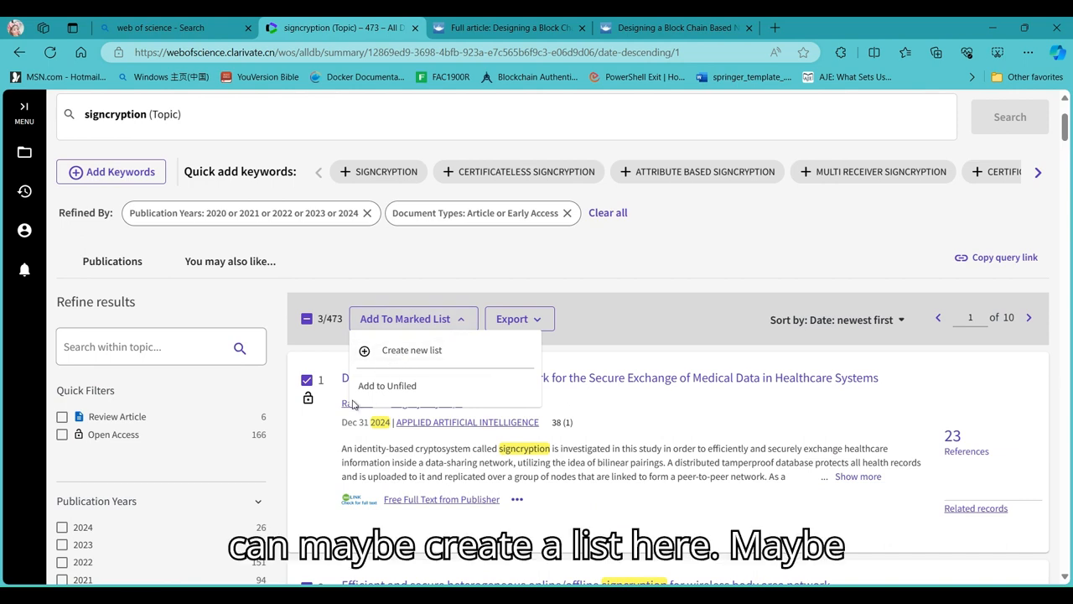
click(411, 349)
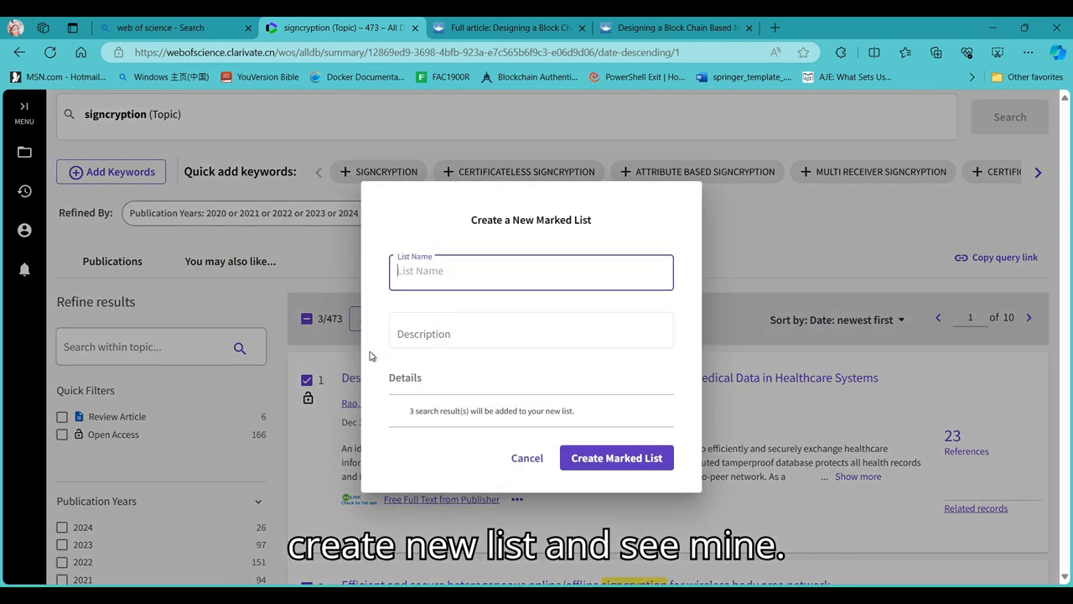
text(my)
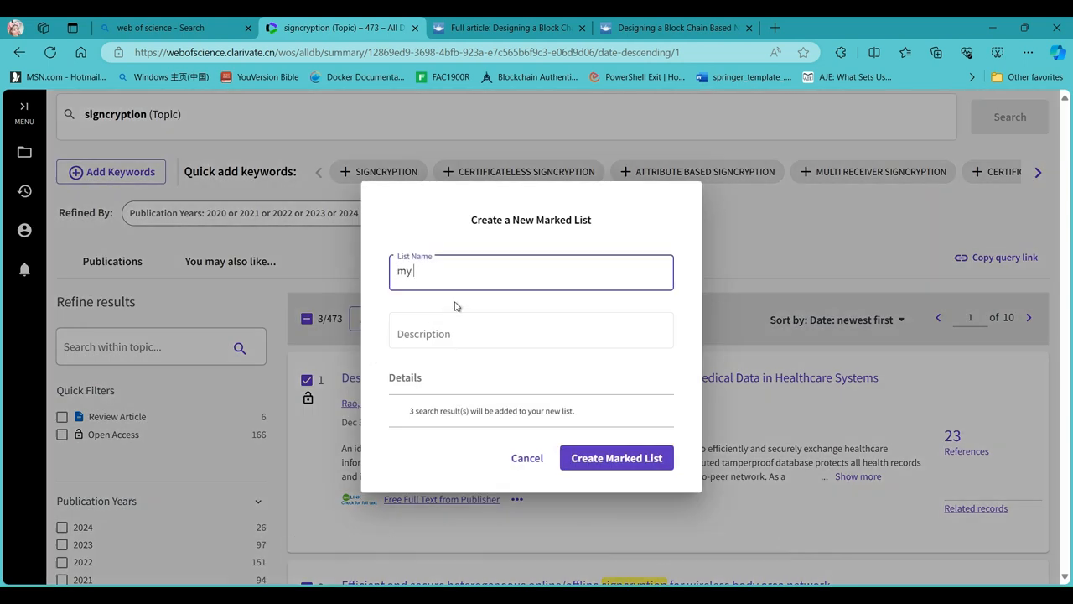
text(pa)
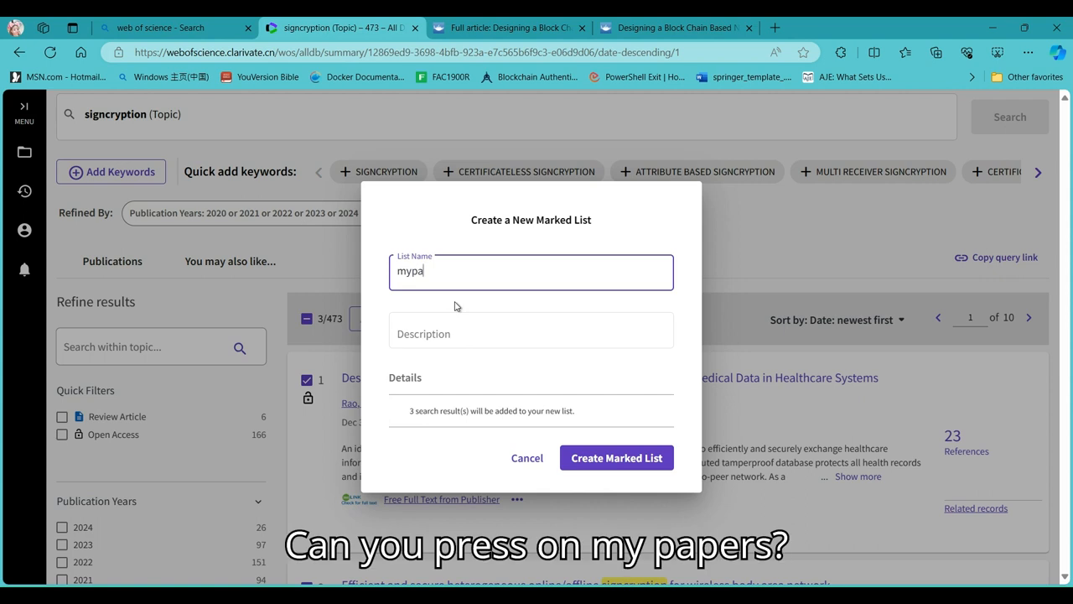
text(pers)
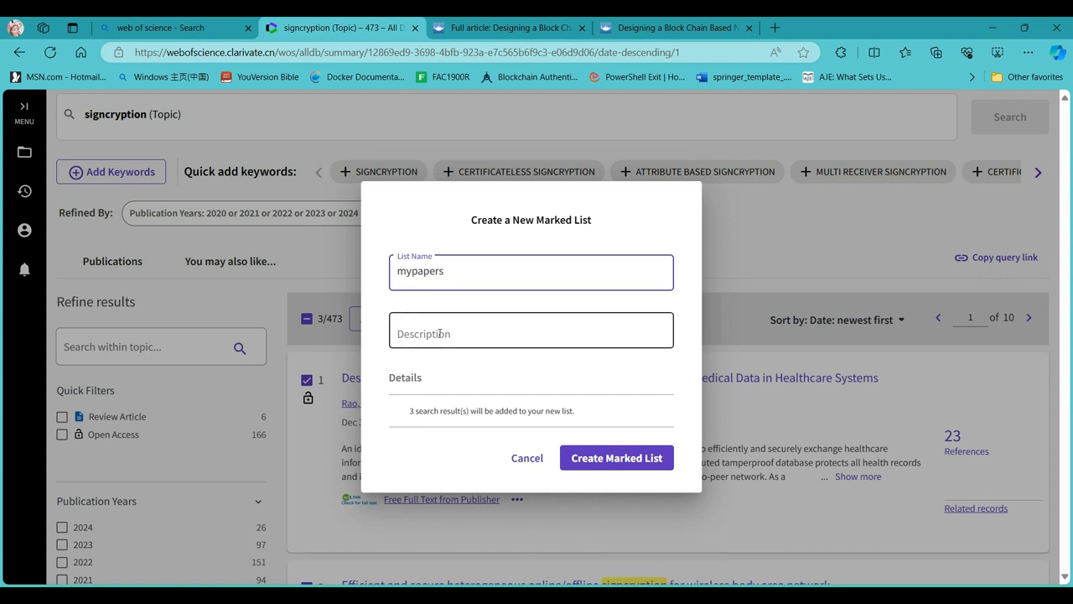
text(important)
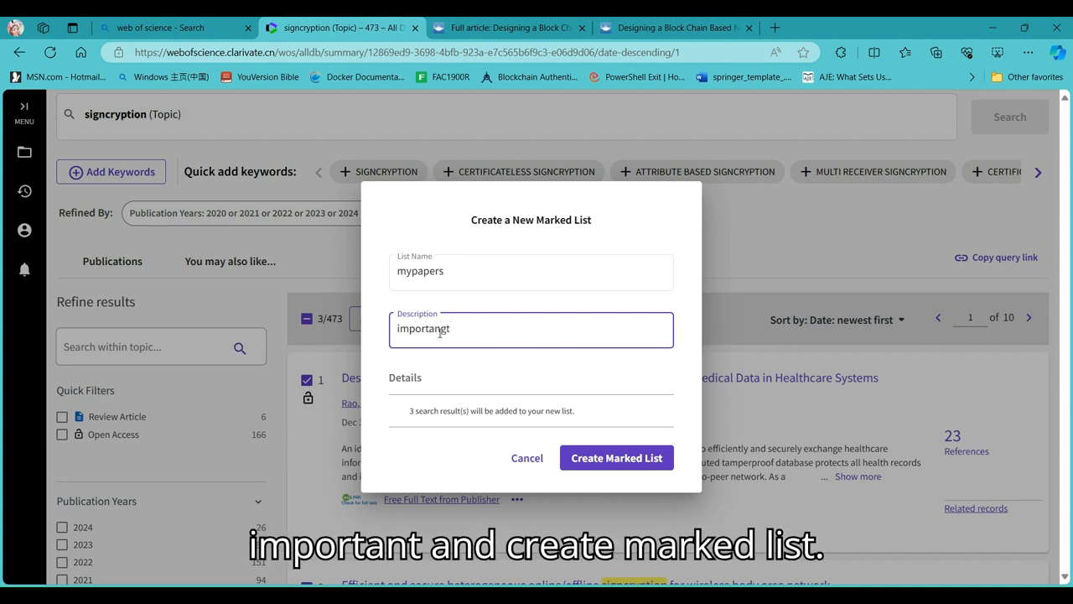
click(617, 458)
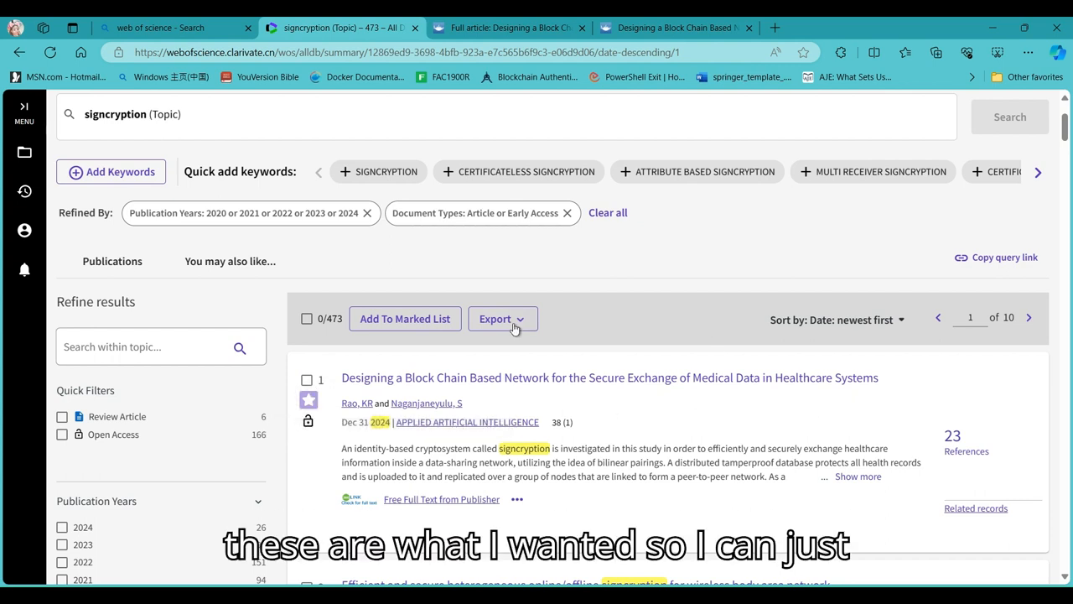
- Select the three results and choose Excel export, reviewing Author, Title, Source content options
click(500, 318)
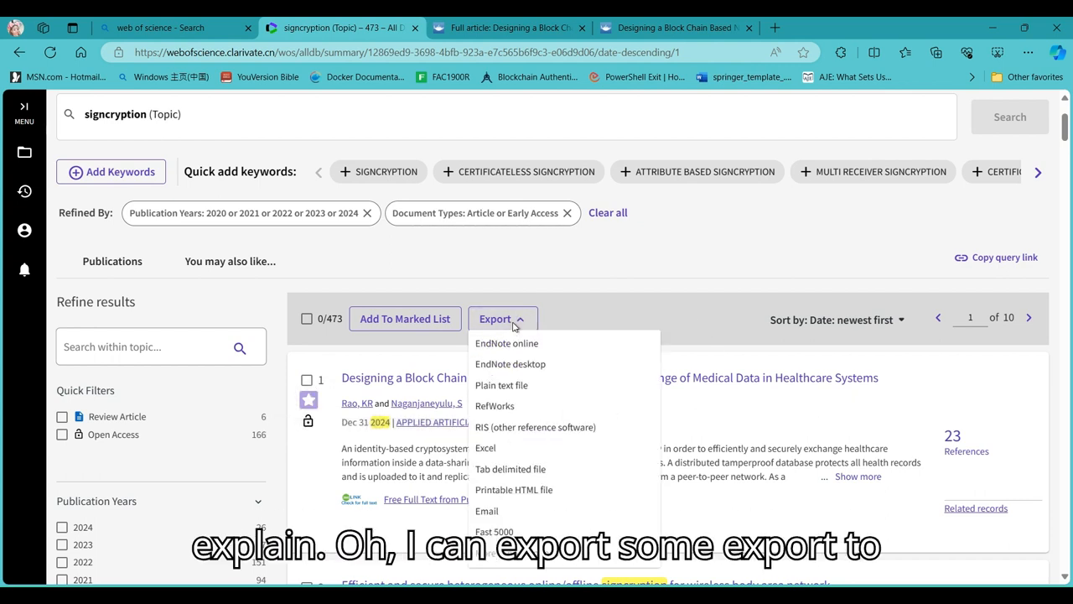
mouse_move(513, 460)
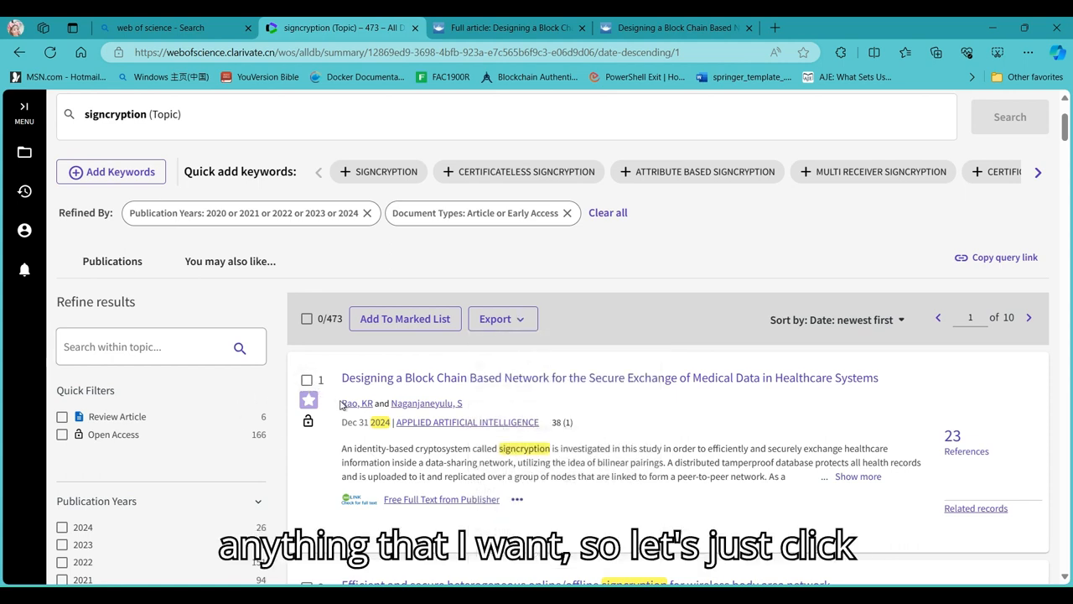
scroll(down, 3)
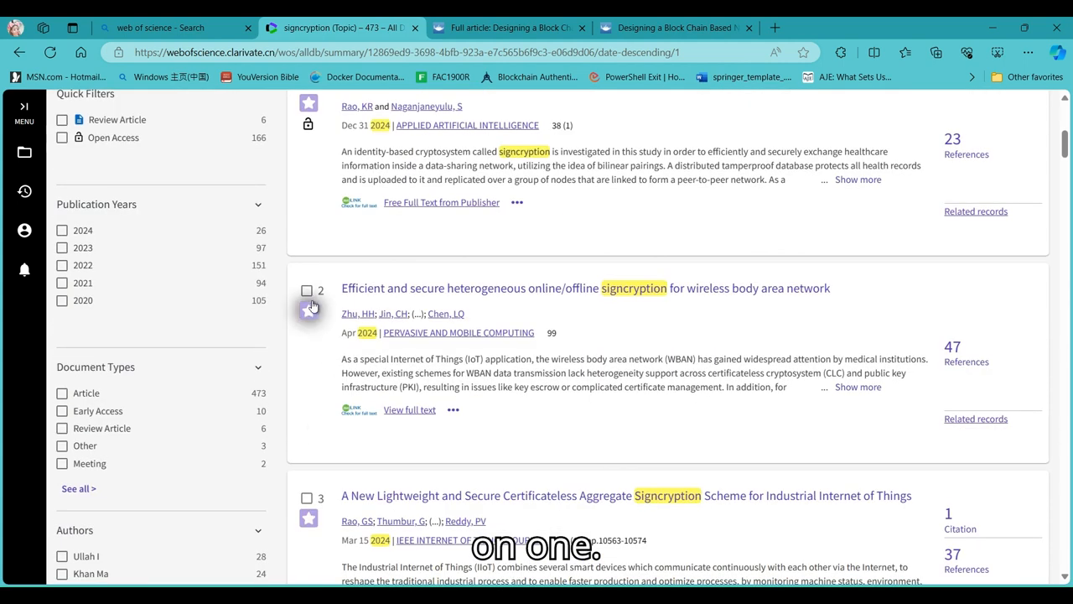
click(307, 290)
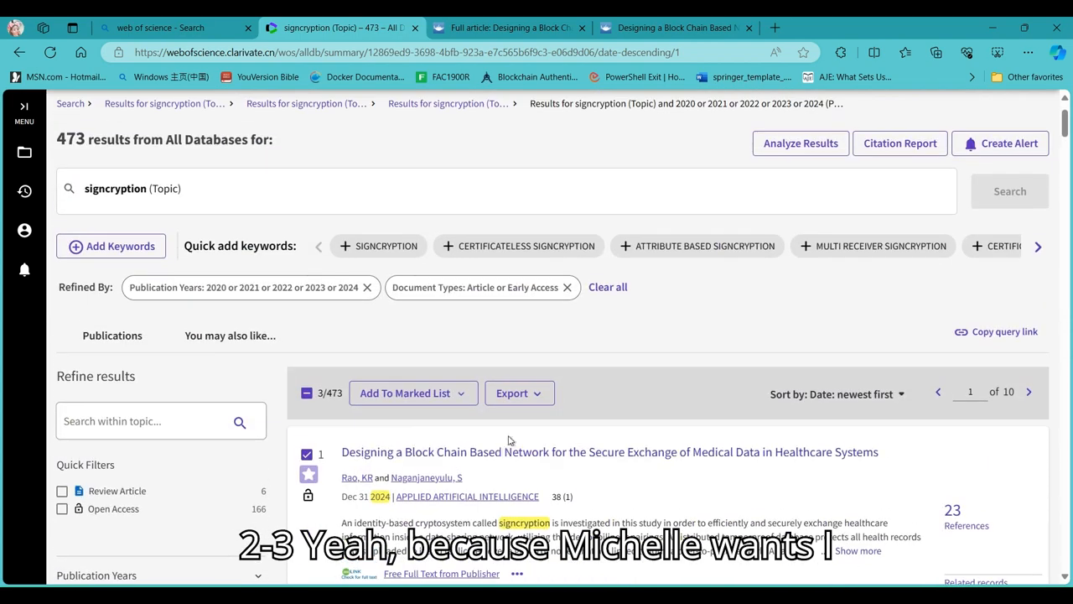
click(515, 393)
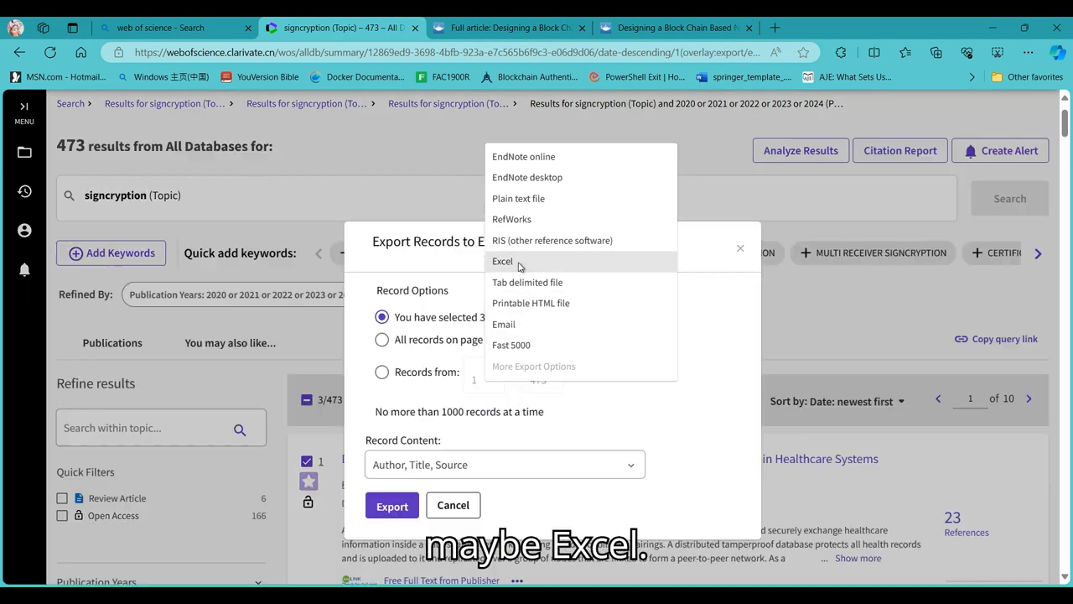
click(501, 261)
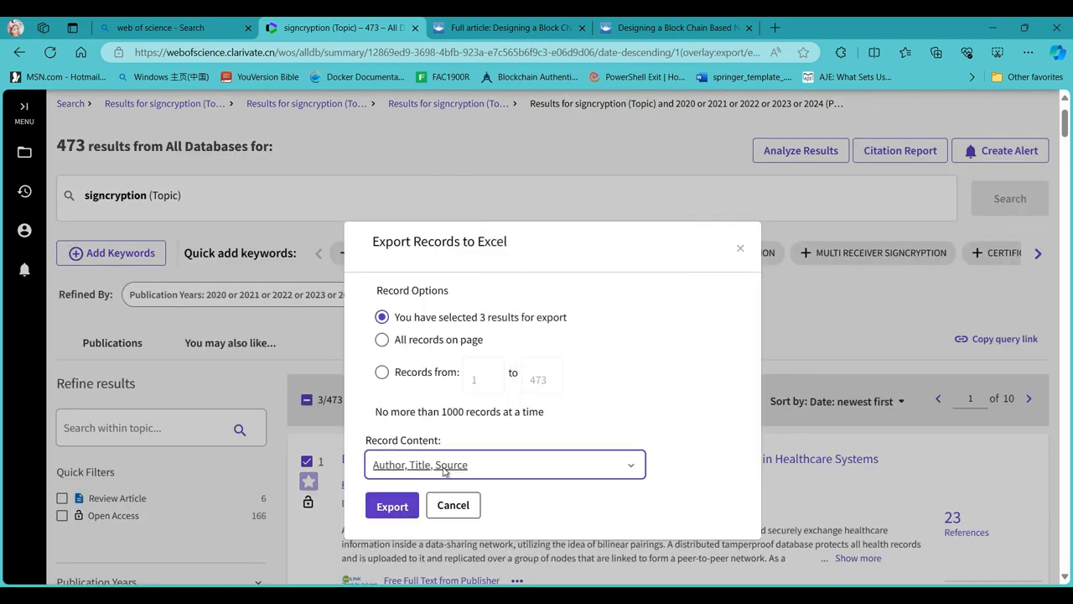
click(504, 463)
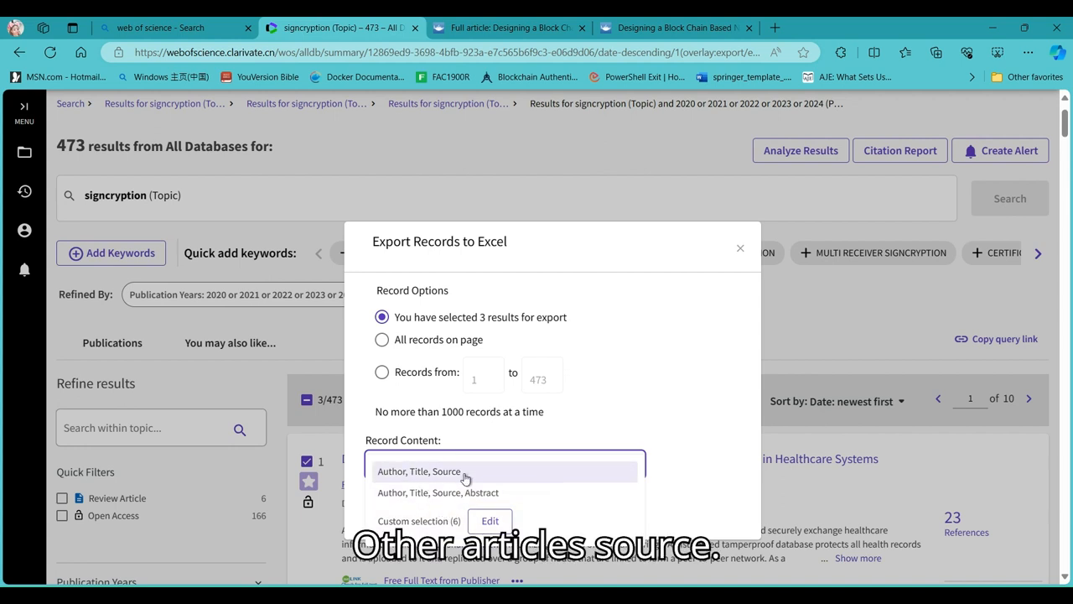
mouse_move(445, 521)
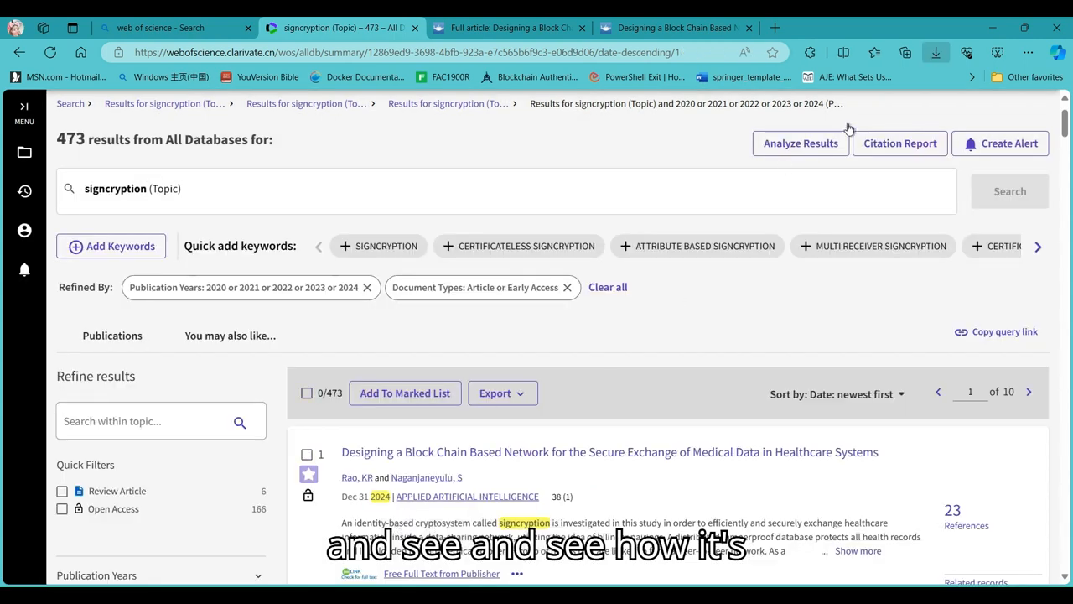
mouse_move(740, 117)
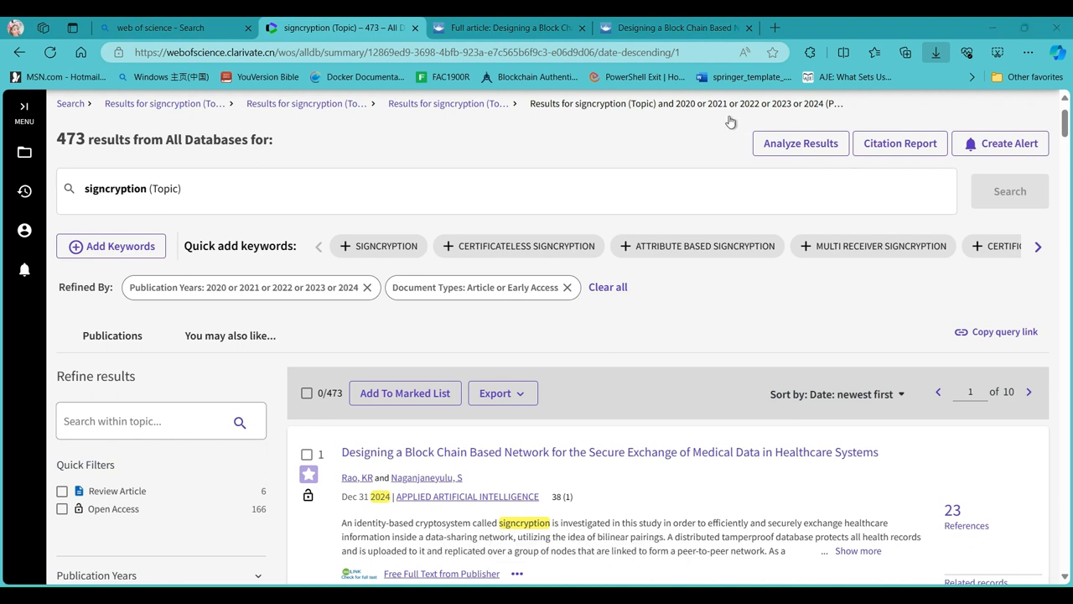
mouse_move(656, 172)
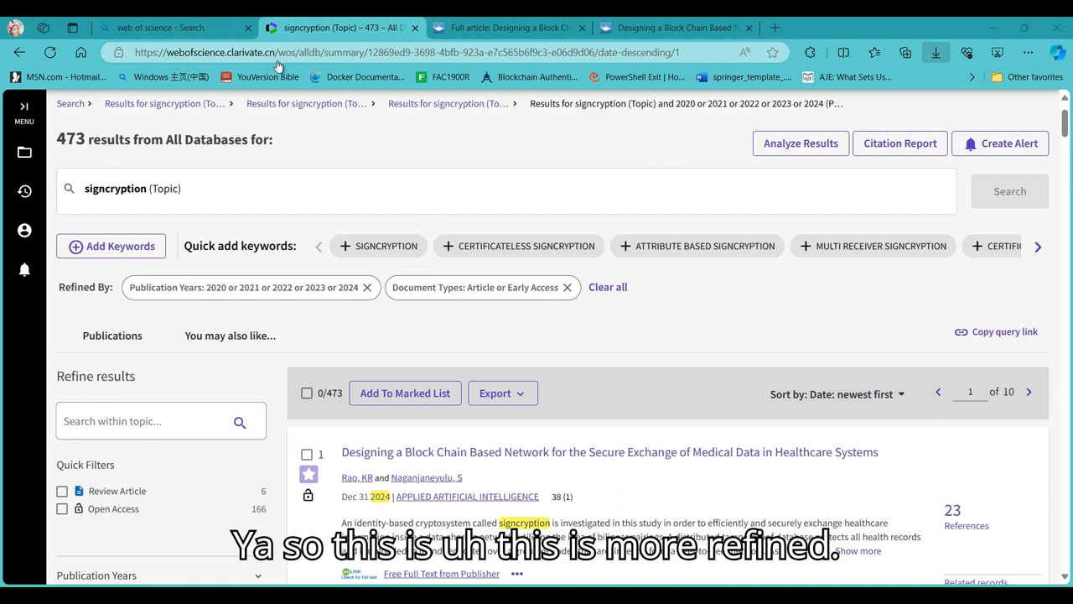
mouse_move(331, 151)
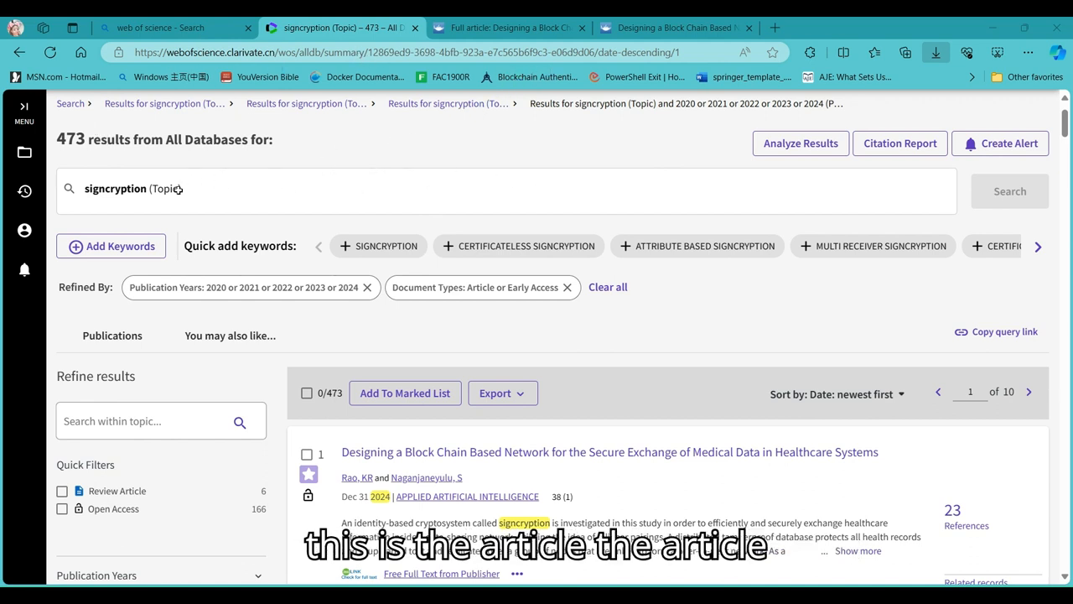
mouse_move(663, 156)
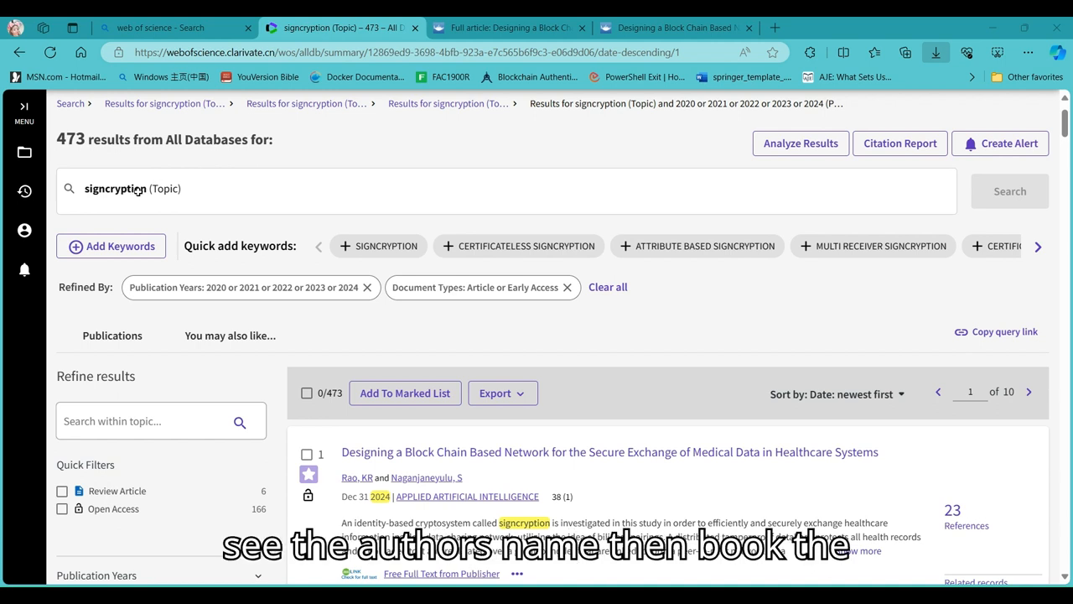
mouse_move(903, 258)
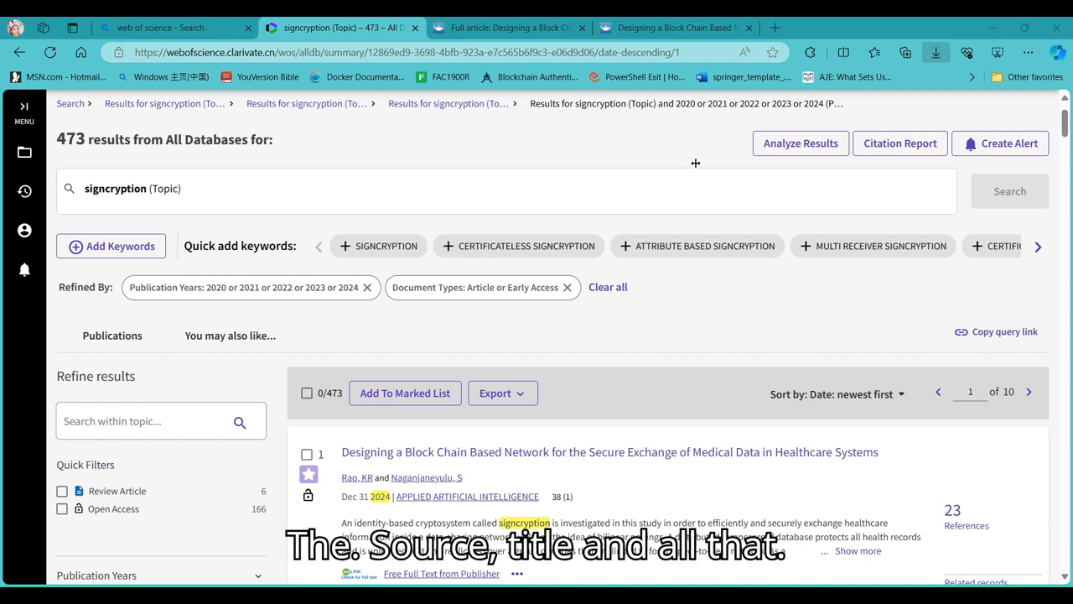
mouse_move(696, 162)
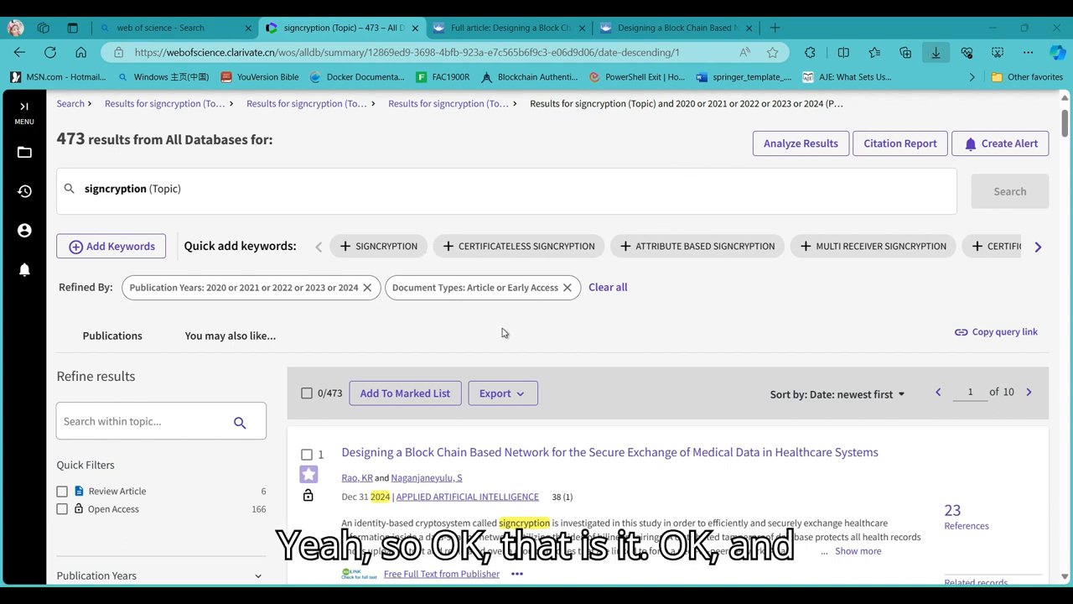
mouse_move(541, 331)
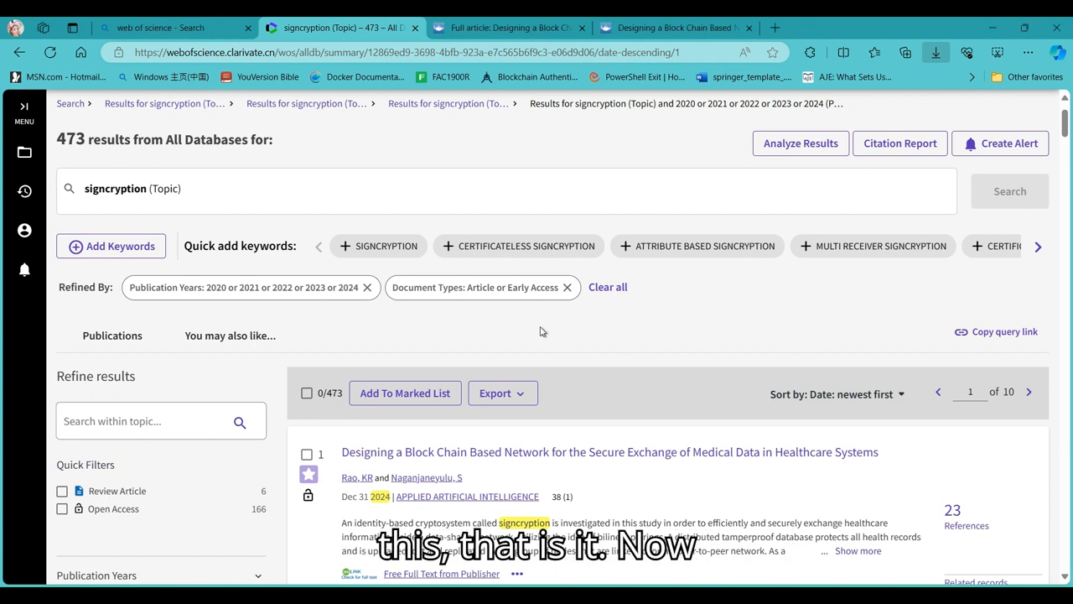
scroll(up, 3)
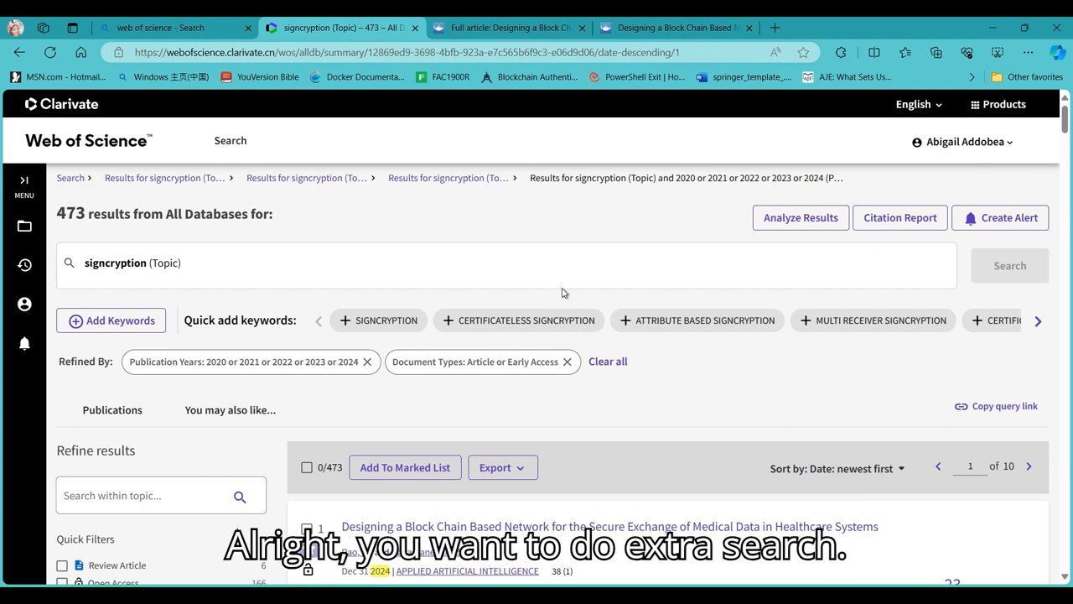
mouse_move(83, 197)
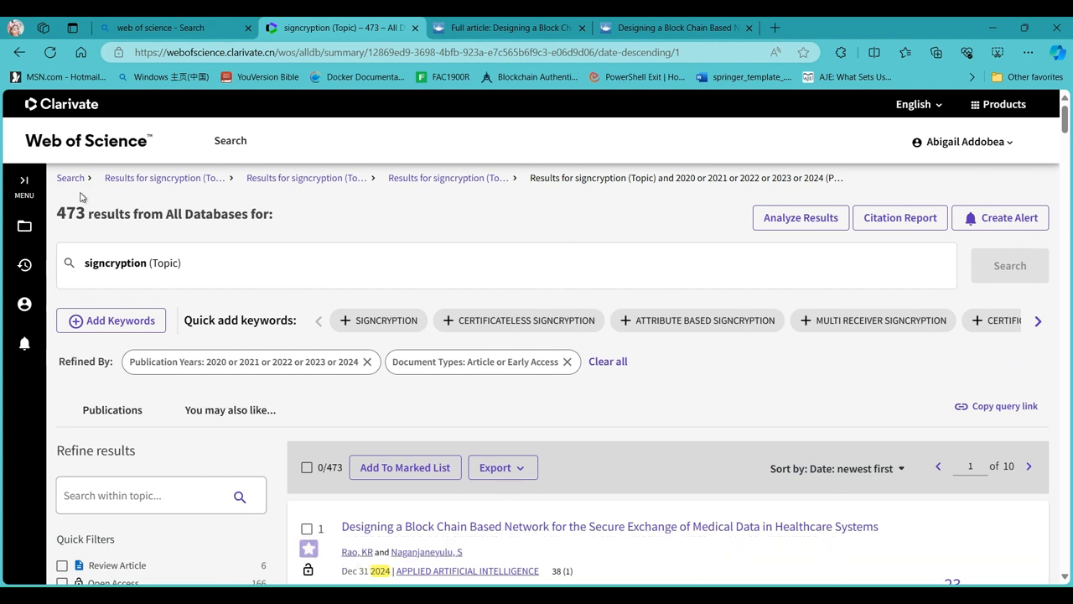
mouse_move(164, 177)
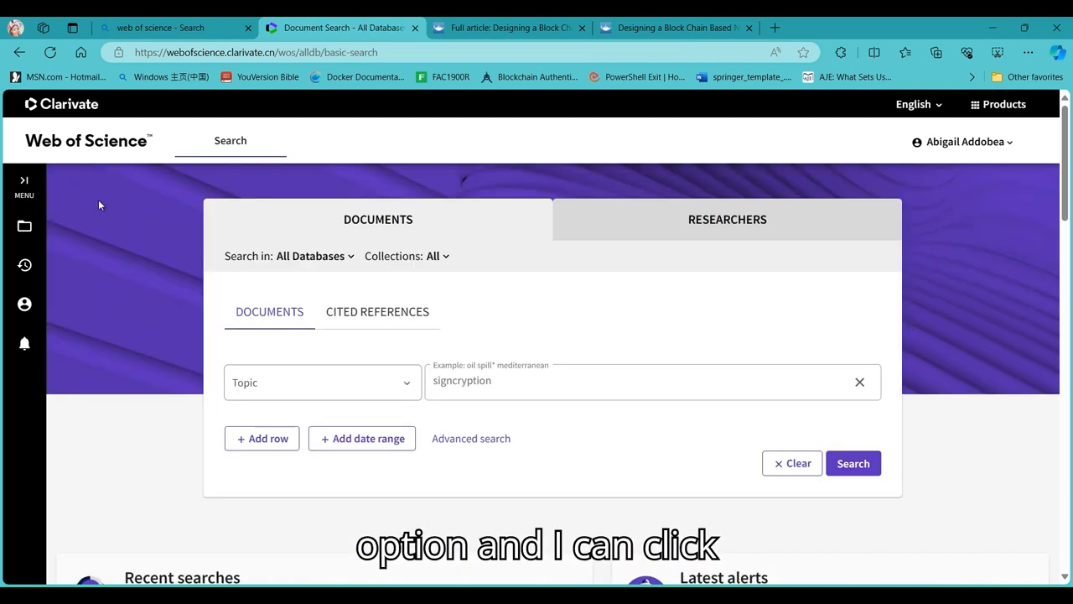
mouse_move(267, 441)
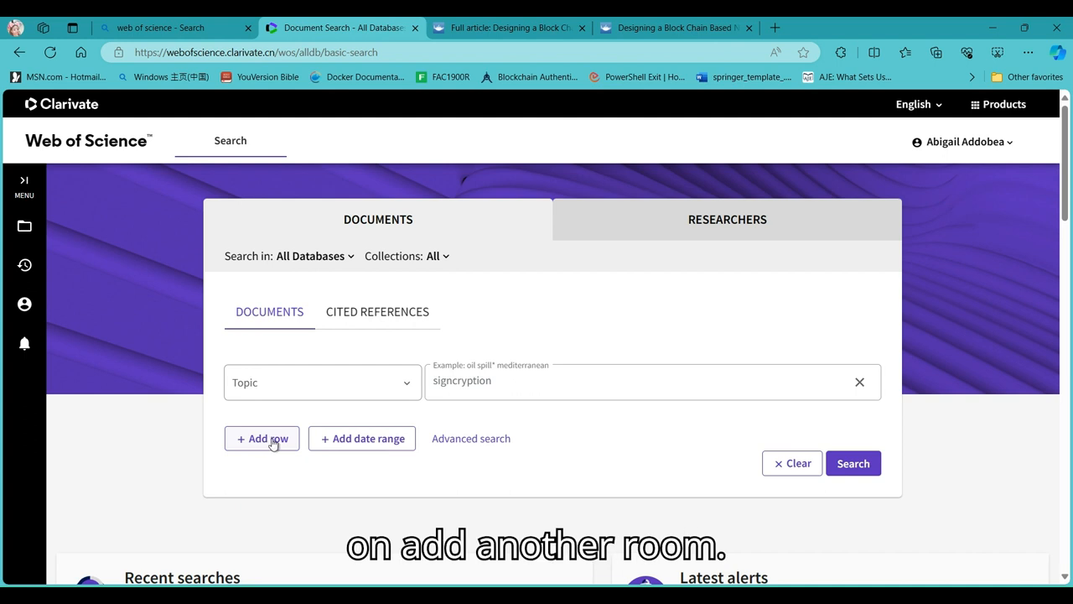
- Add a second Topic row joined with And and enter Blockchain
click(262, 438)
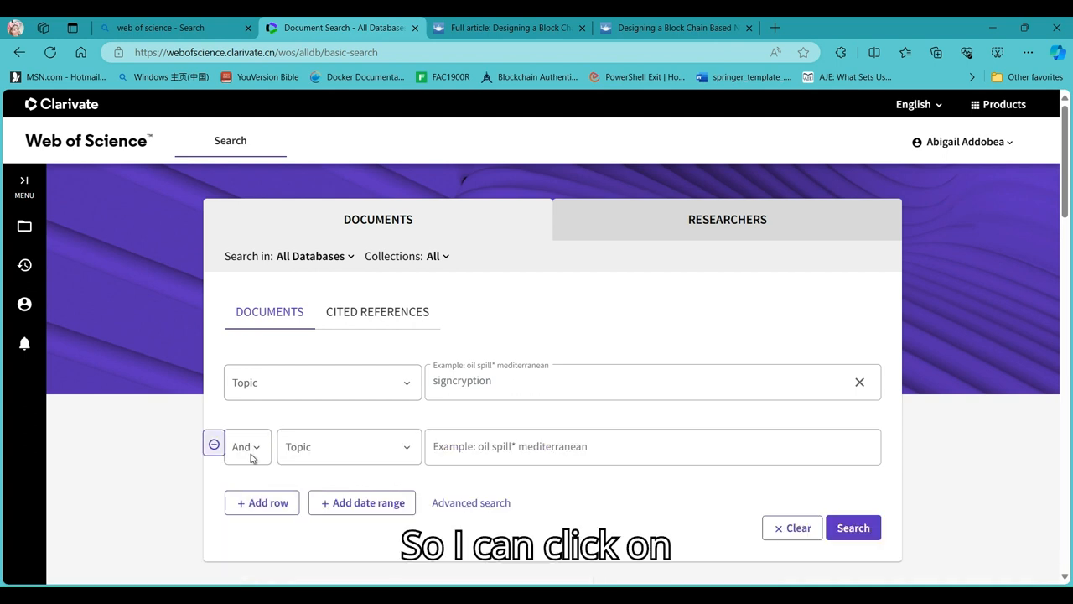
click(245, 446)
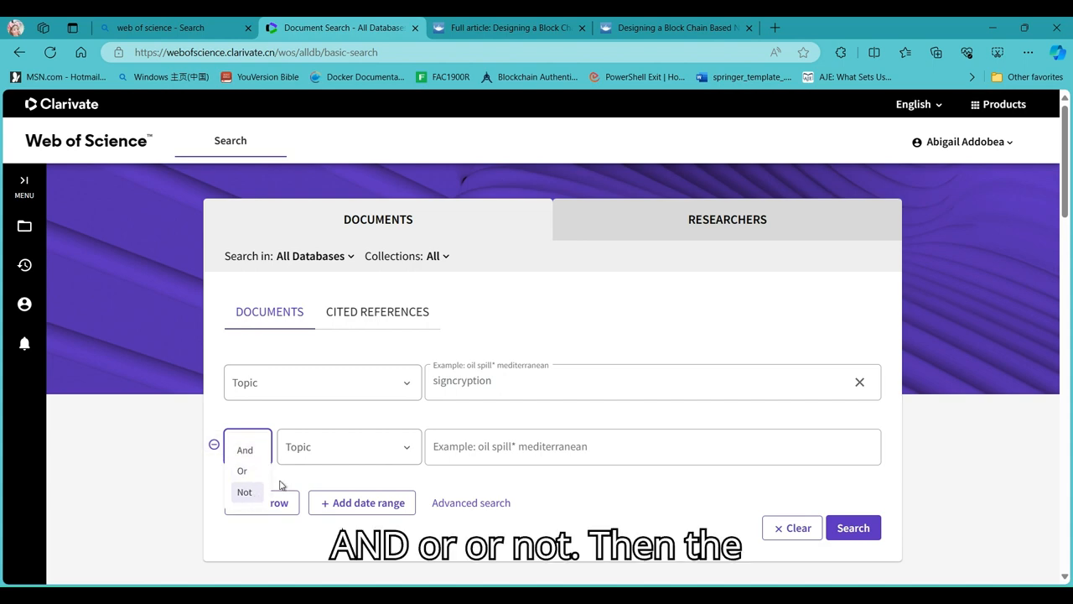
click(347, 335)
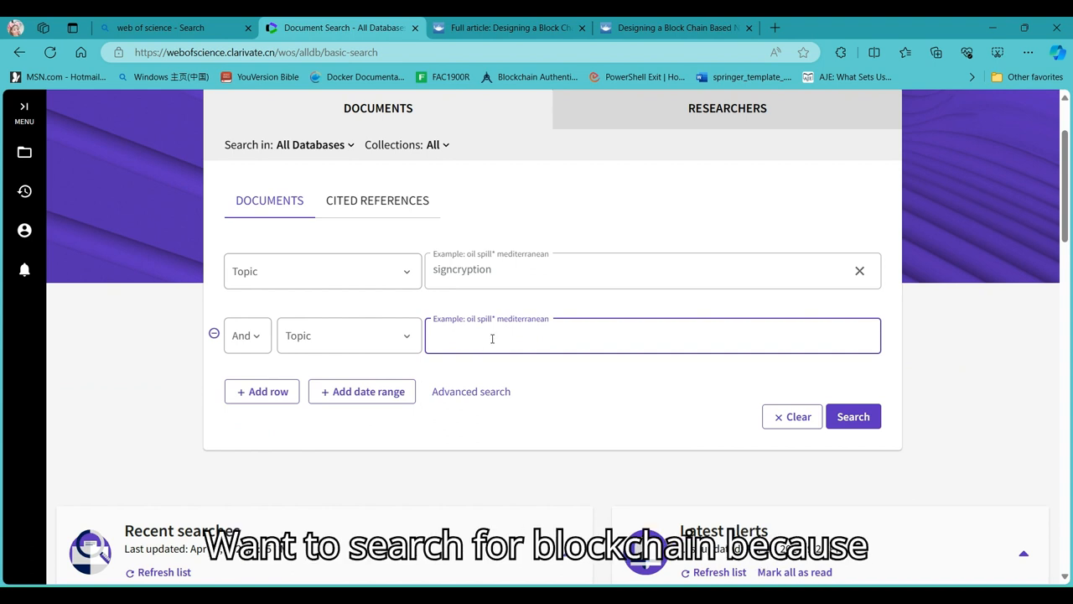
text(Blockcha)
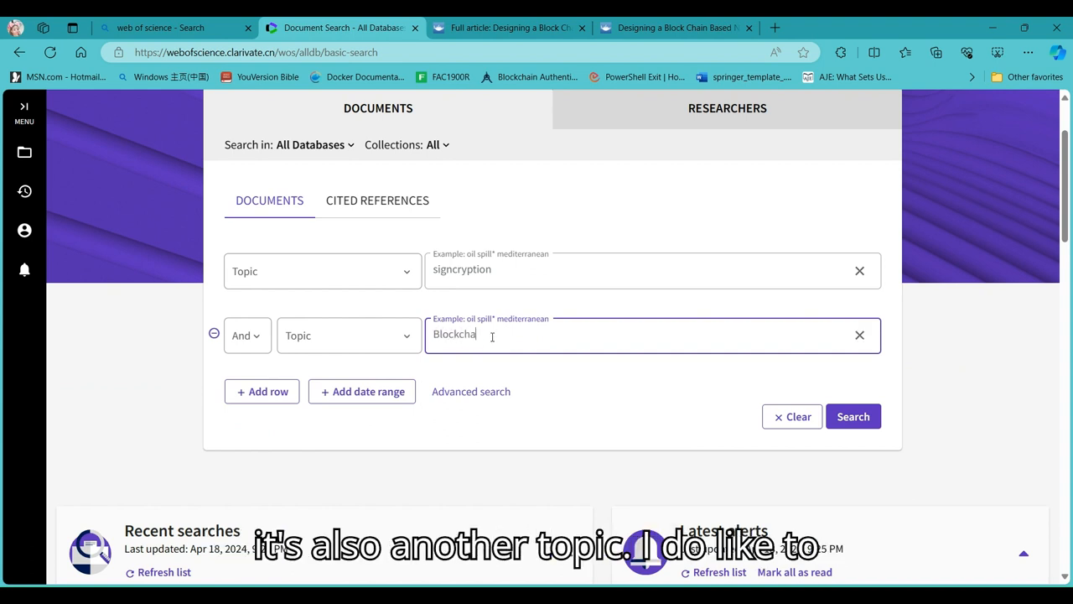
text(in)
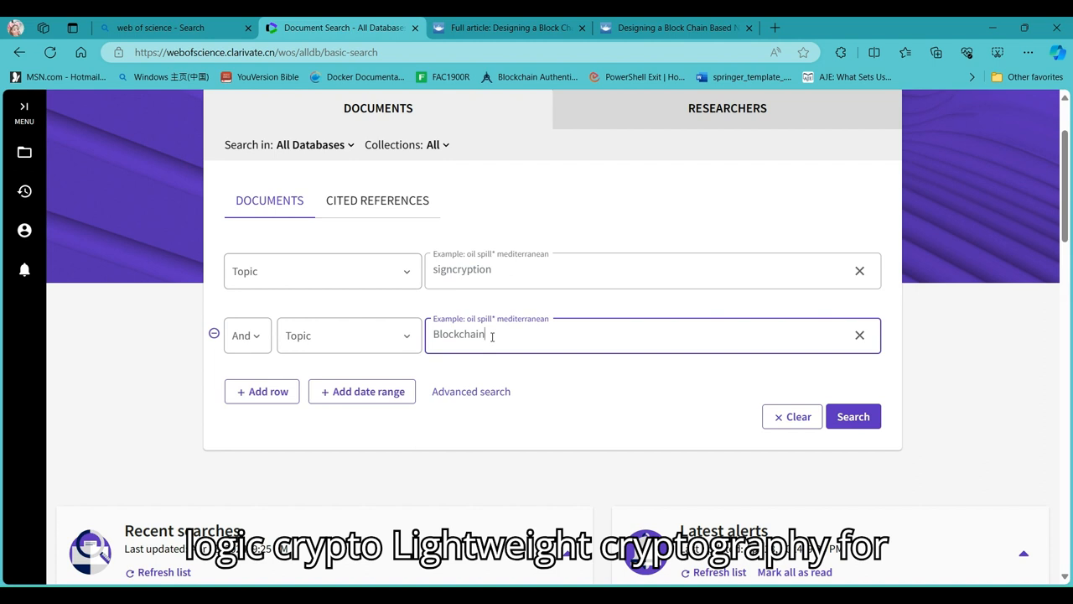
mouse_move(522, 400)
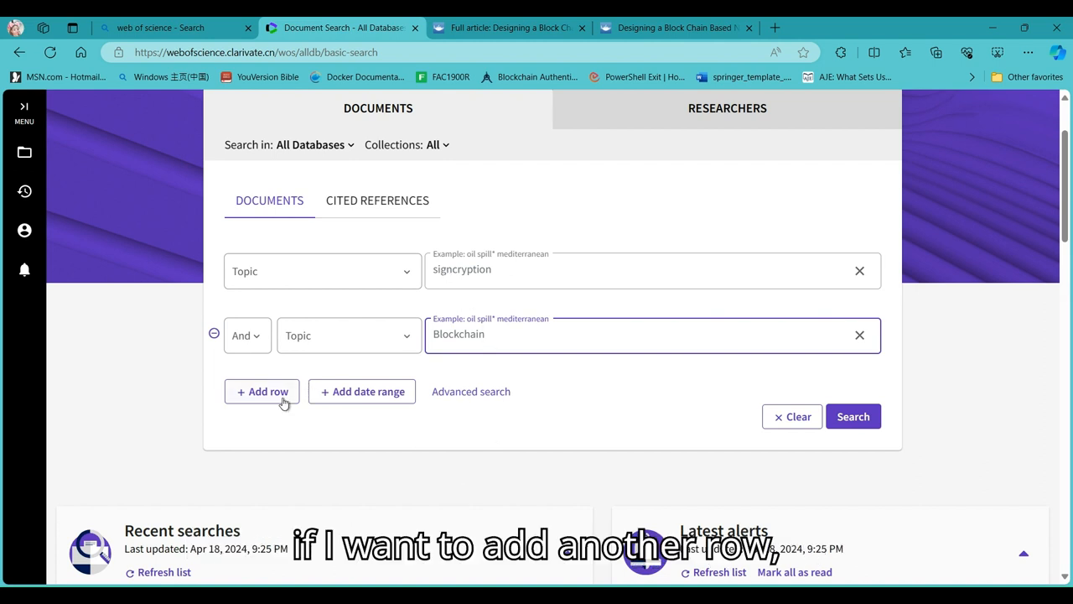
- Add a third search row set to the Year Published field
click(262, 392)
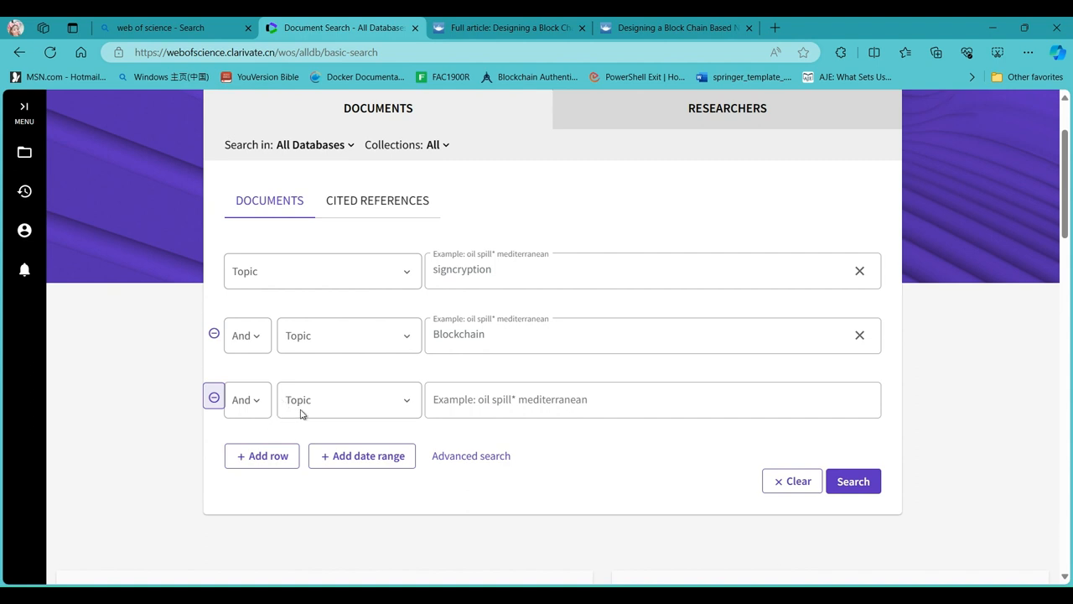
click(348, 400)
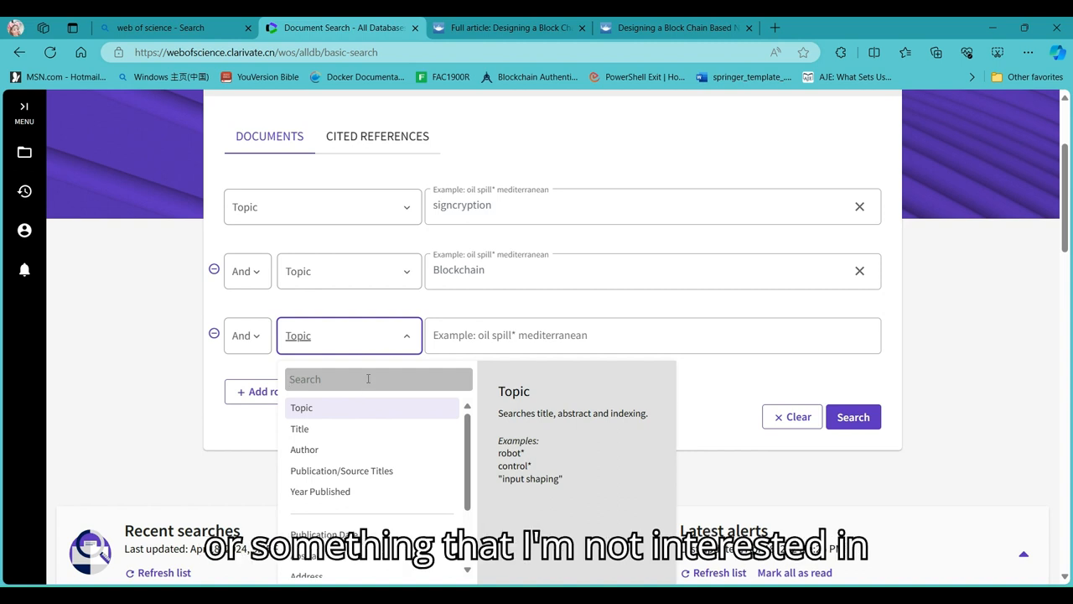
mouse_move(347, 400)
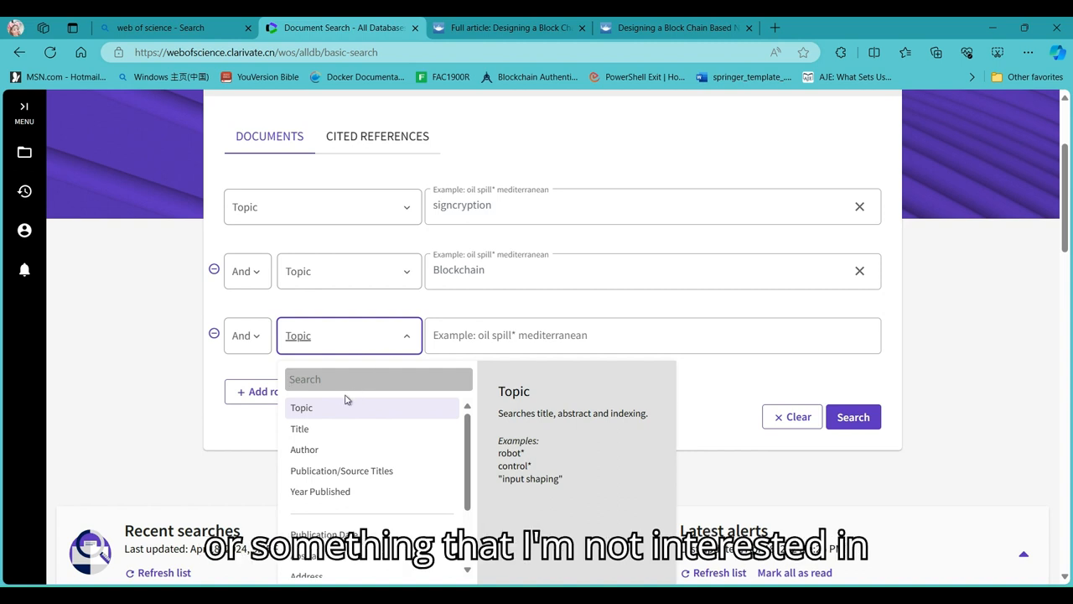
click(301, 407)
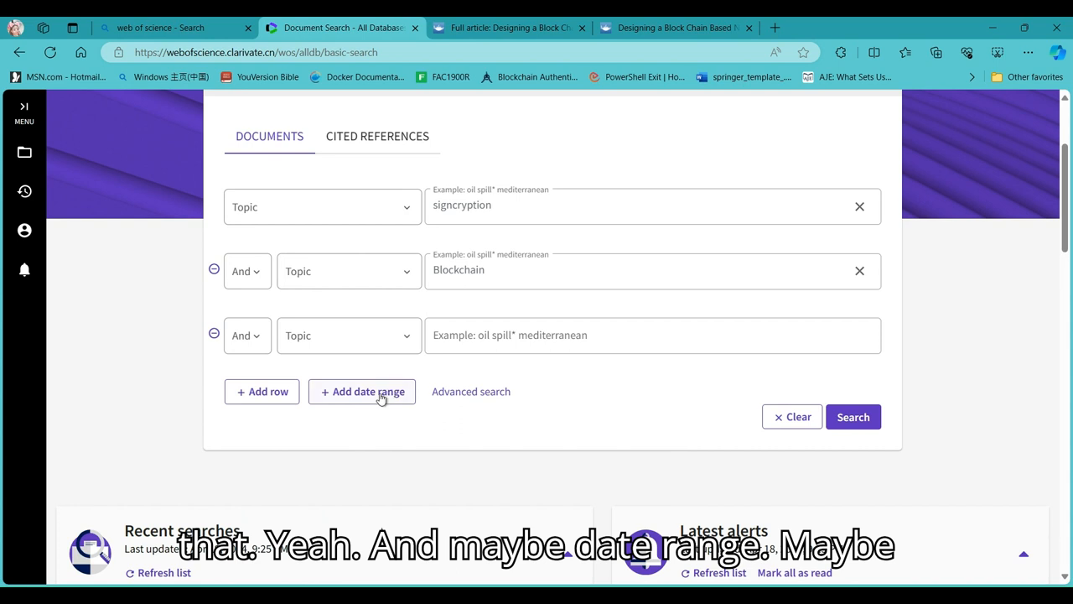
click(348, 336)
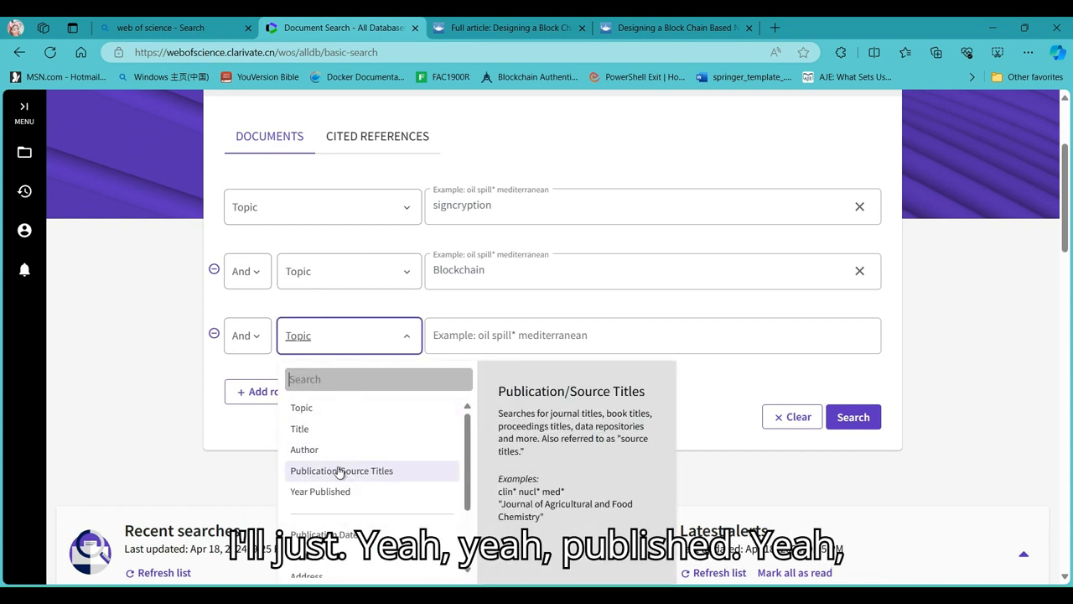
click(320, 491)
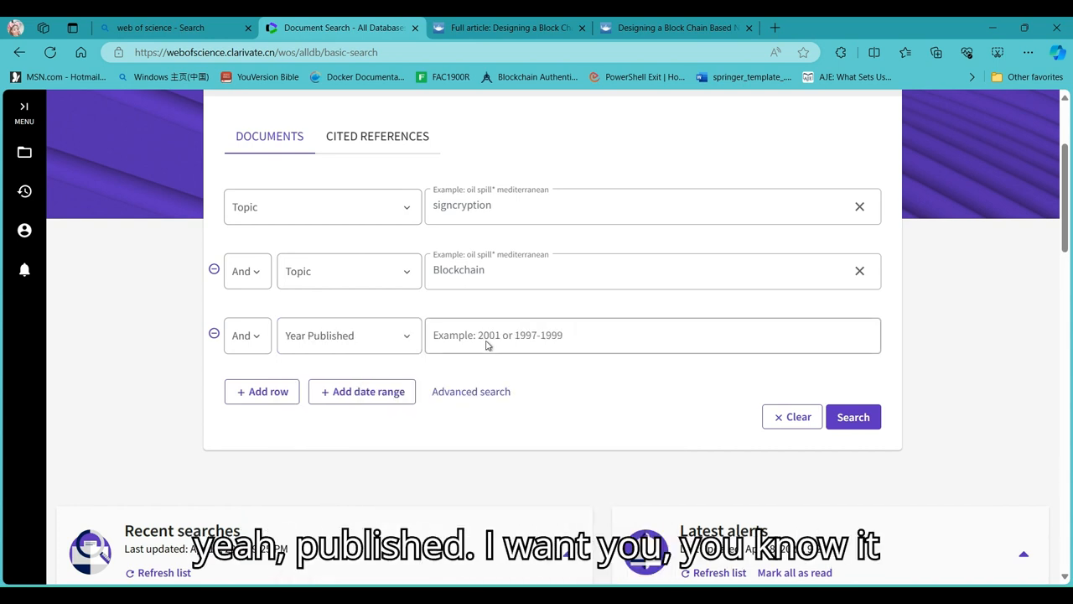
- Enter 2020-2024 as the publication years and run the three-row search
click(653, 335)
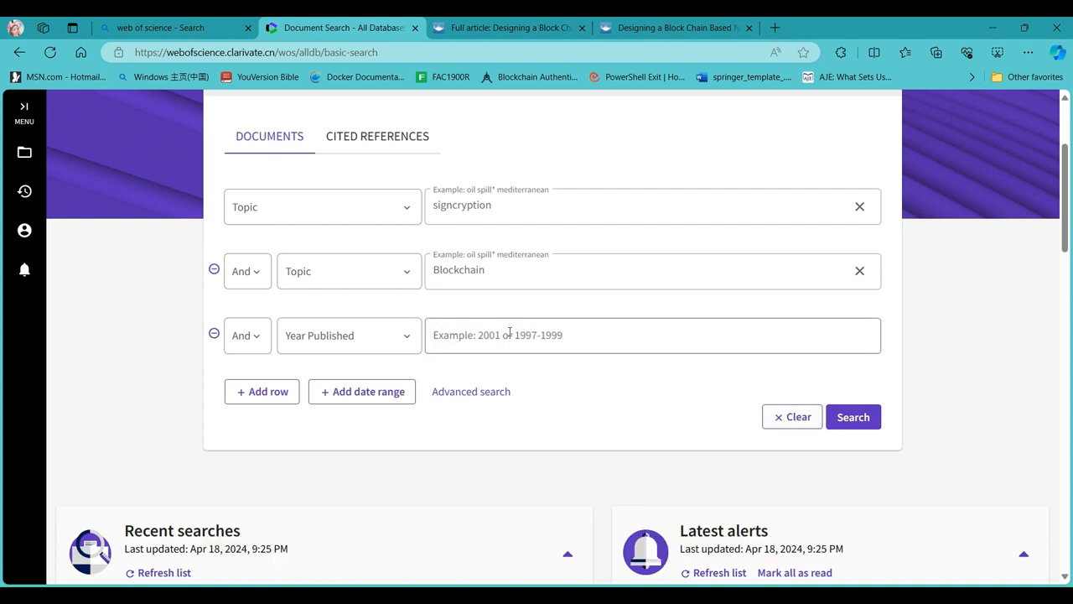
click(652, 335)
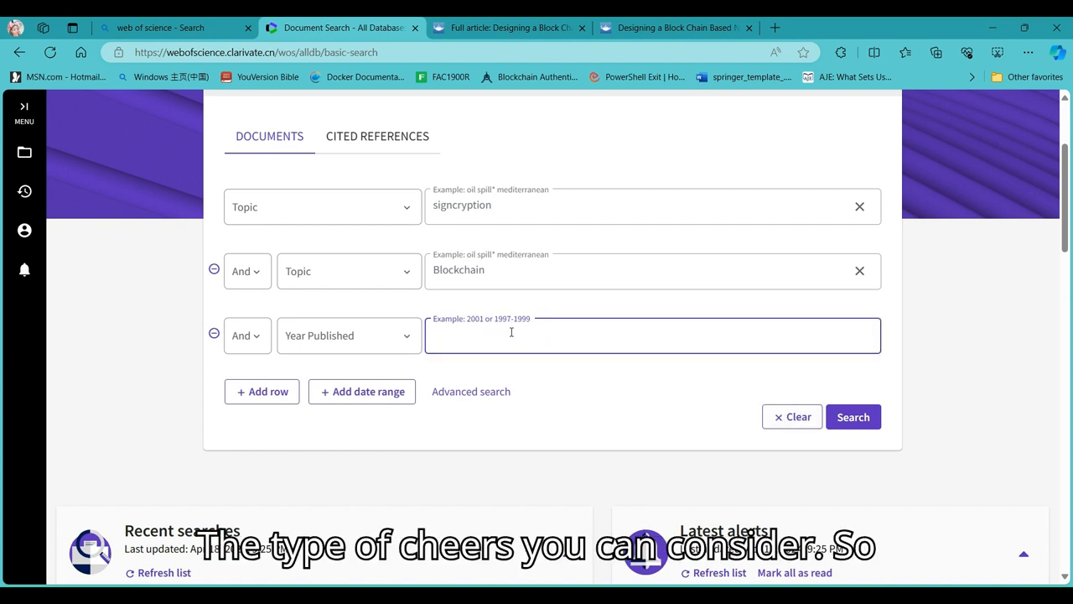
text(2020-2)
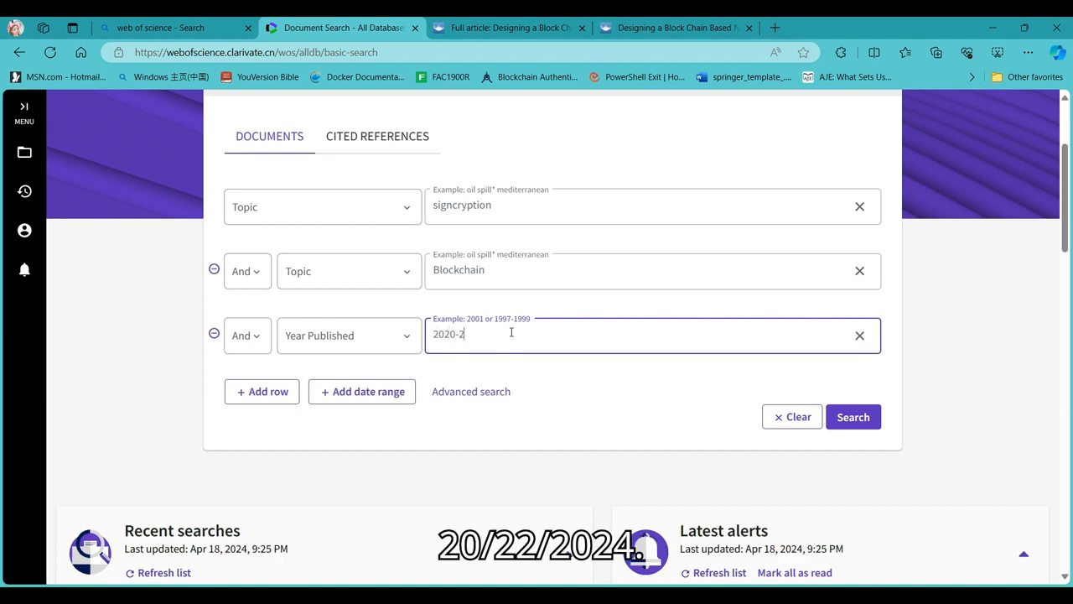
text(024)
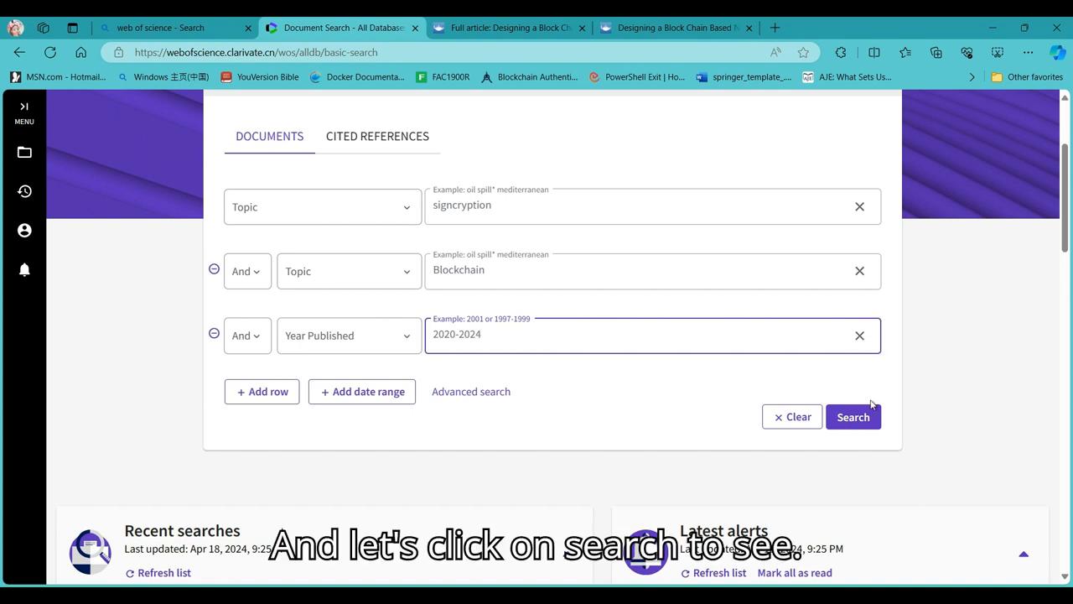
click(853, 417)
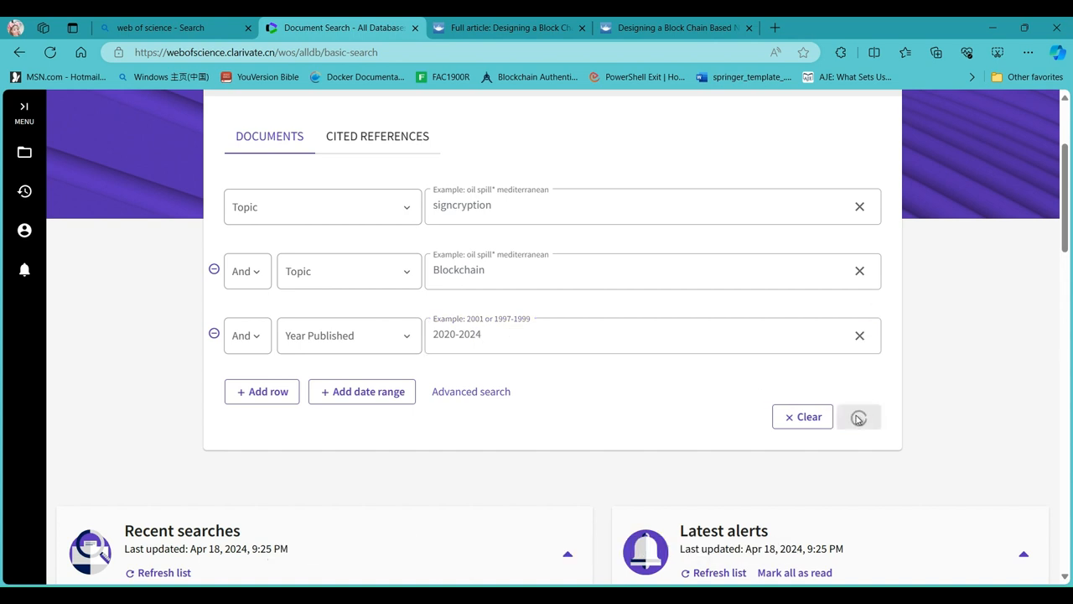
- Scroll through the 89 combined results and return to the basic search form
click(859, 417)
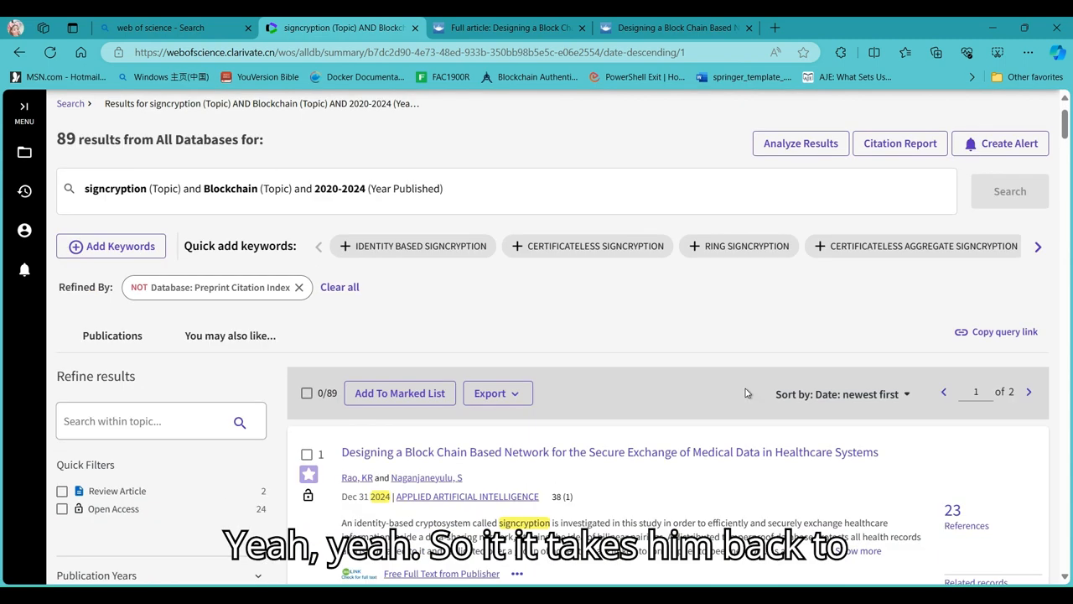
scroll(down, 3)
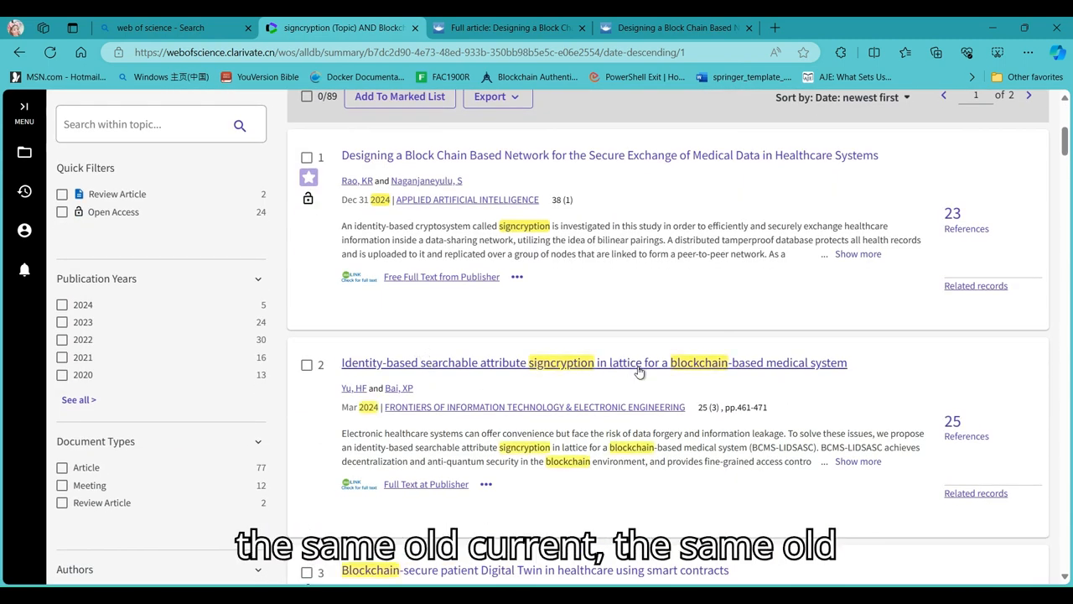
scroll(down, 3)
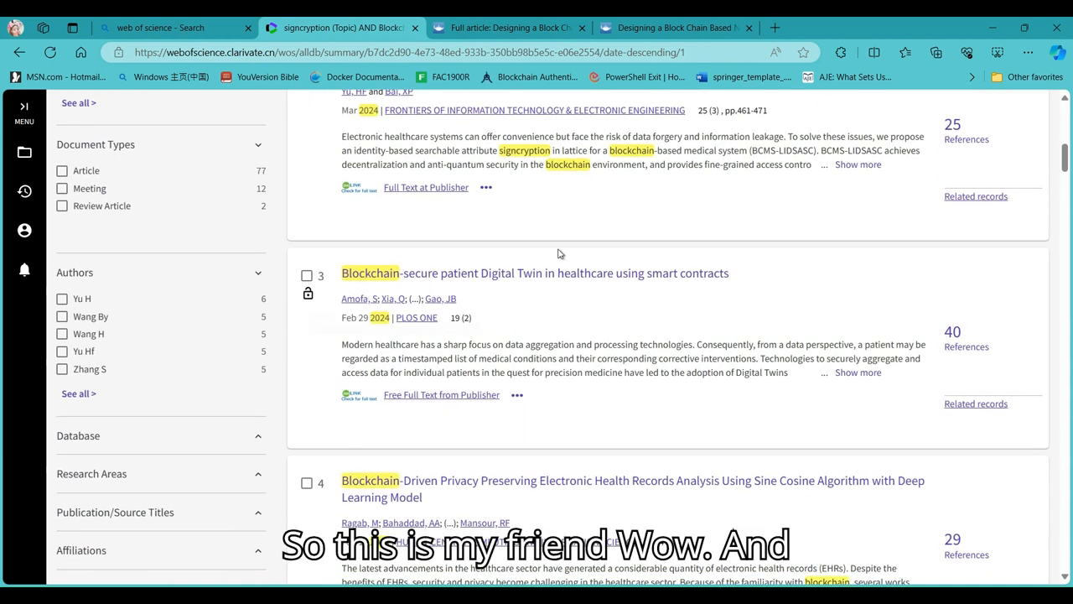
mouse_move(801, 482)
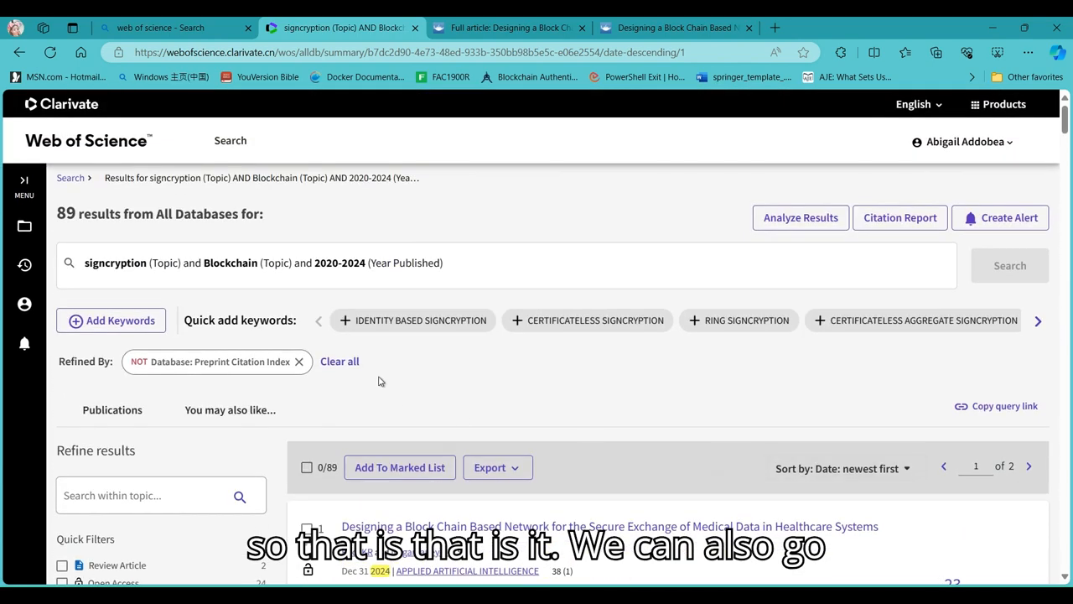
click(70, 177)
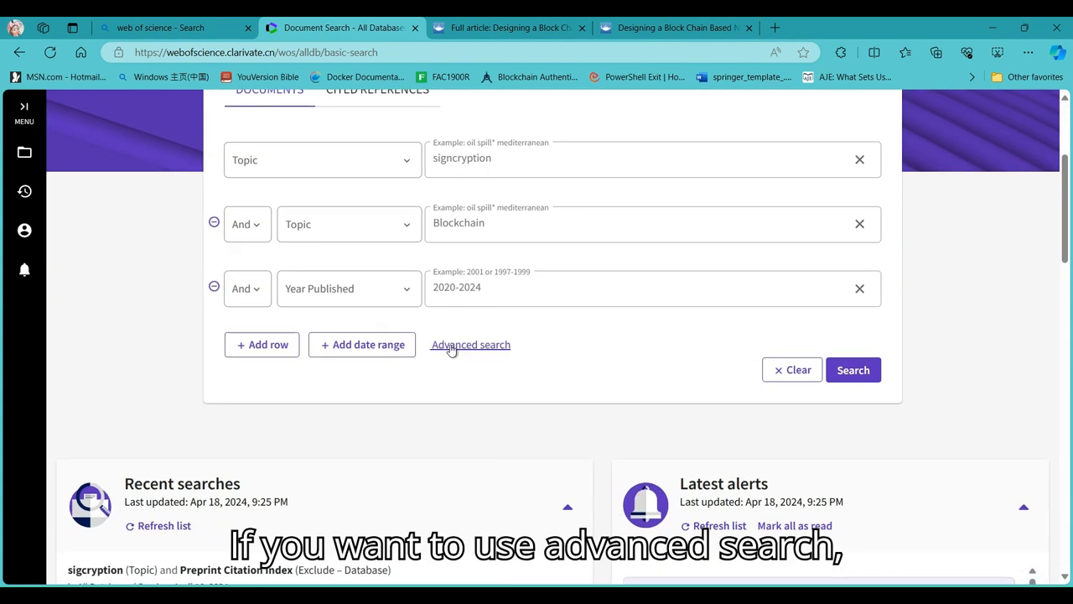
- Open Advanced Search, view the session queries, and place the cursor in Query Preview
click(471, 345)
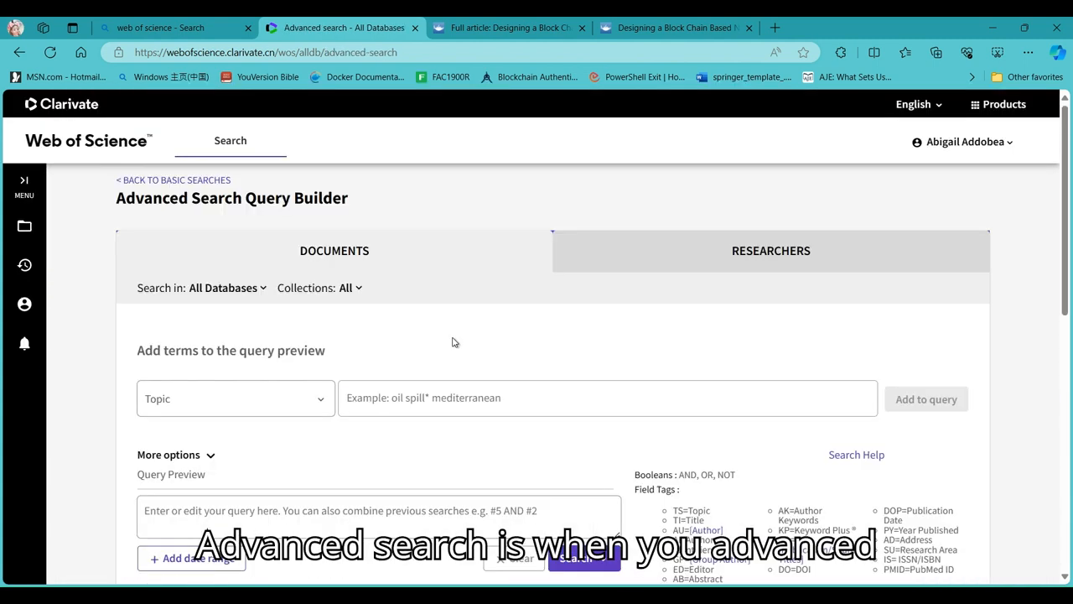
scroll(down, 3)
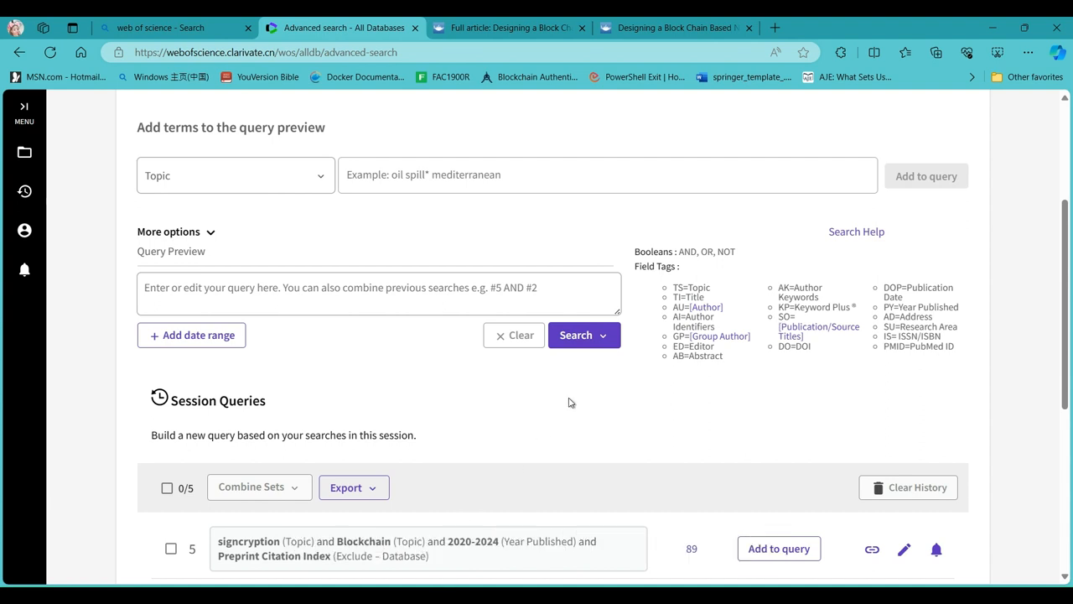
mouse_move(701, 262)
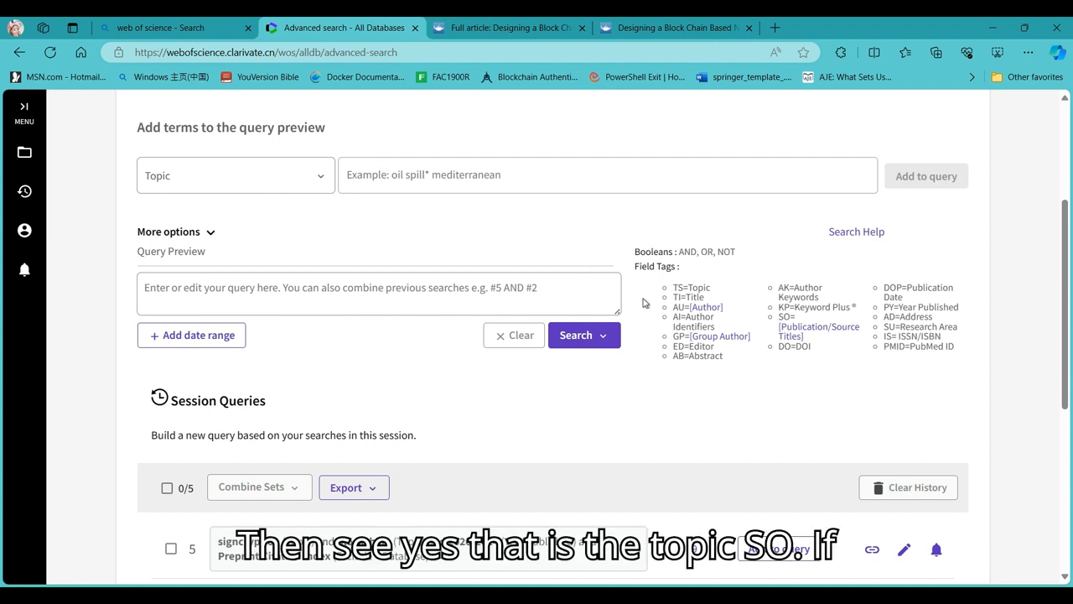
click(379, 292)
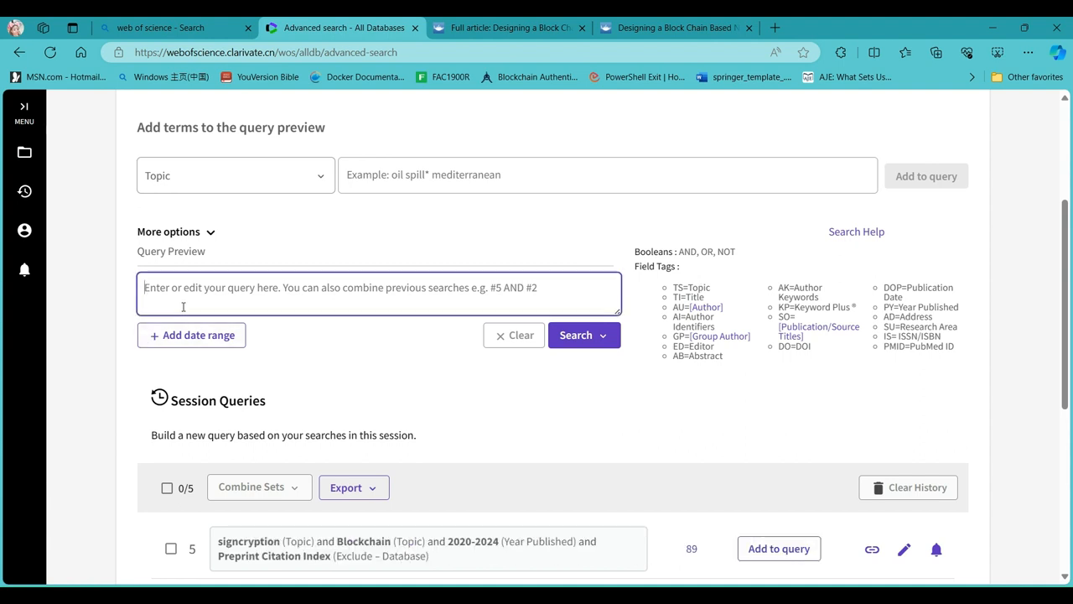
- Type the query TS=Blockchain and TS=Signcryption and PY=2020-2024 into Query Preview
text(TS)
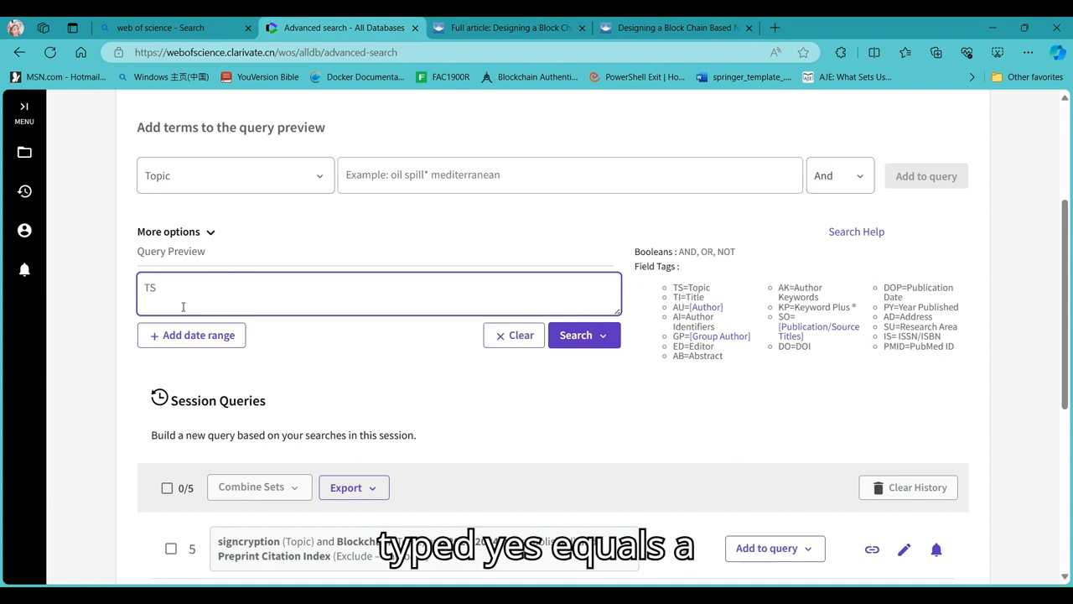
text(= Blolckchain a)
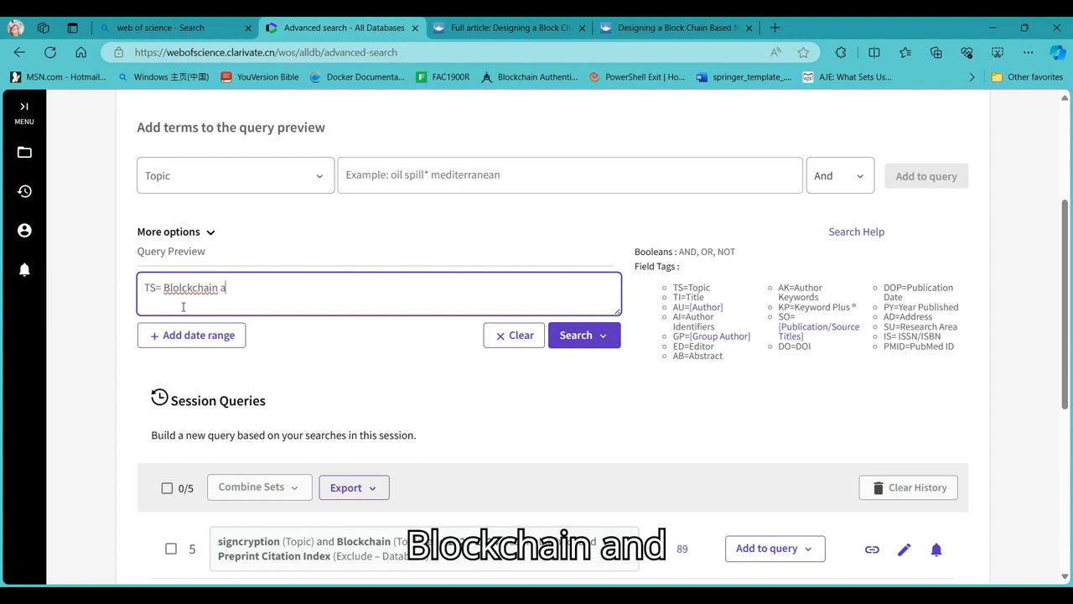
text(nd)
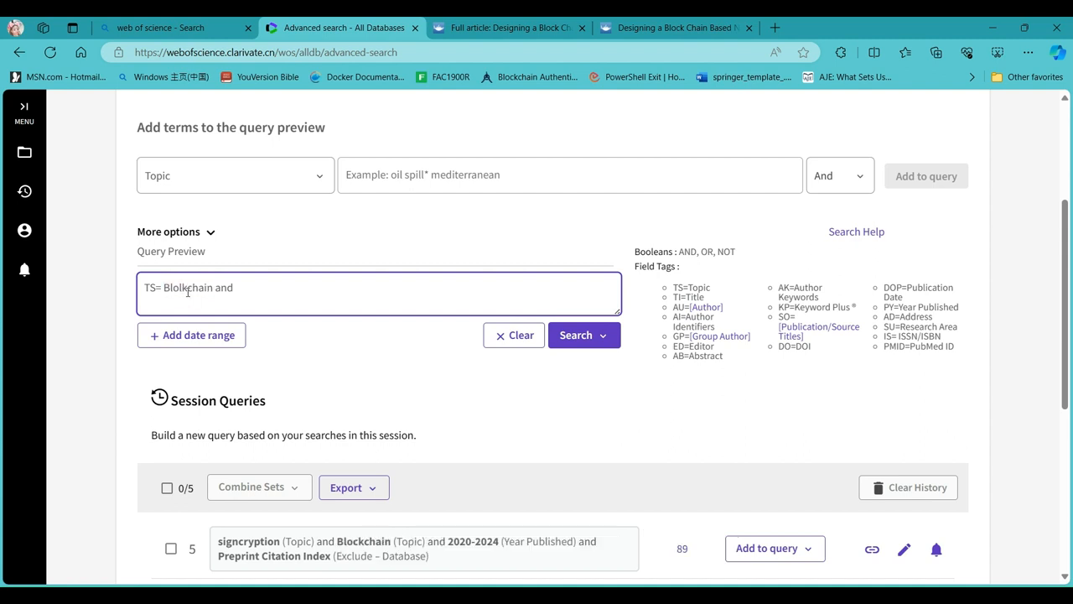
text(k)
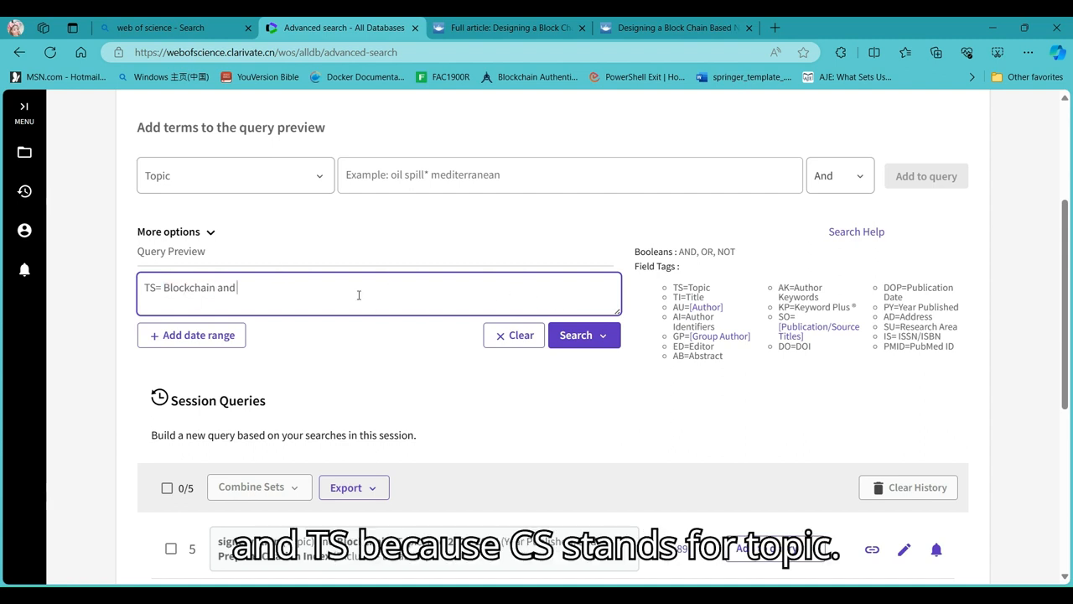
text(TS)
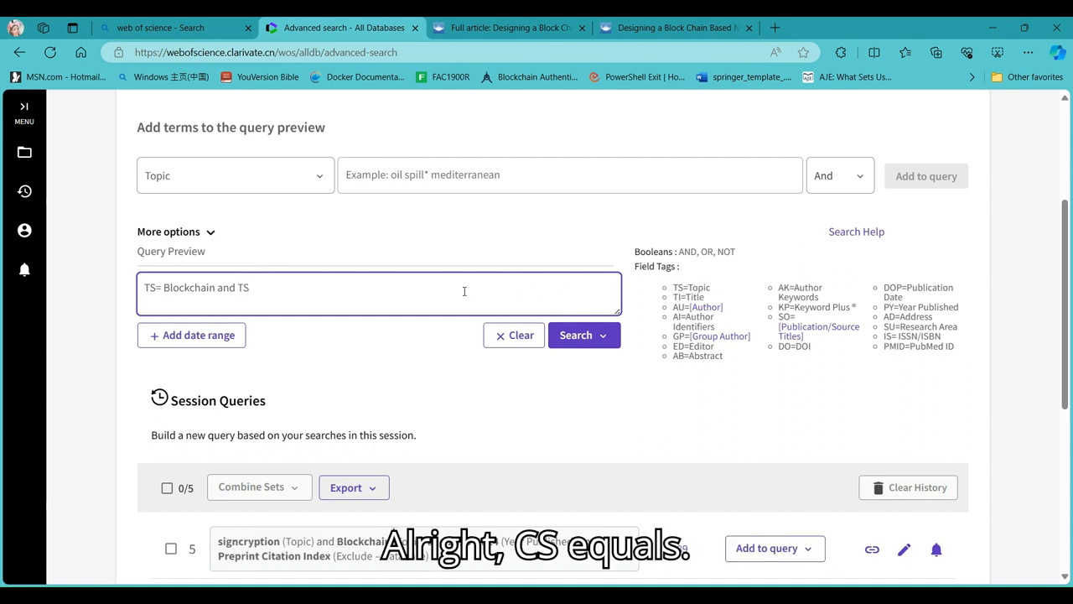
text(=)
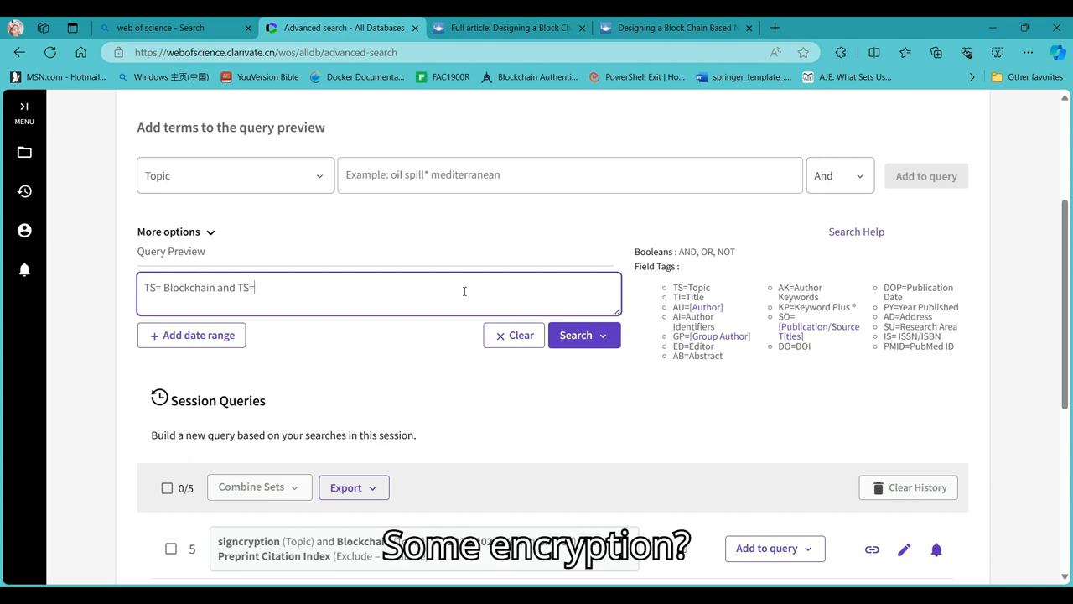
text(SIgncryp)
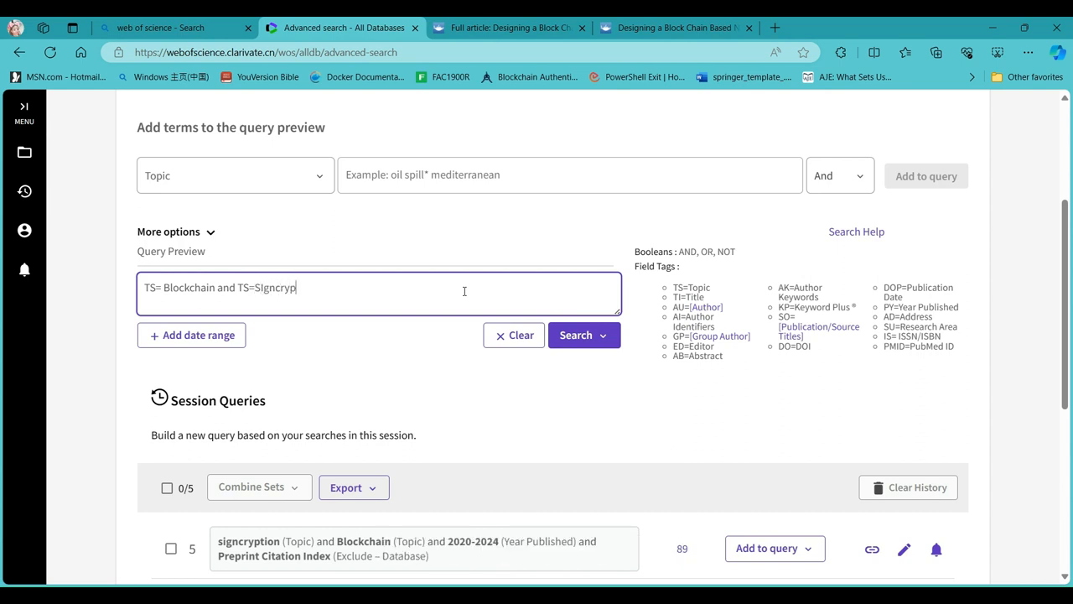
text(tion)
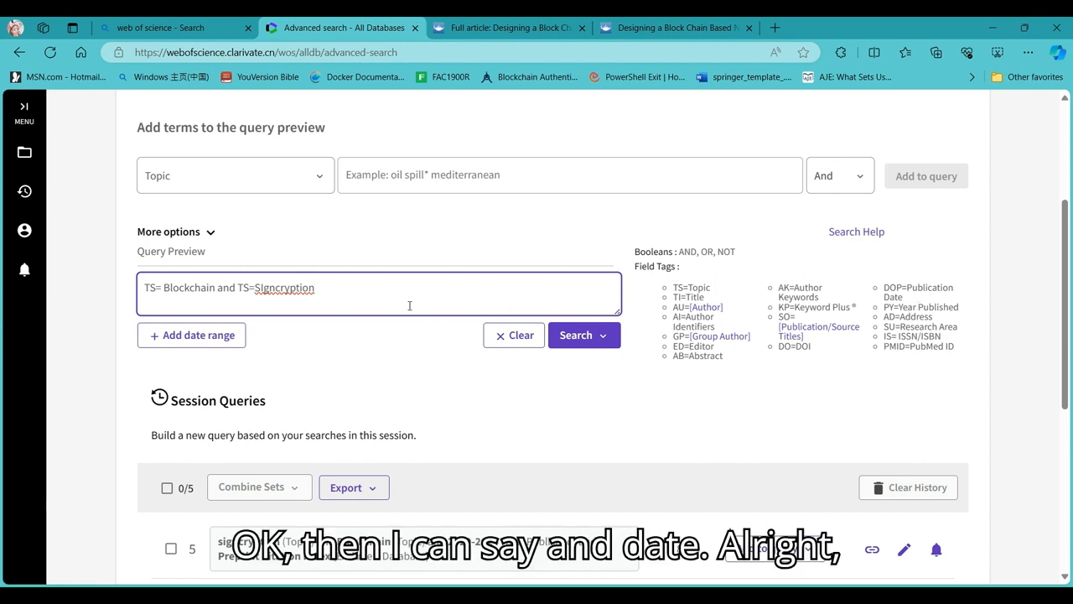
text(a)
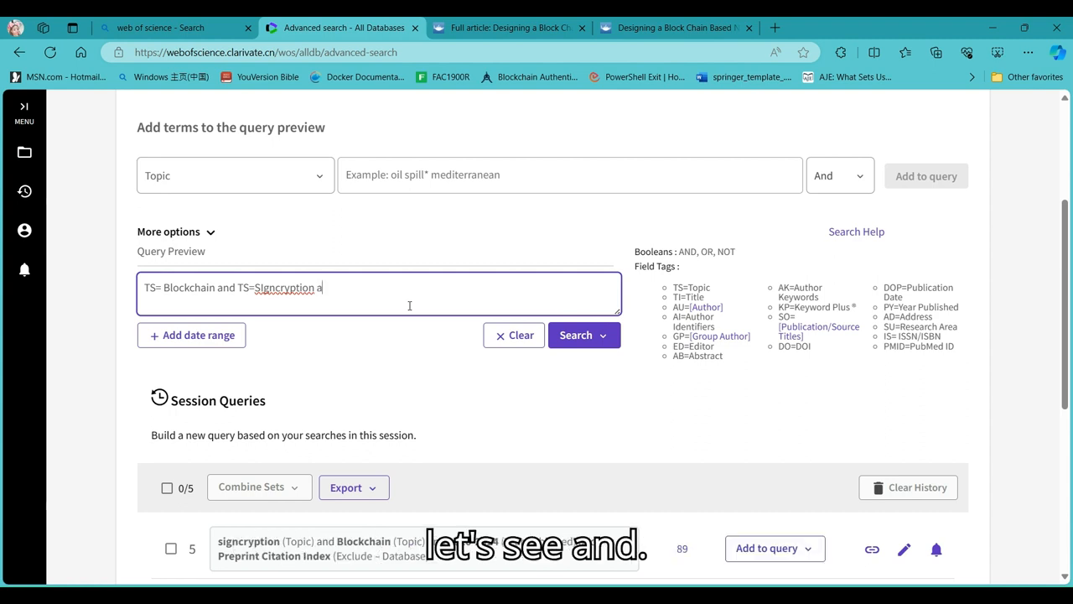
text(nd)
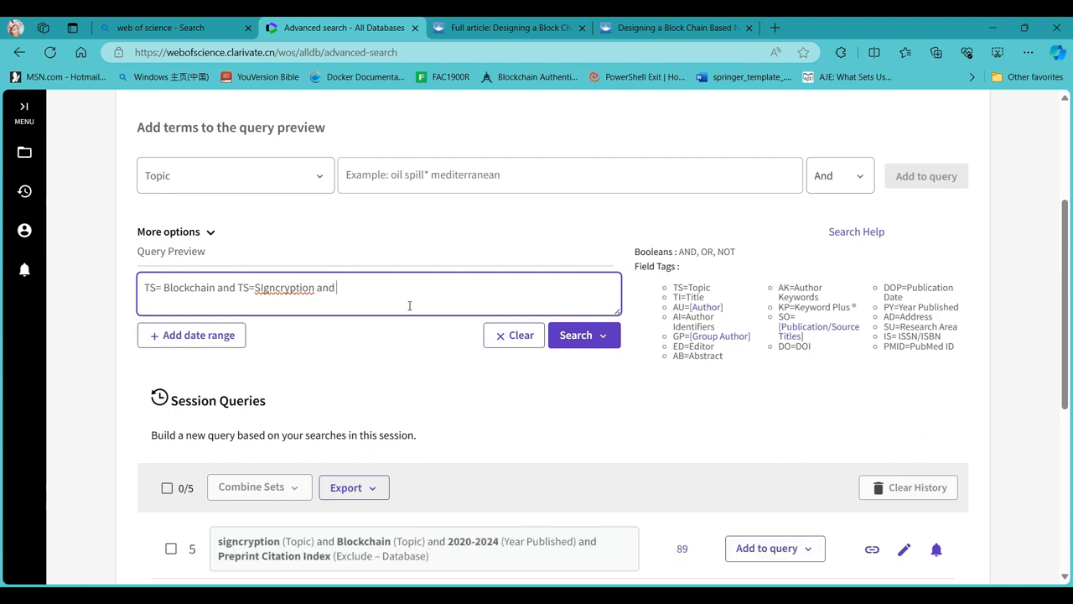
text(PY)
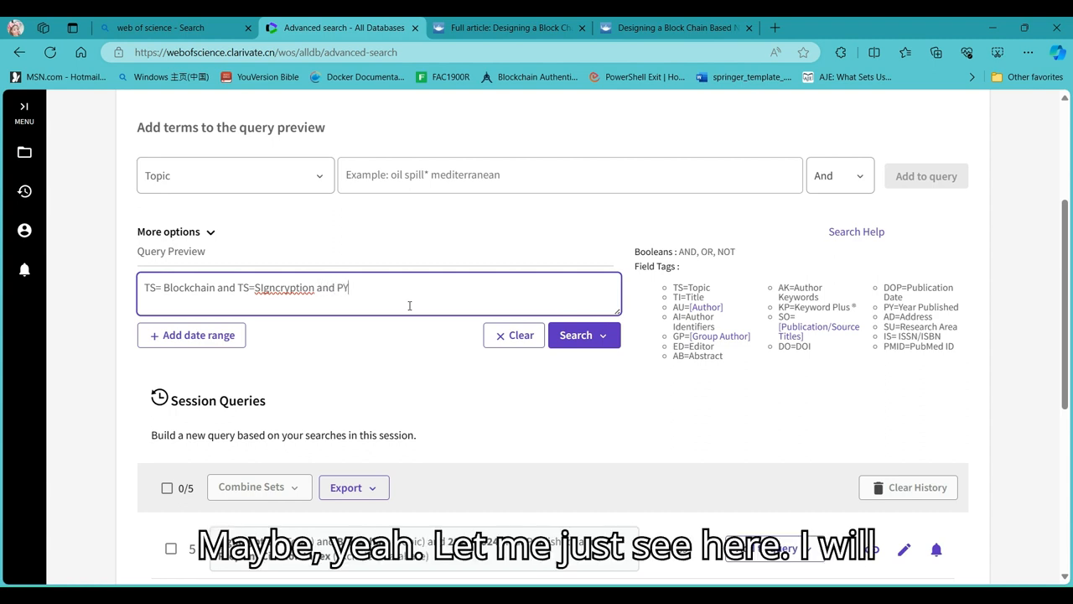
text(= 20)
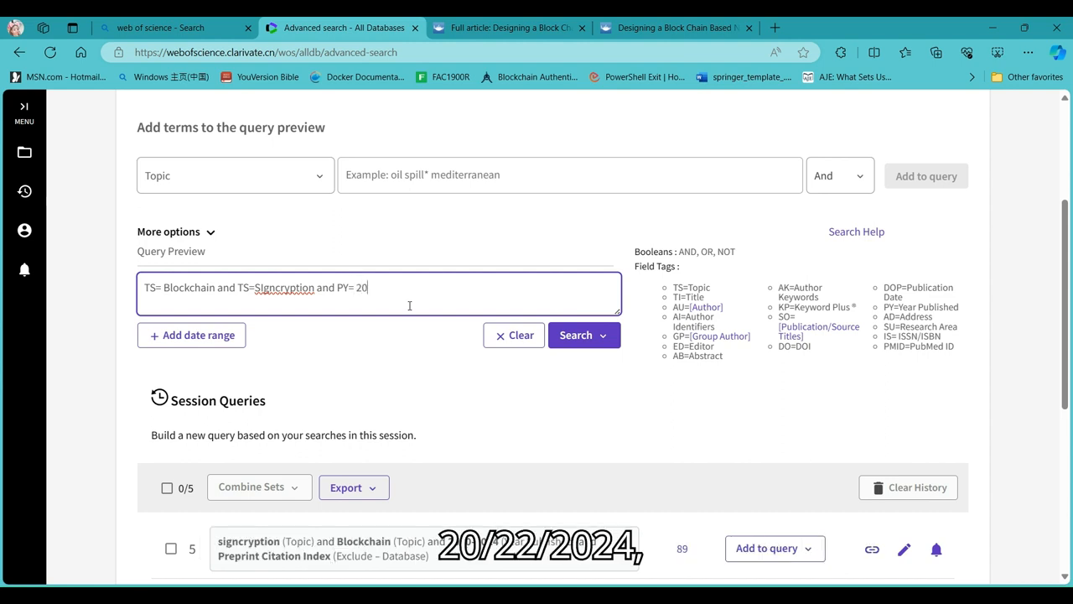
text(20-2-2)
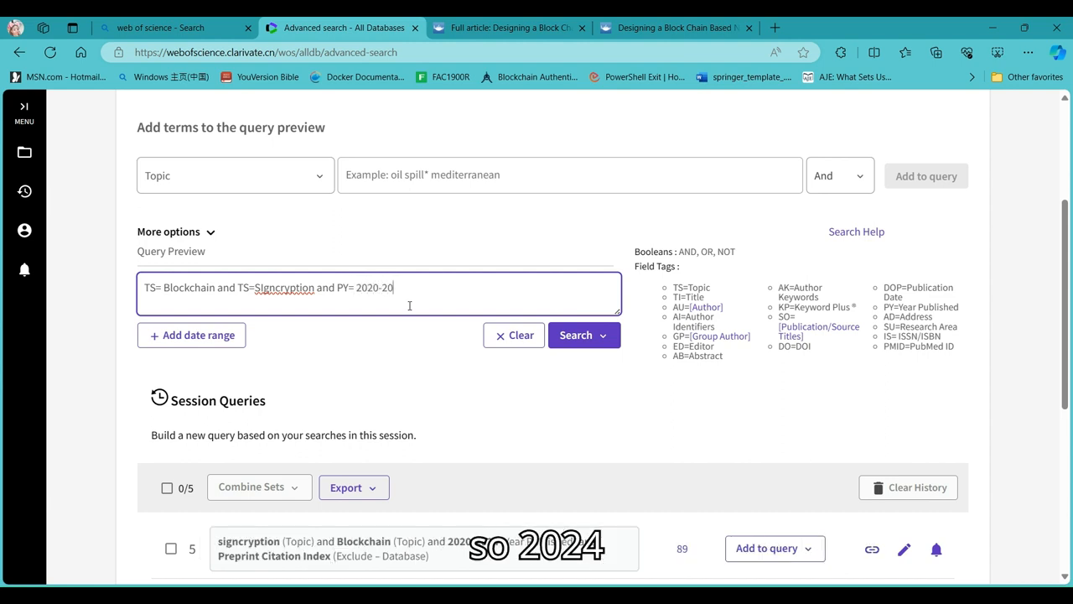
text(24)
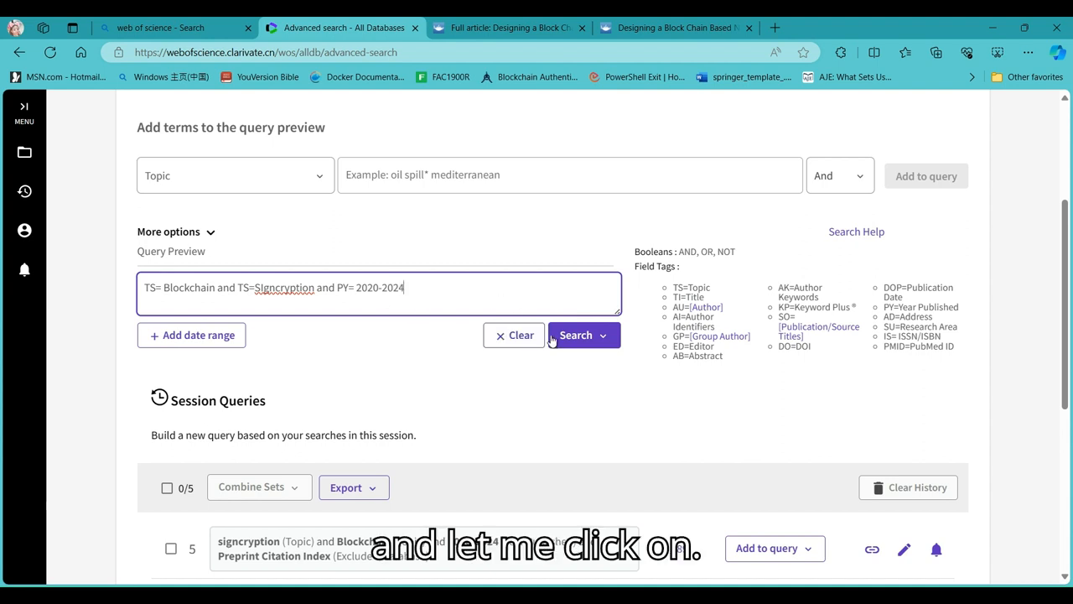
click(576, 335)
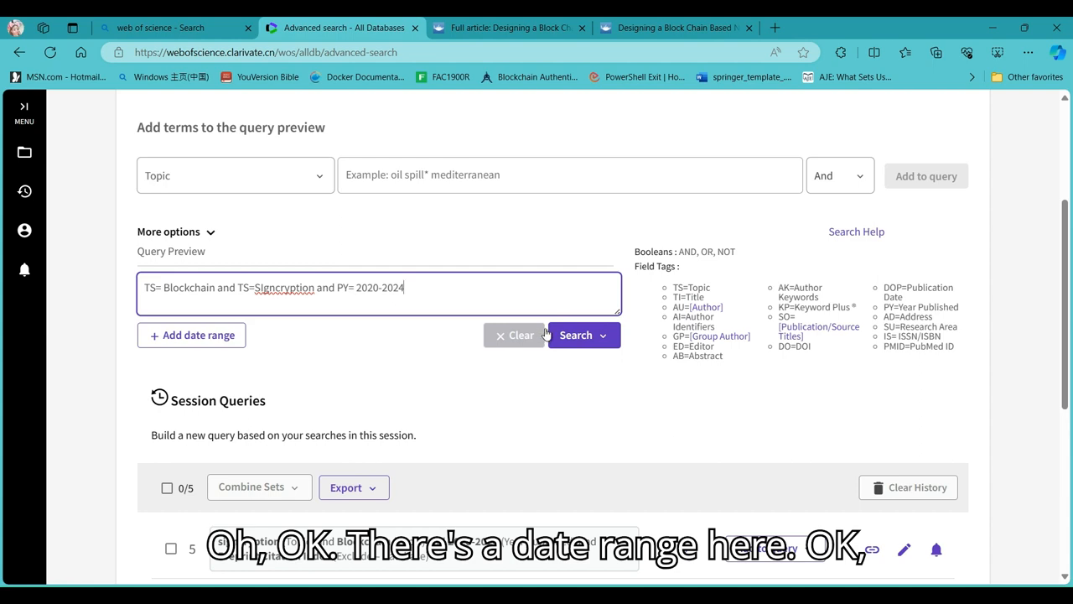
- Run the Blockchain and Signcryption query, browse its 89 results, then return to Advanced Search
click(576, 334)
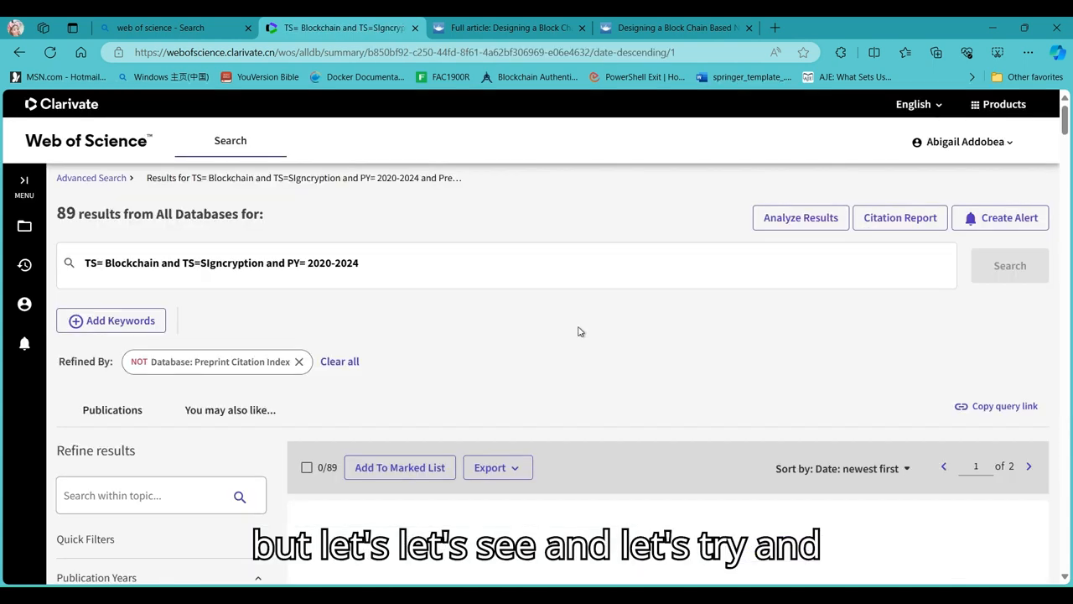
scroll(down, 3)
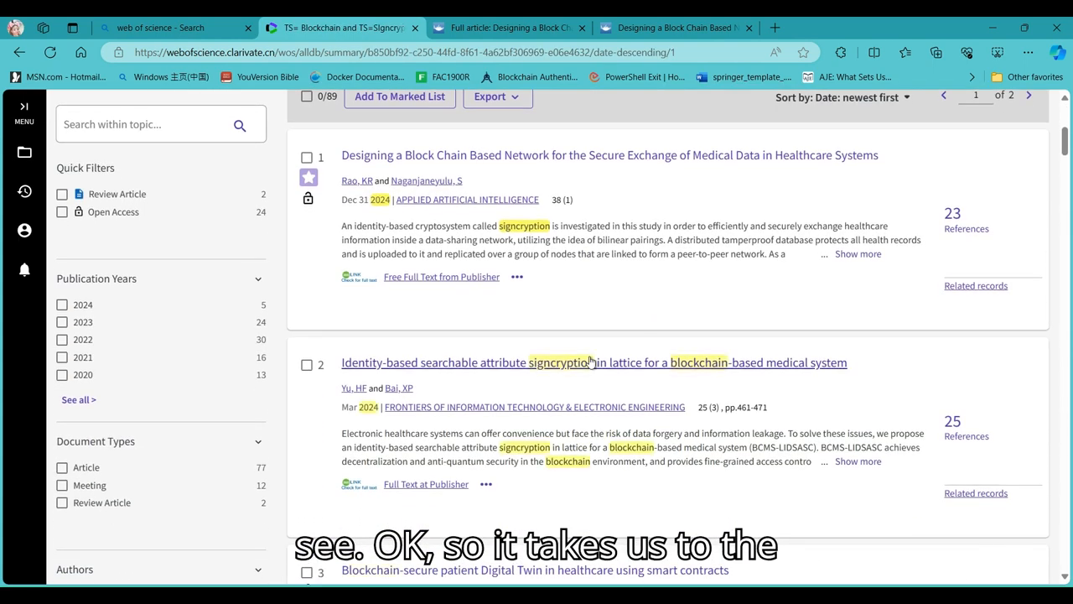
scroll(down, 3)
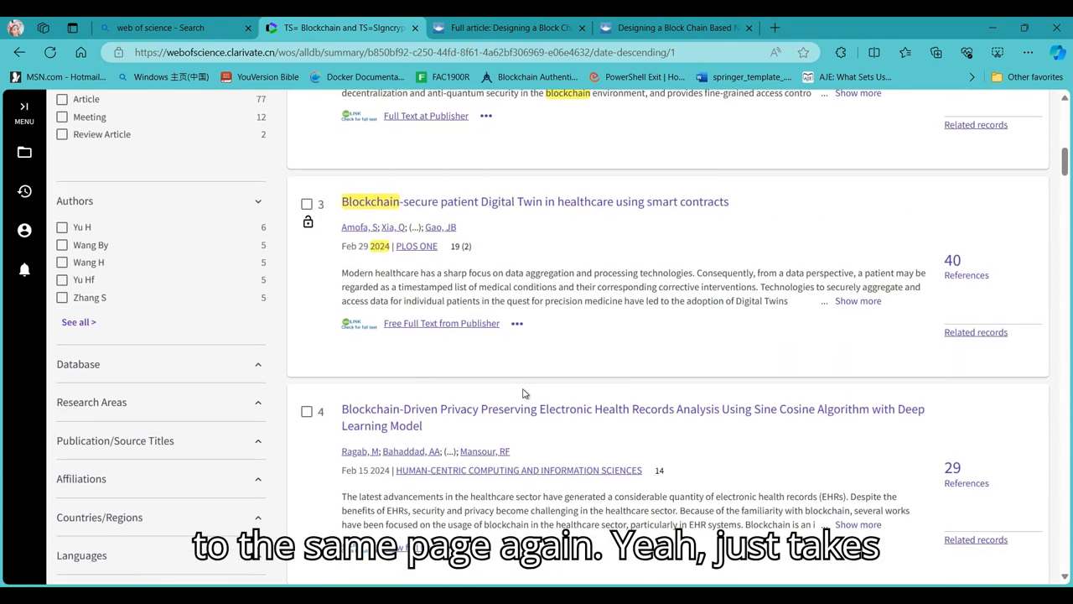
scroll(up, 3)
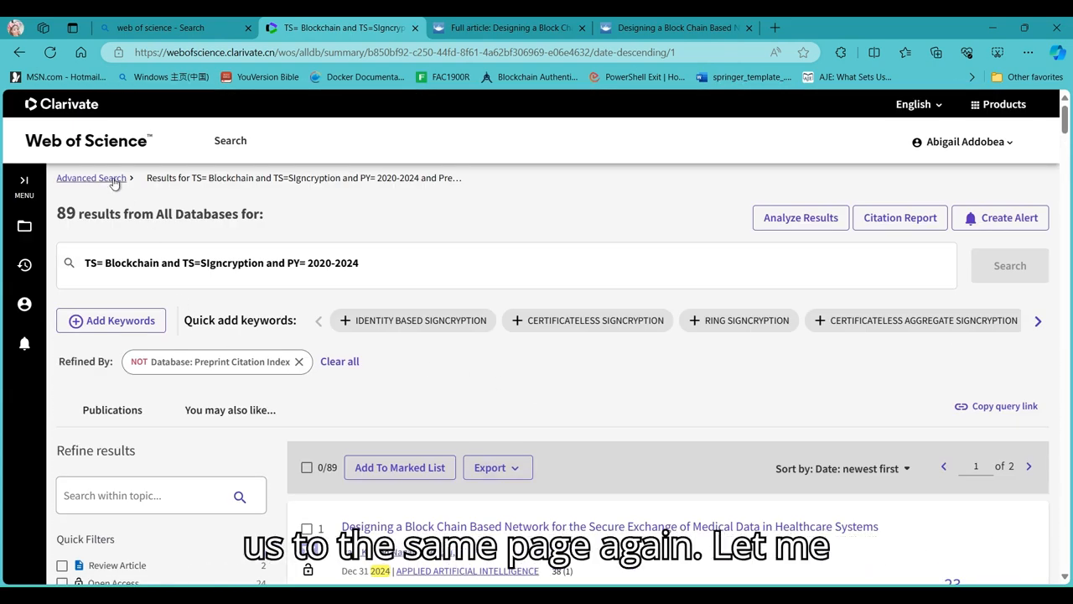
click(90, 177)
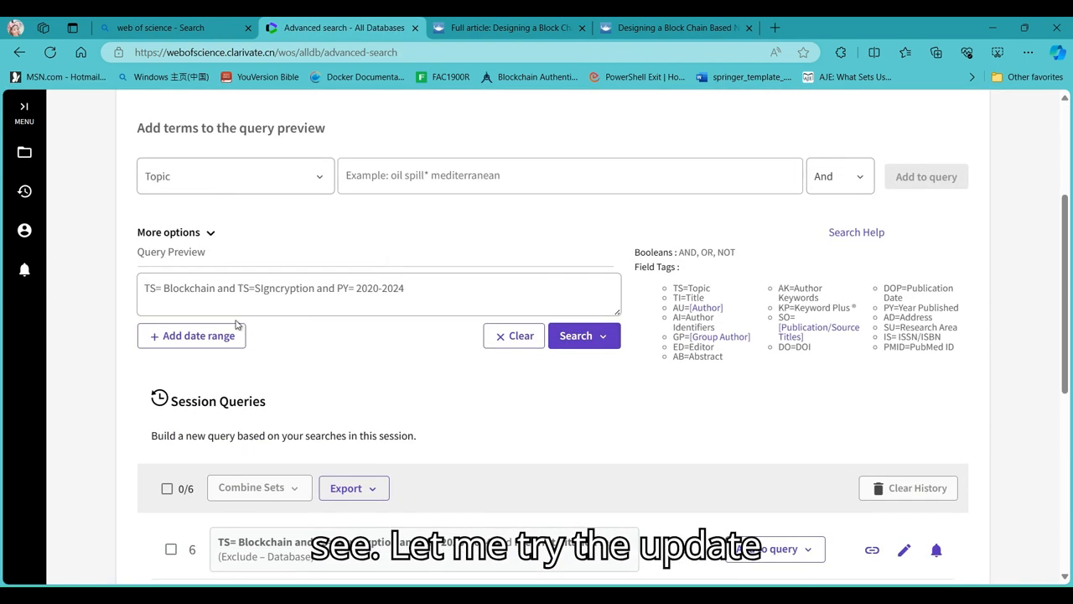
- Limit to the last 5 years, change the query to TS=Blockchain and TS=AI, and search
click(192, 335)
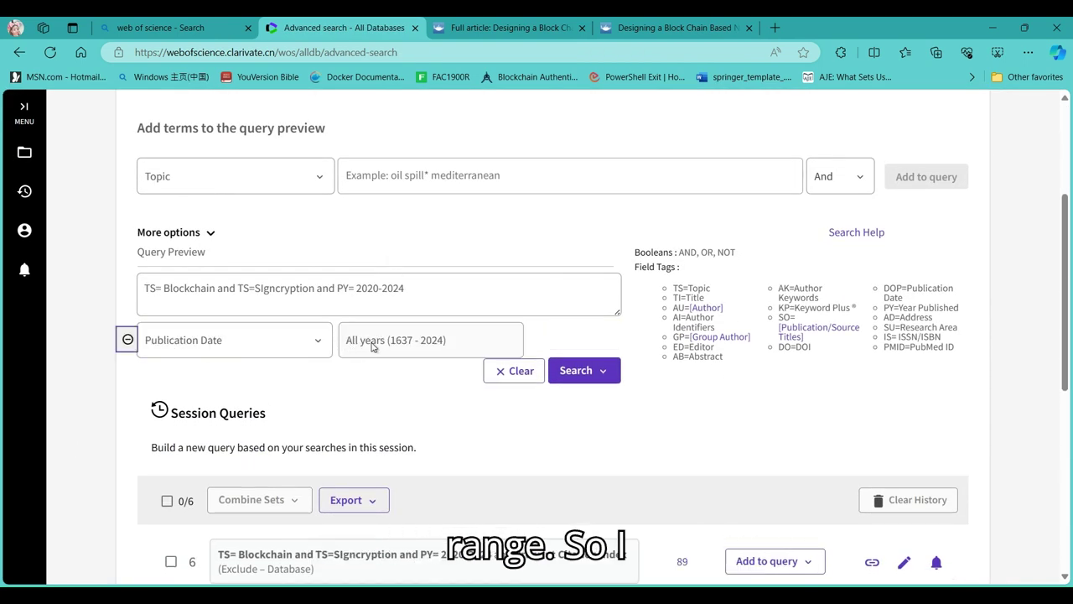
mouse_move(381, 356)
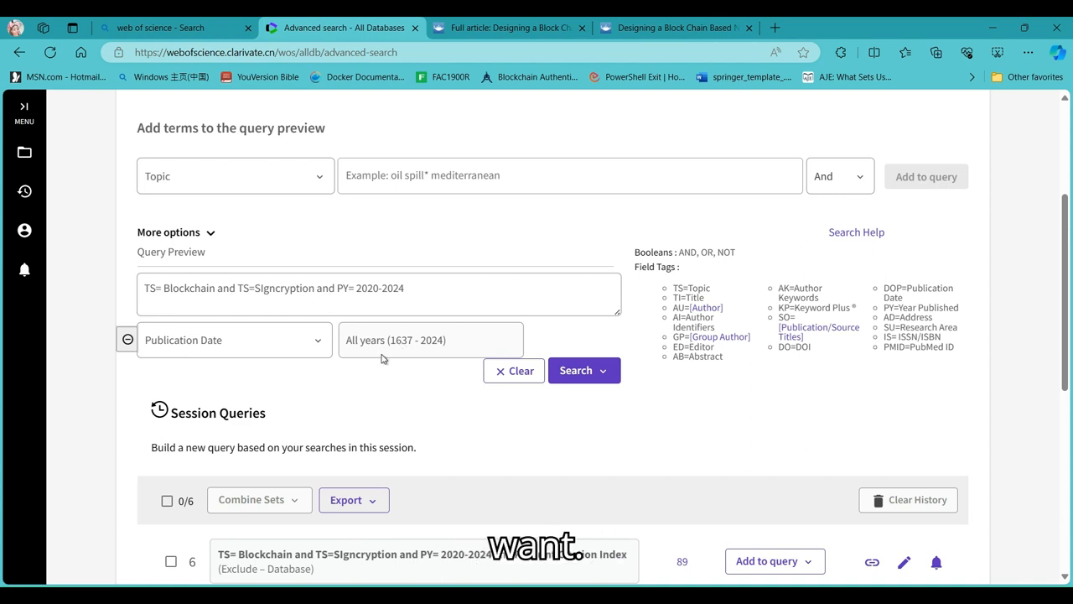
click(234, 340)
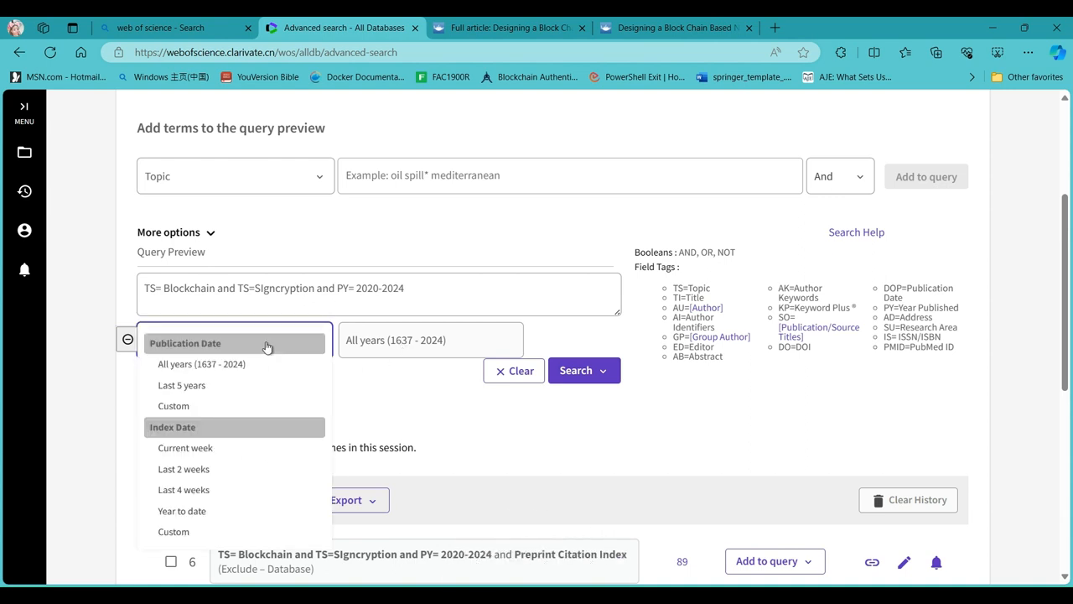
click(182, 385)
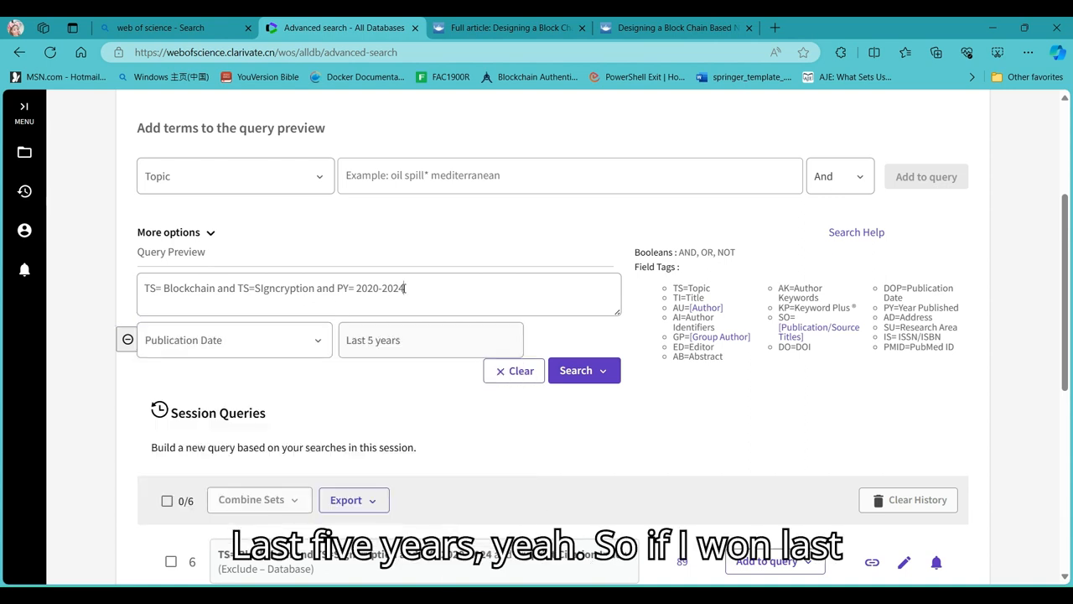
key(Backspace)
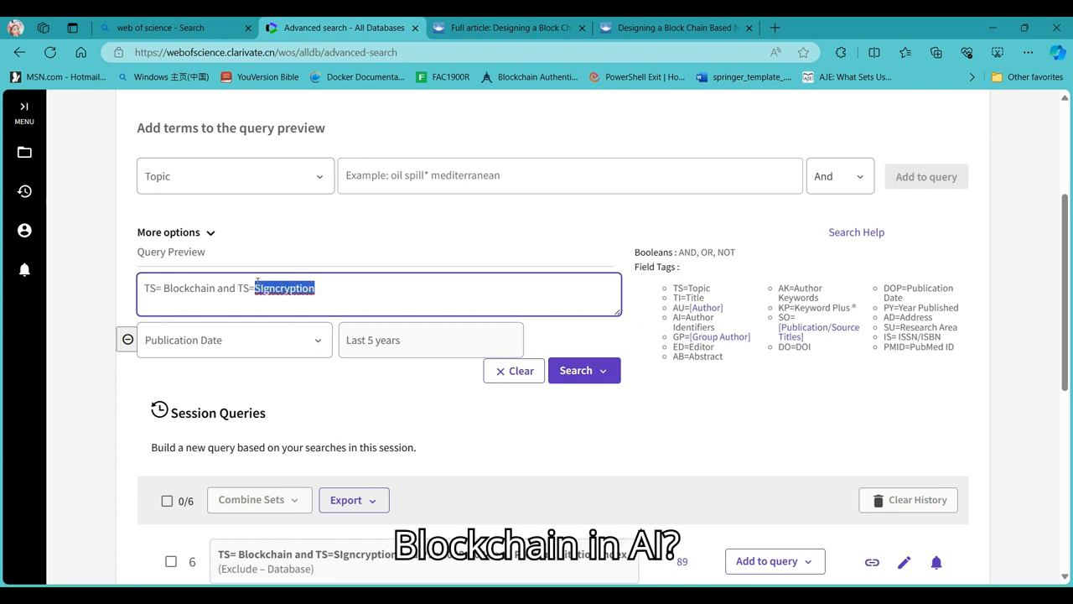
text(a)
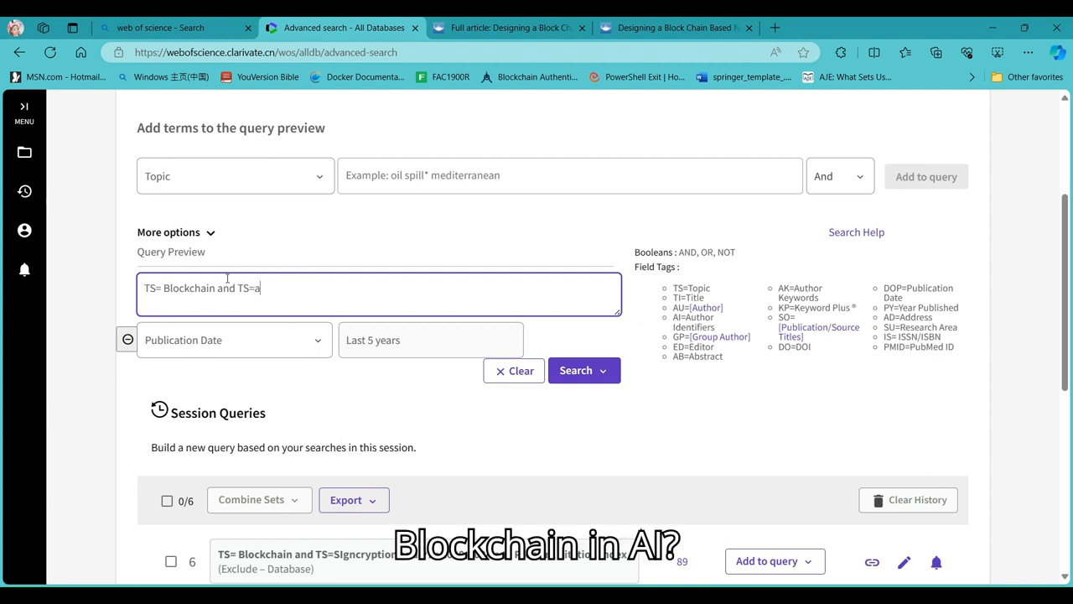
key(Backspace)
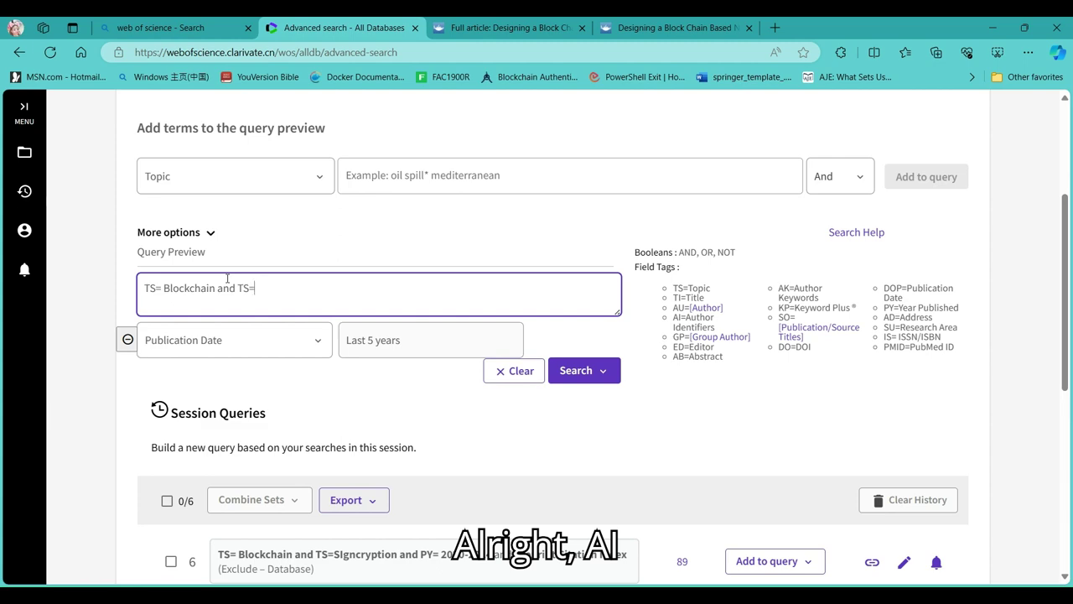
text(AI)
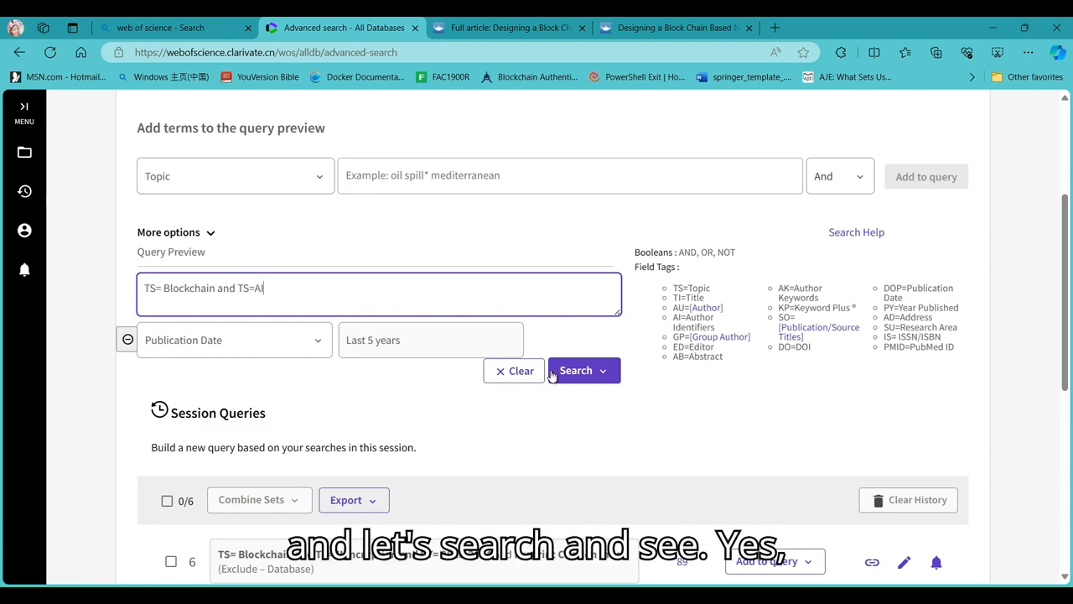
click(575, 370)
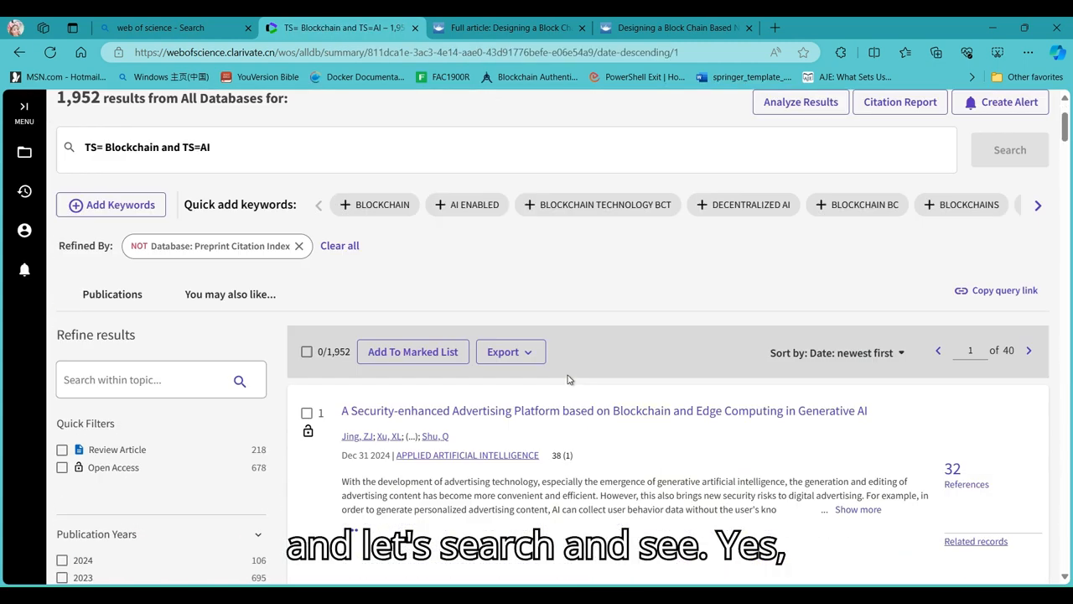
scroll(down, 3)
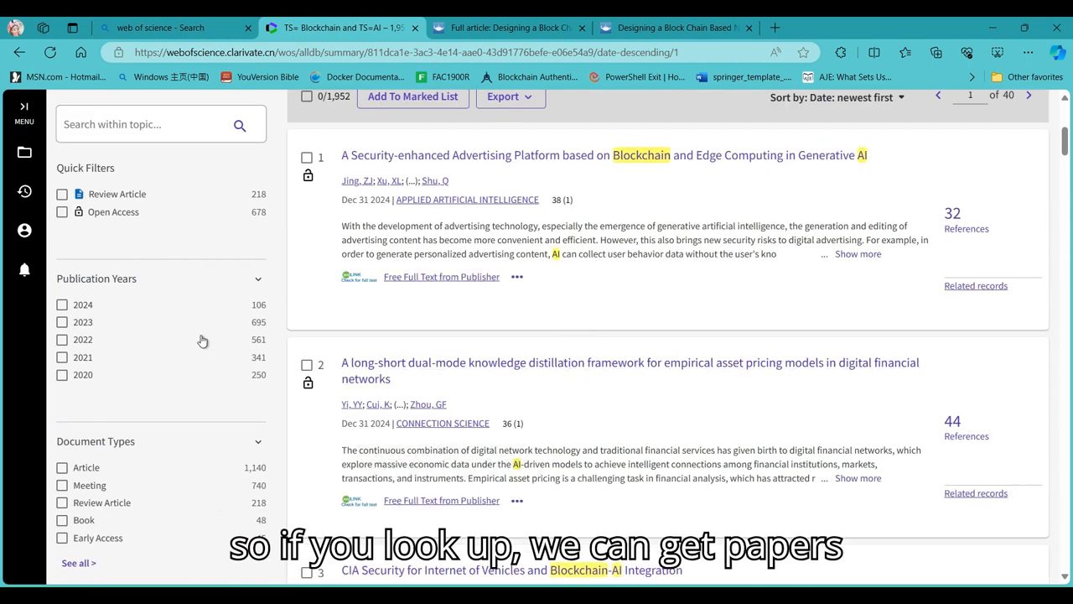
scroll(up, 3)
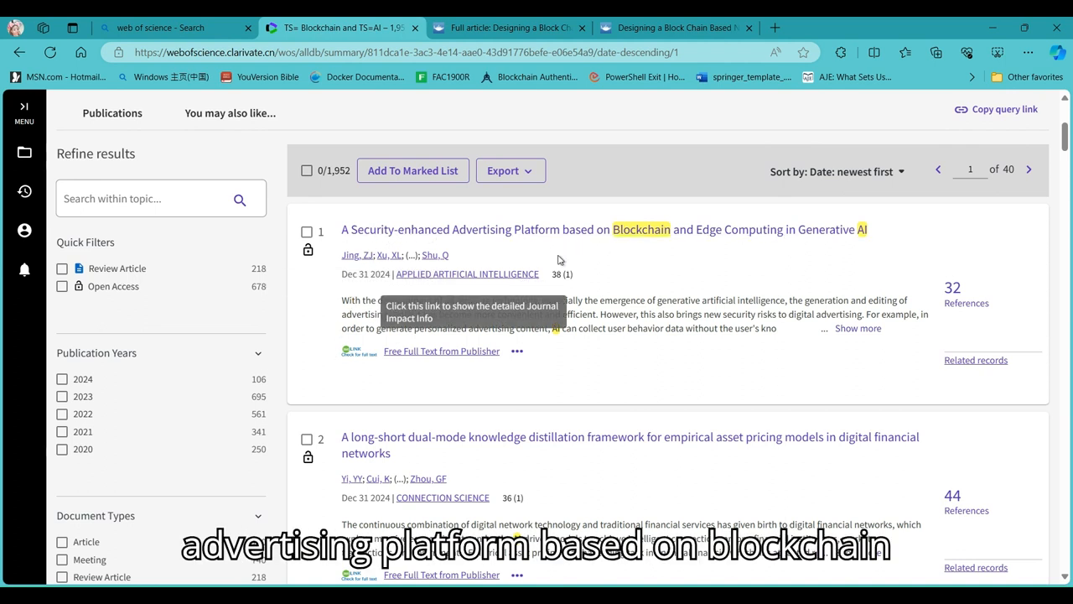
mouse_move(688, 247)
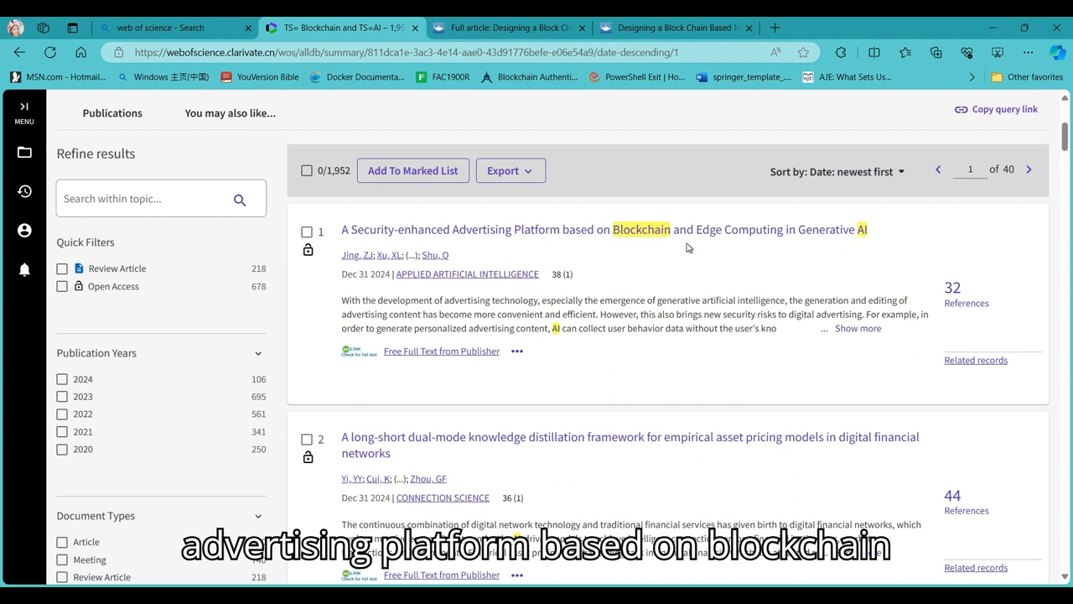
mouse_move(612, 347)
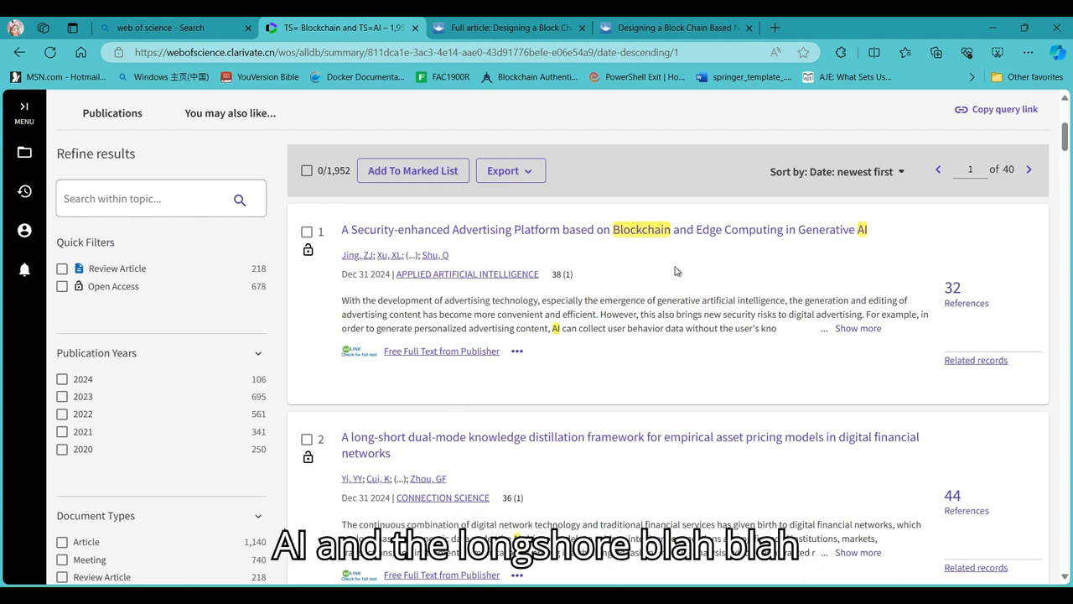
scroll(down, 3)
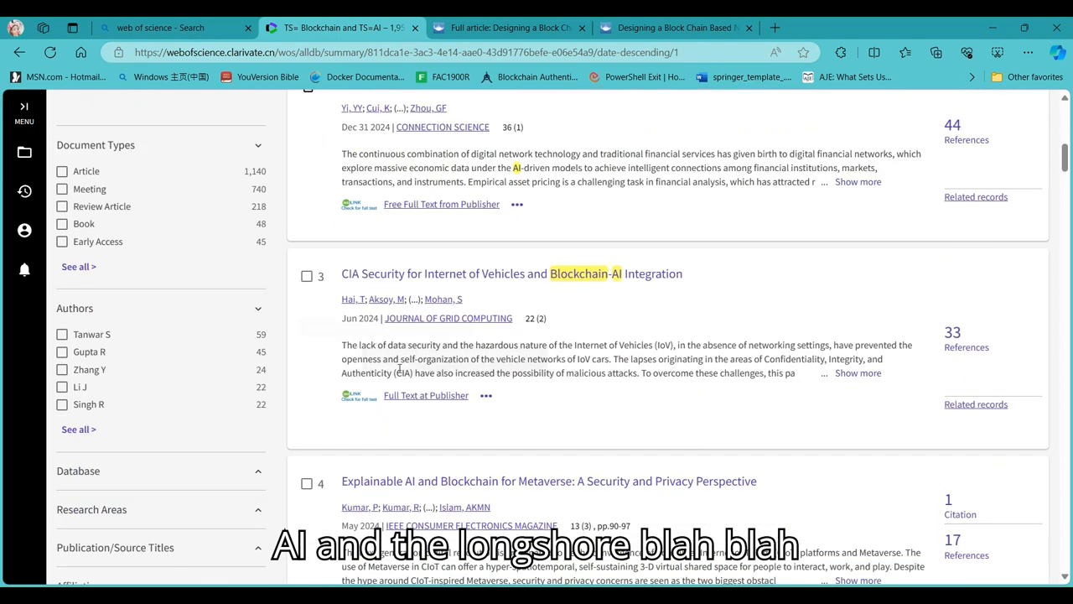
scroll(down, 3)
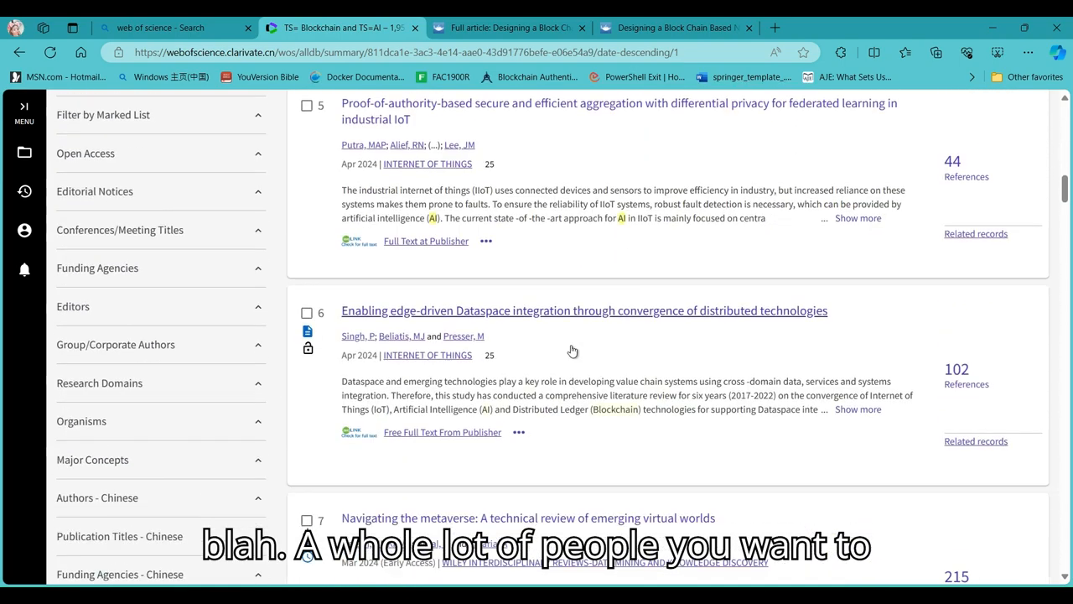
scroll(up, 3)
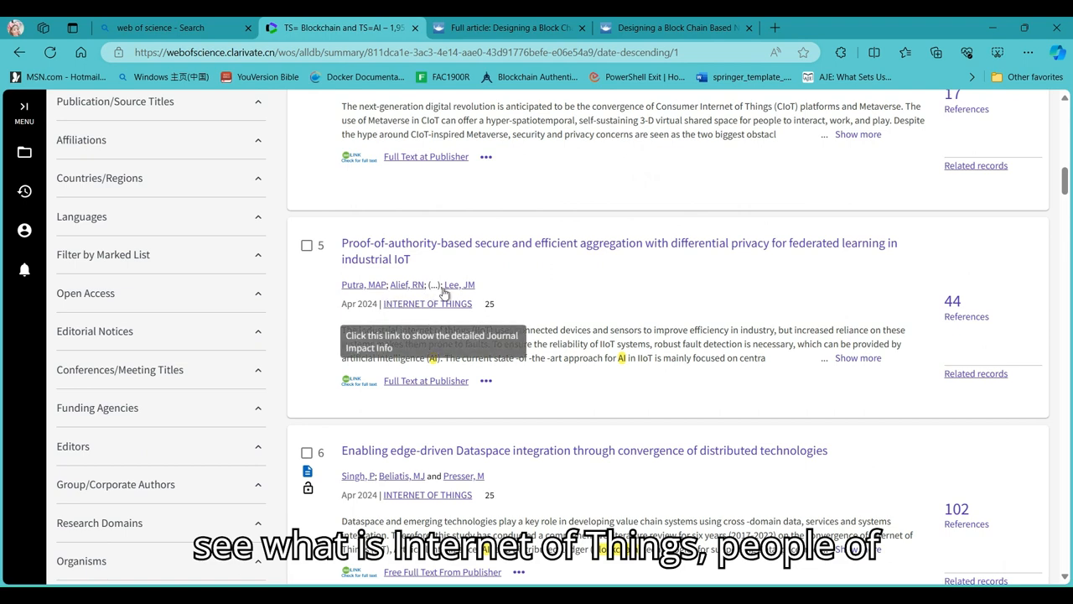
mouse_move(549, 266)
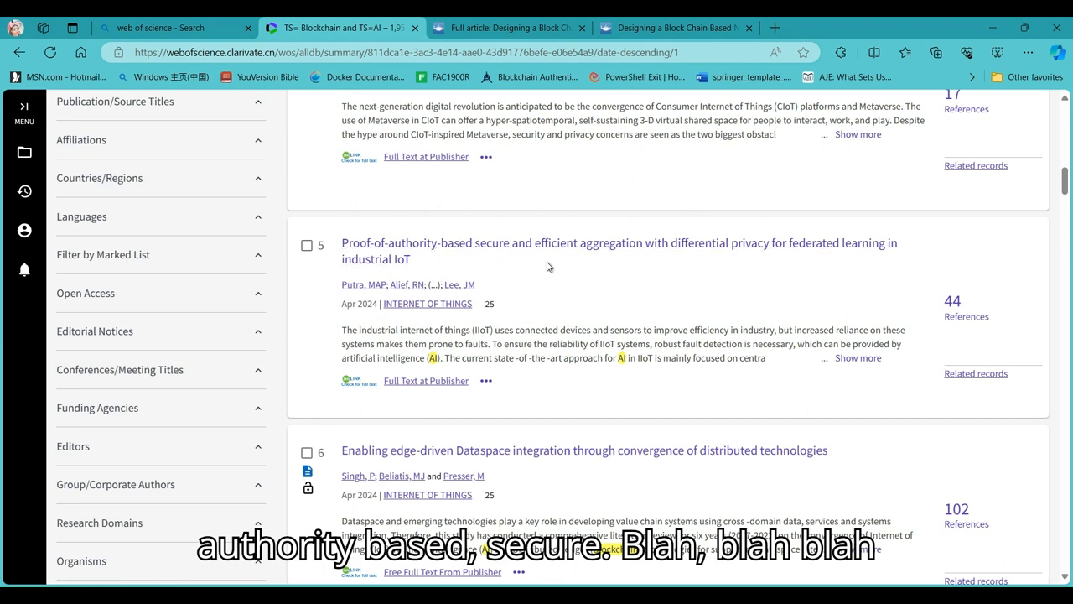
mouse_move(1007, 344)
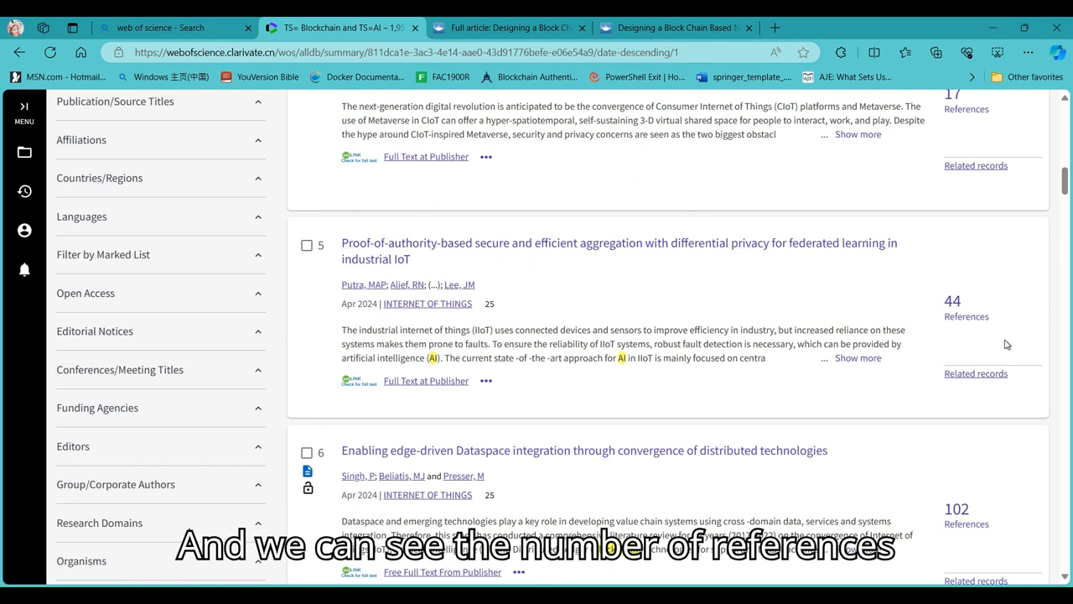
scroll(up, 3)
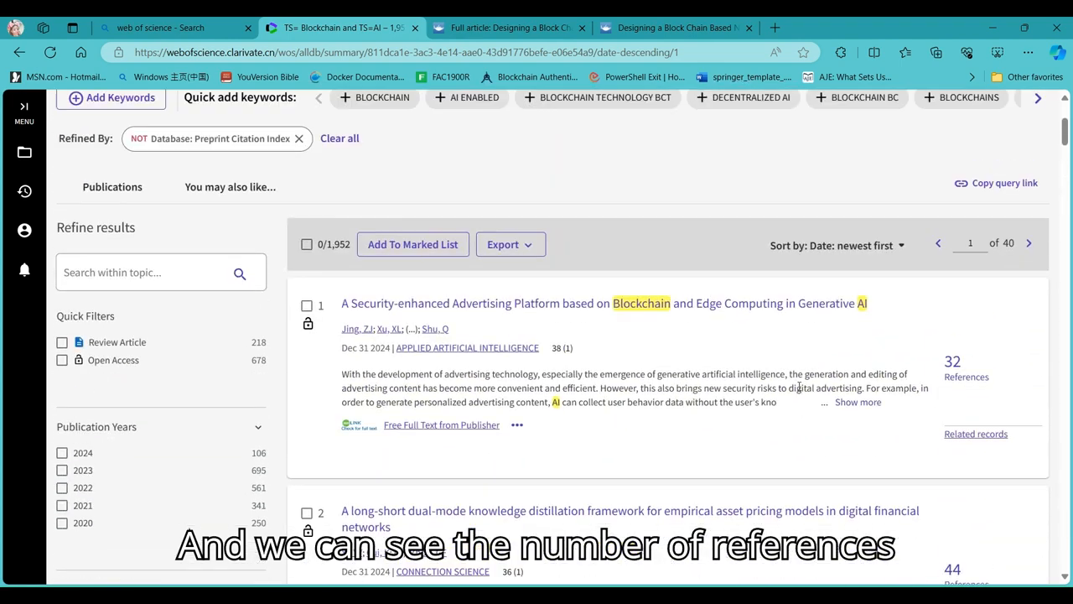
scroll(up, 3)
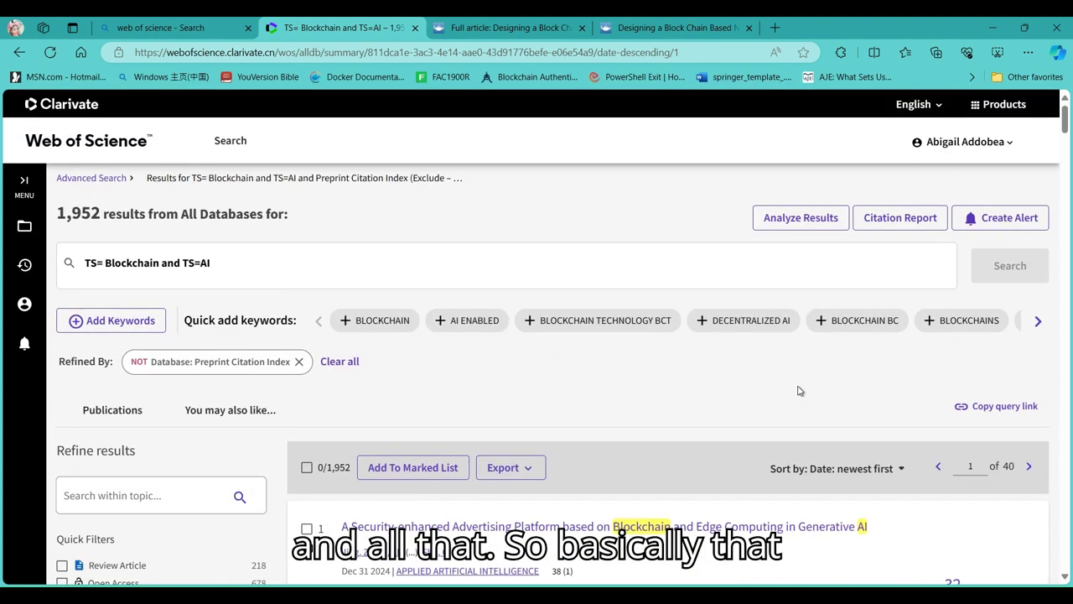
mouse_move(906, 207)
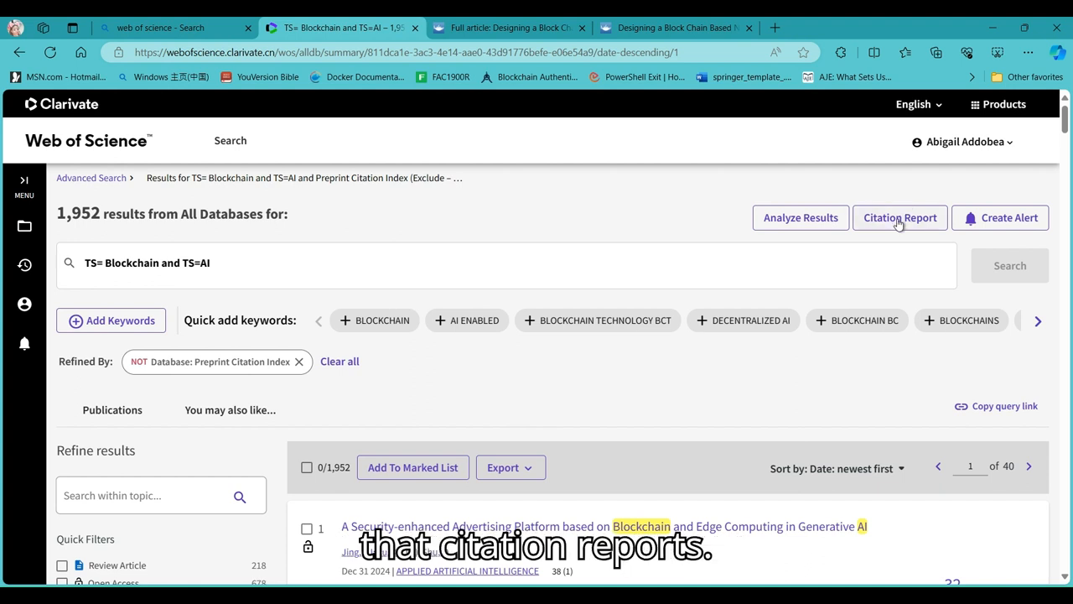
click(900, 218)
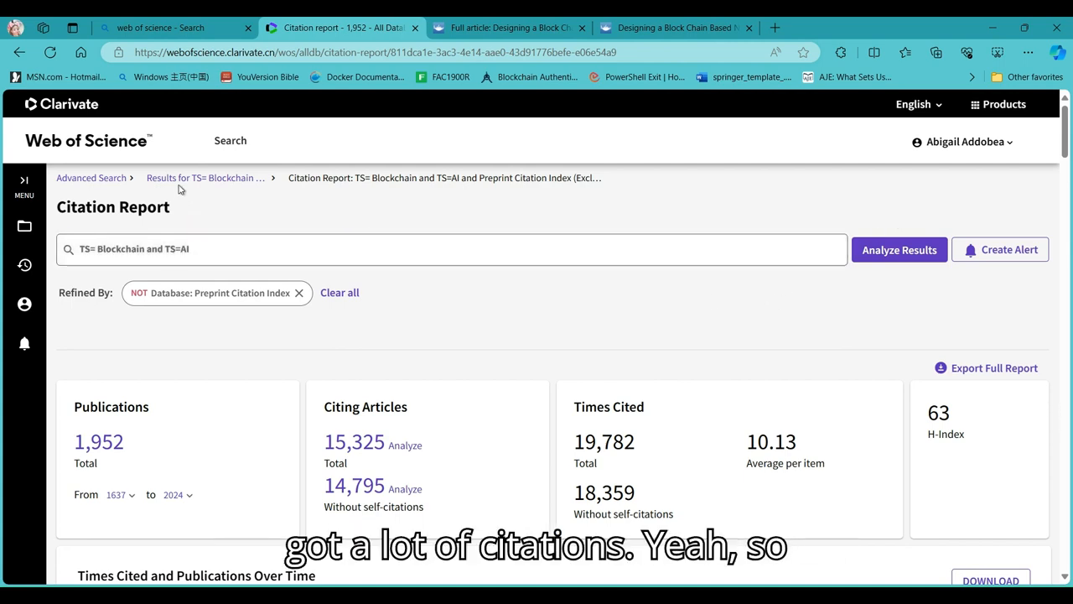
click(201, 177)
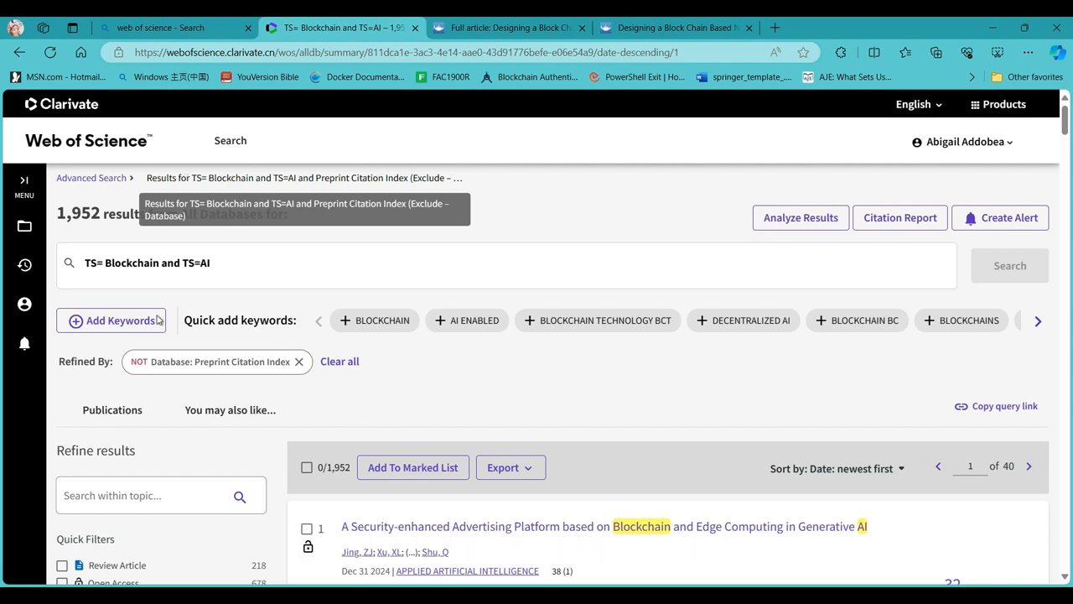
mouse_move(306, 247)
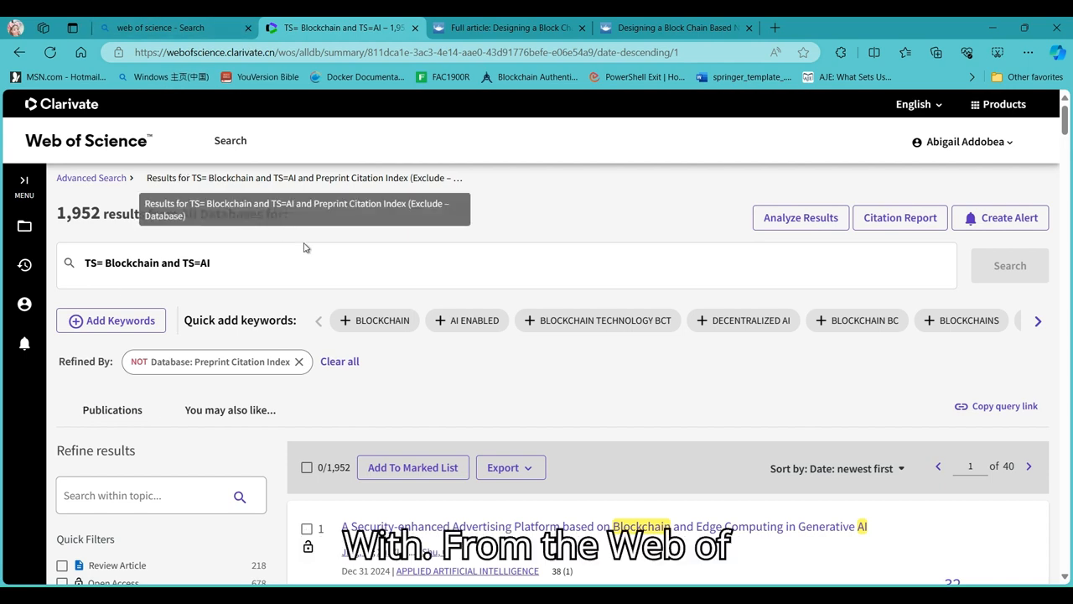
- Select all 50 first-page Blockchain and AI records and add them to mypapers
scroll(down, 3)
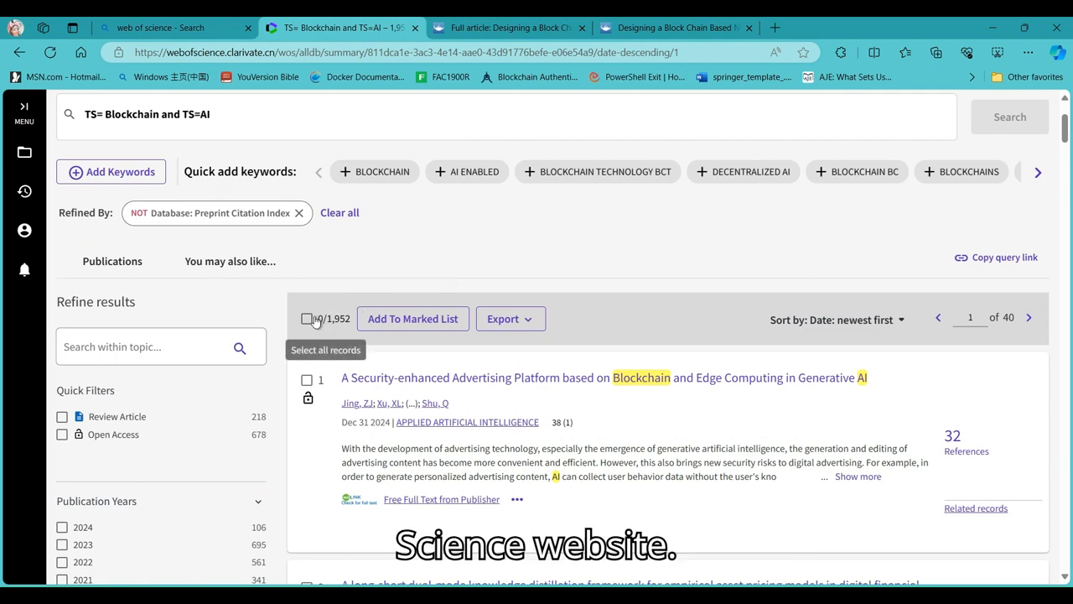
click(307, 319)
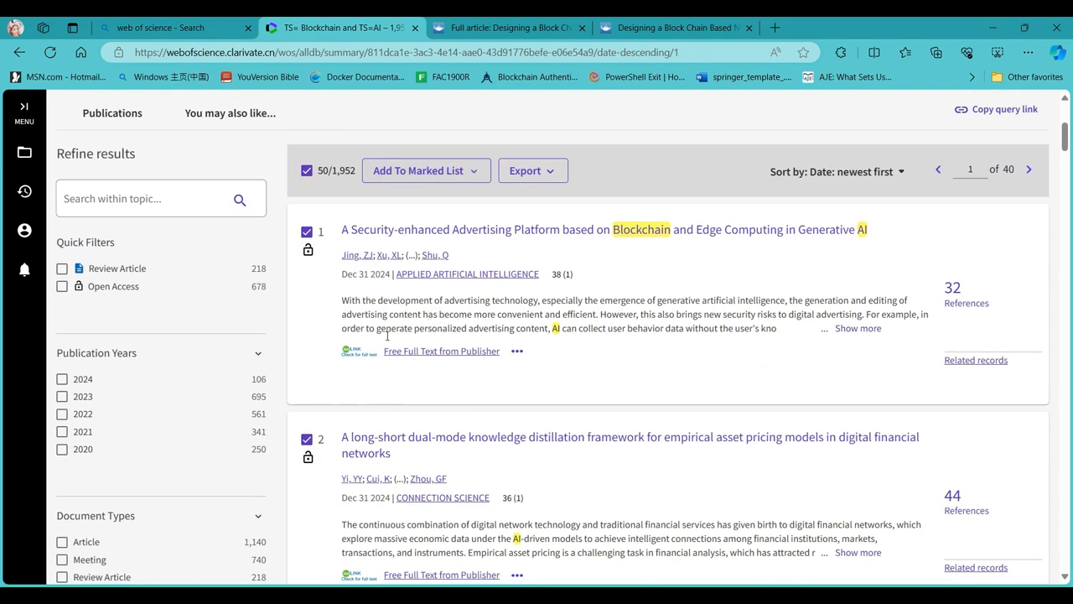
scroll(down, 3)
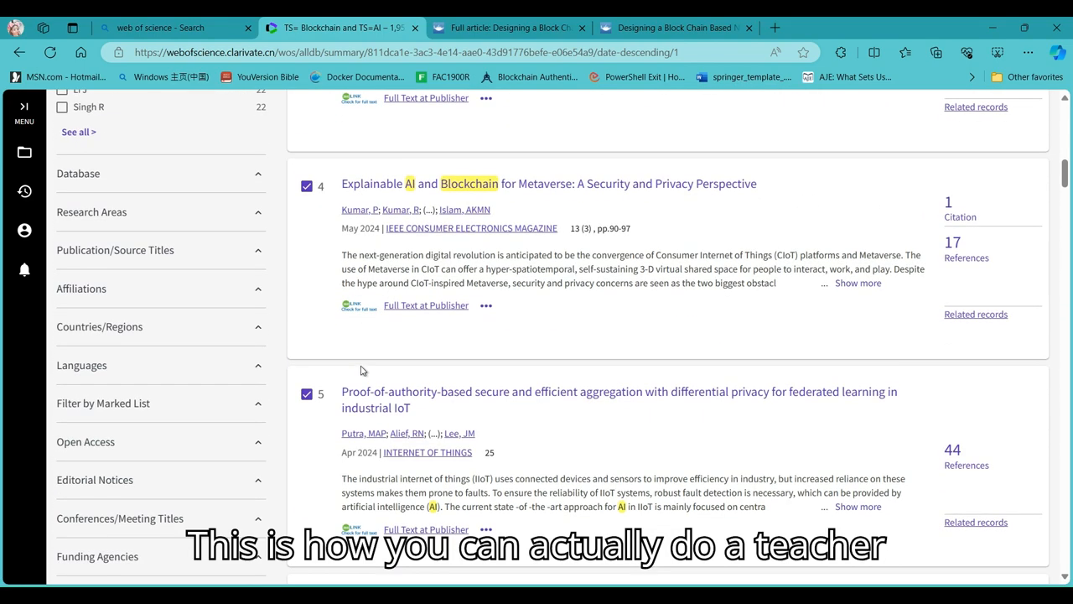
scroll(up, 3)
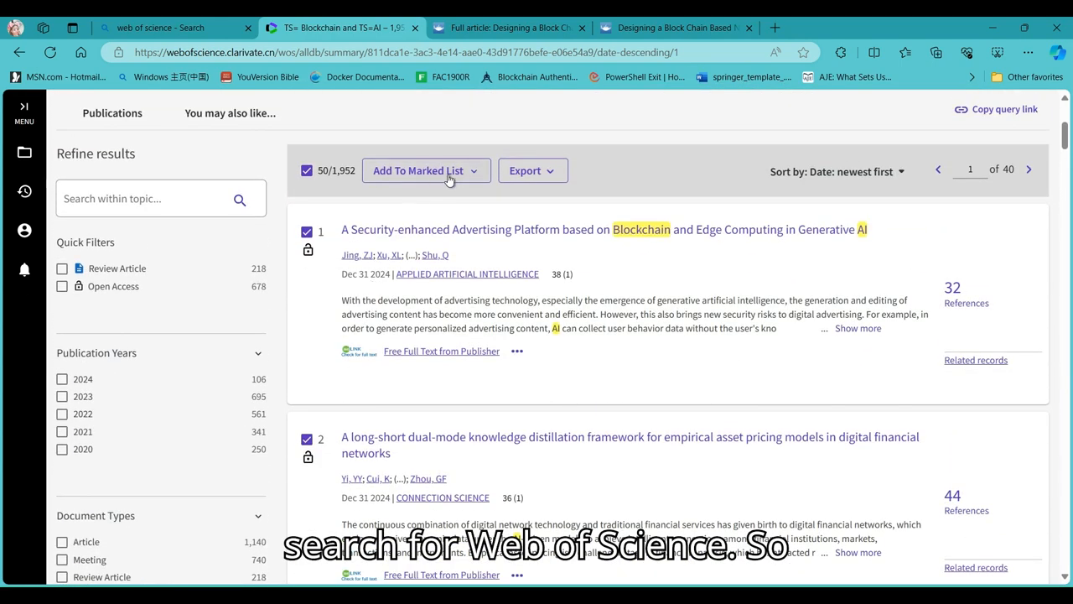
click(419, 170)
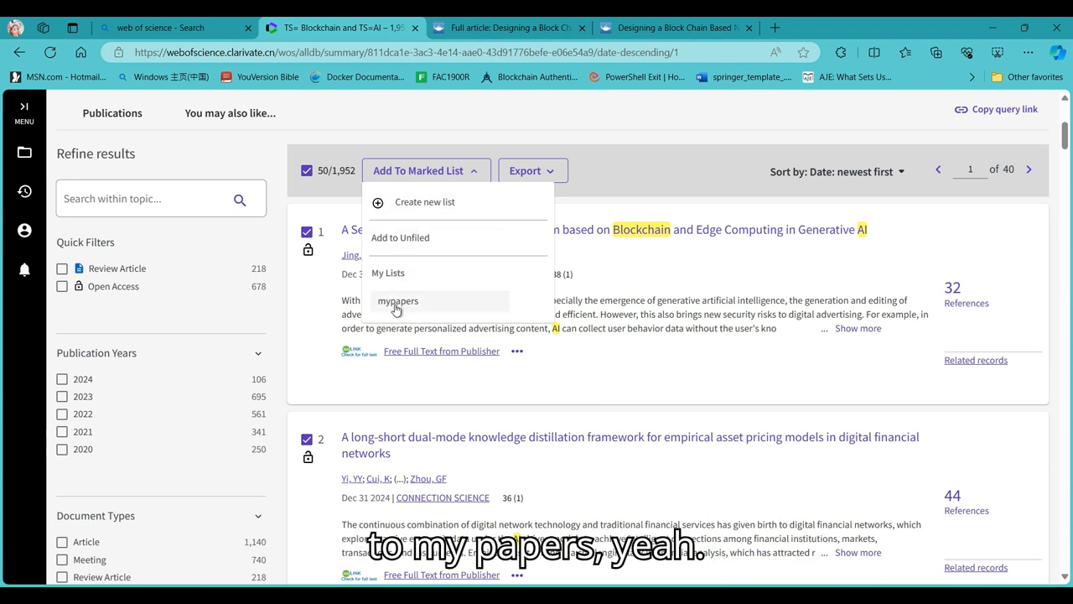
click(397, 300)
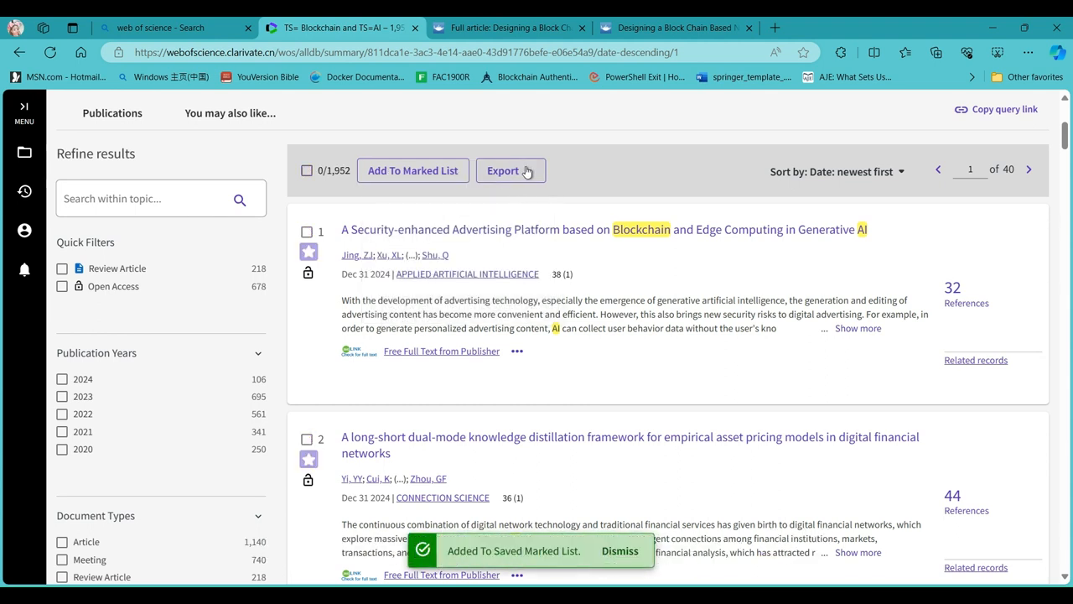
click(507, 170)
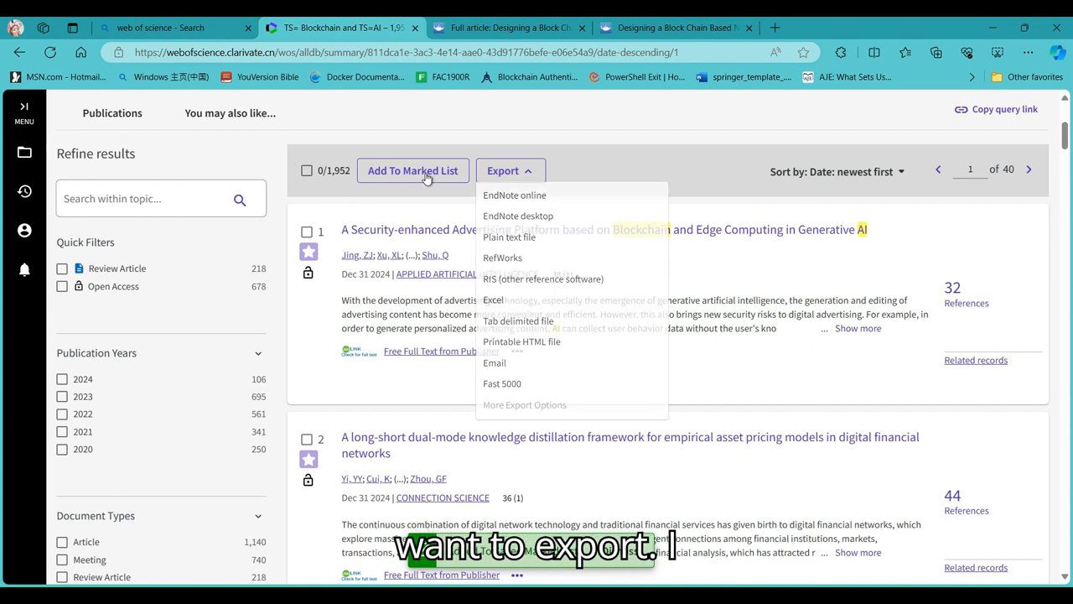
- Export the 1,952 Blockchain AND AI results to Excel, opening the Export Records to Excel dialog
click(506, 170)
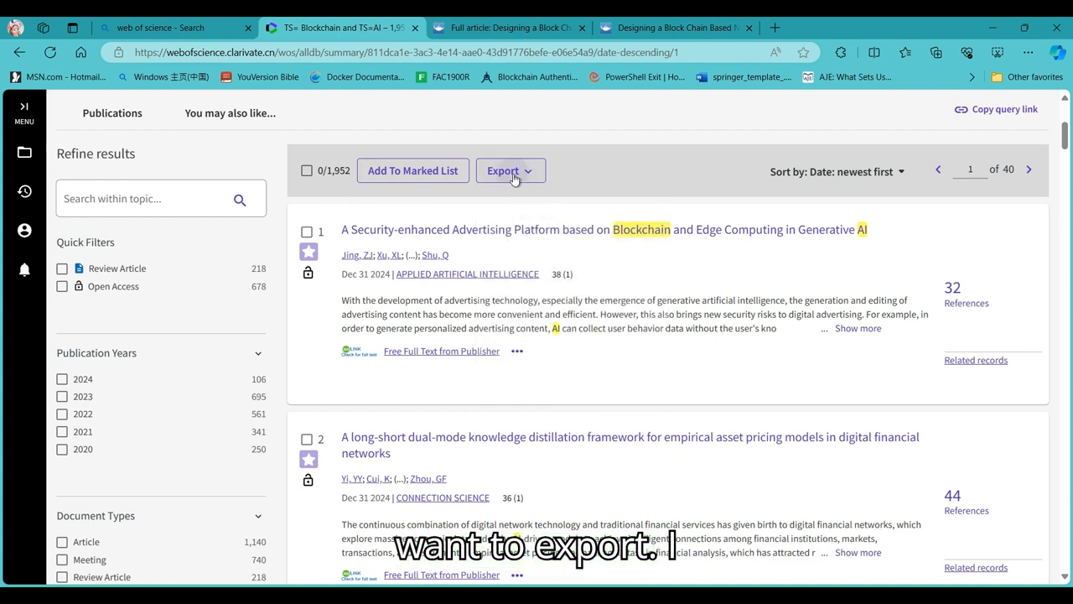
click(510, 170)
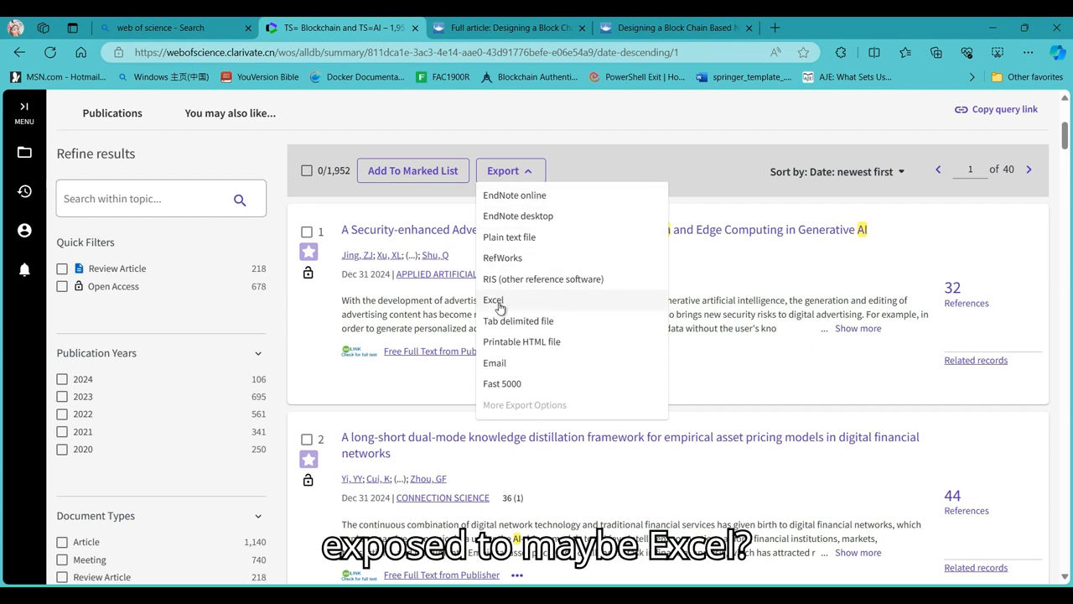
click(493, 299)
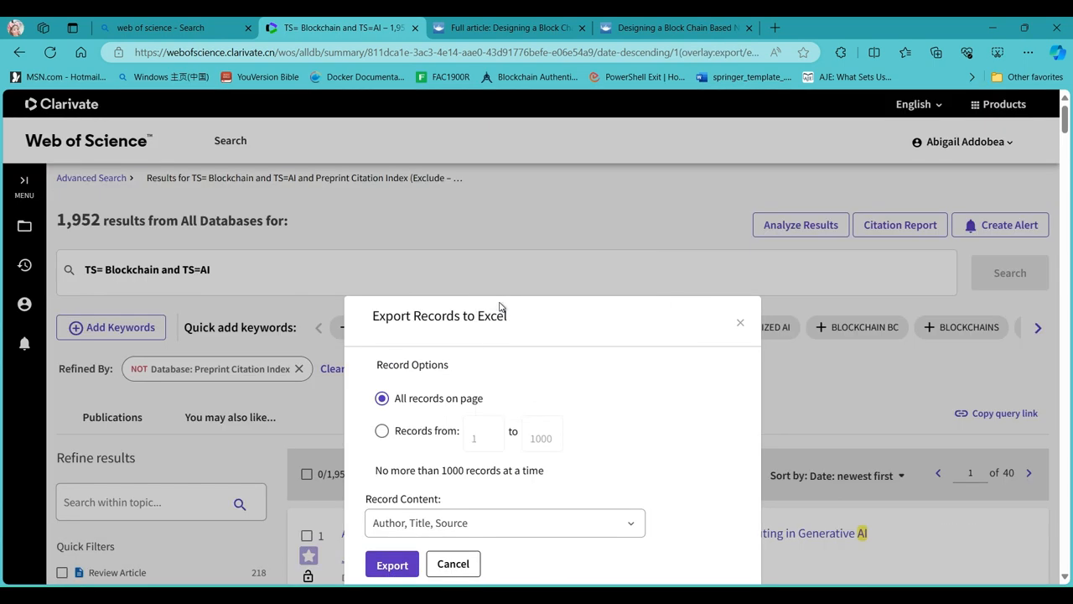
mouse_move(531, 532)
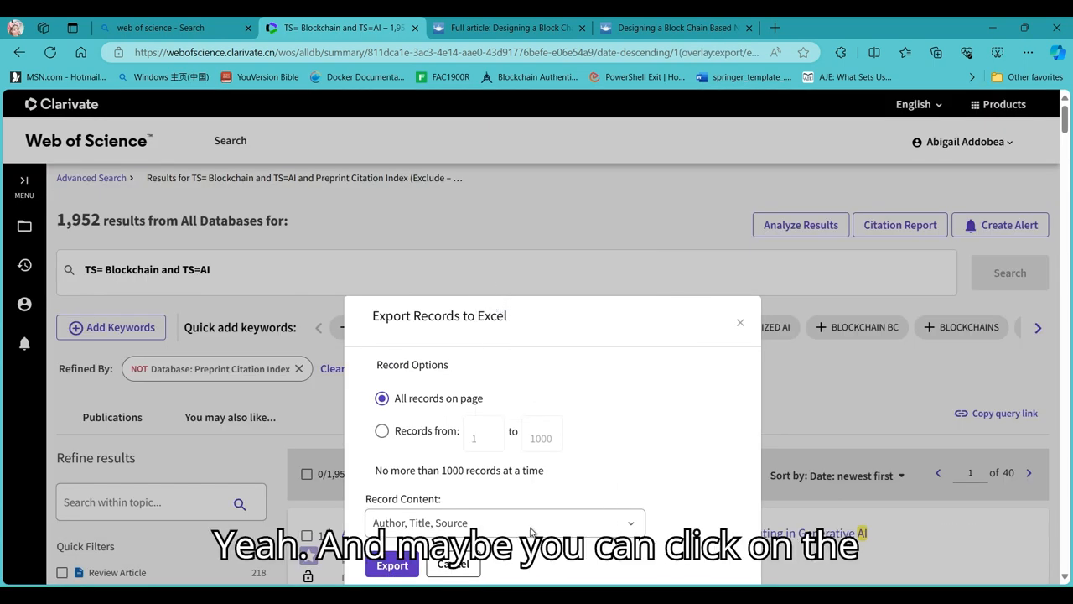
scroll(down, 3)
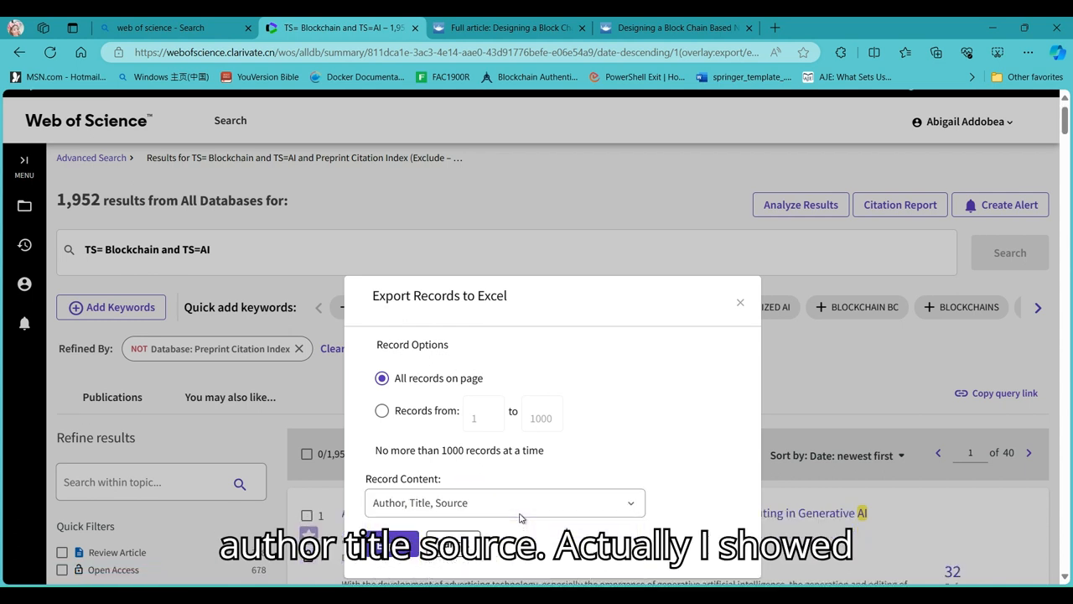
mouse_move(713, 282)
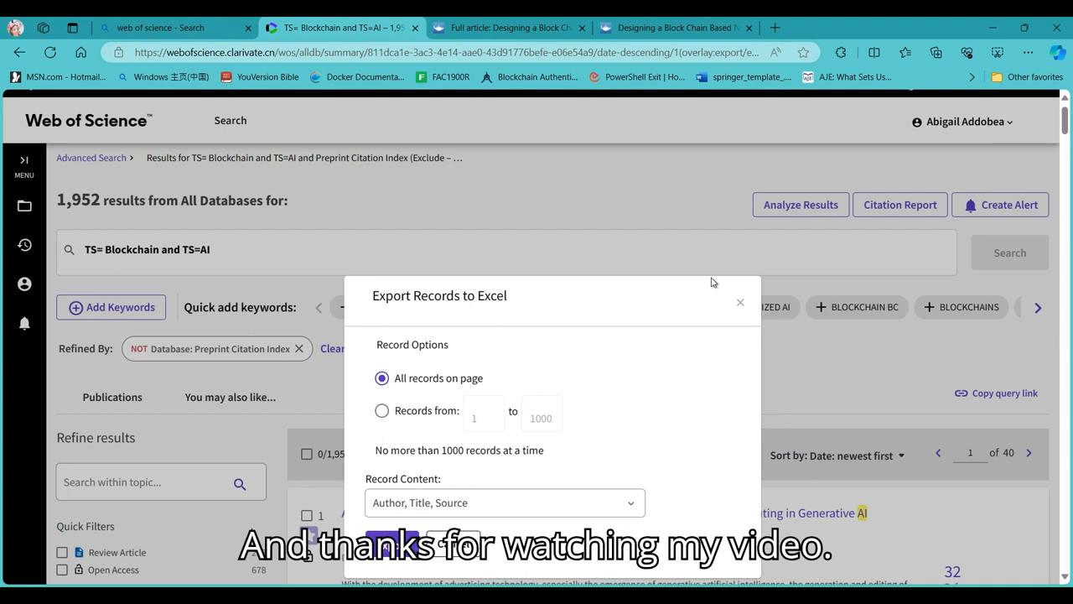
mouse_move(520, 492)
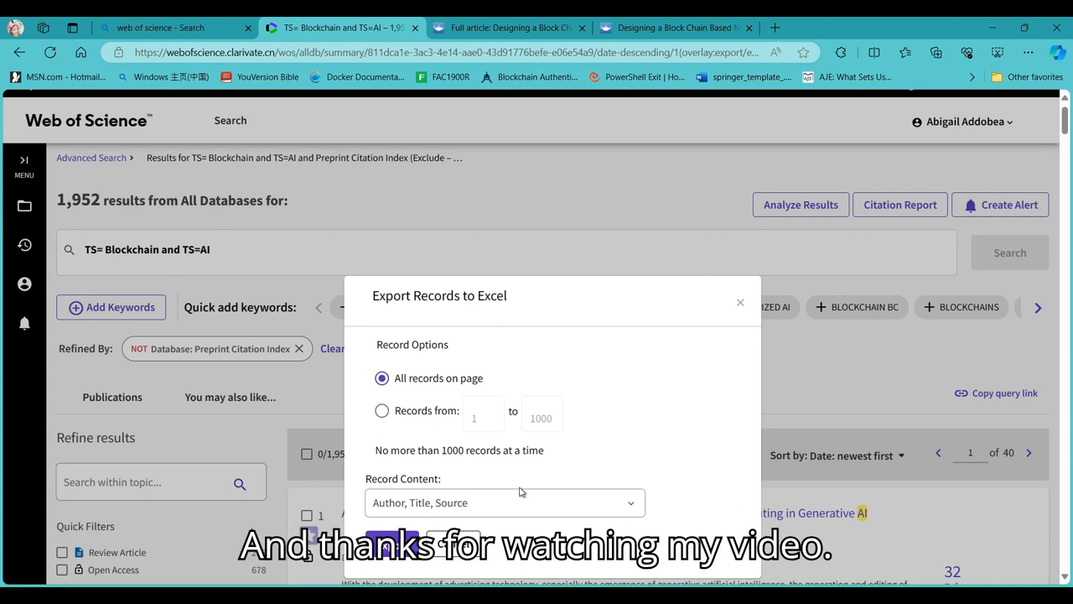
mouse_move(945, 539)
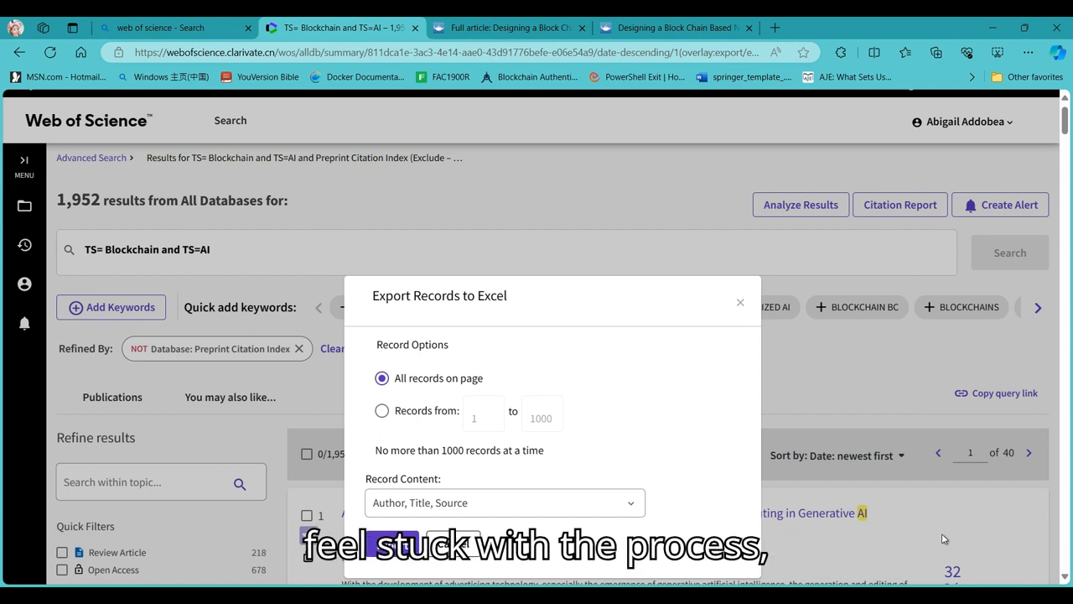
mouse_move(1021, 563)
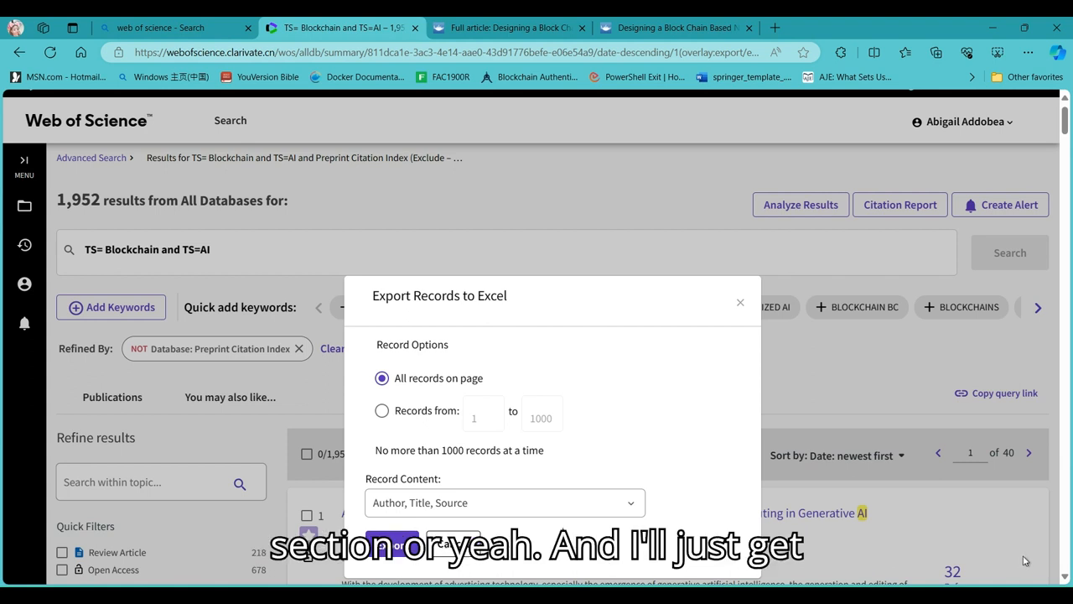
mouse_move(1033, 569)
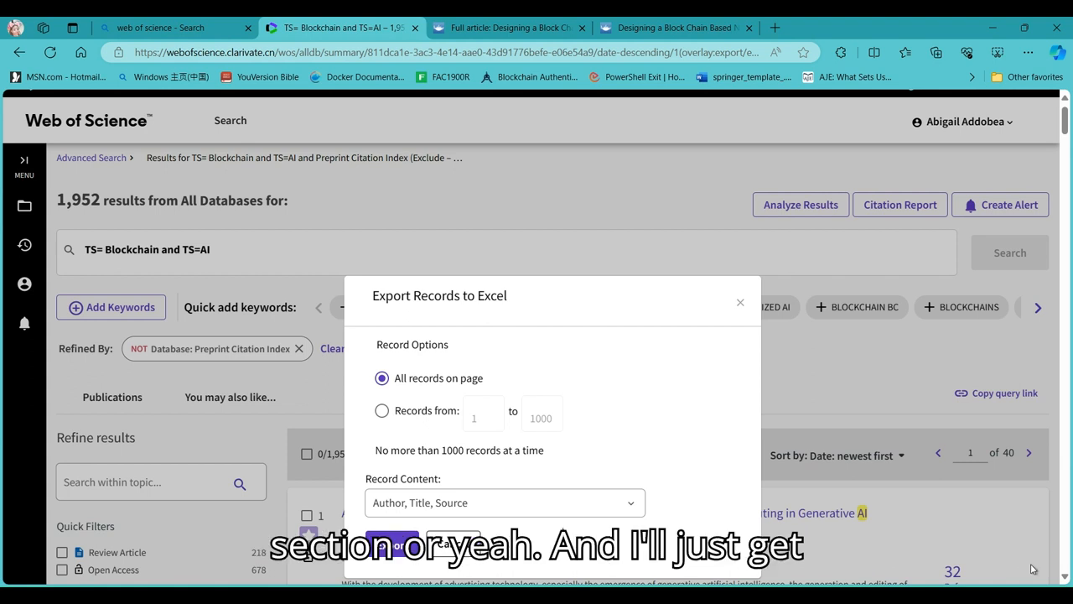